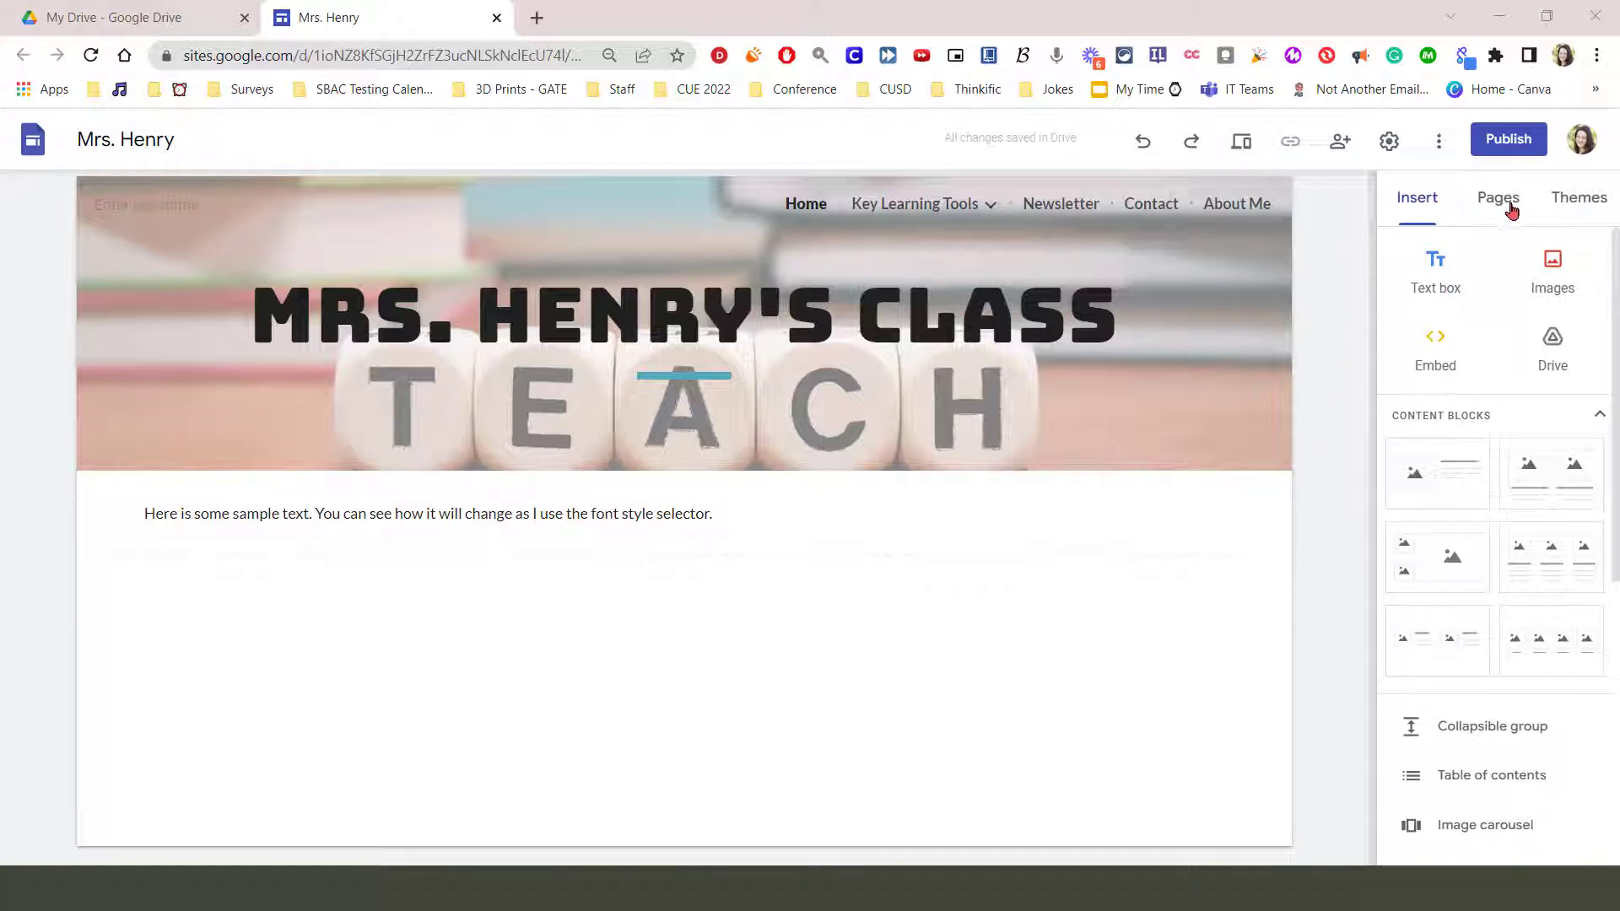
# - Look through the side panel's Pages and Themes lists, then return to the Insert list
pyautogui.click(1498, 197)
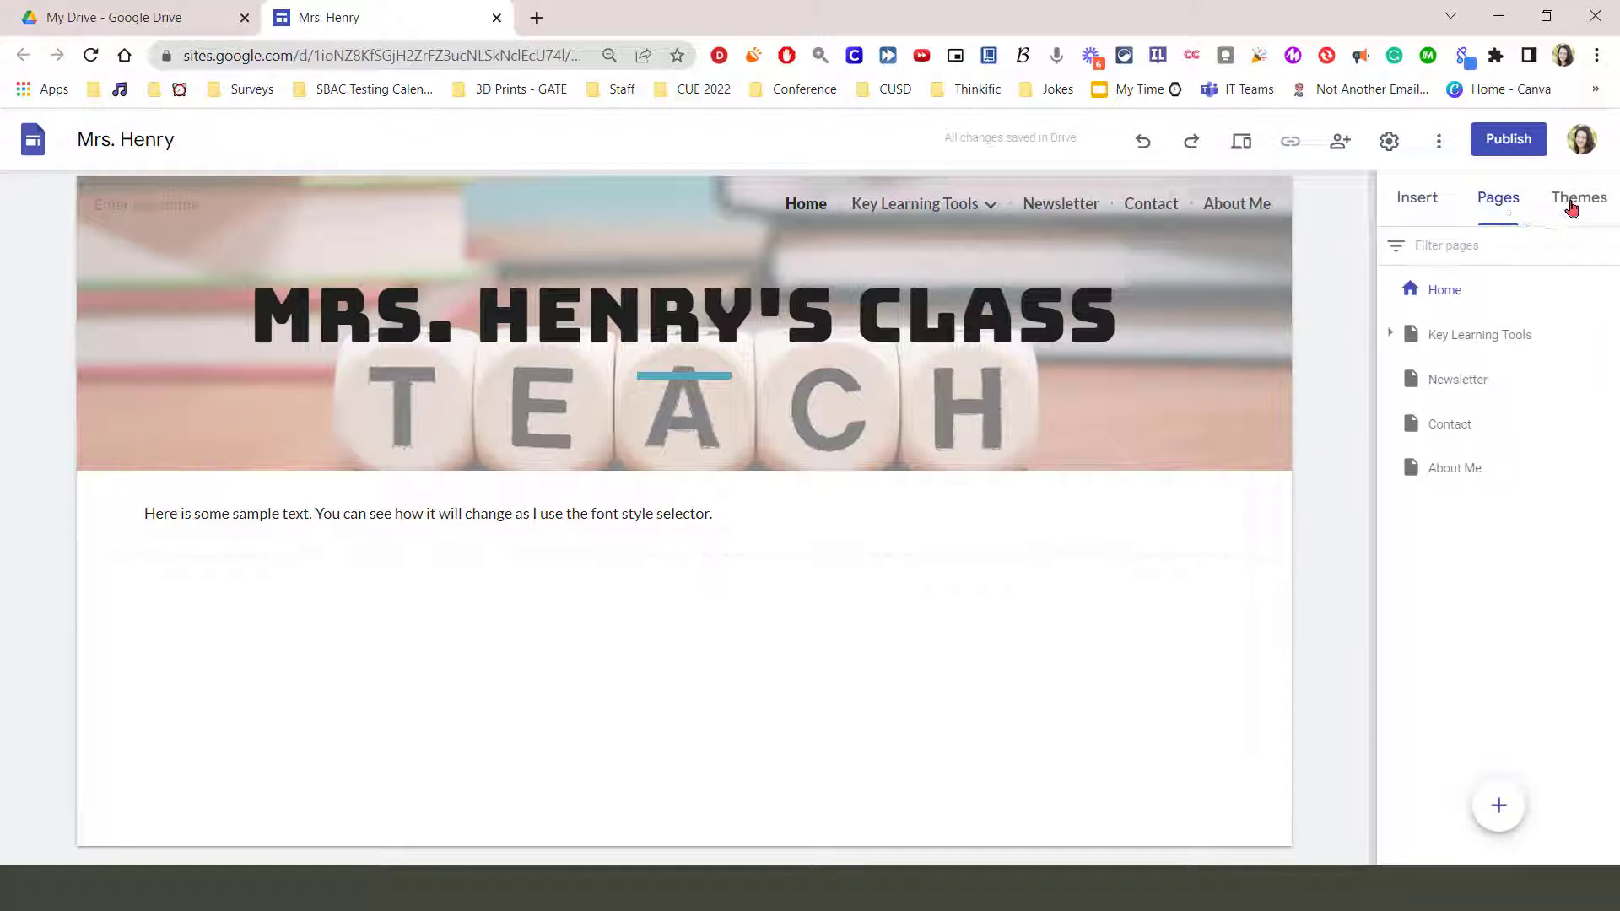
pyautogui.click(1579, 197)
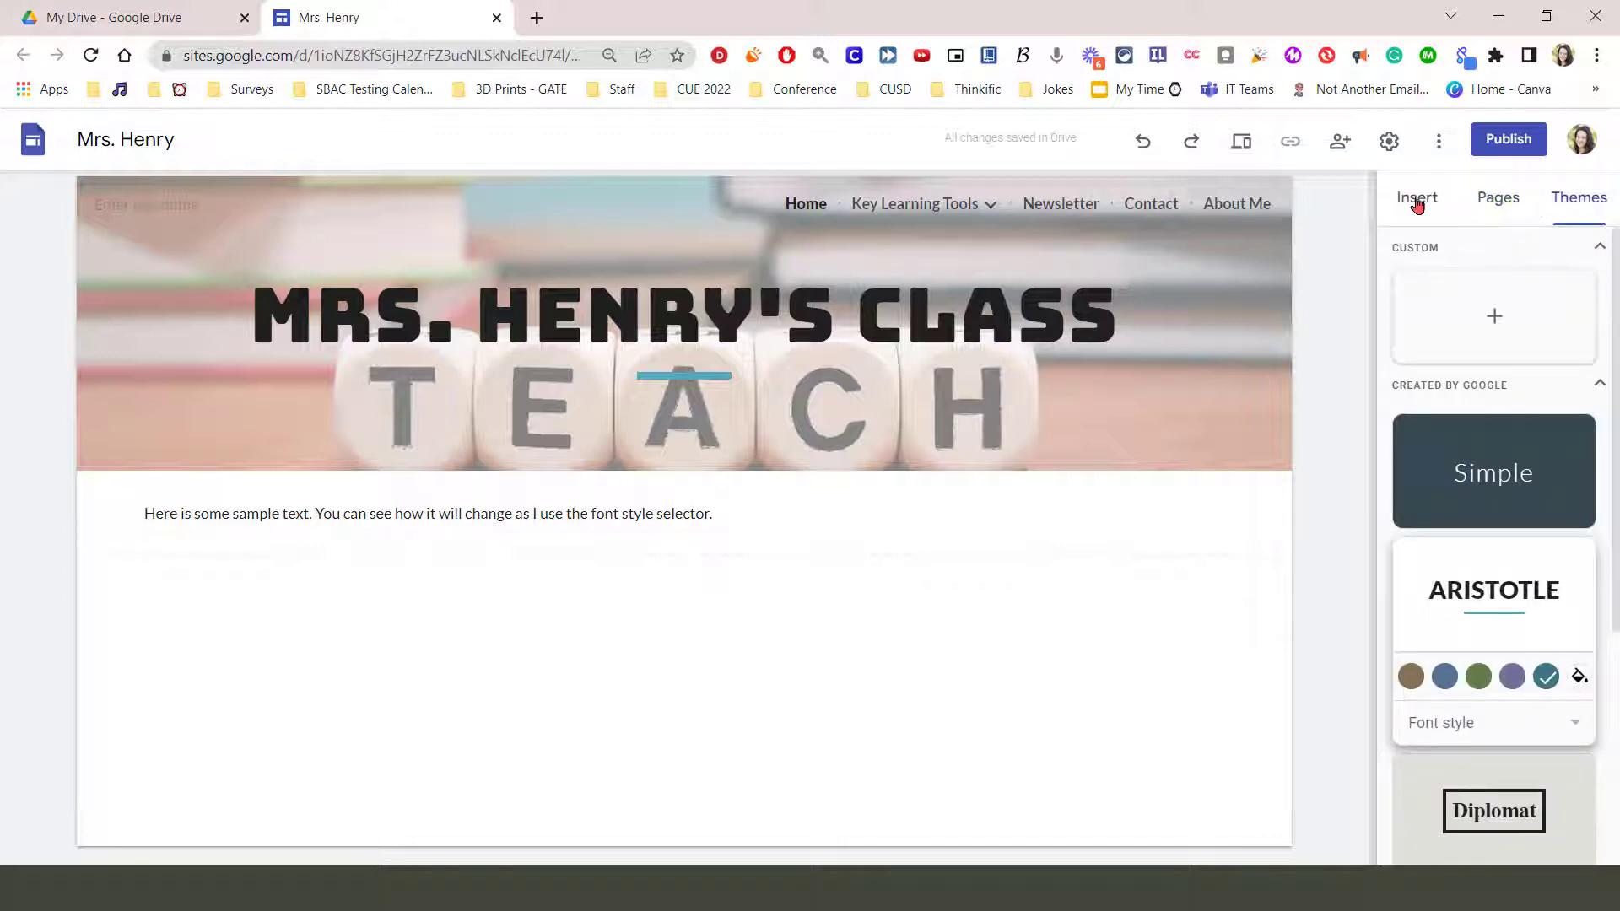
pyautogui.click(1418, 197)
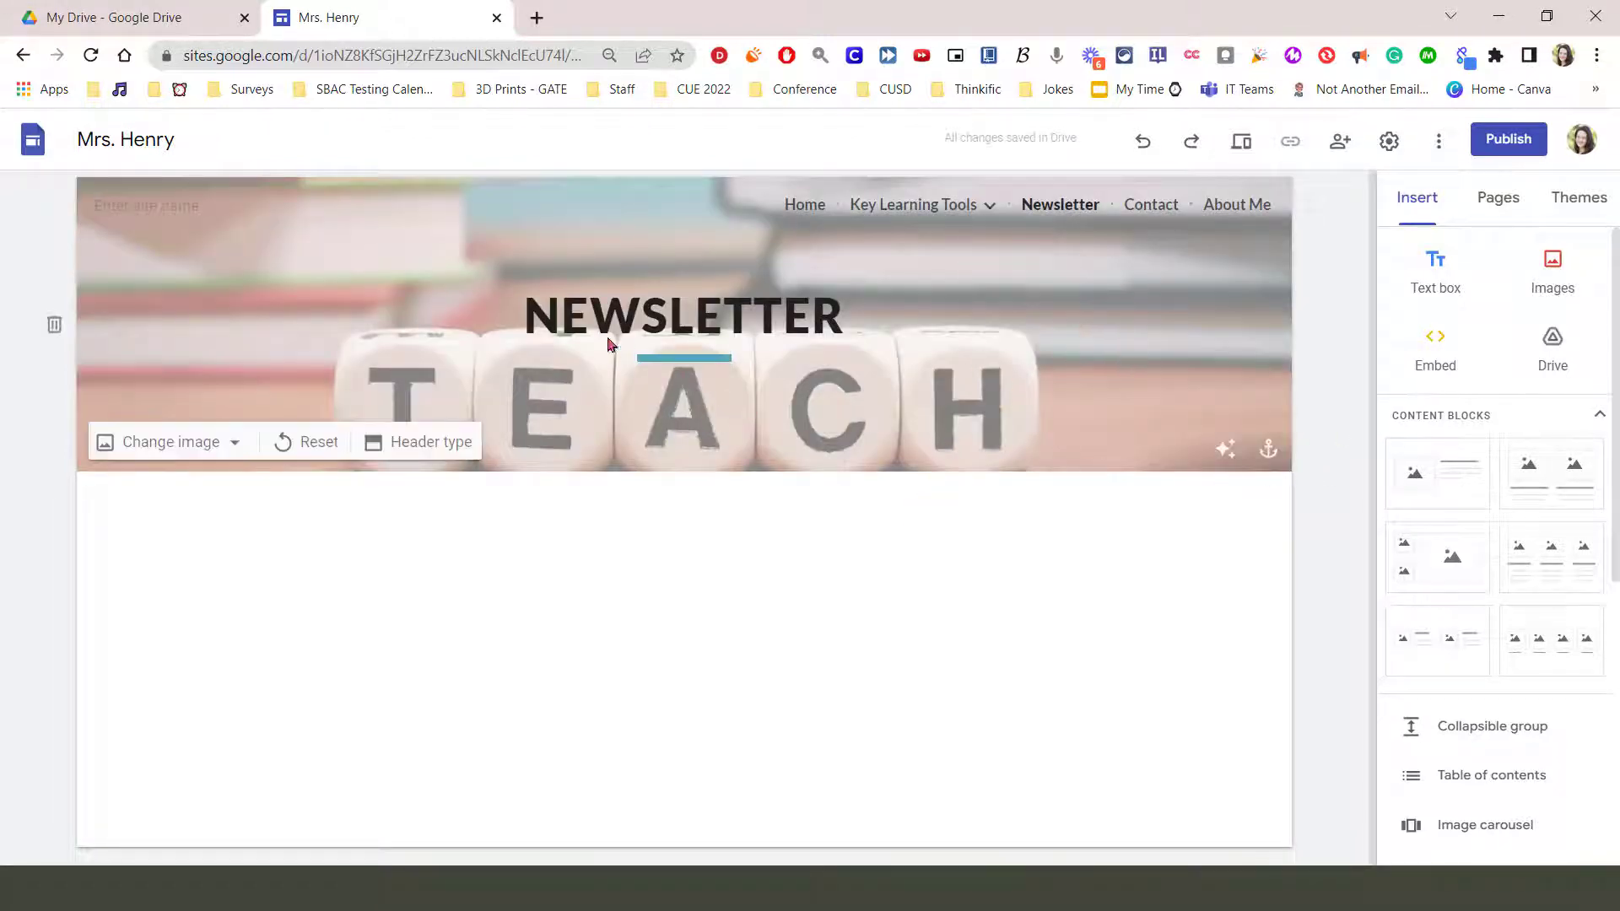
# - Visit the Contact page, then select the Home page's sample text section
pyautogui.click(684, 316)
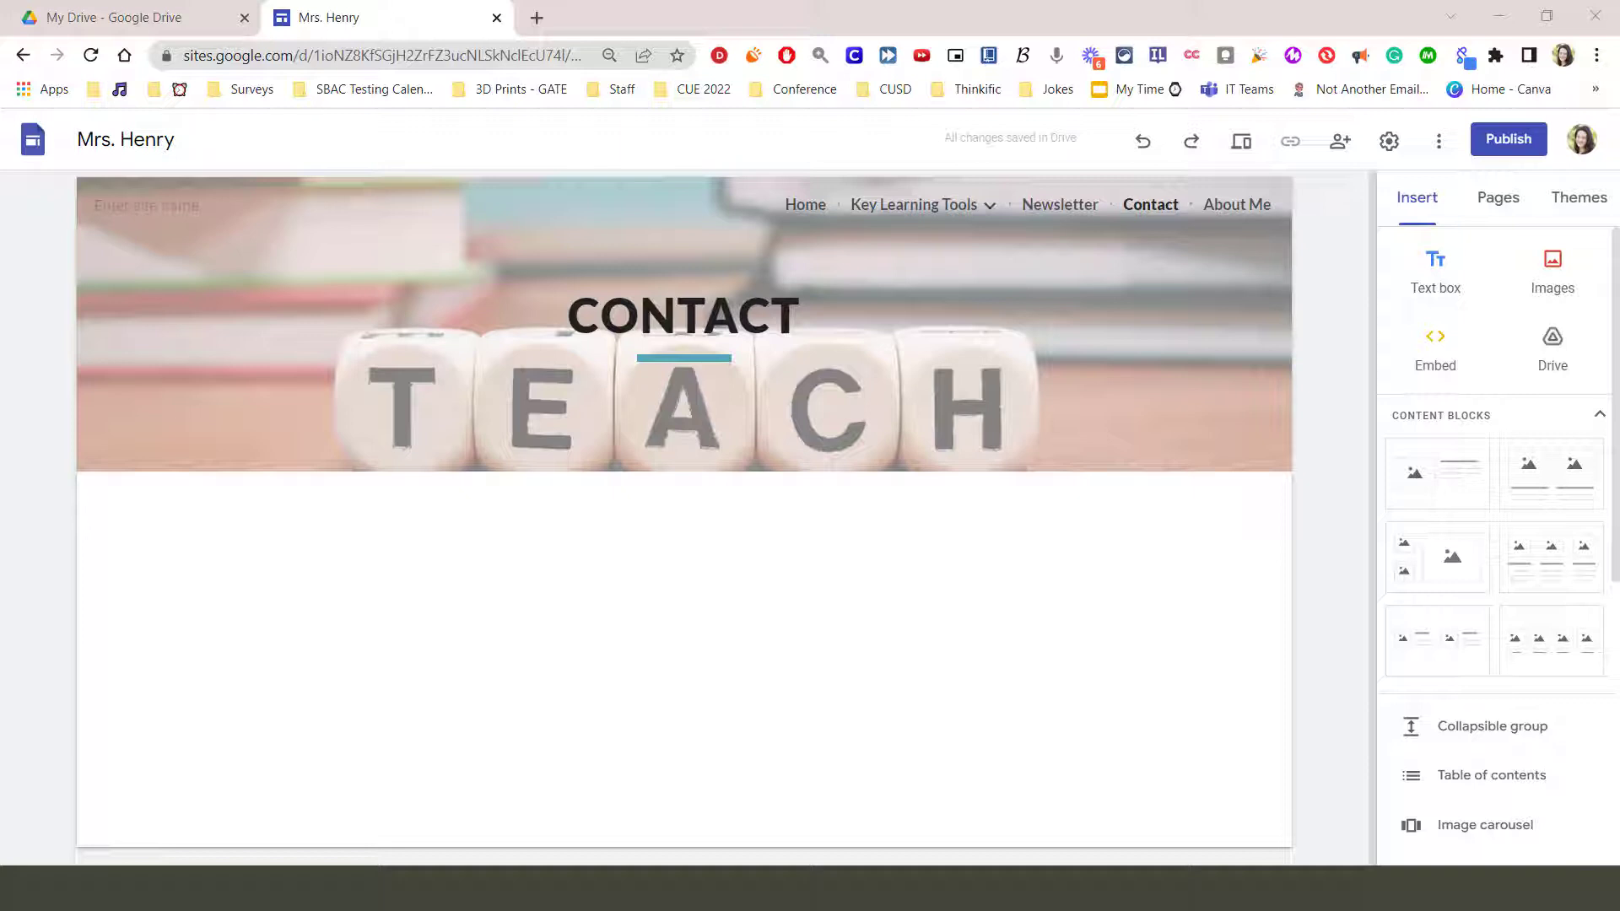
pyautogui.moveTo(980, 465)
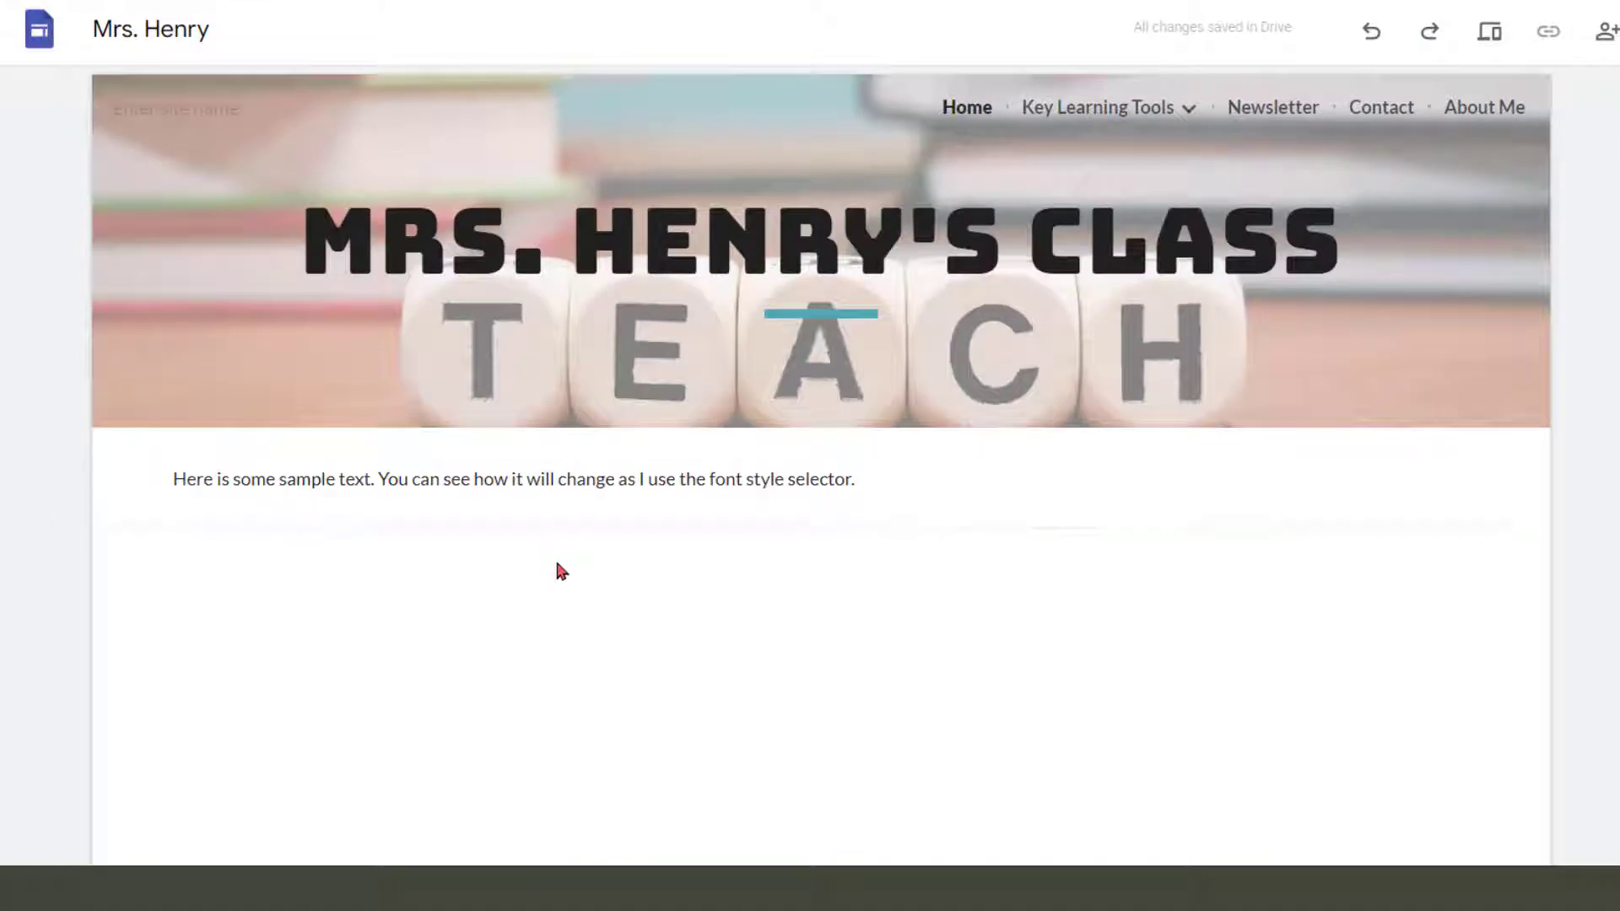
pyautogui.click(545, 480)
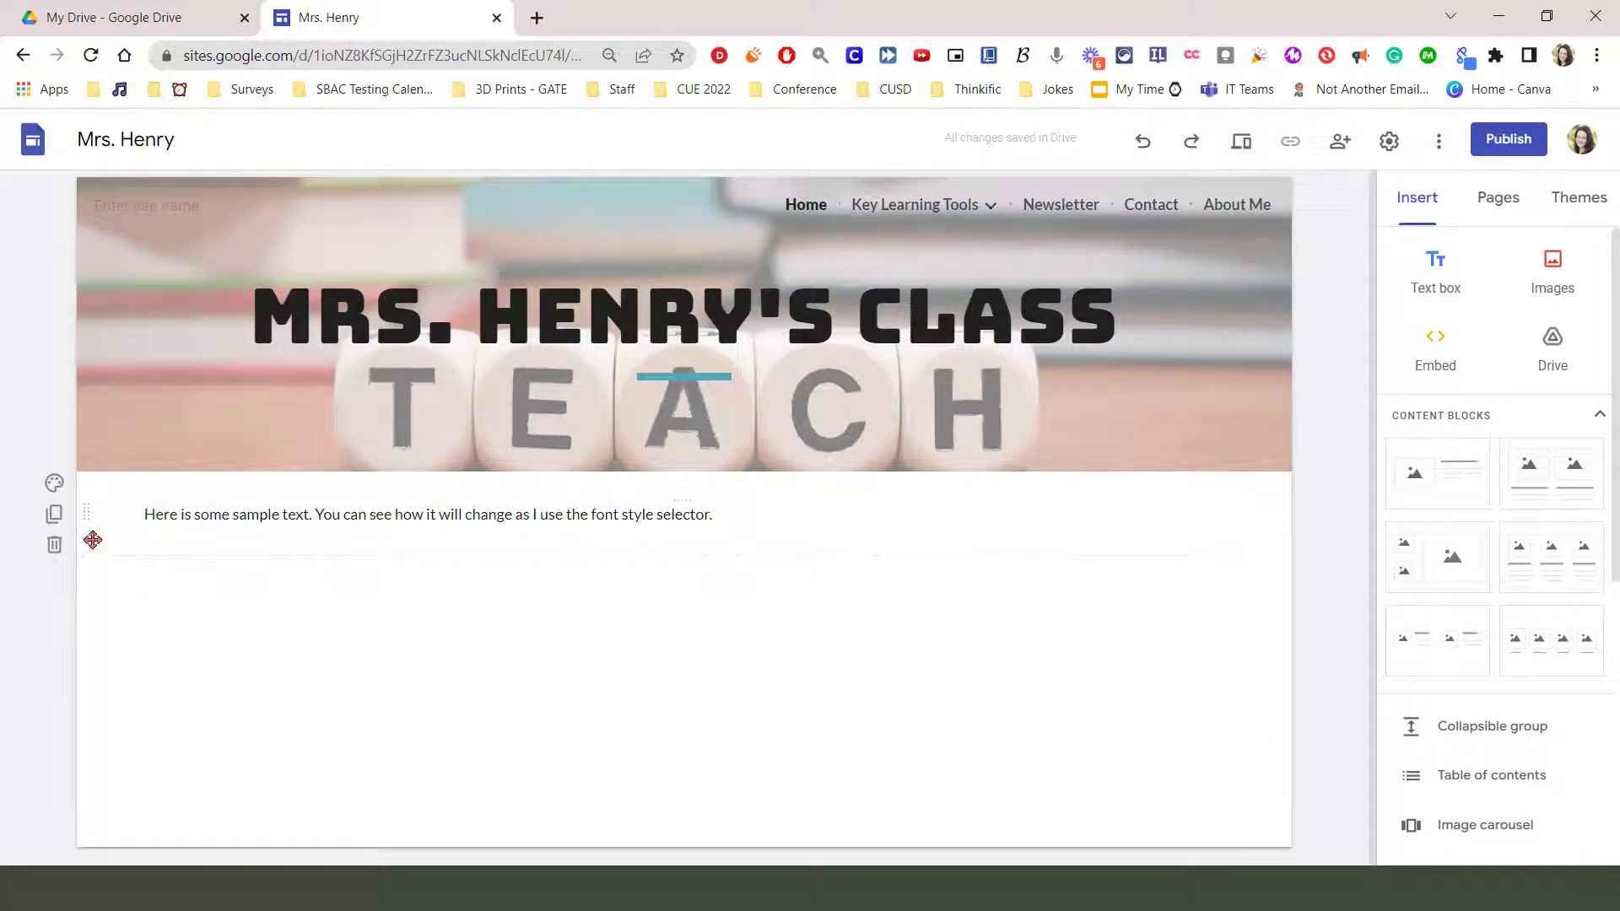
pyautogui.moveTo(53, 544)
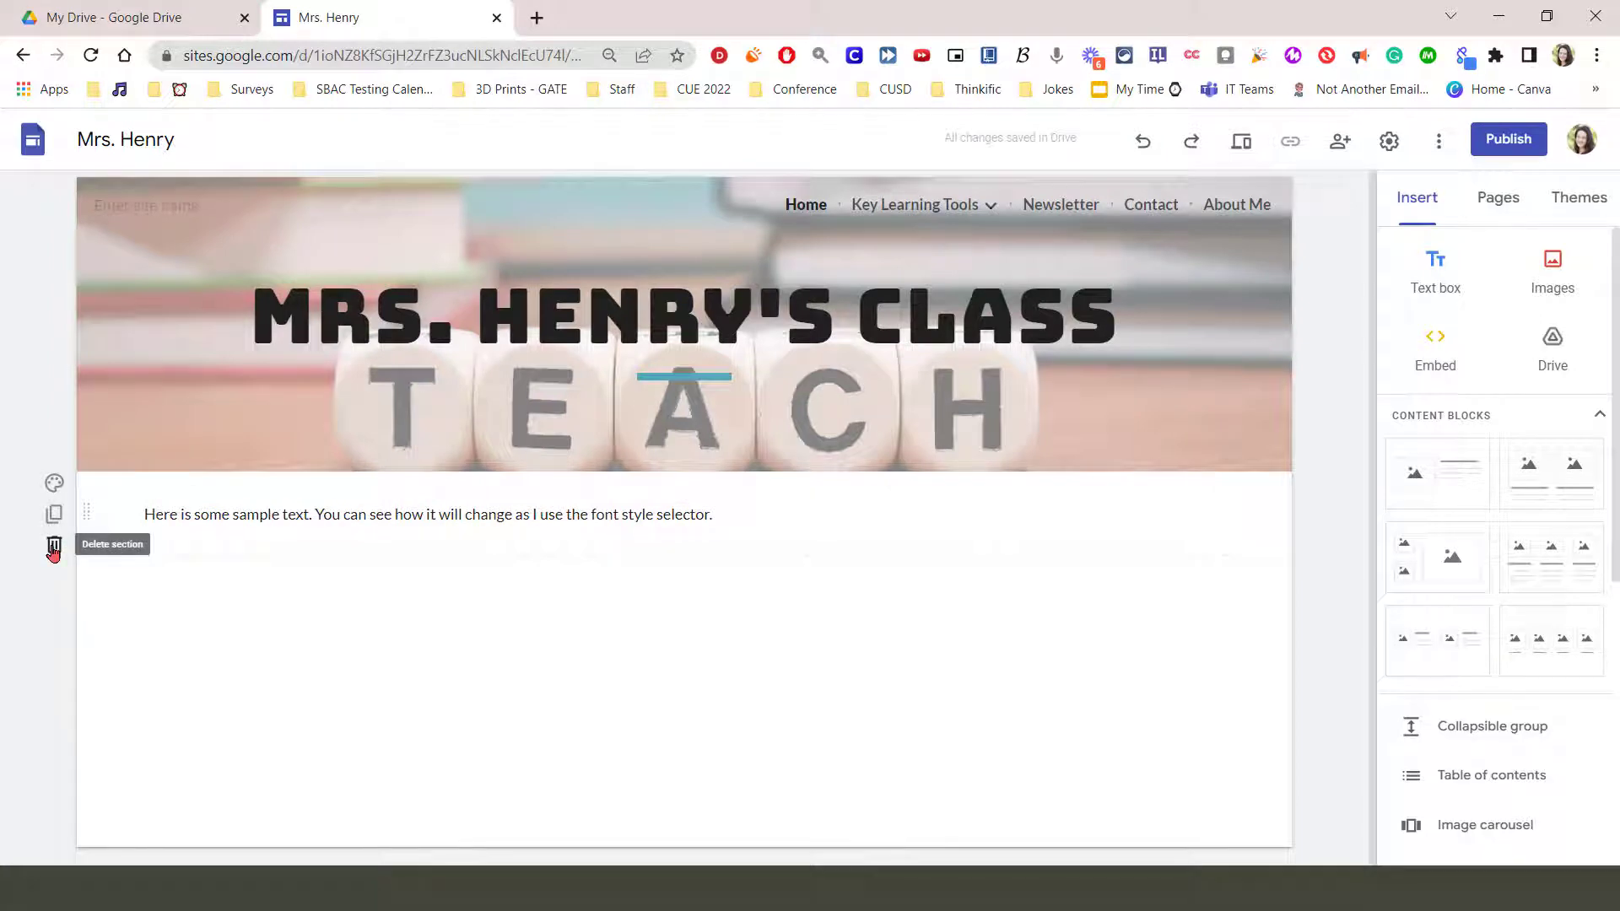
pyautogui.moveTo(448, 653)
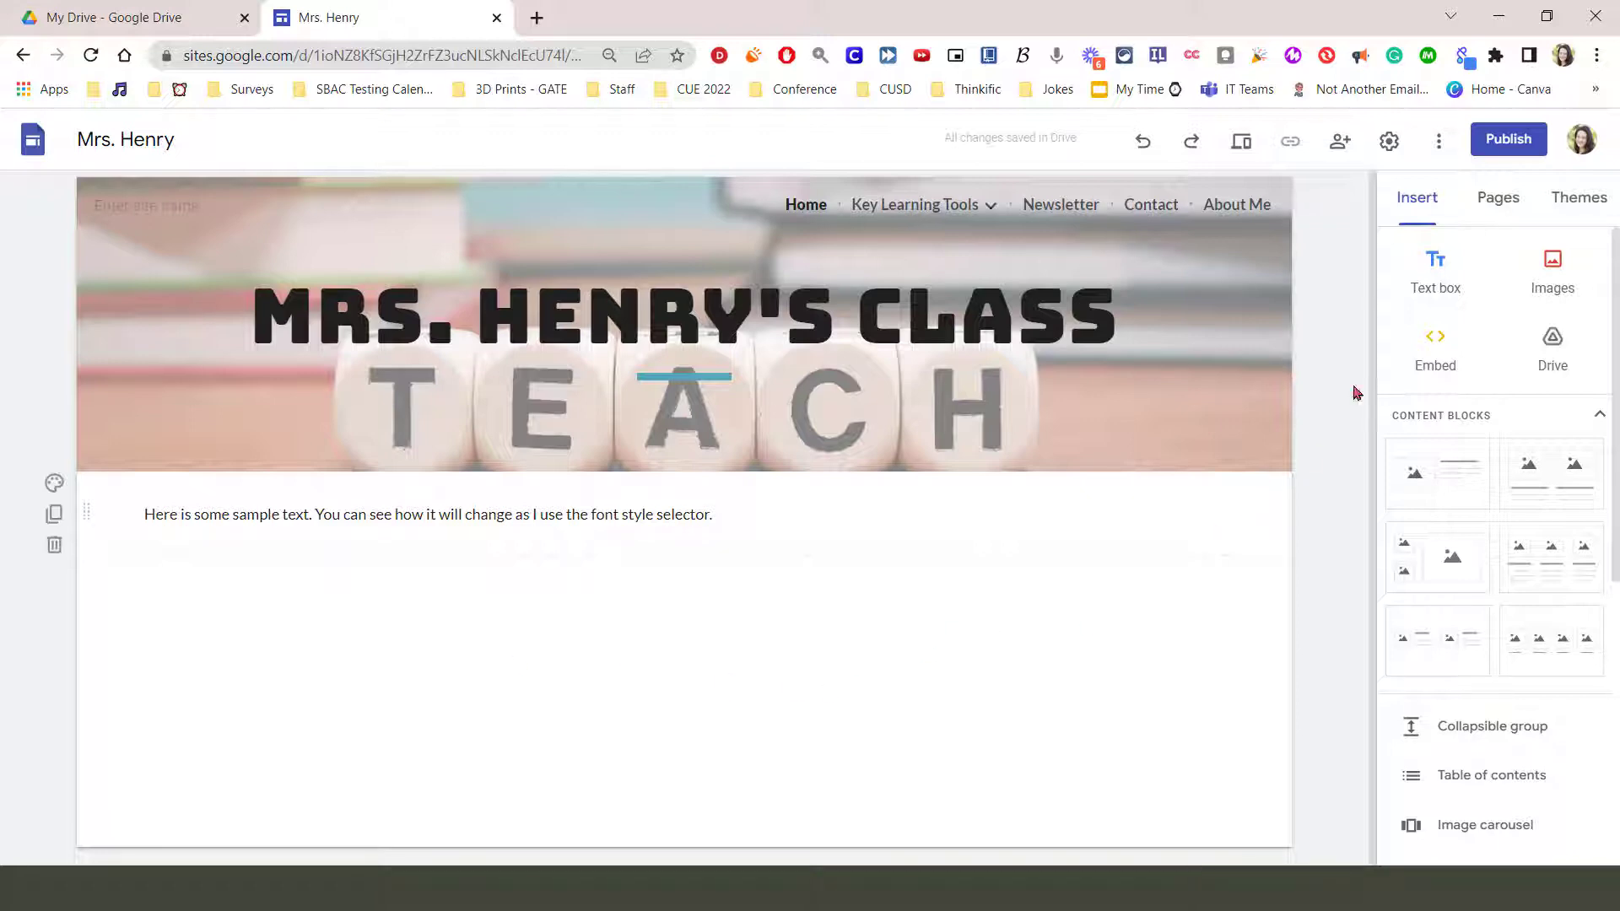
pyautogui.moveTo(1435, 272)
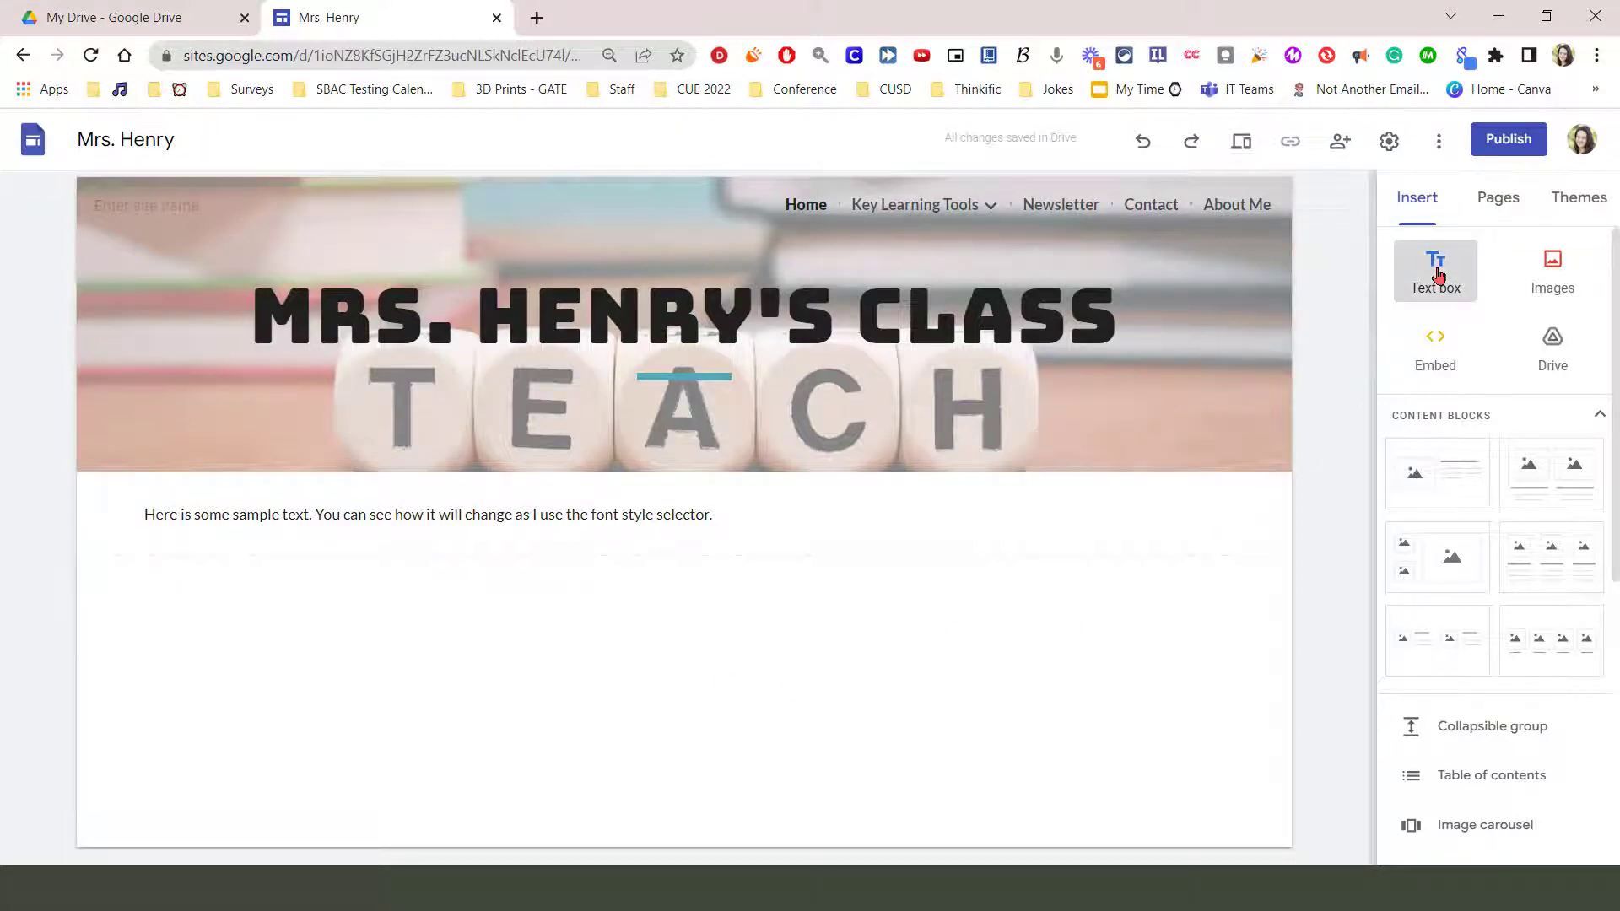
# - Insert a new Text box onto the Home page from the Insert panel
pyautogui.click(1435, 271)
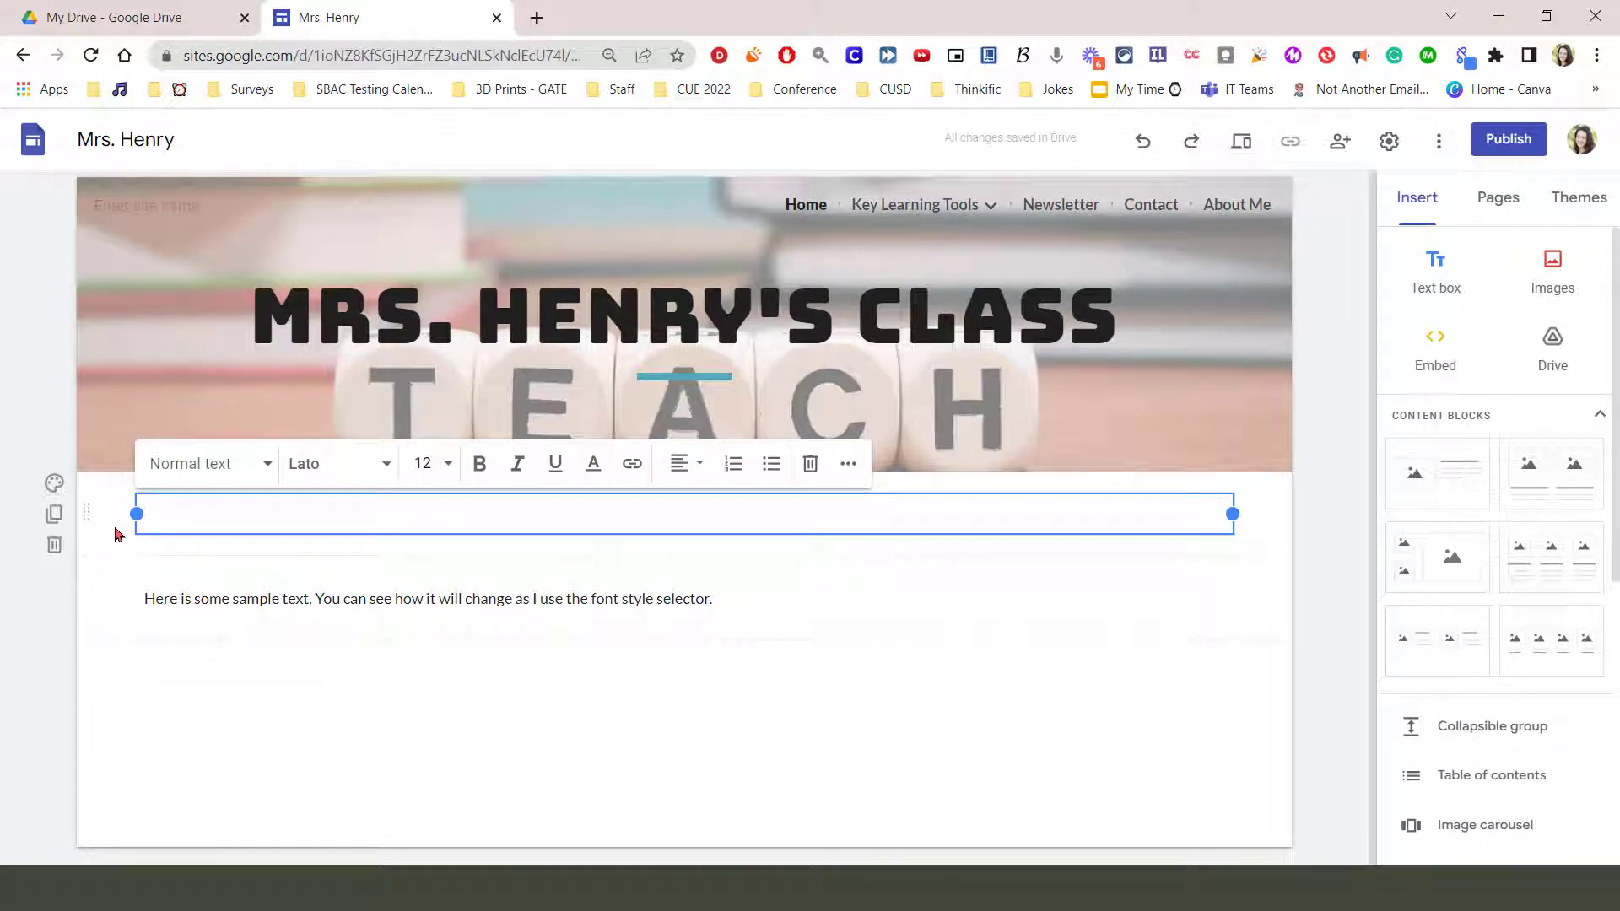
pyautogui.moveTo(125, 544)
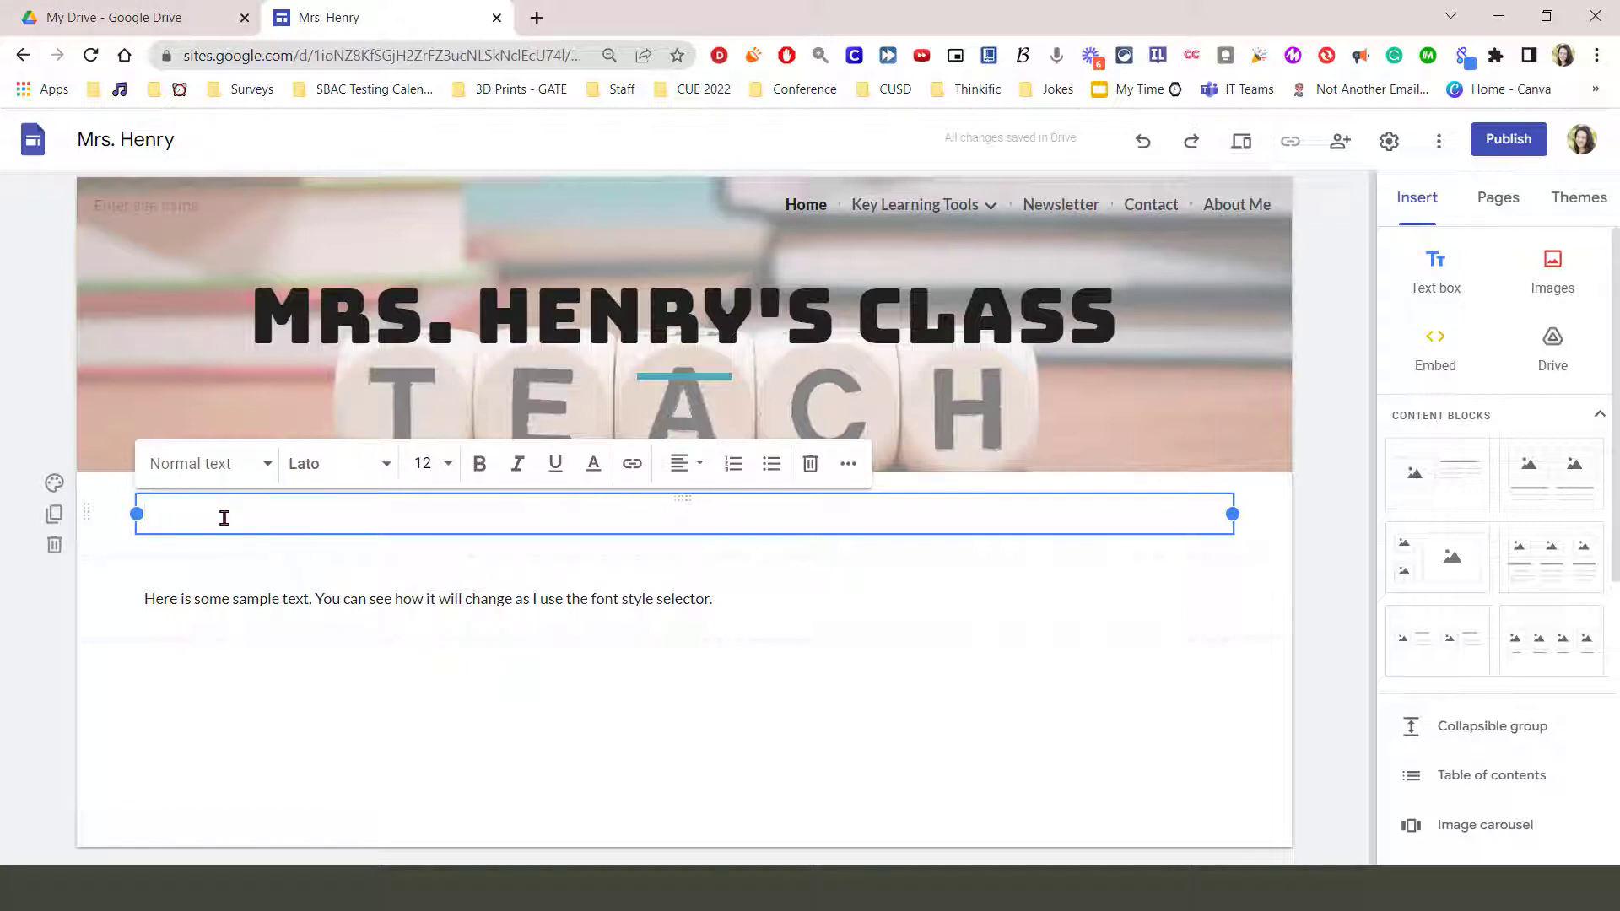
# - Paste the welcome message and thank-you line, then dismiss the paste options menu
pyautogui.press('ctrl+v')
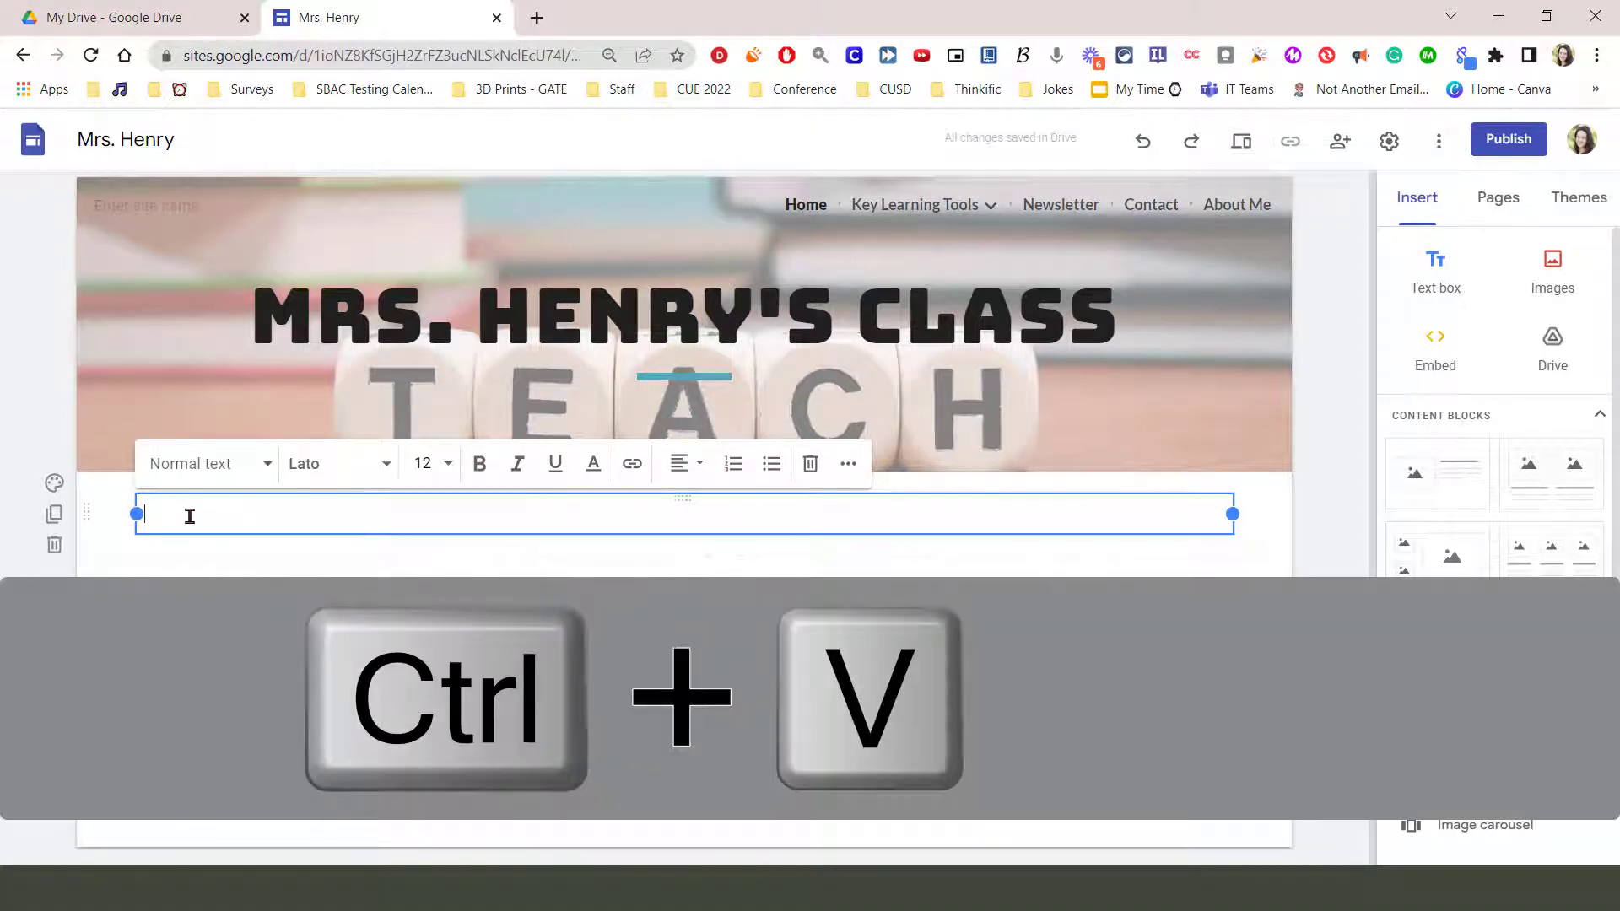
pyautogui.press('ctrl+v')
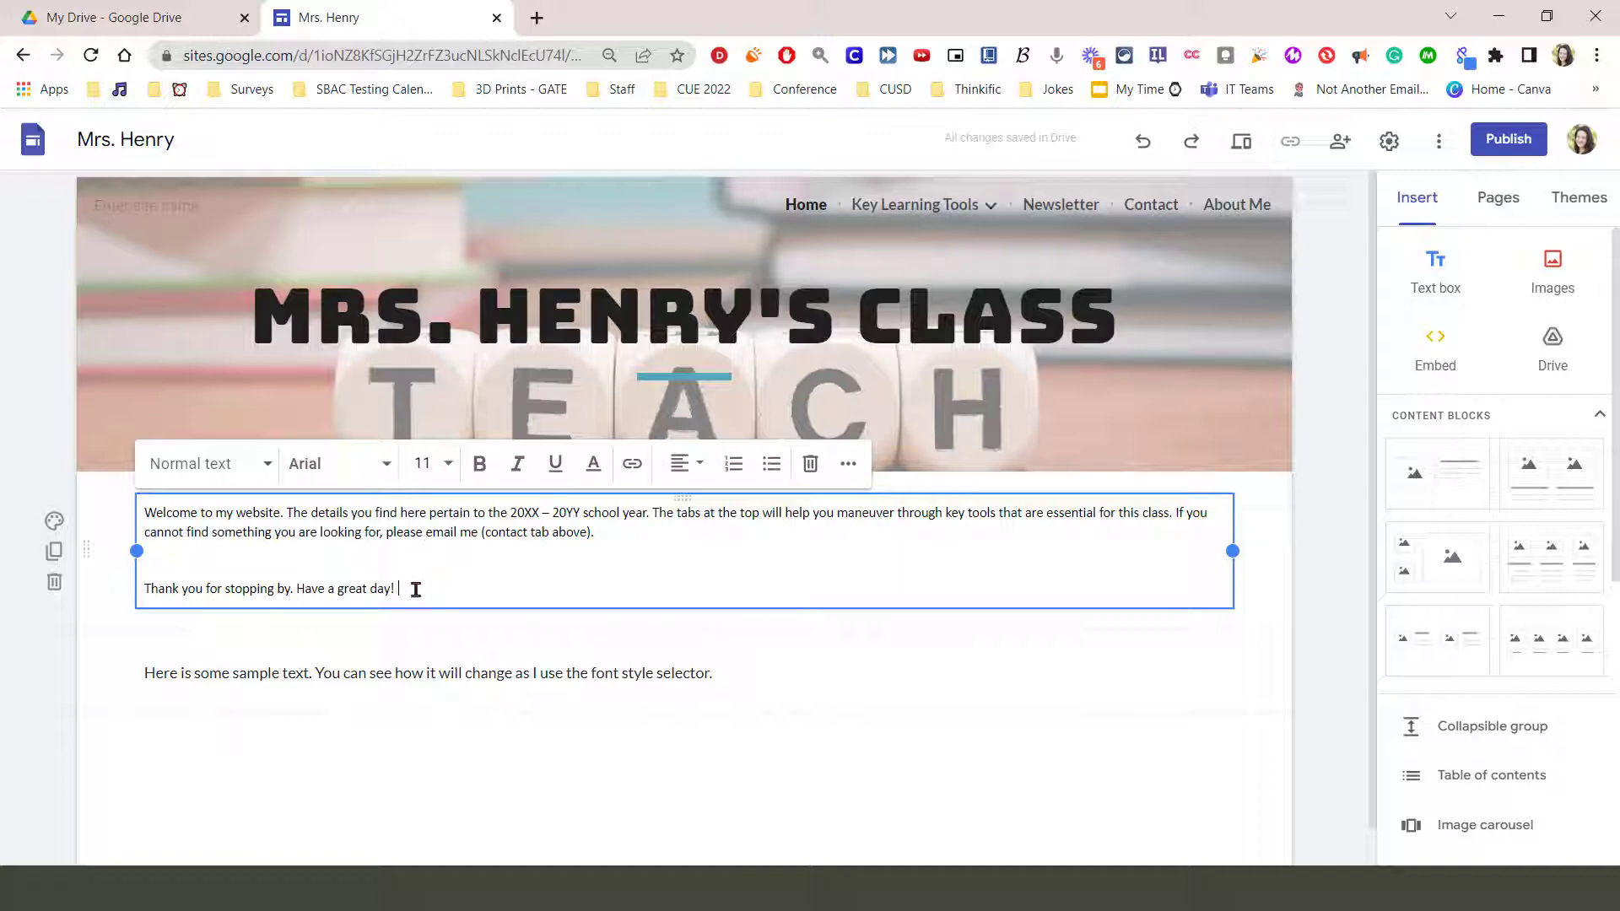
pyautogui.rightClick(403, 588)
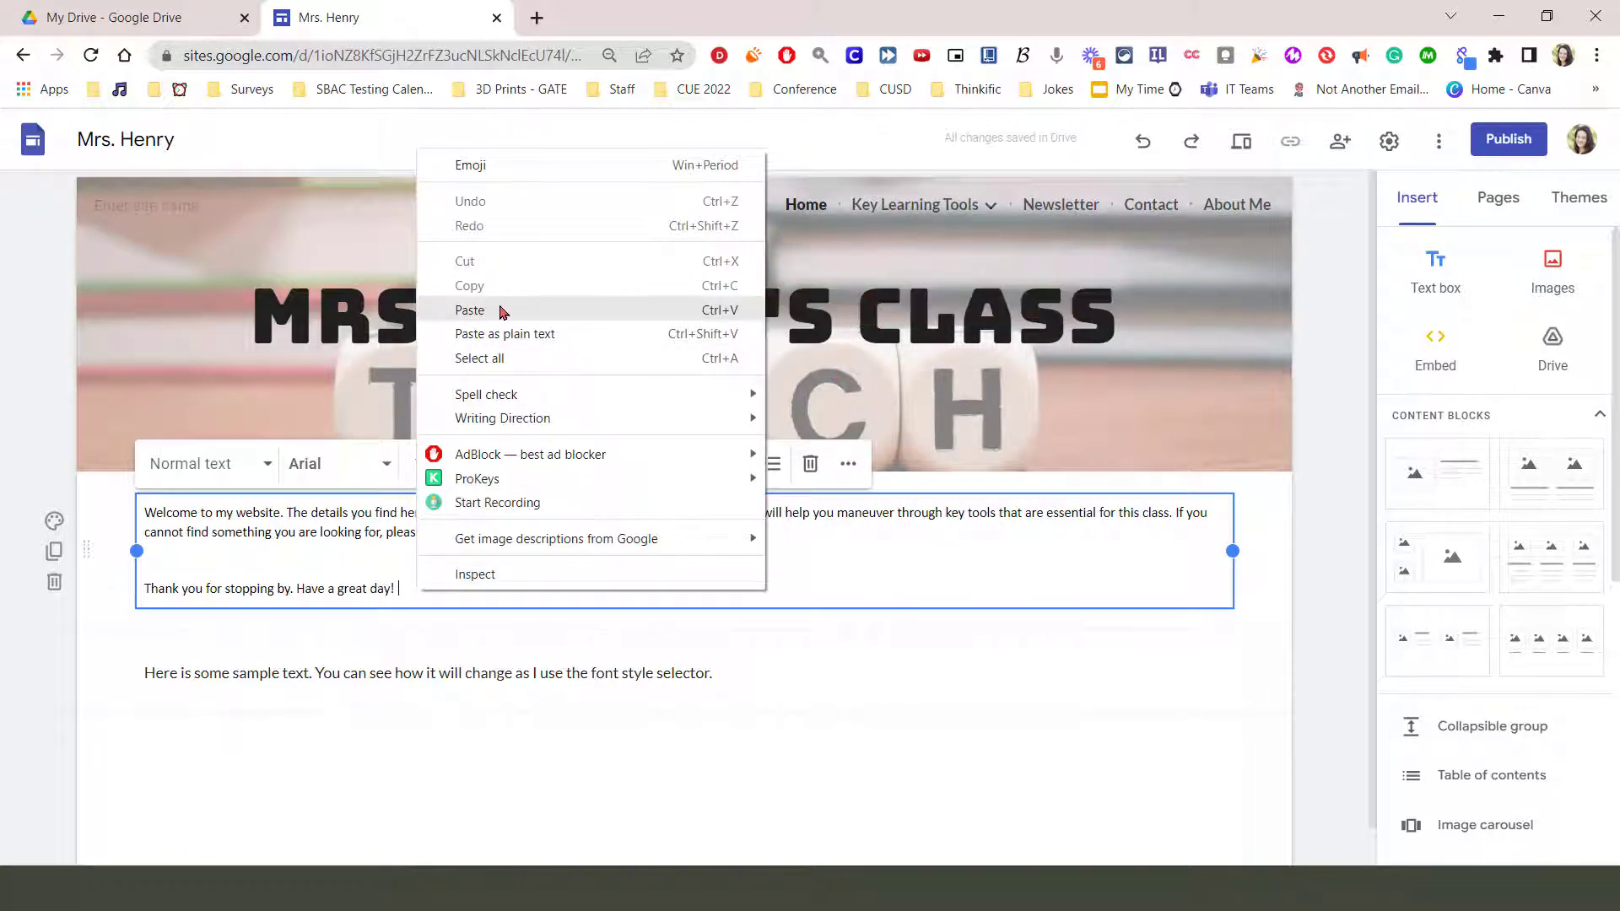
pyautogui.moveTo(708, 293)
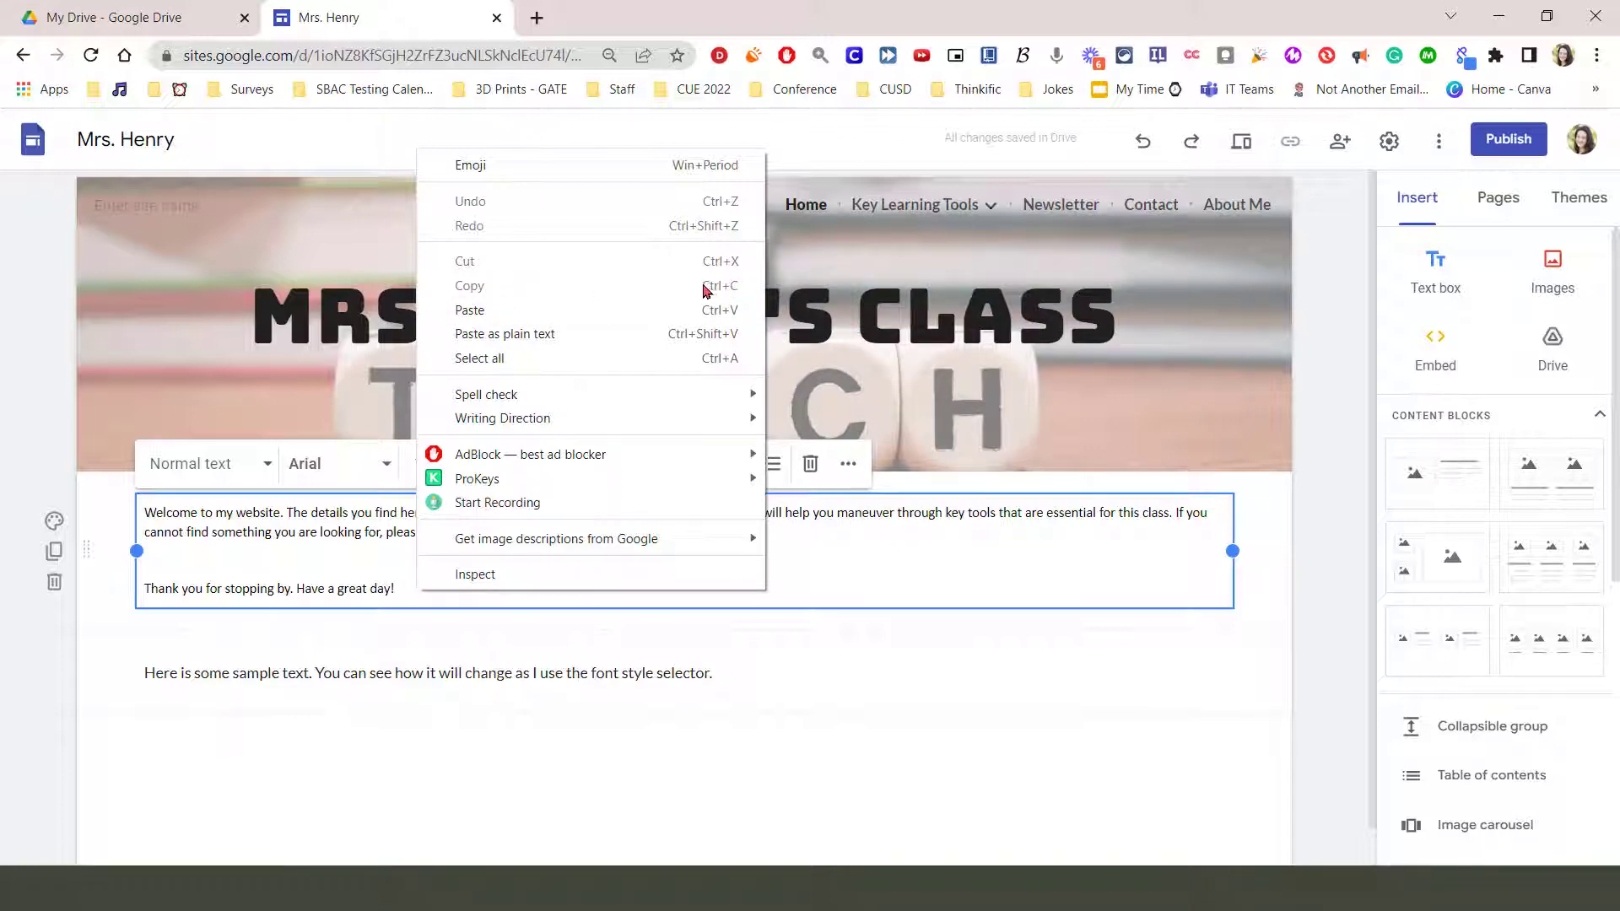
pyautogui.moveTo(691, 305)
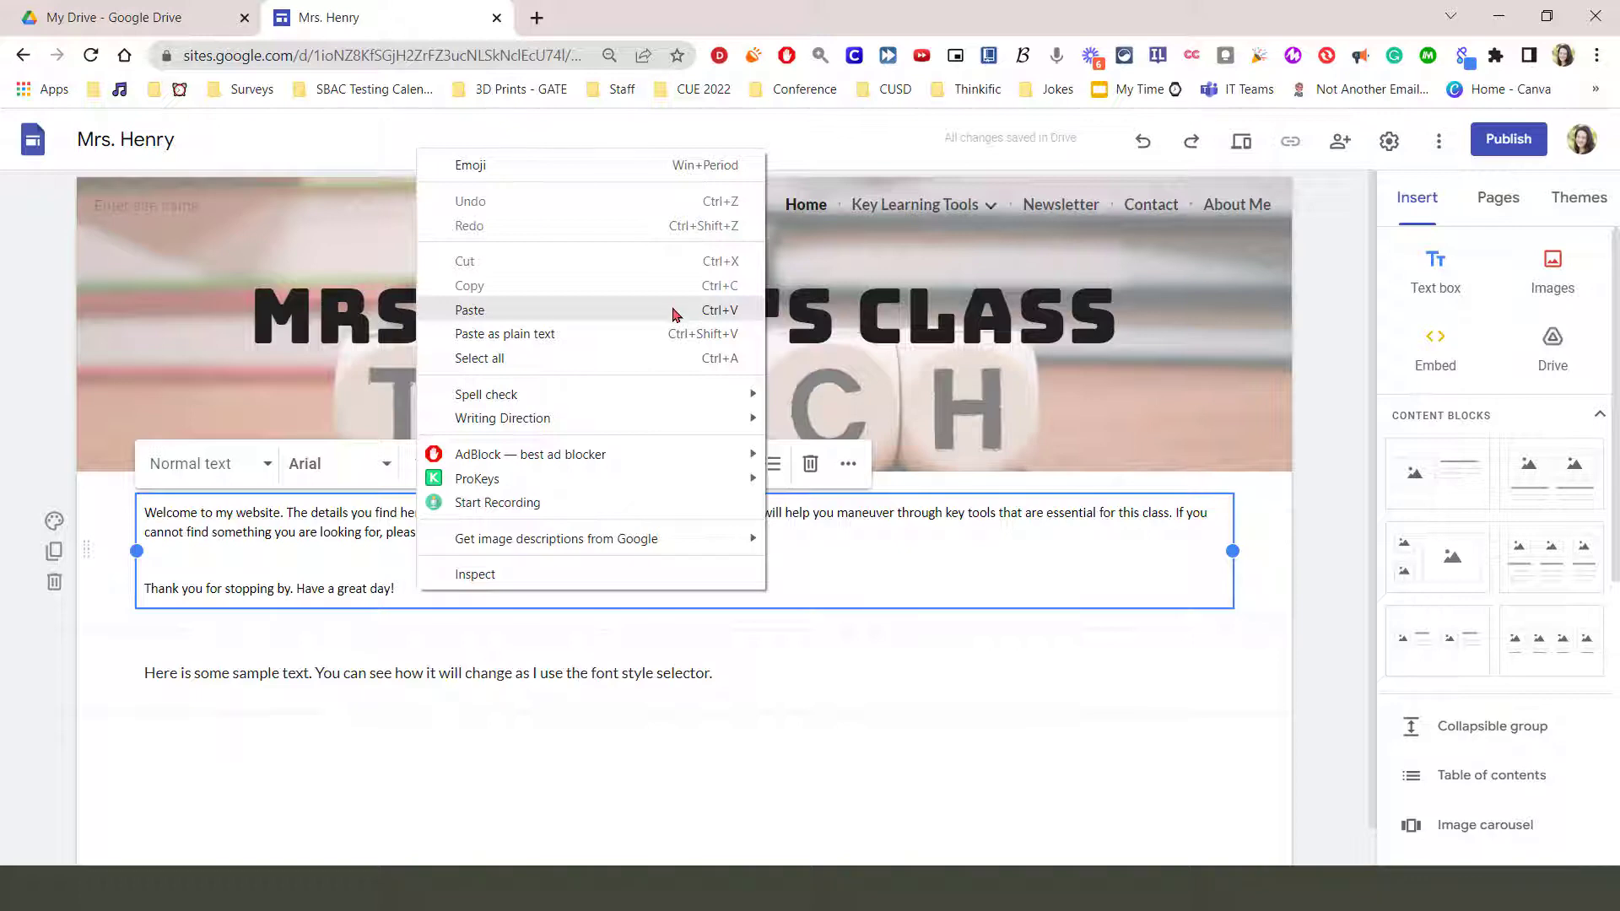
pyautogui.click(444, 588)
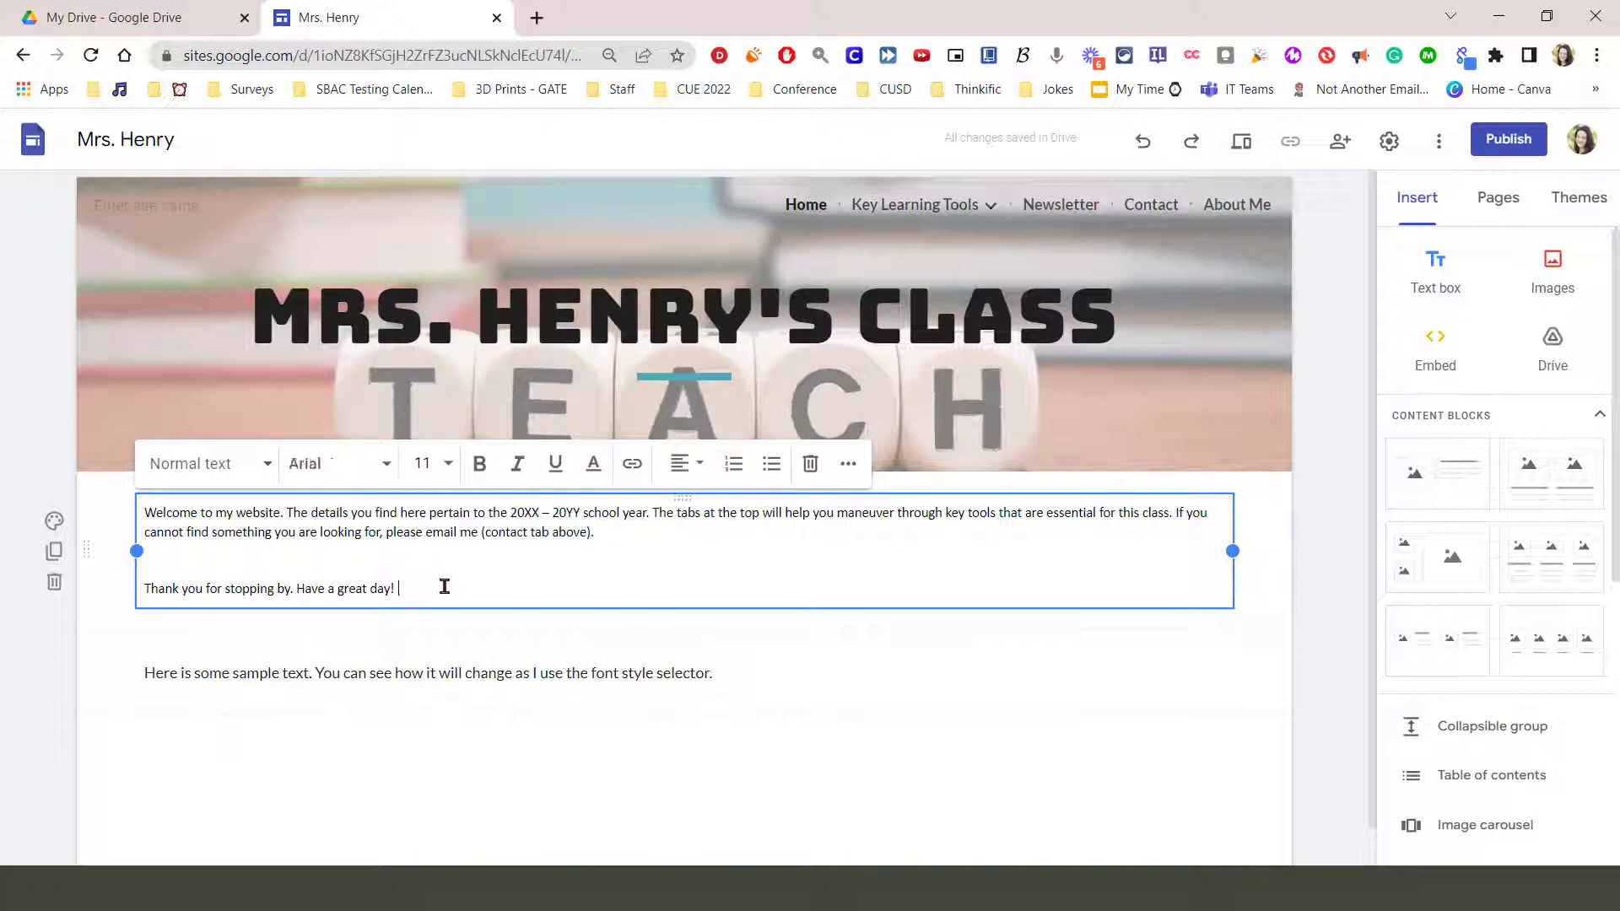
pyautogui.moveTo(571, 588)
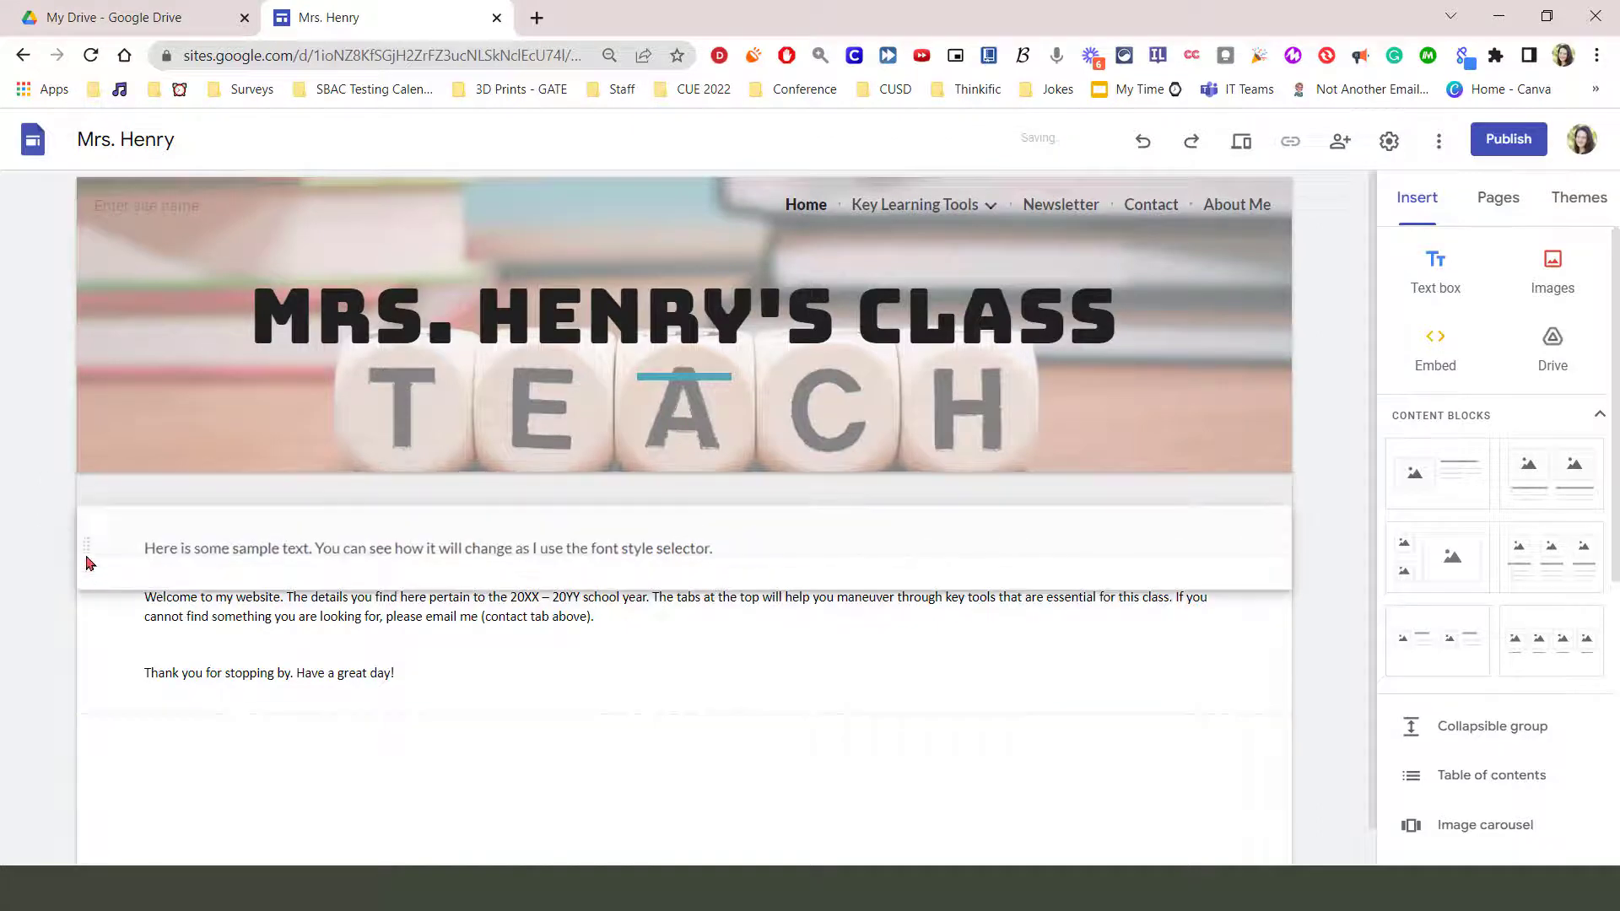
# - Drag the sample text section below the welcome message box, then select and deselect the box
pyautogui.moveTo(87, 547); pyautogui.dragTo(91, 717)
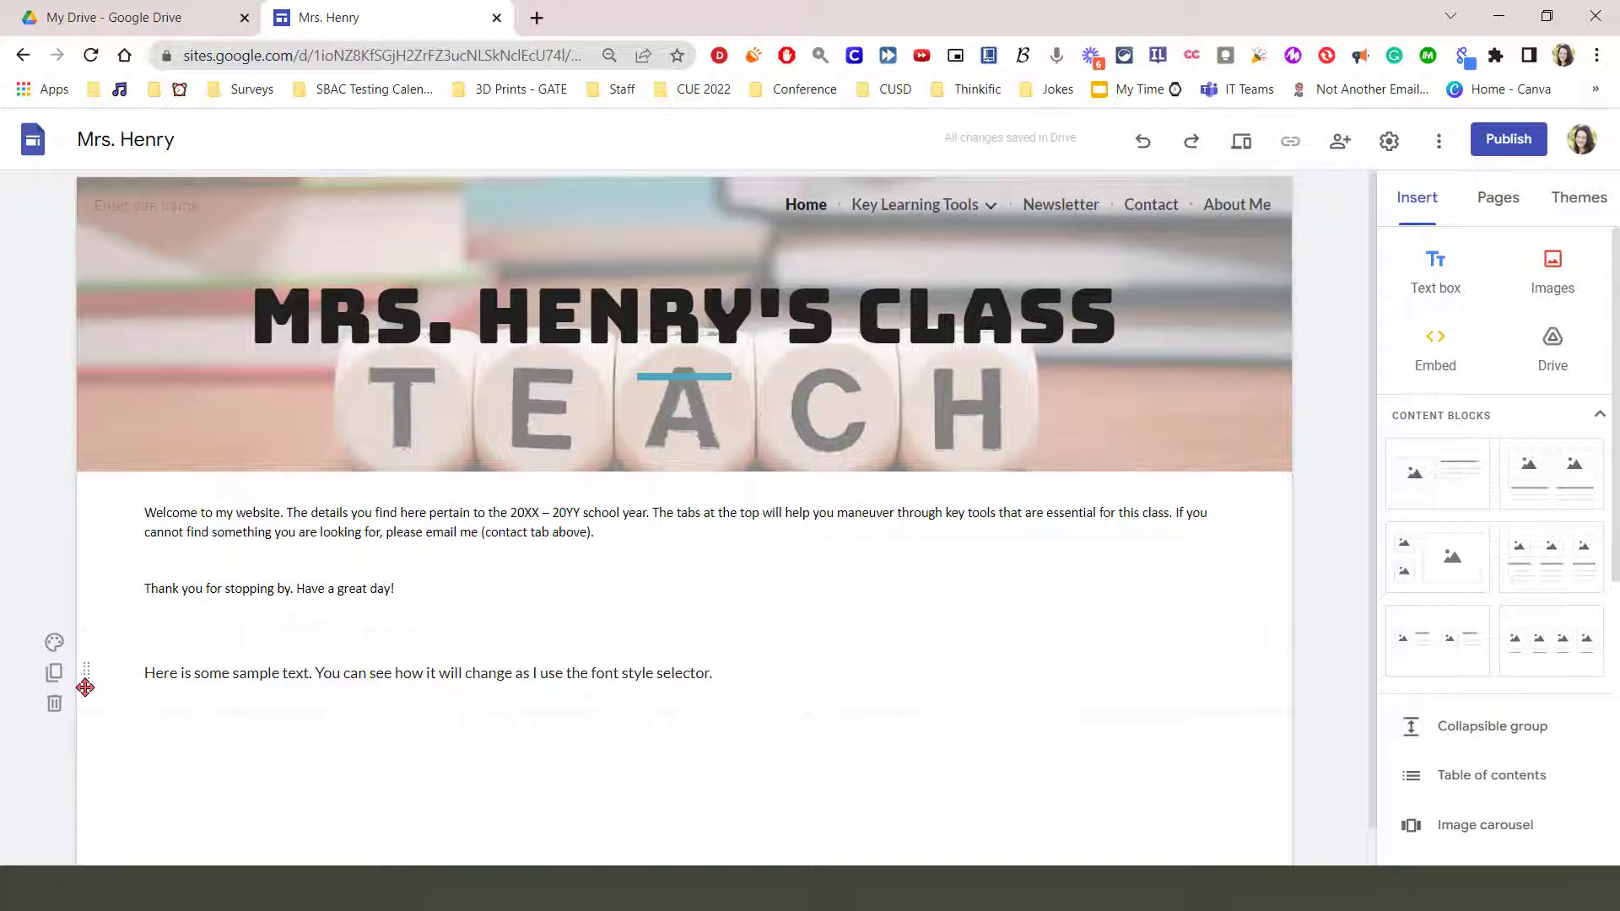
pyautogui.click(377, 589)
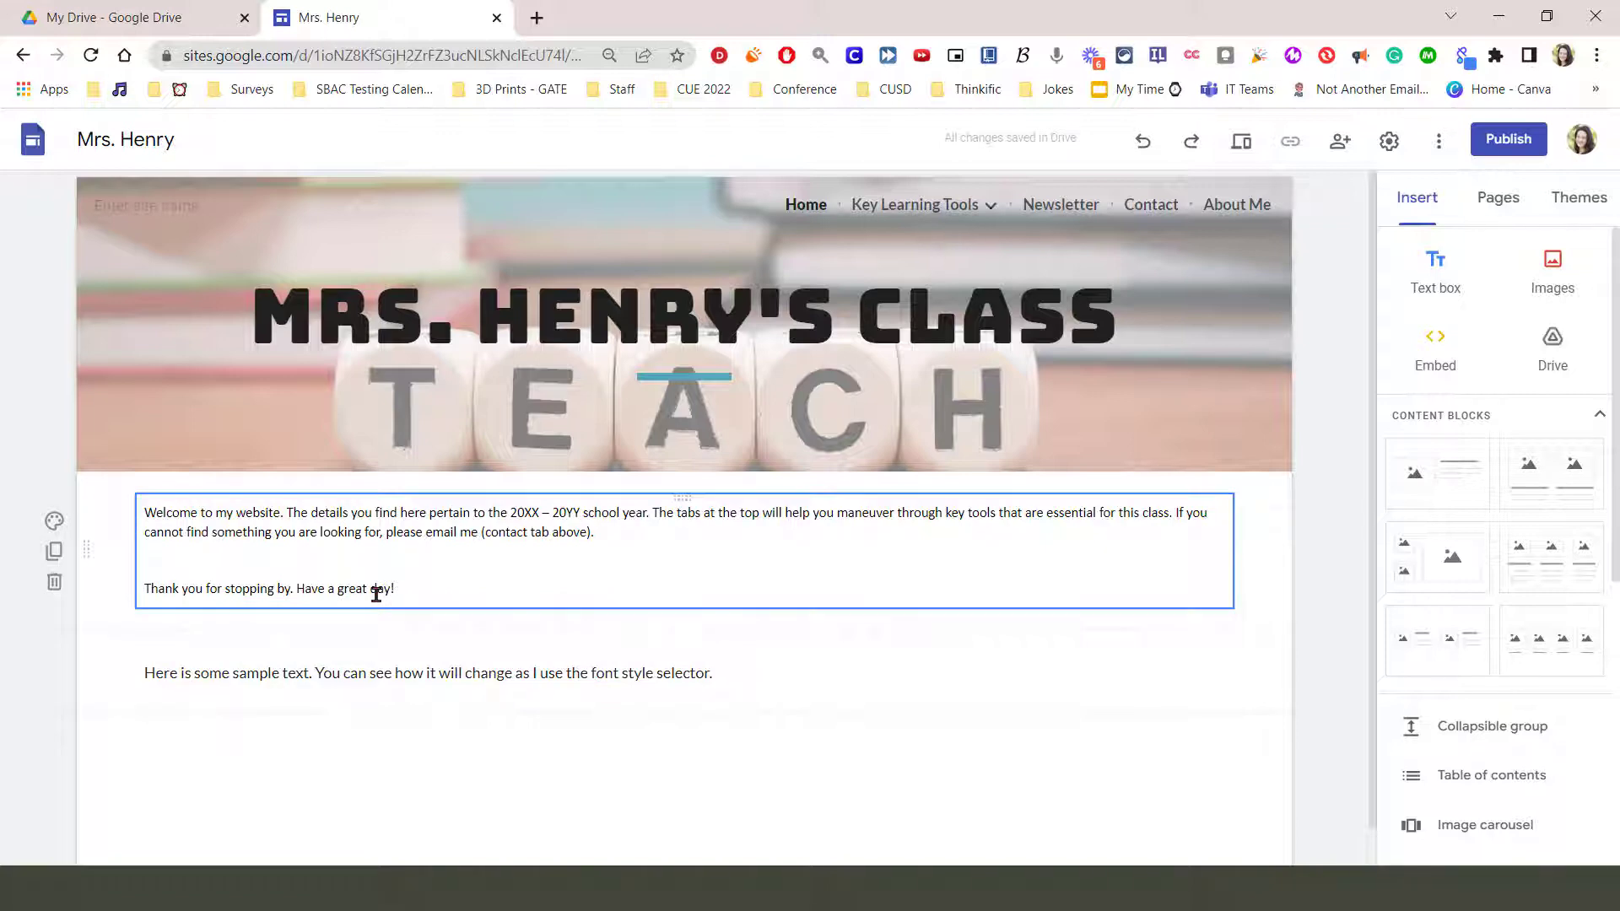
pyautogui.moveTo(296, 541)
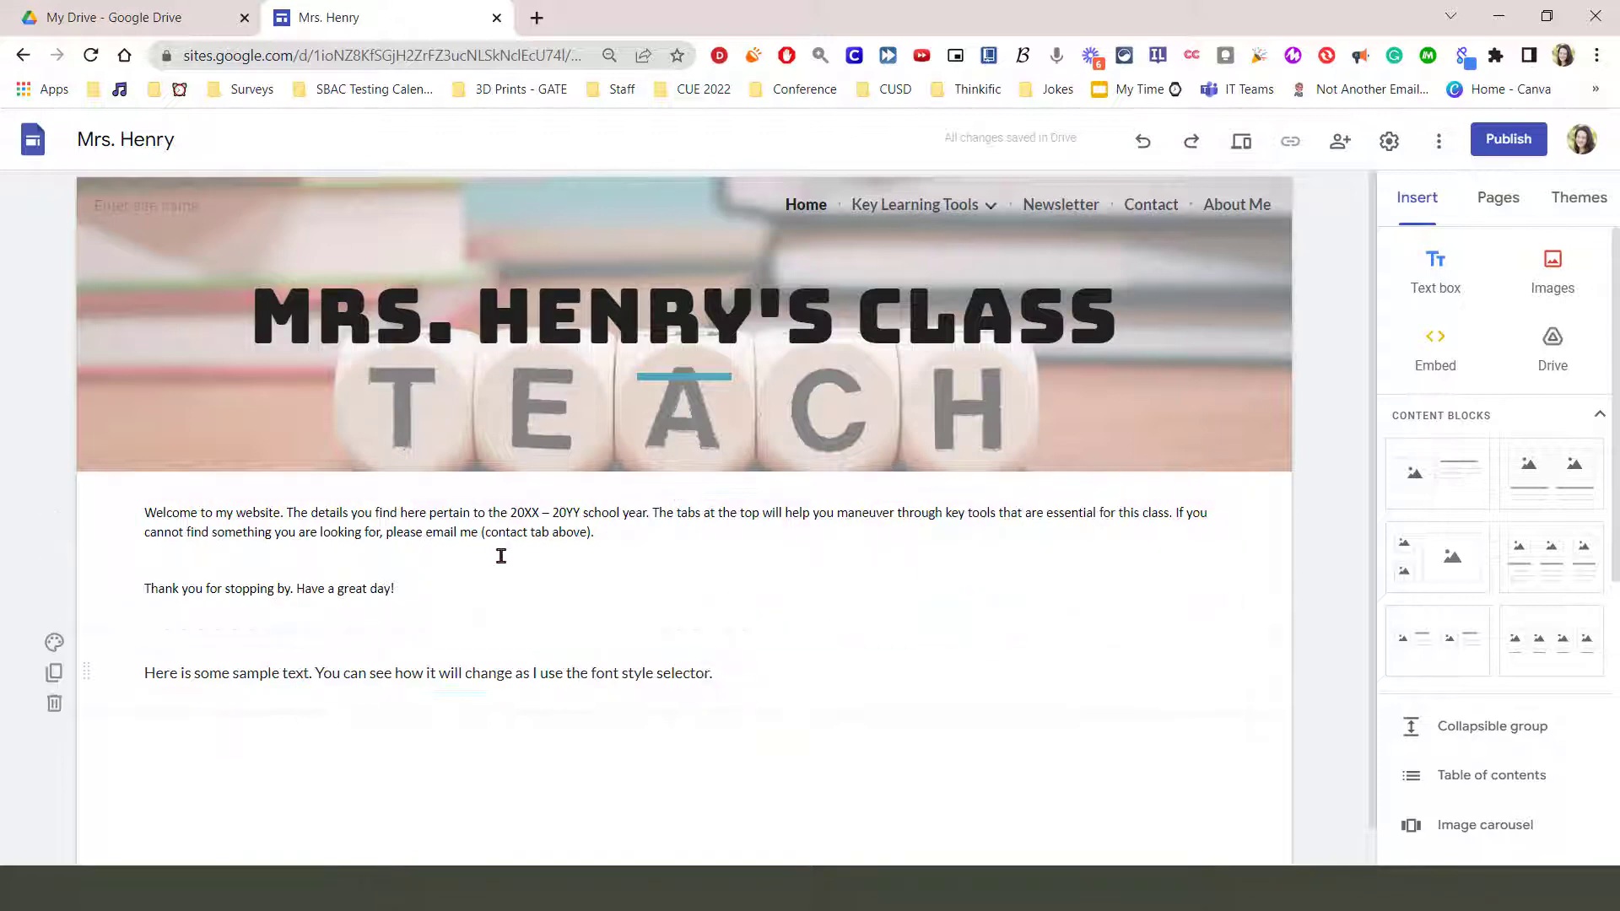
pyautogui.click(501, 555)
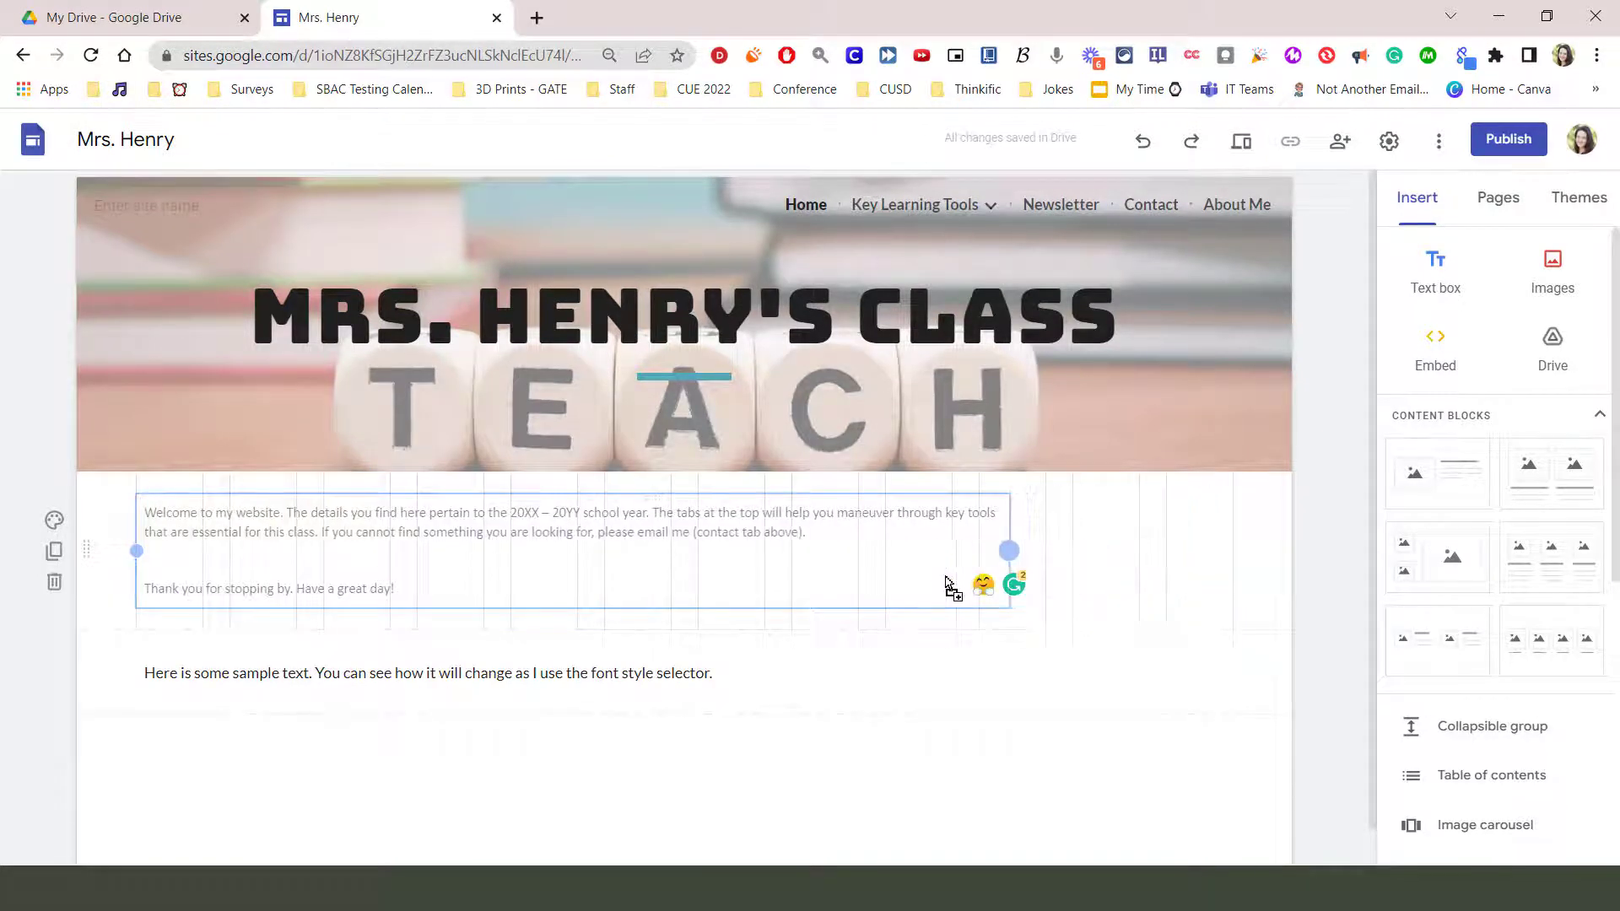
# - Drag the welcome box's right handle left until the message wraps into three lines
pyautogui.moveTo(1007, 551); pyautogui.dragTo(887, 562)
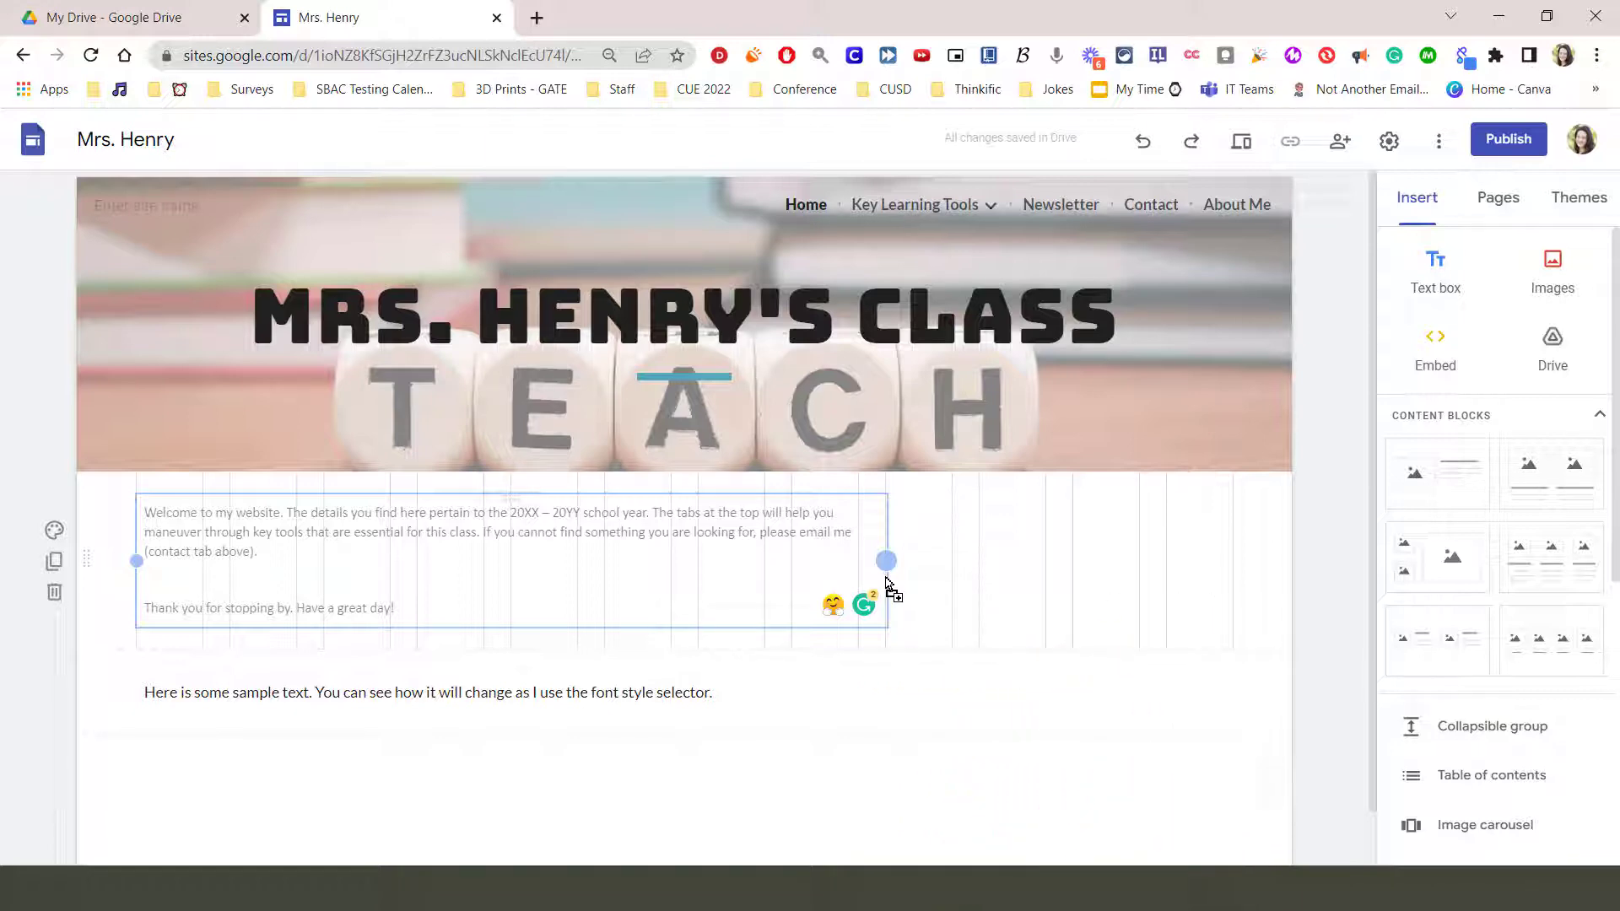
pyautogui.moveTo(887, 560); pyautogui.dragTo(838, 560)
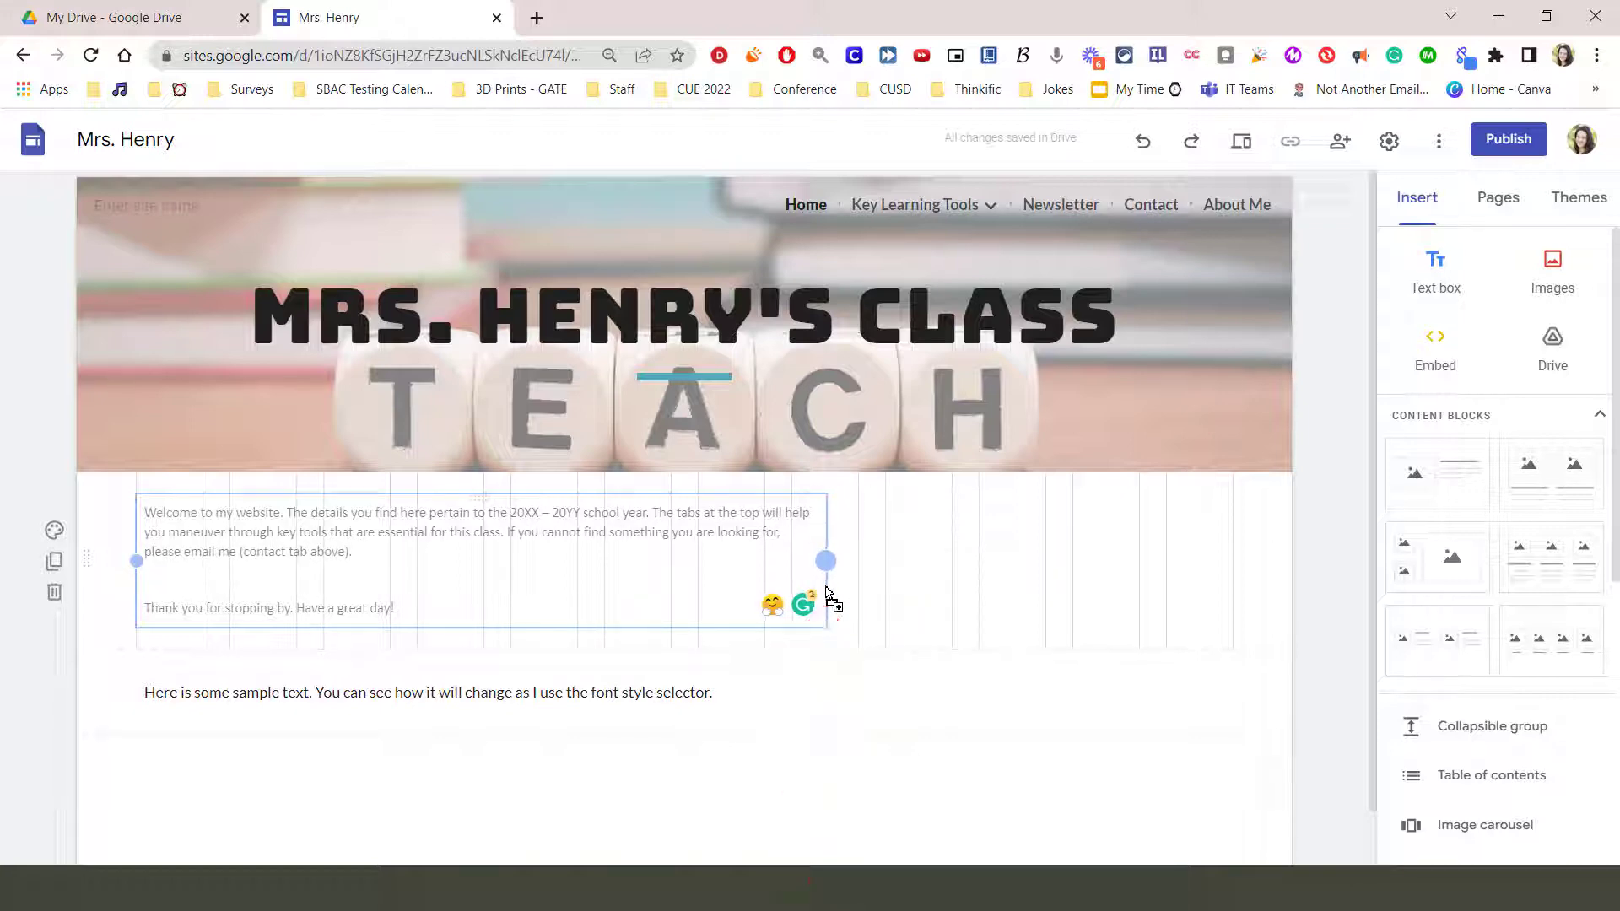
pyautogui.moveTo(826, 561); pyautogui.dragTo(842, 560)
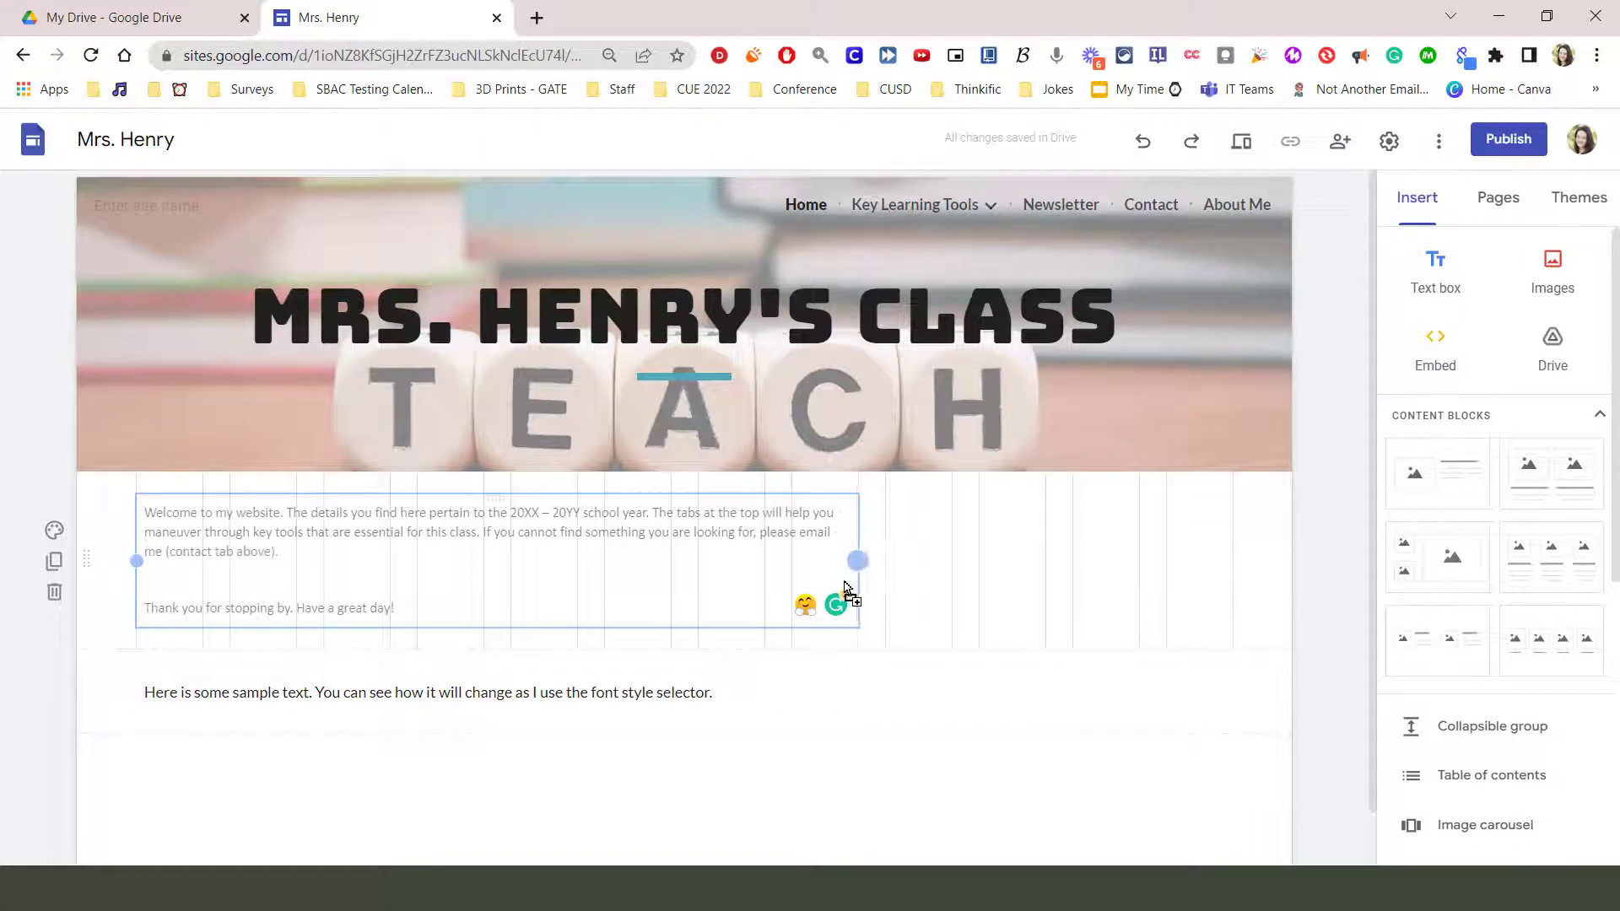
pyautogui.moveTo(860, 561); pyautogui.dragTo(793, 560)
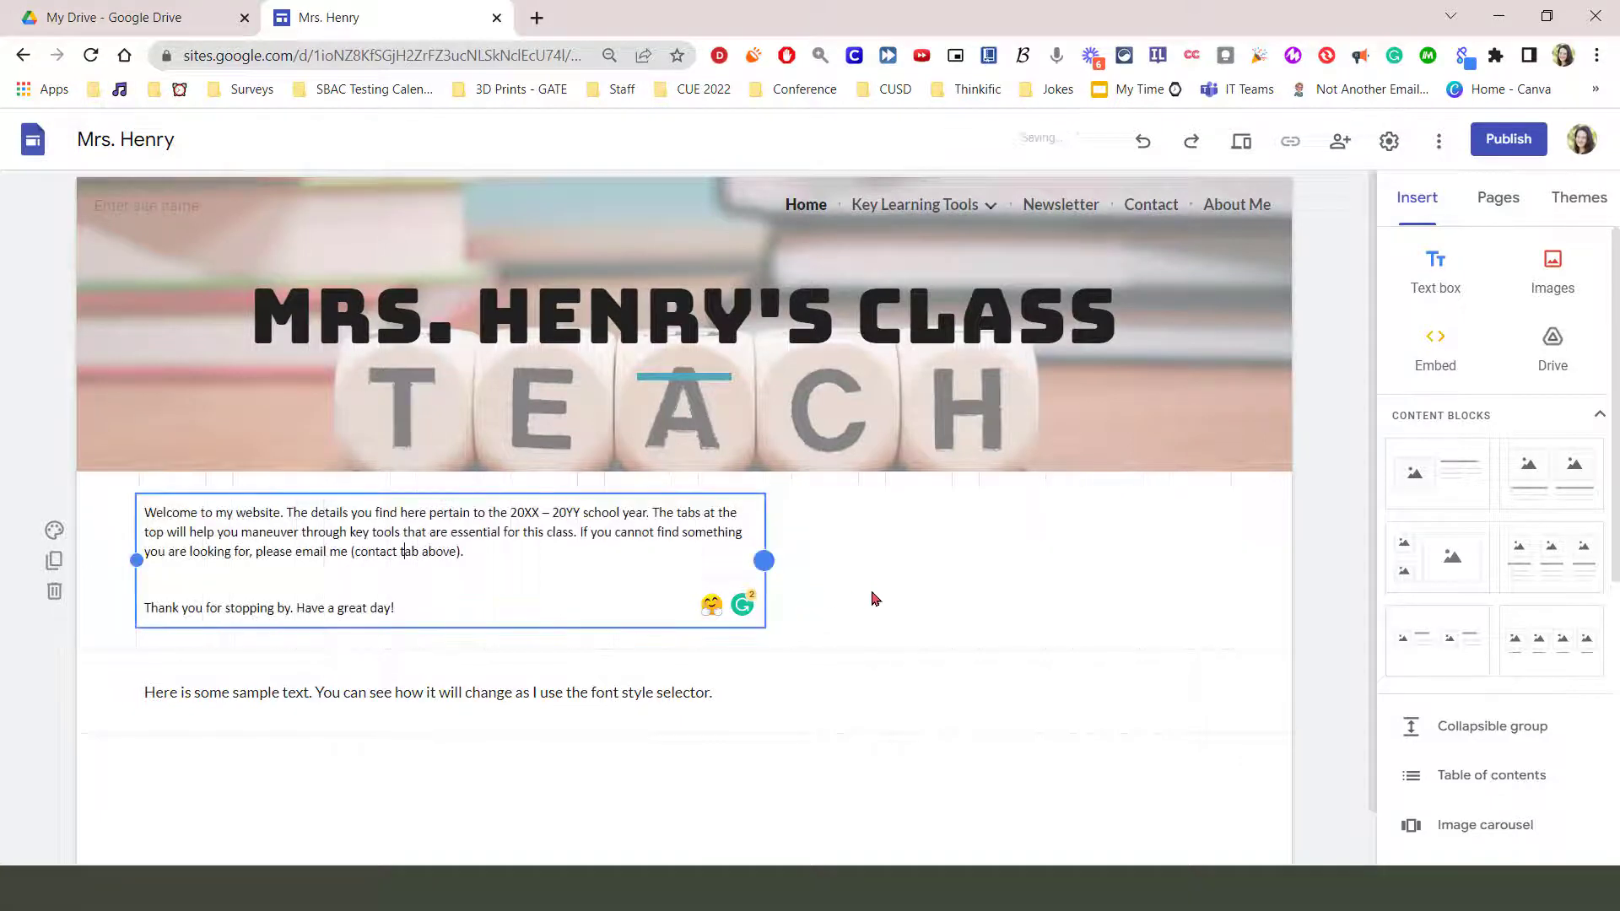
# - Narrow the sample text to two lines, try it beside the welcome text, then undo
pyautogui.click(404, 552)
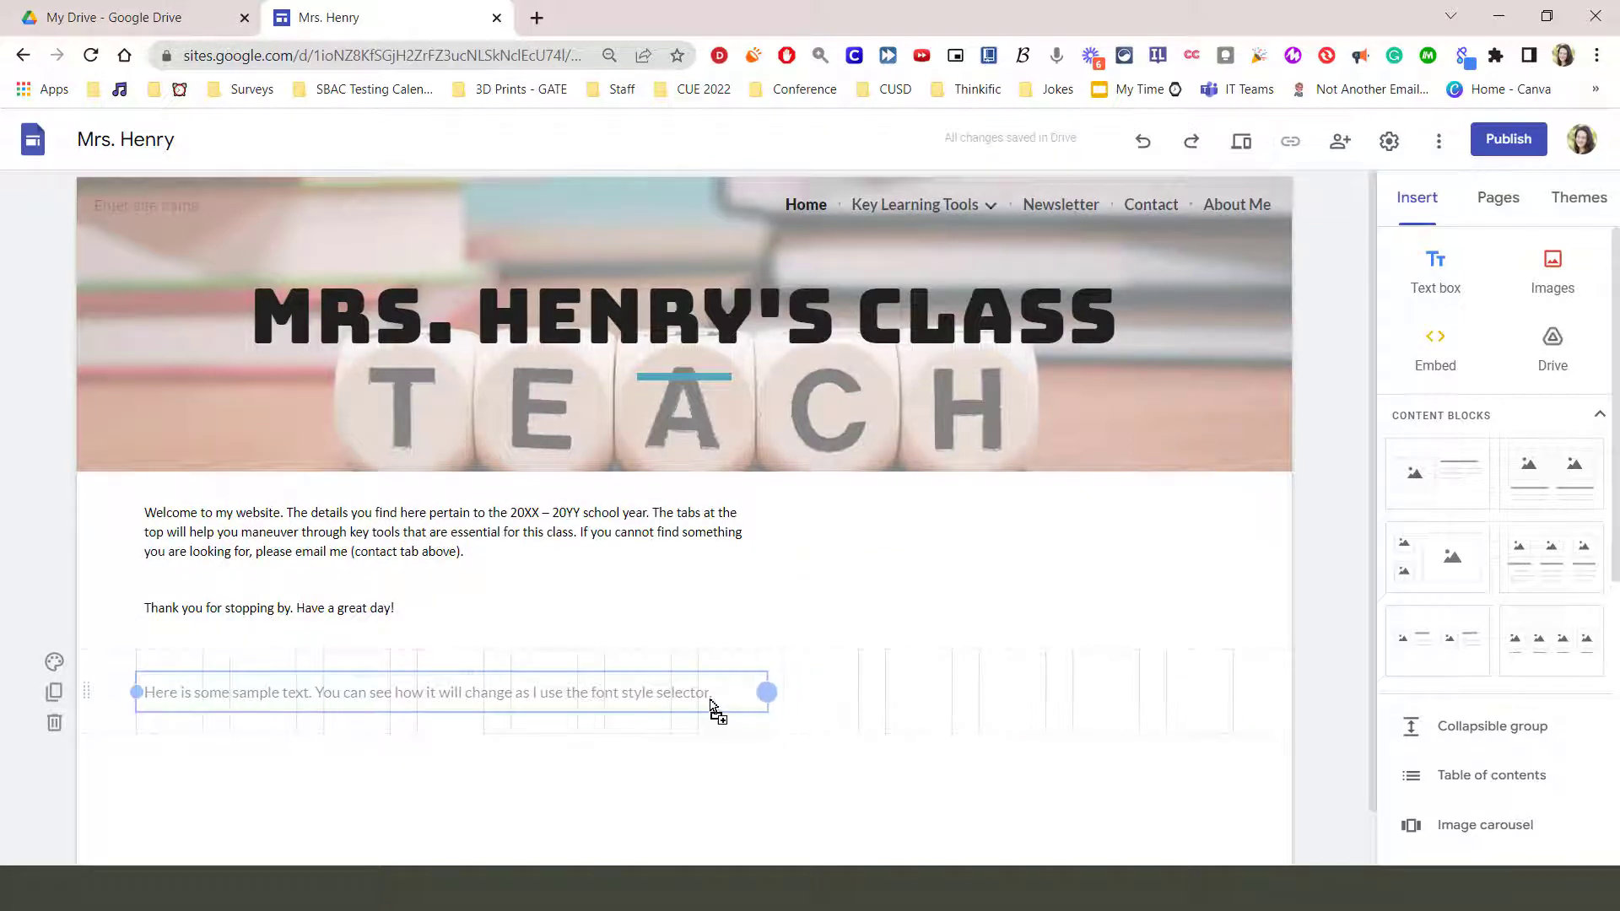
pyautogui.moveTo(767, 692); pyautogui.dragTo(658, 705)
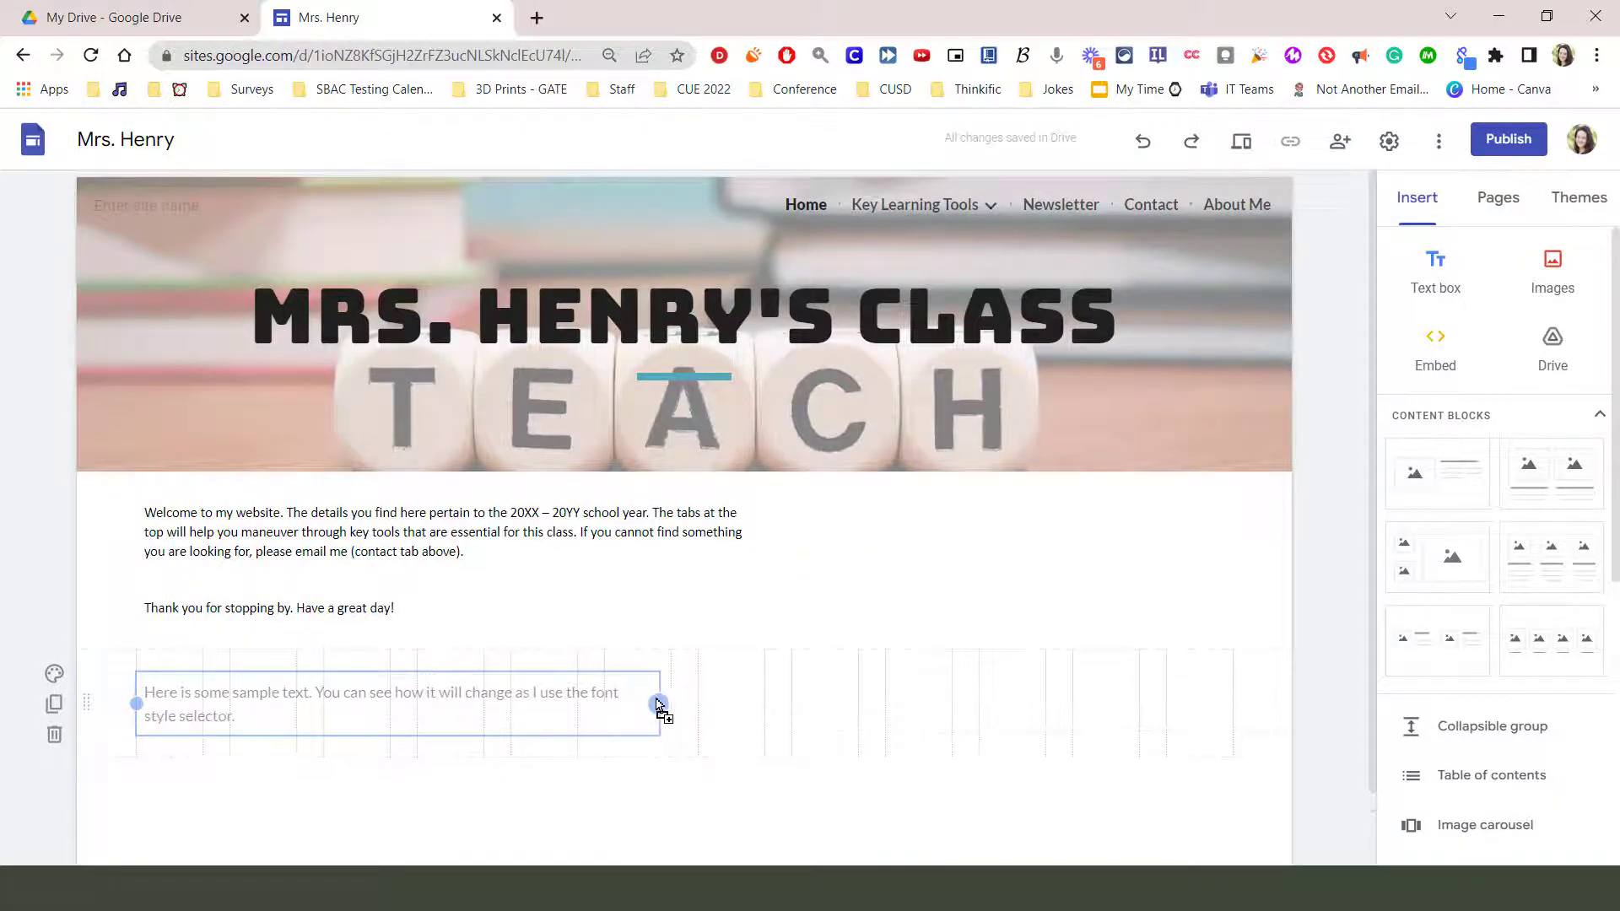
pyautogui.moveTo(658, 704); pyautogui.dragTo(669, 704)
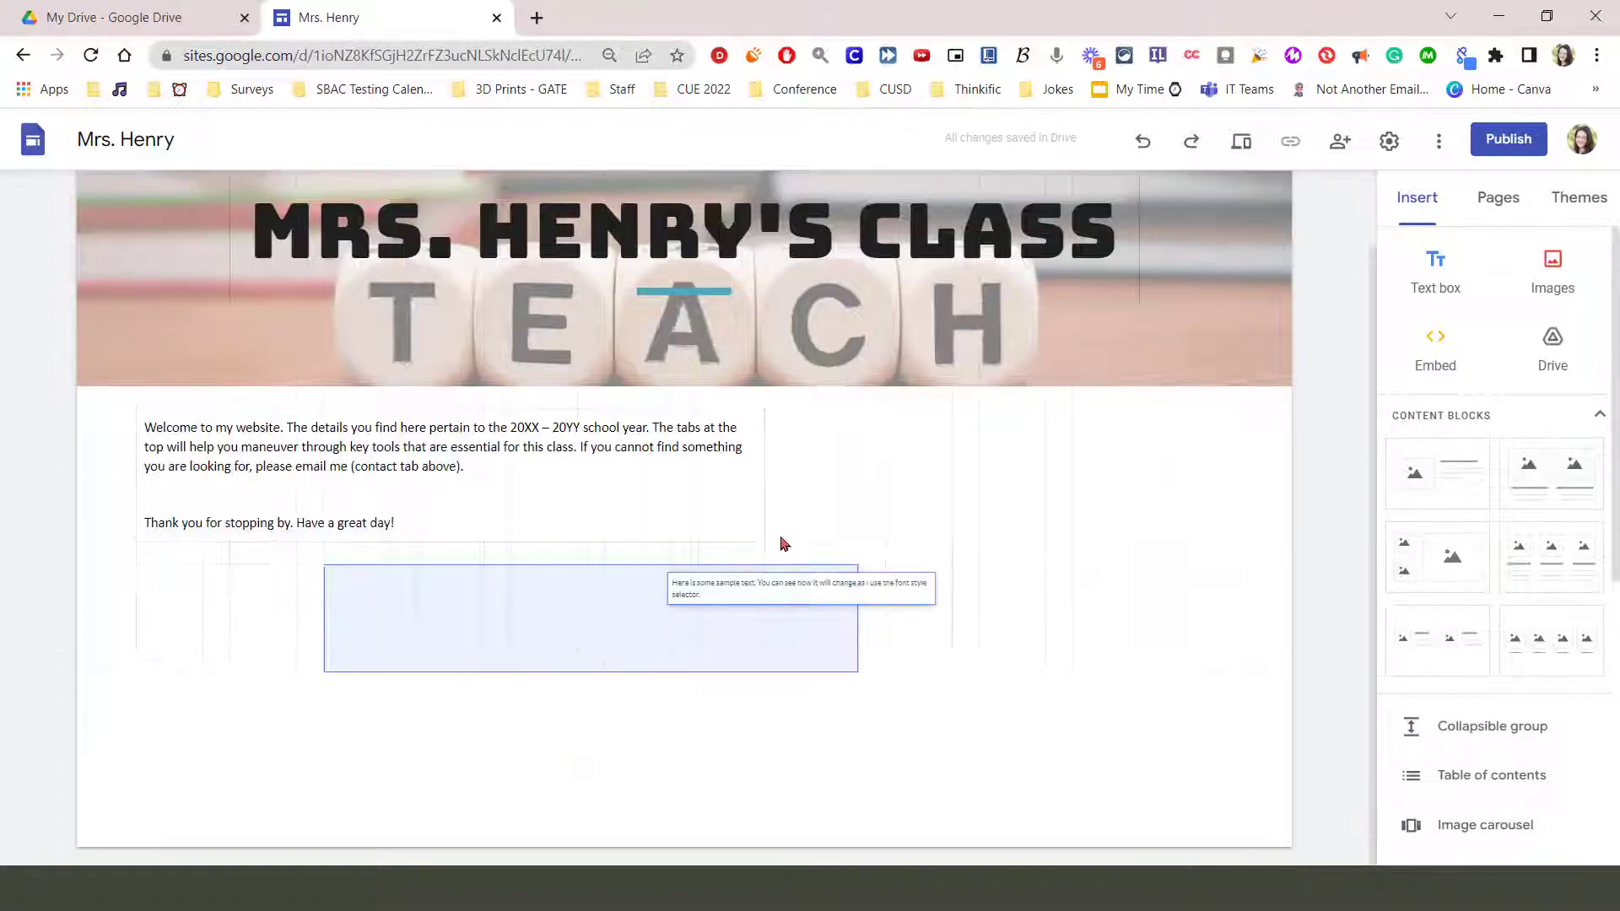
pyautogui.moveTo(591, 620); pyautogui.dragTo(1011, 476)
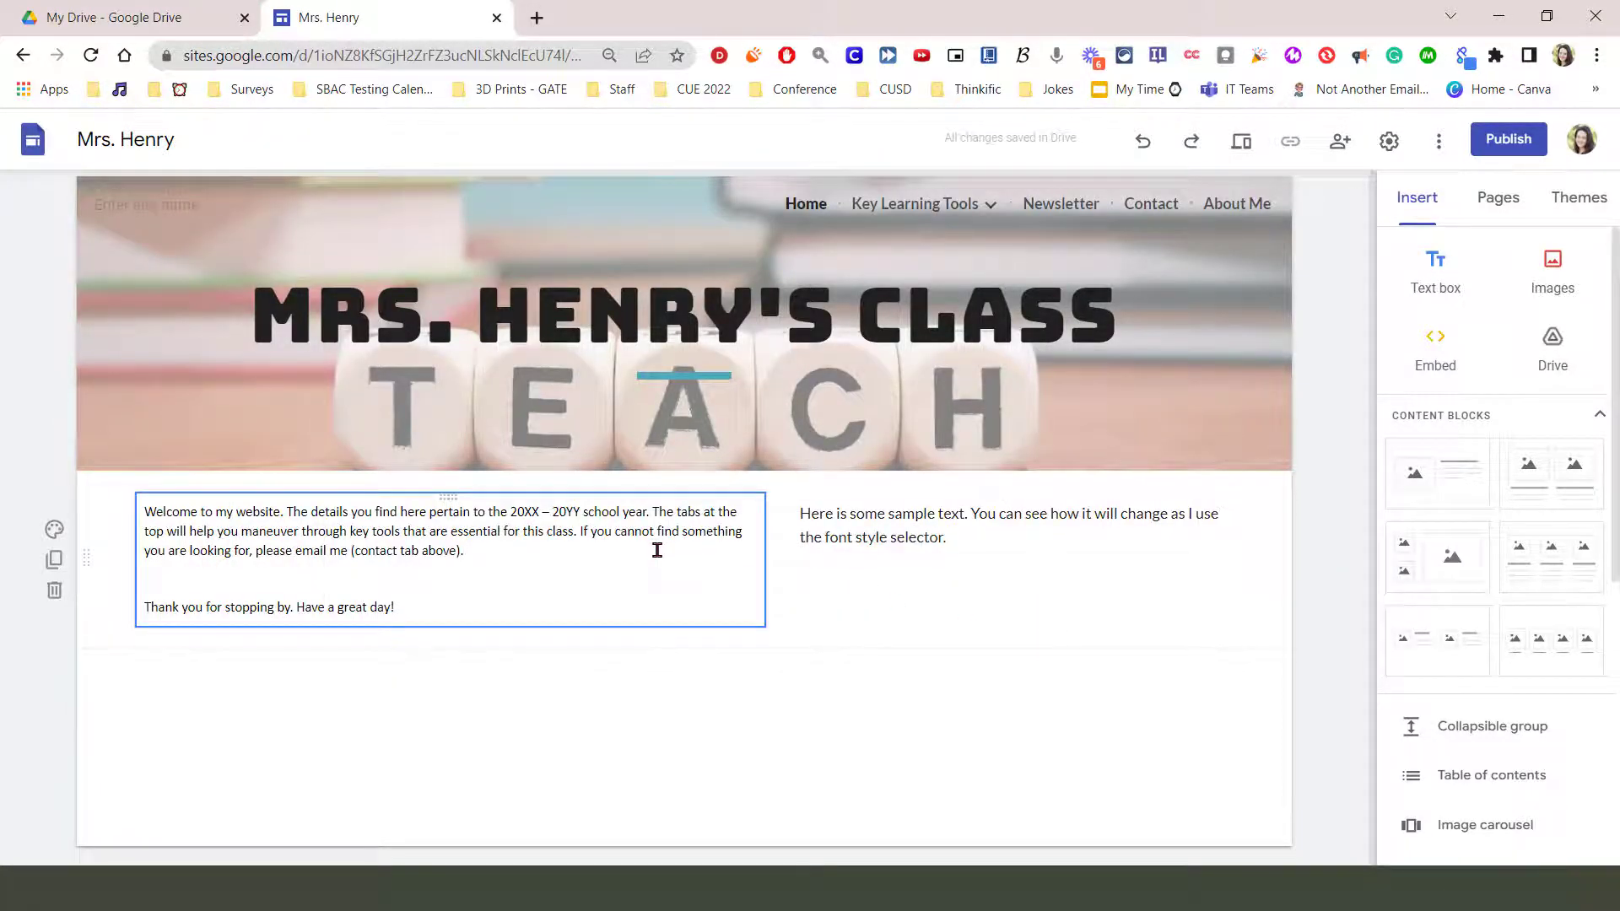
pyautogui.click(571, 701)
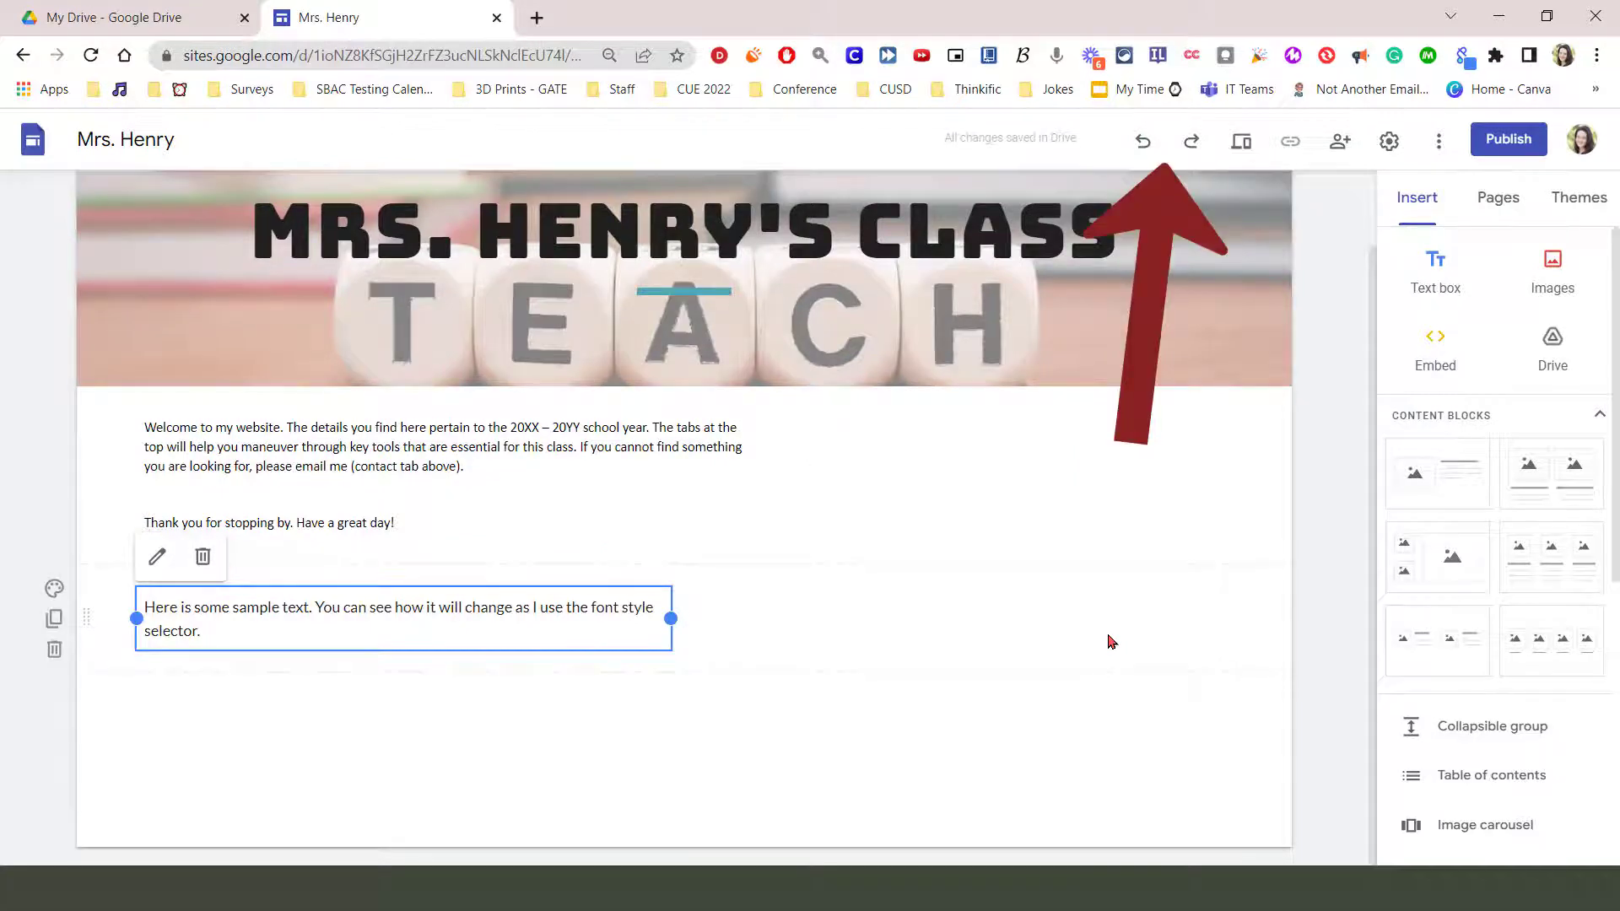
pyautogui.moveTo(54, 649)
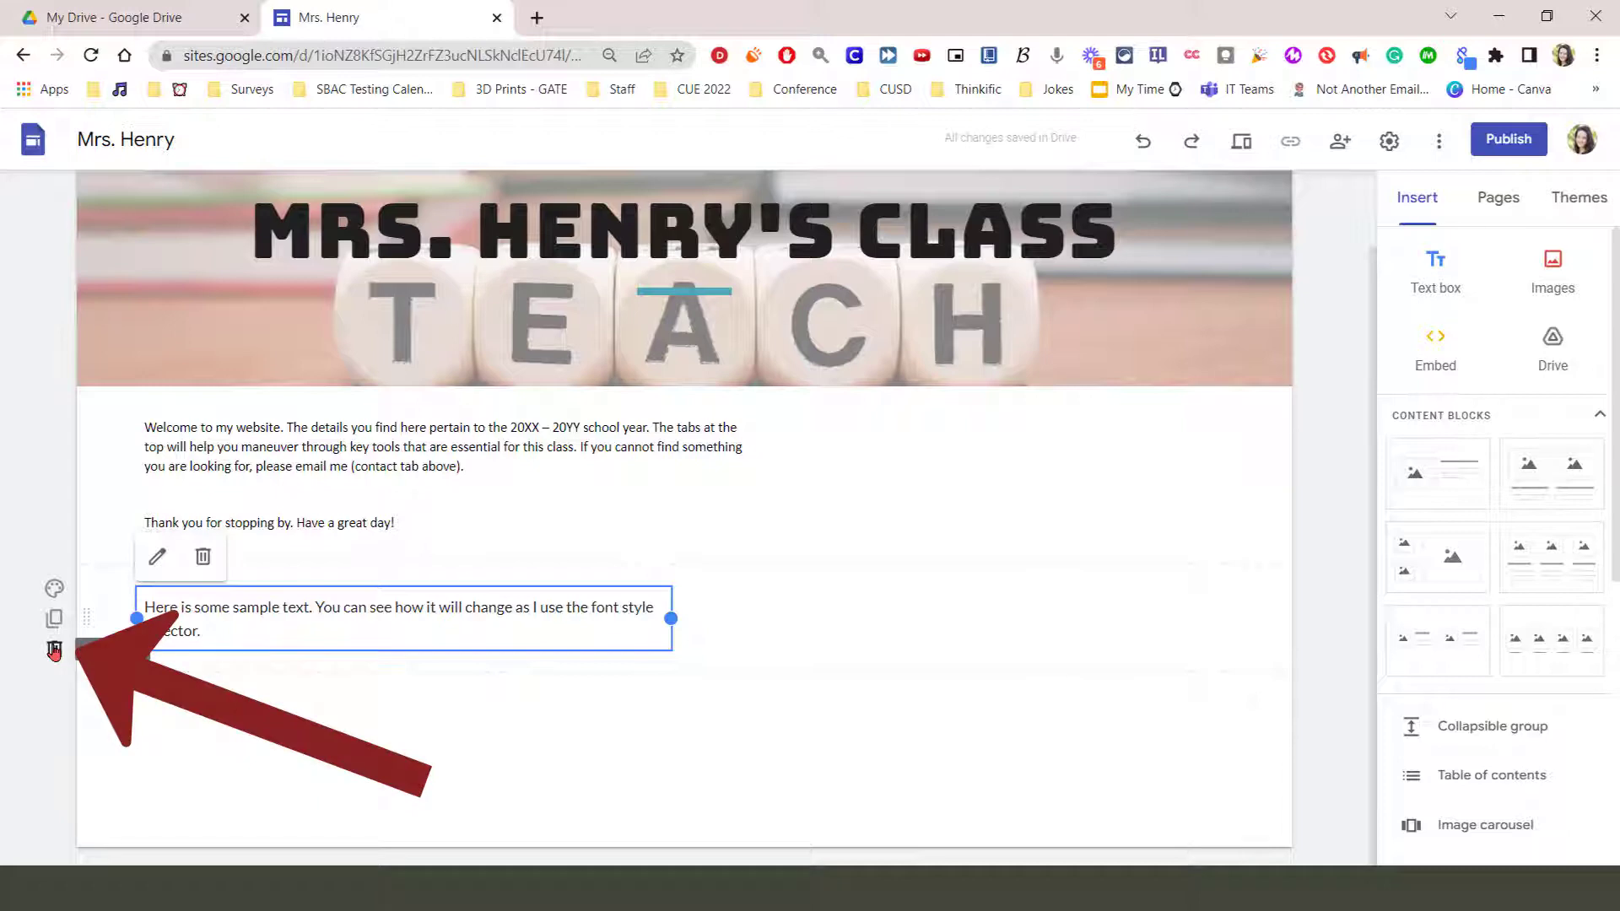
pyautogui.moveTo(47, 649)
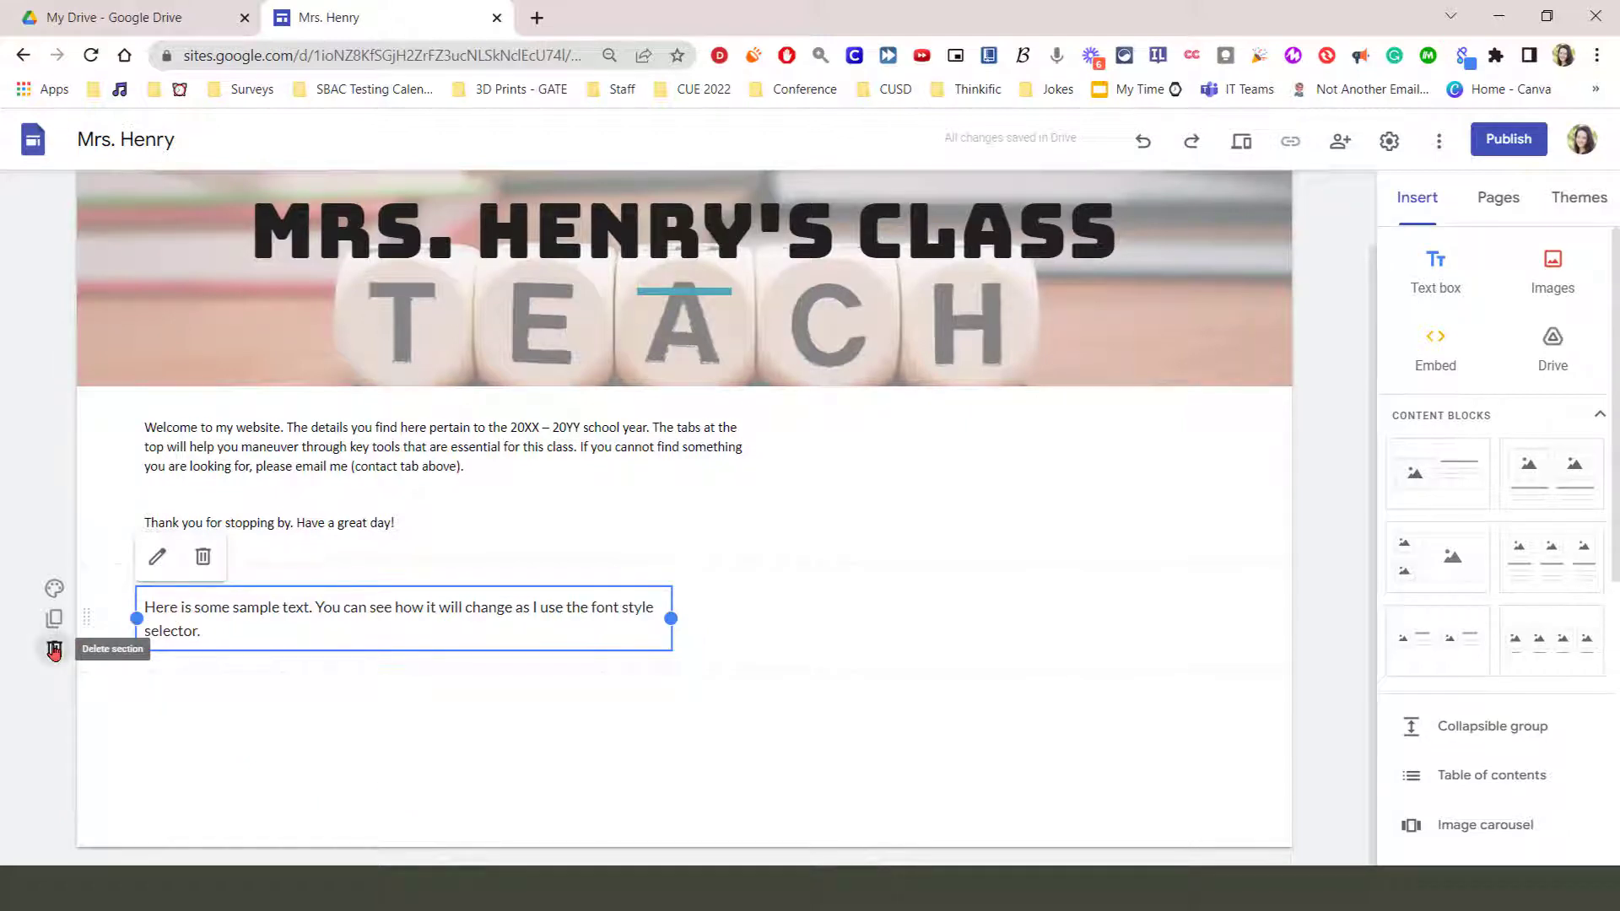
# - Delete the sample text section using the Delete section trash icon
pyautogui.click(53, 648)
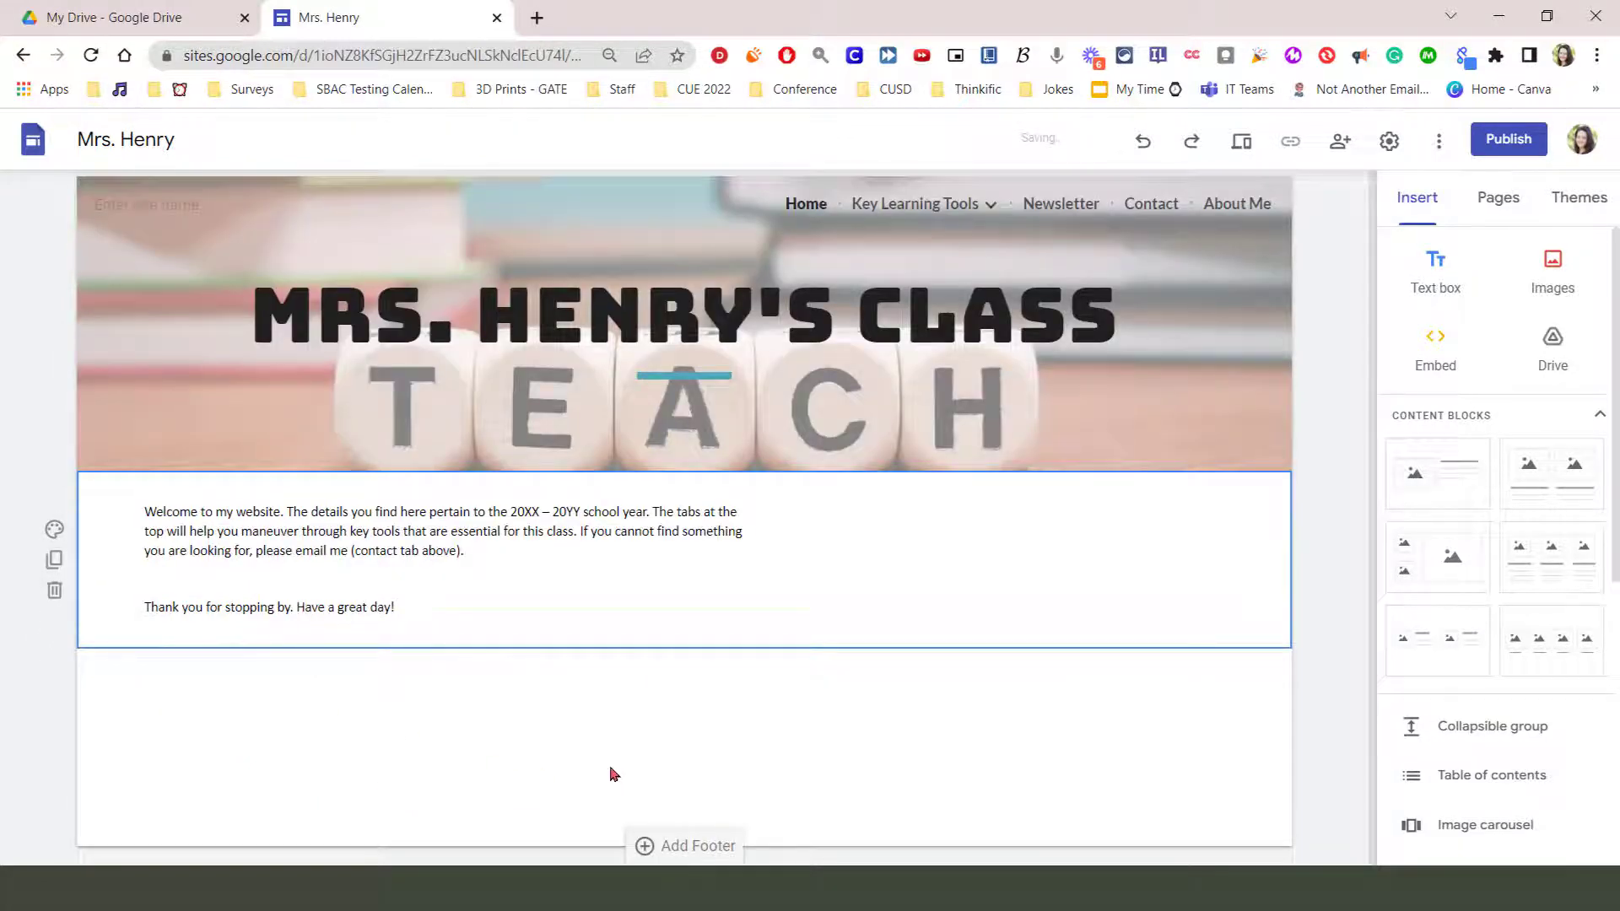
pyautogui.moveTo(54, 560)
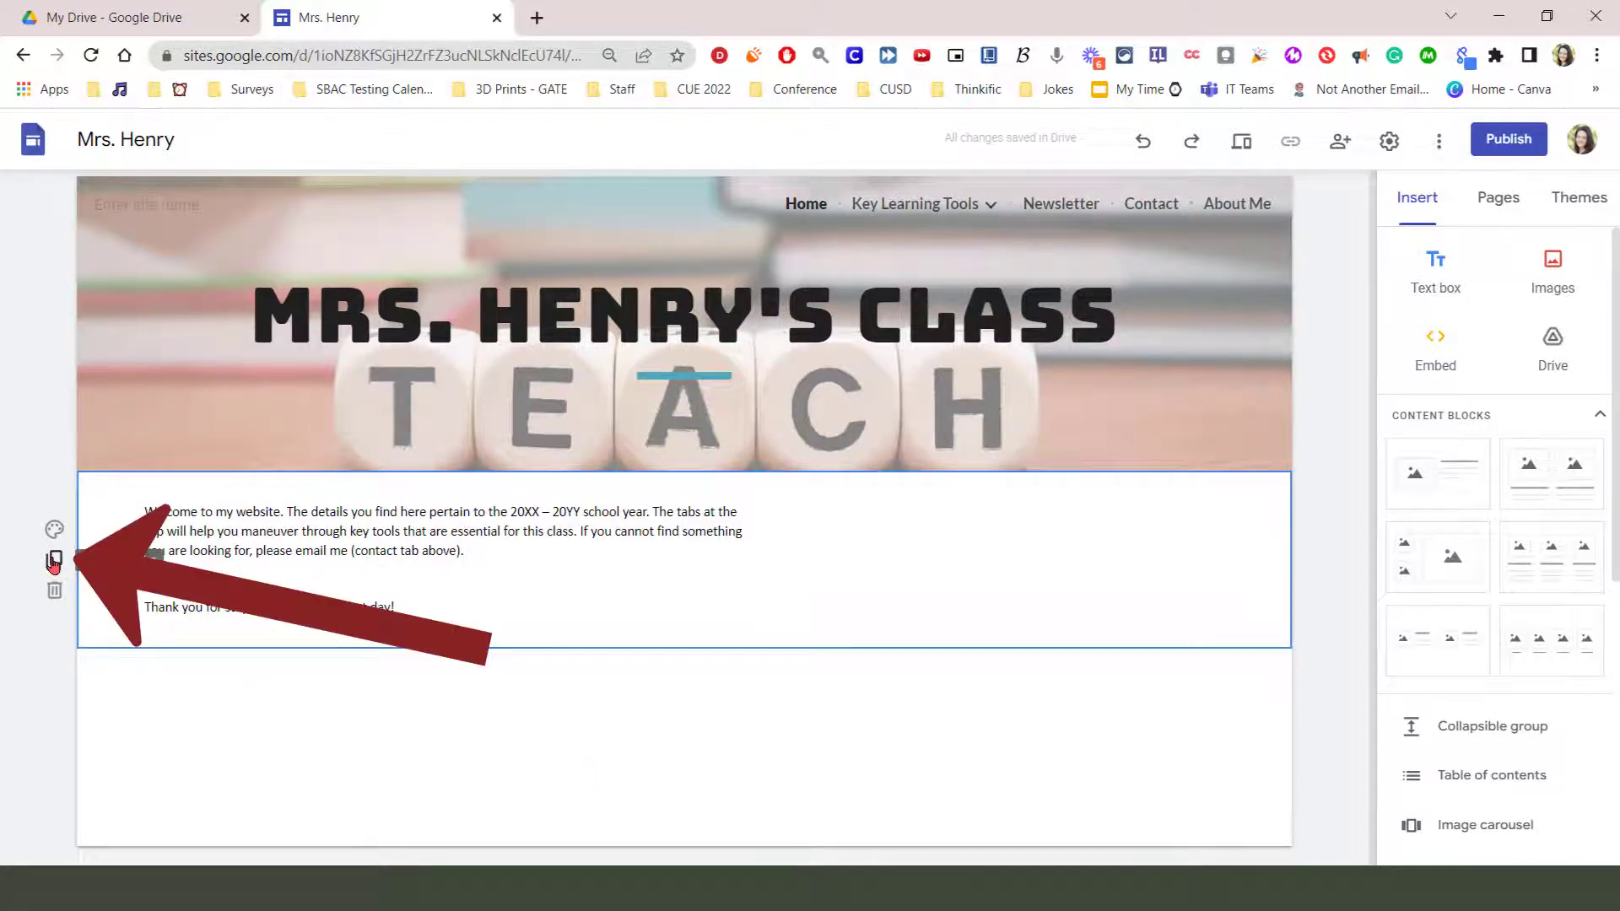
# - Click Duplicate section twice on the welcome section
pyautogui.click(54, 559)
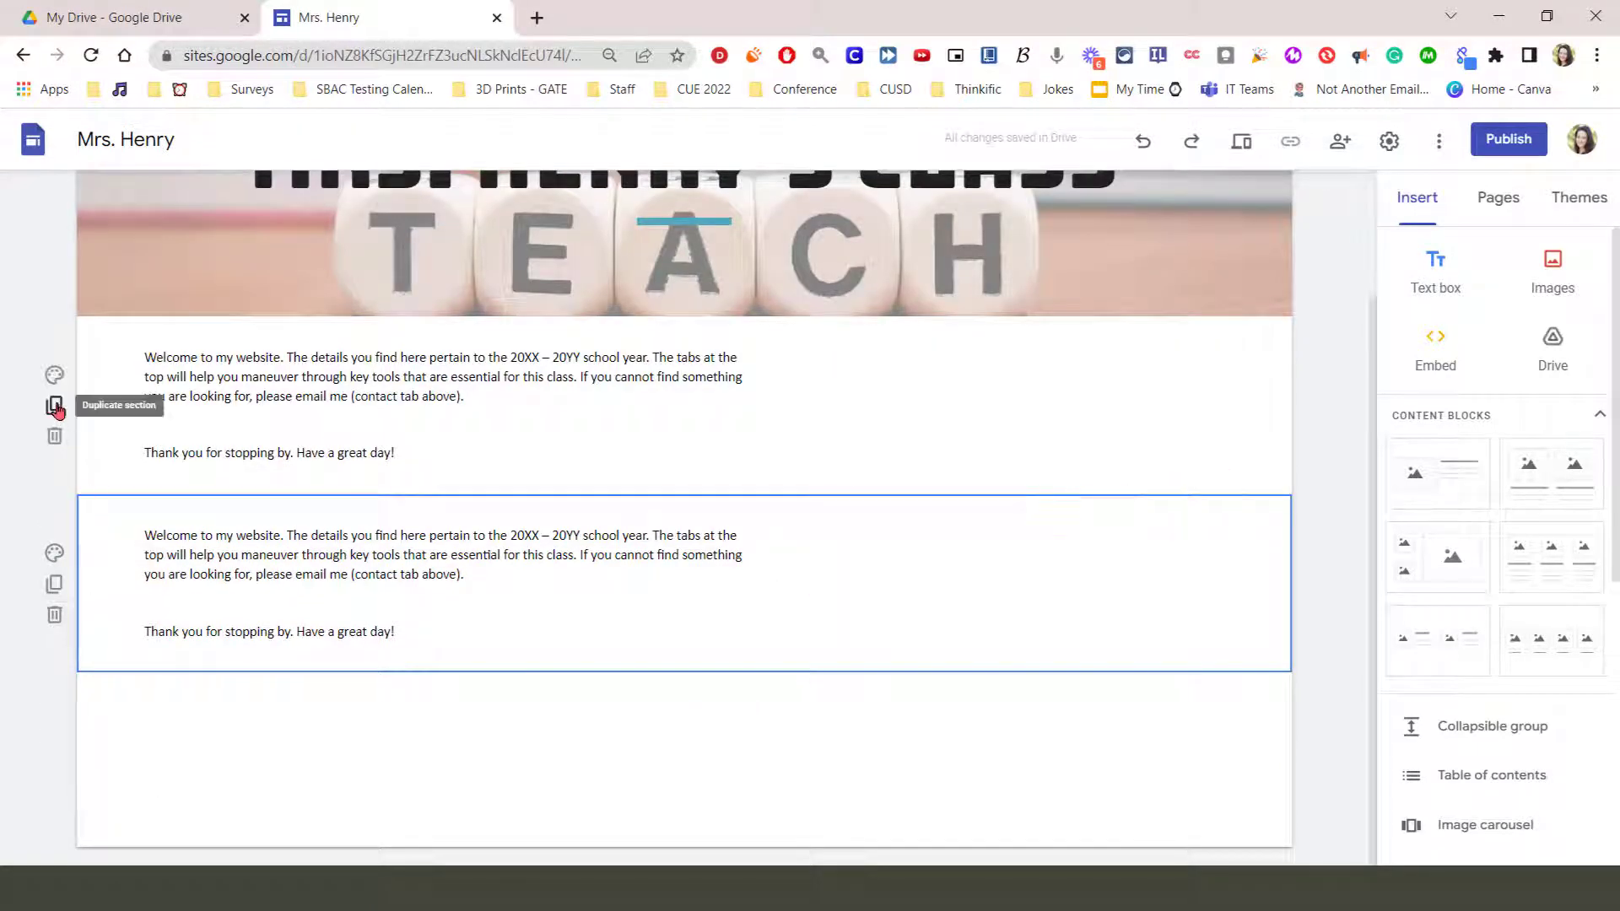
pyautogui.click(54, 405)
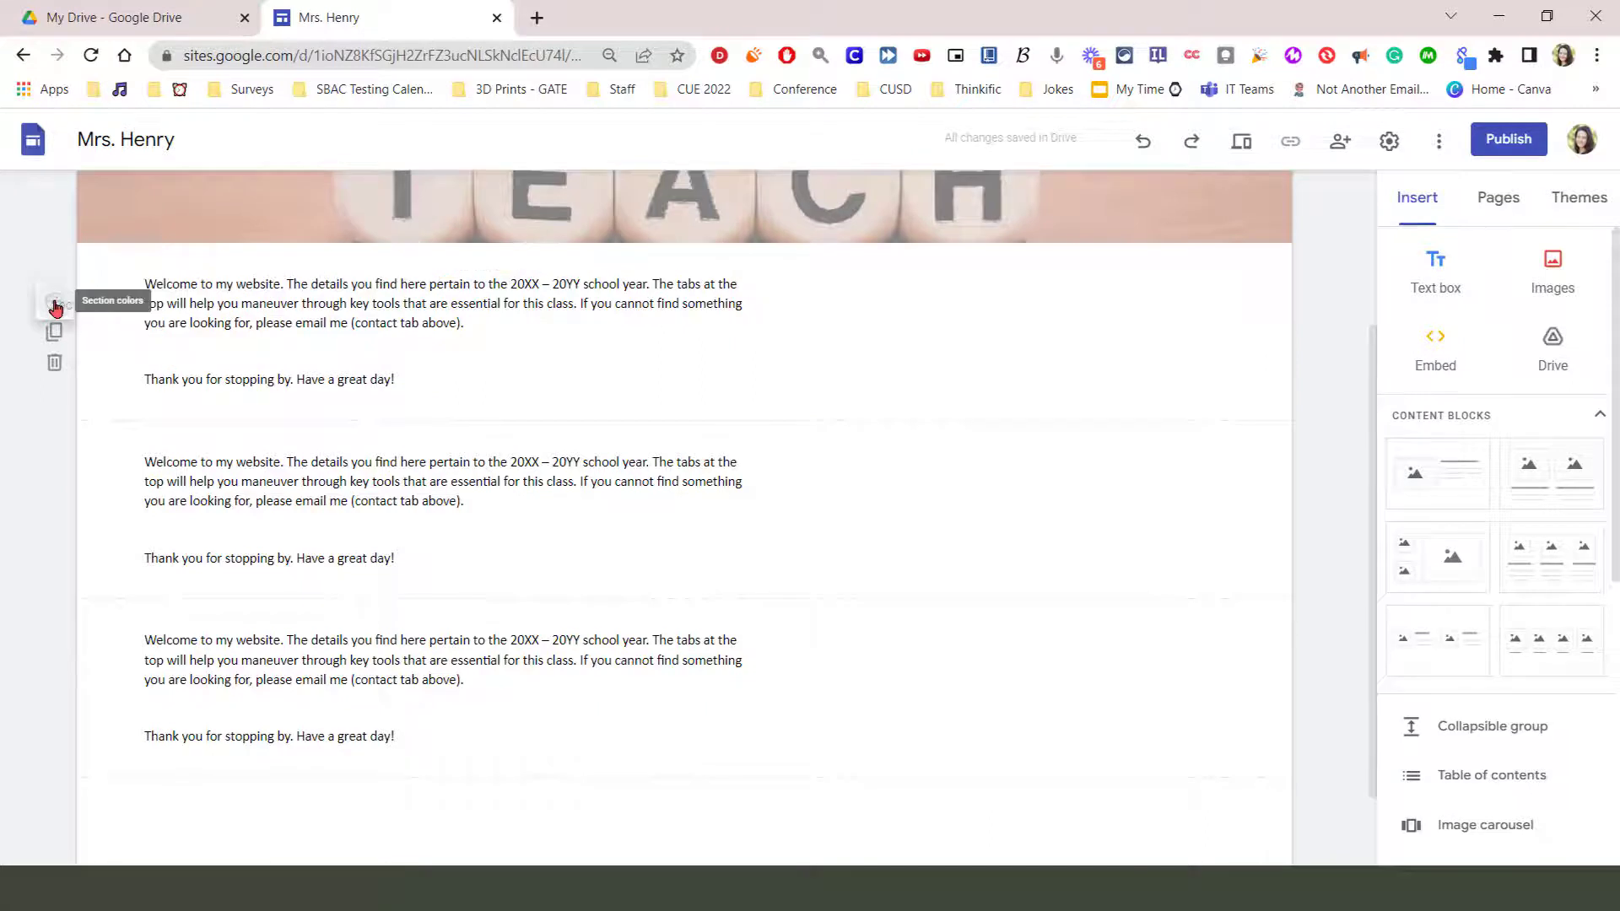
# - Apply the light Style 2 colours to the second section and dark Style 3 to the third
pyautogui.click(53, 304)
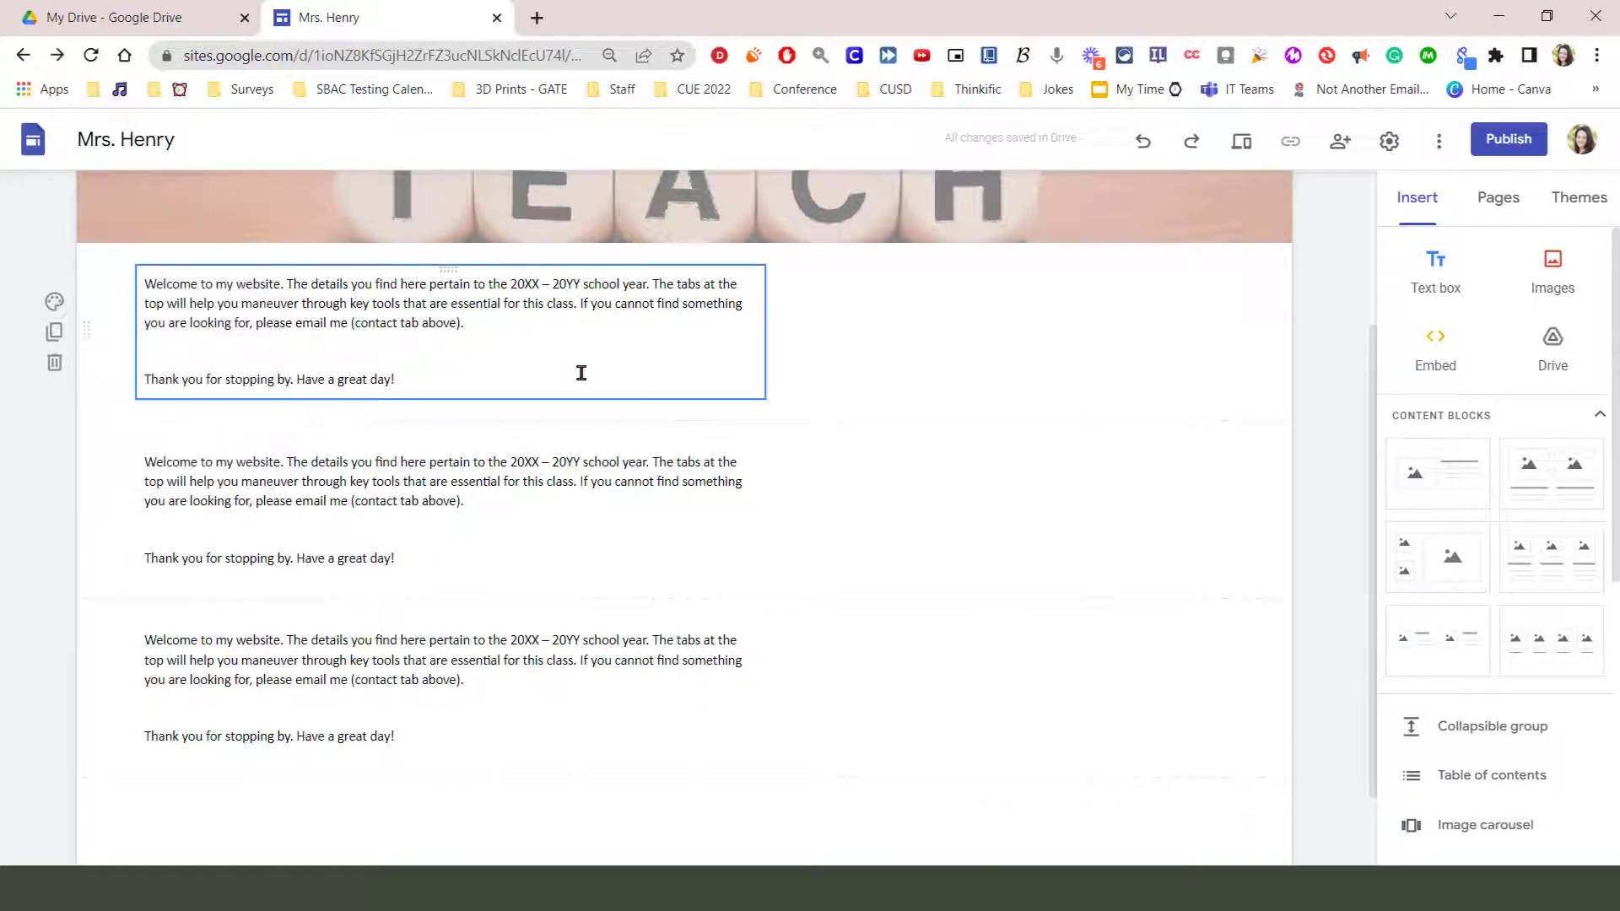
pyautogui.moveTo(592, 376)
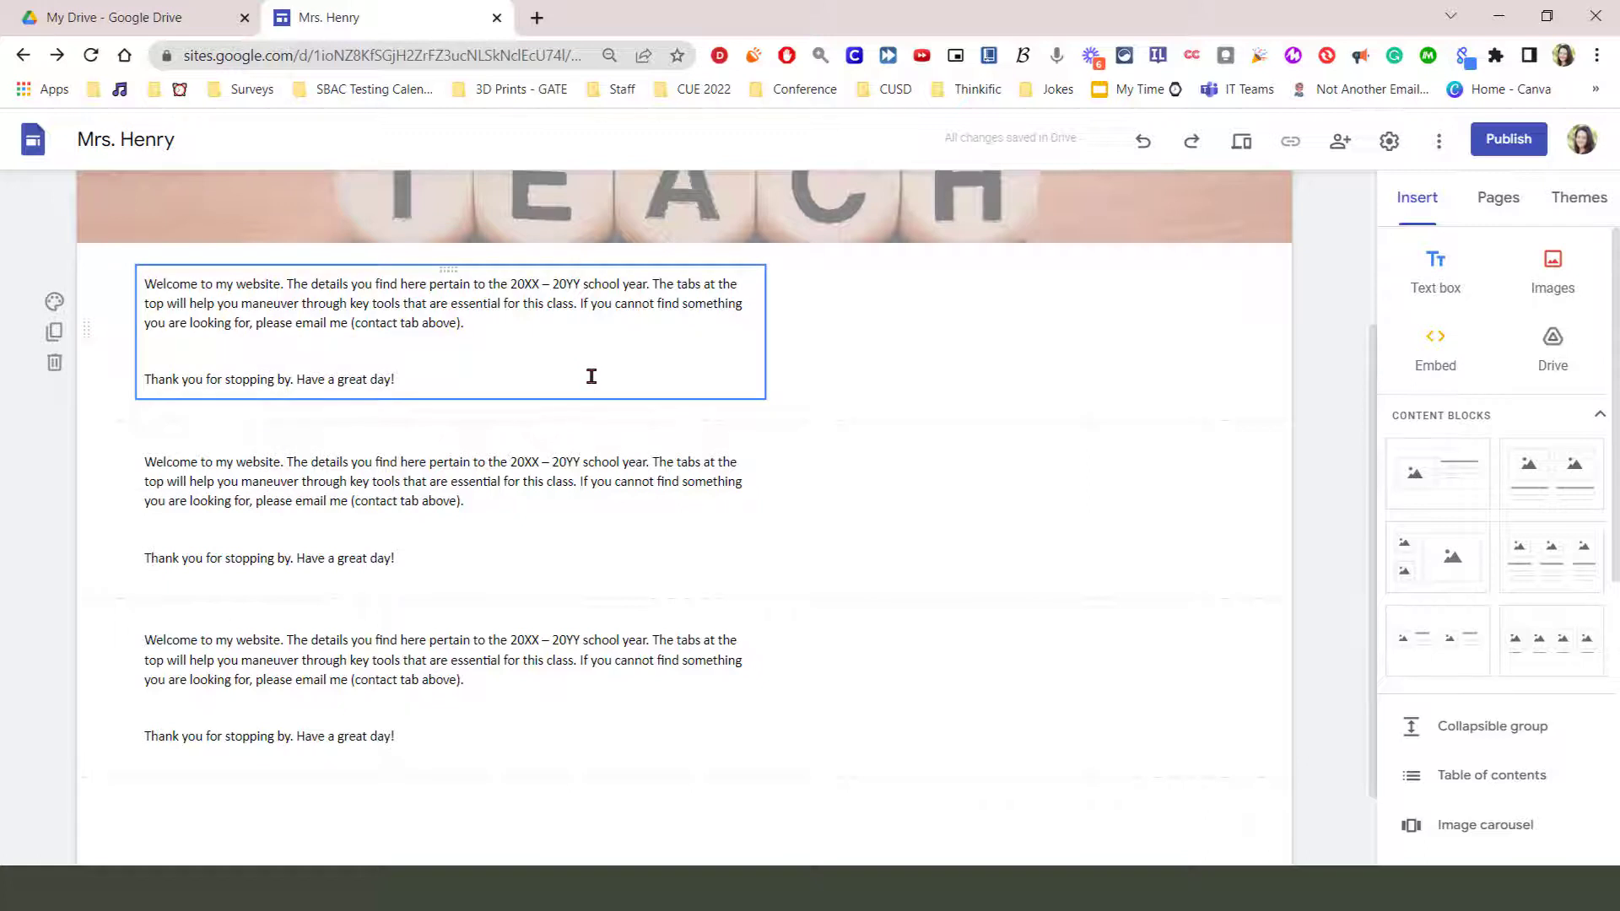
pyautogui.click(536, 437)
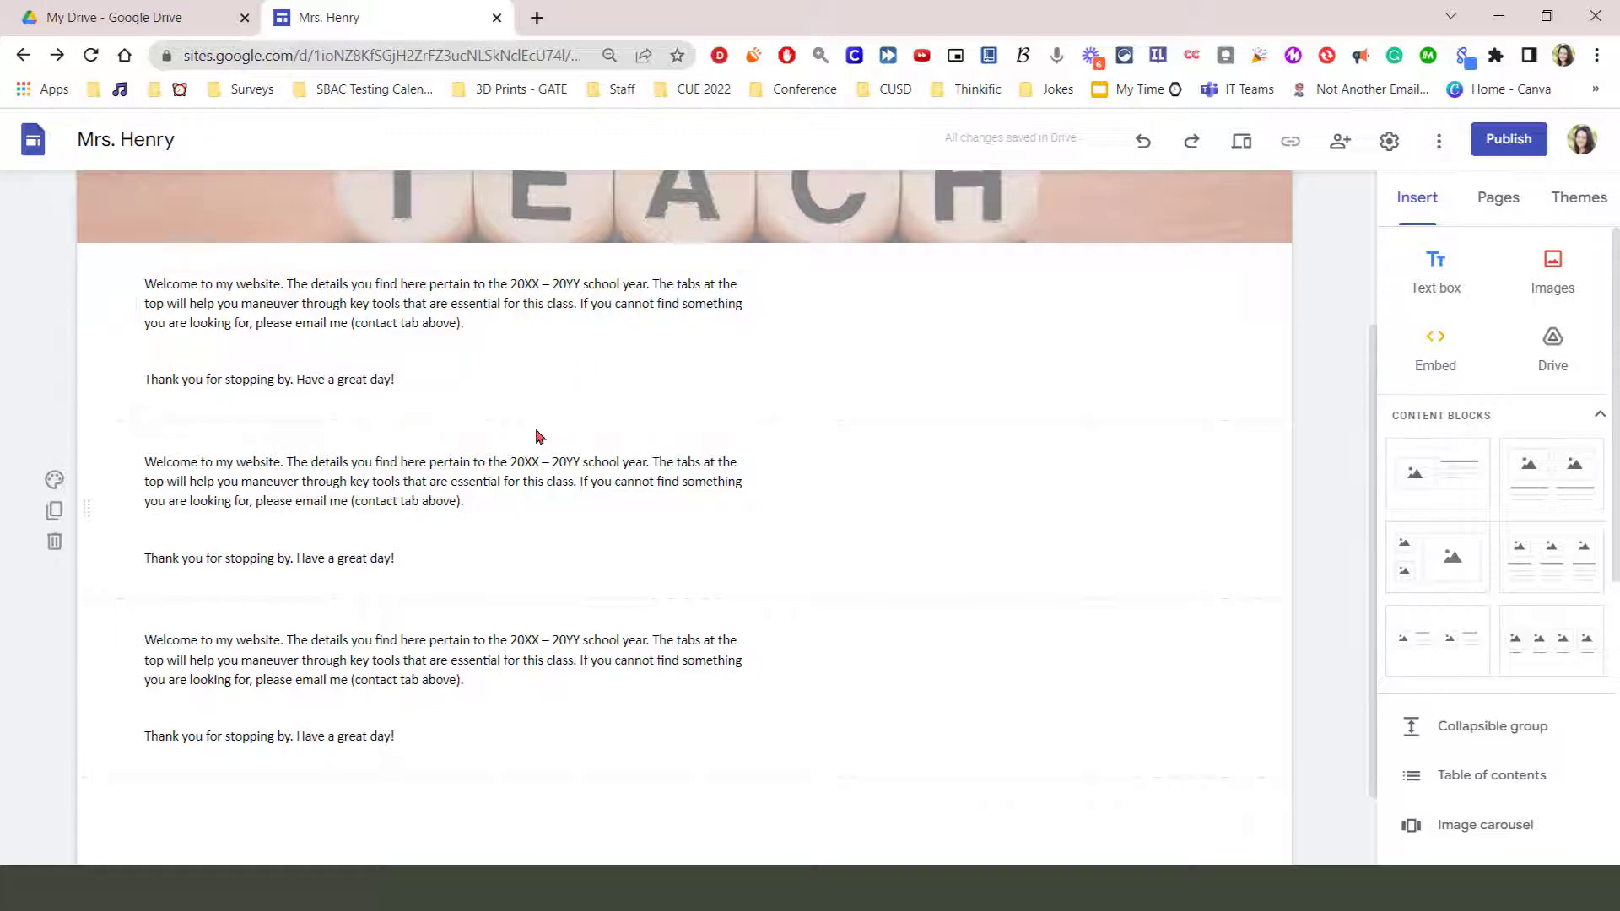
pyautogui.click(333, 469)
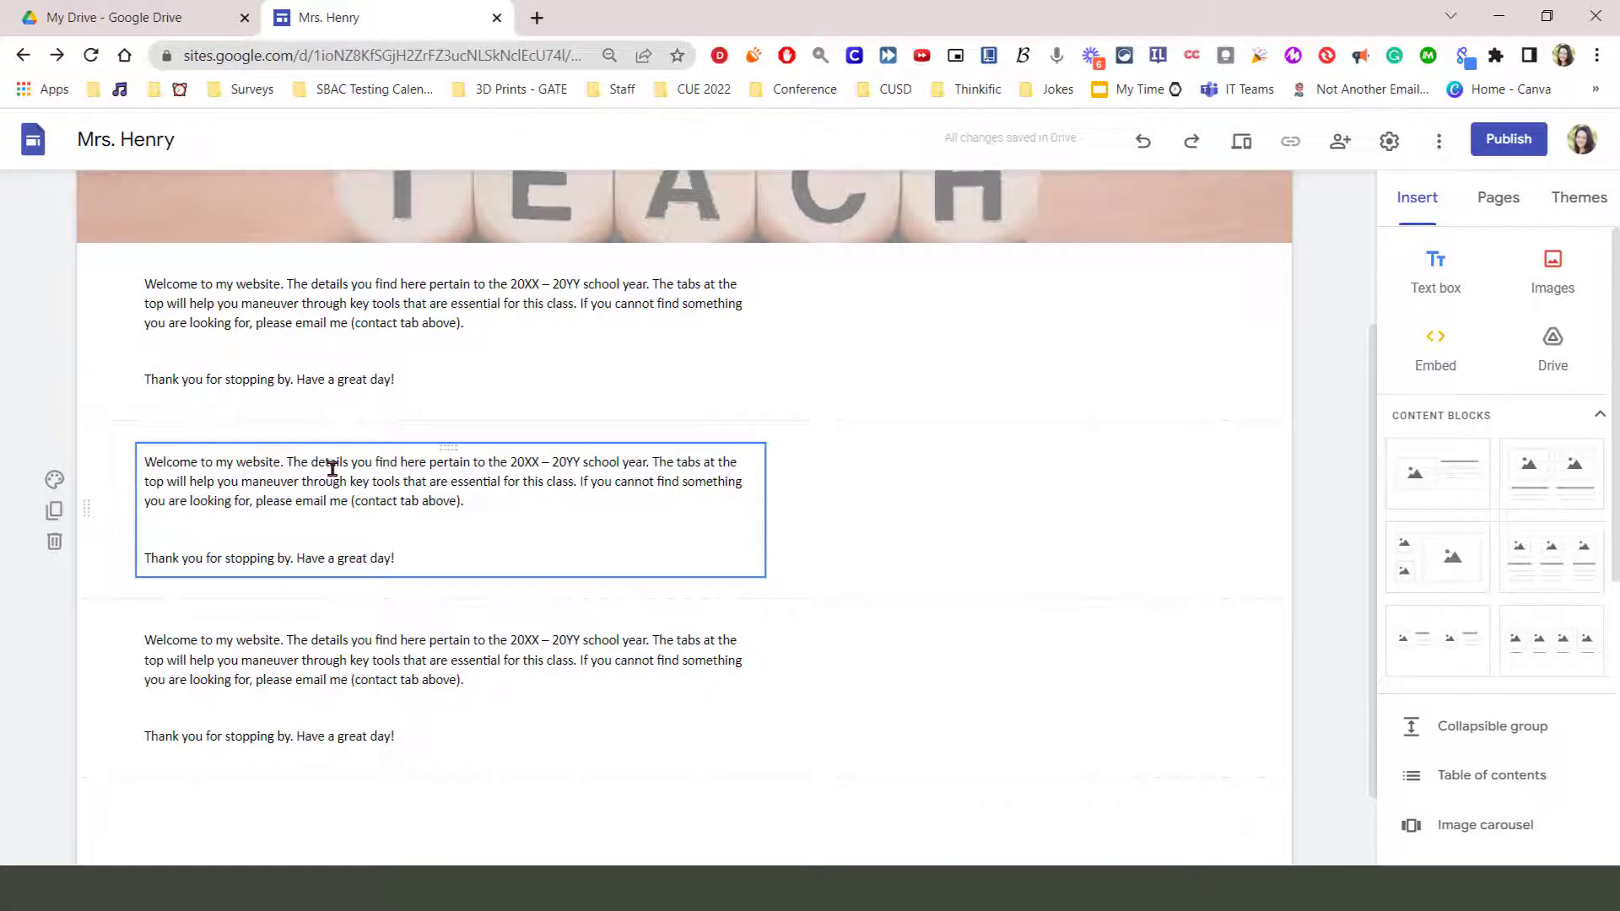
pyautogui.moveTo(285, 484)
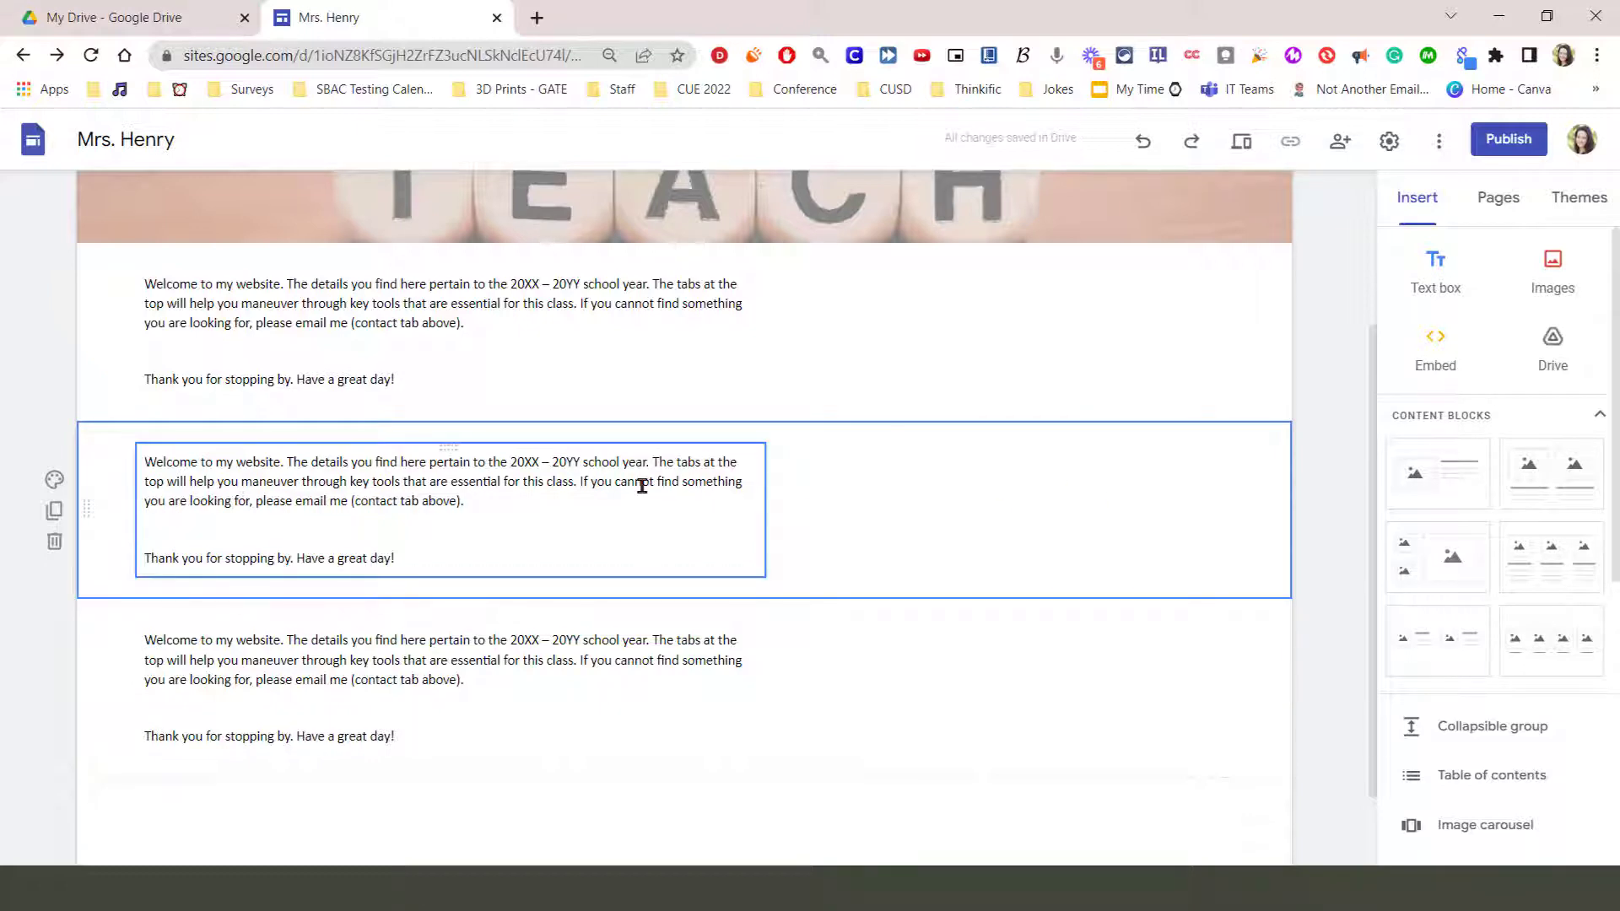
pyautogui.click(642, 486)
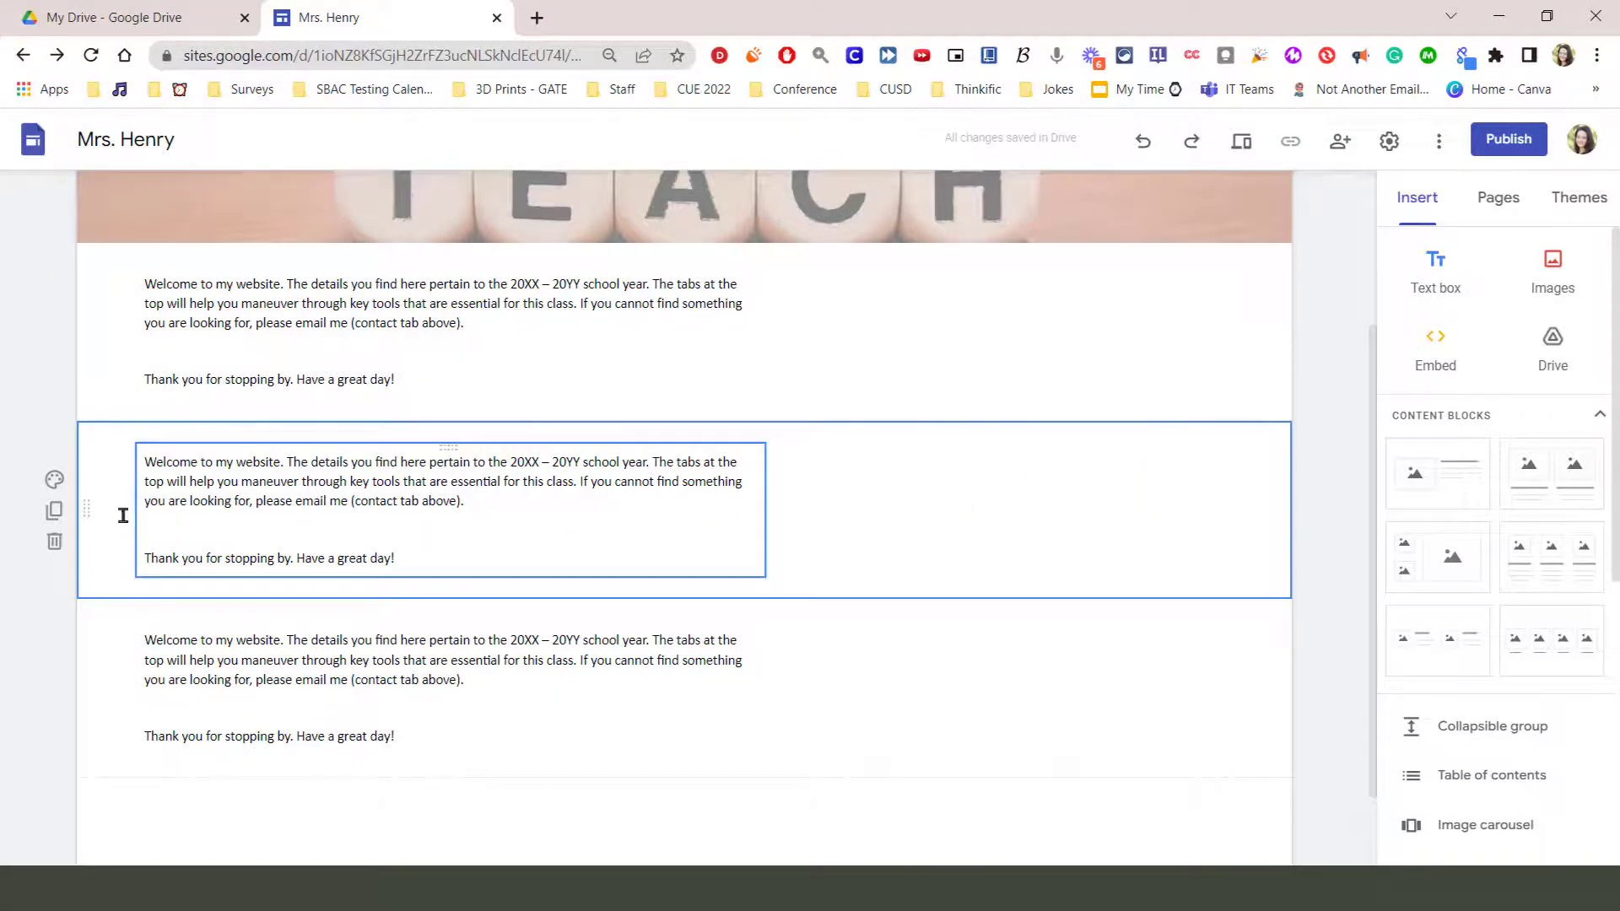
pyautogui.moveTo(54, 481)
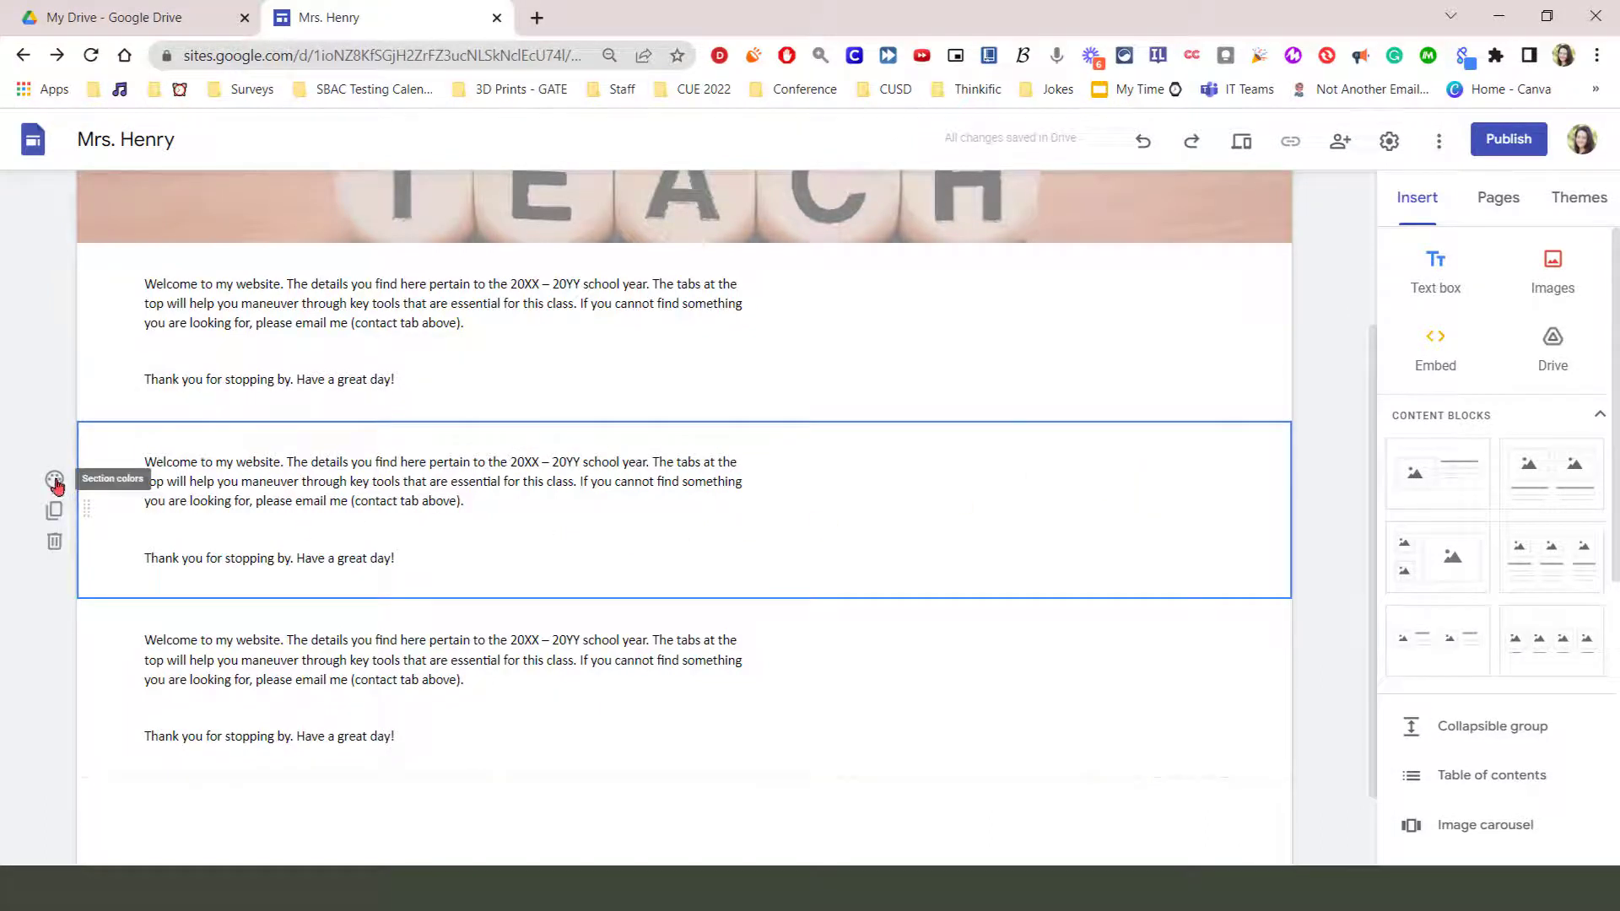
pyautogui.click(54, 480)
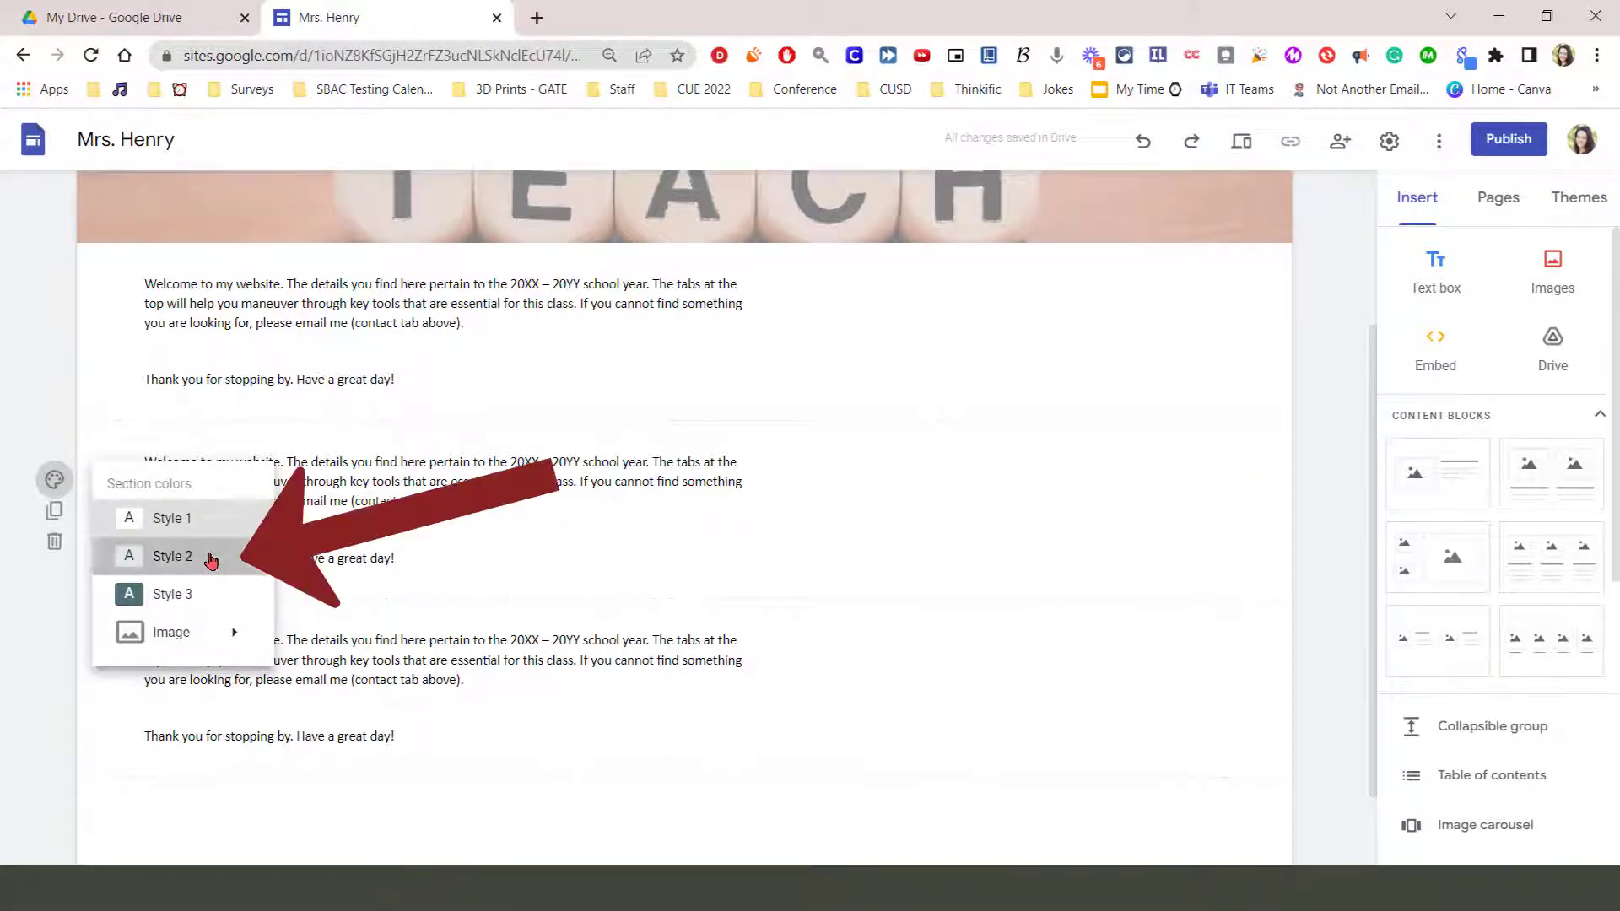
pyautogui.click(172, 556)
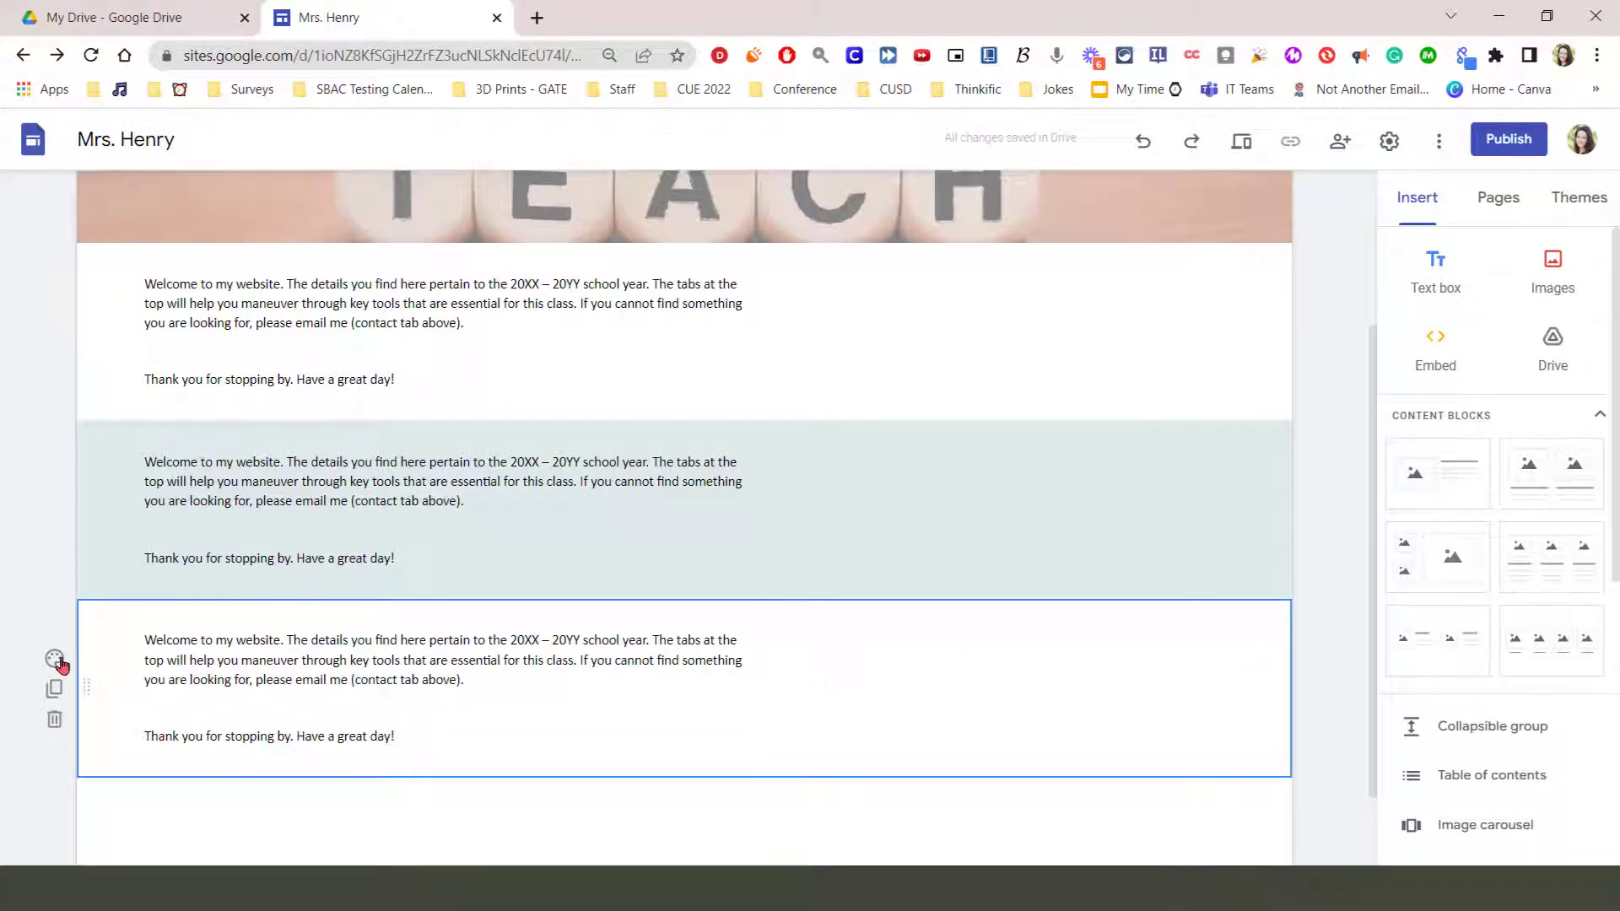
pyautogui.click(53, 659)
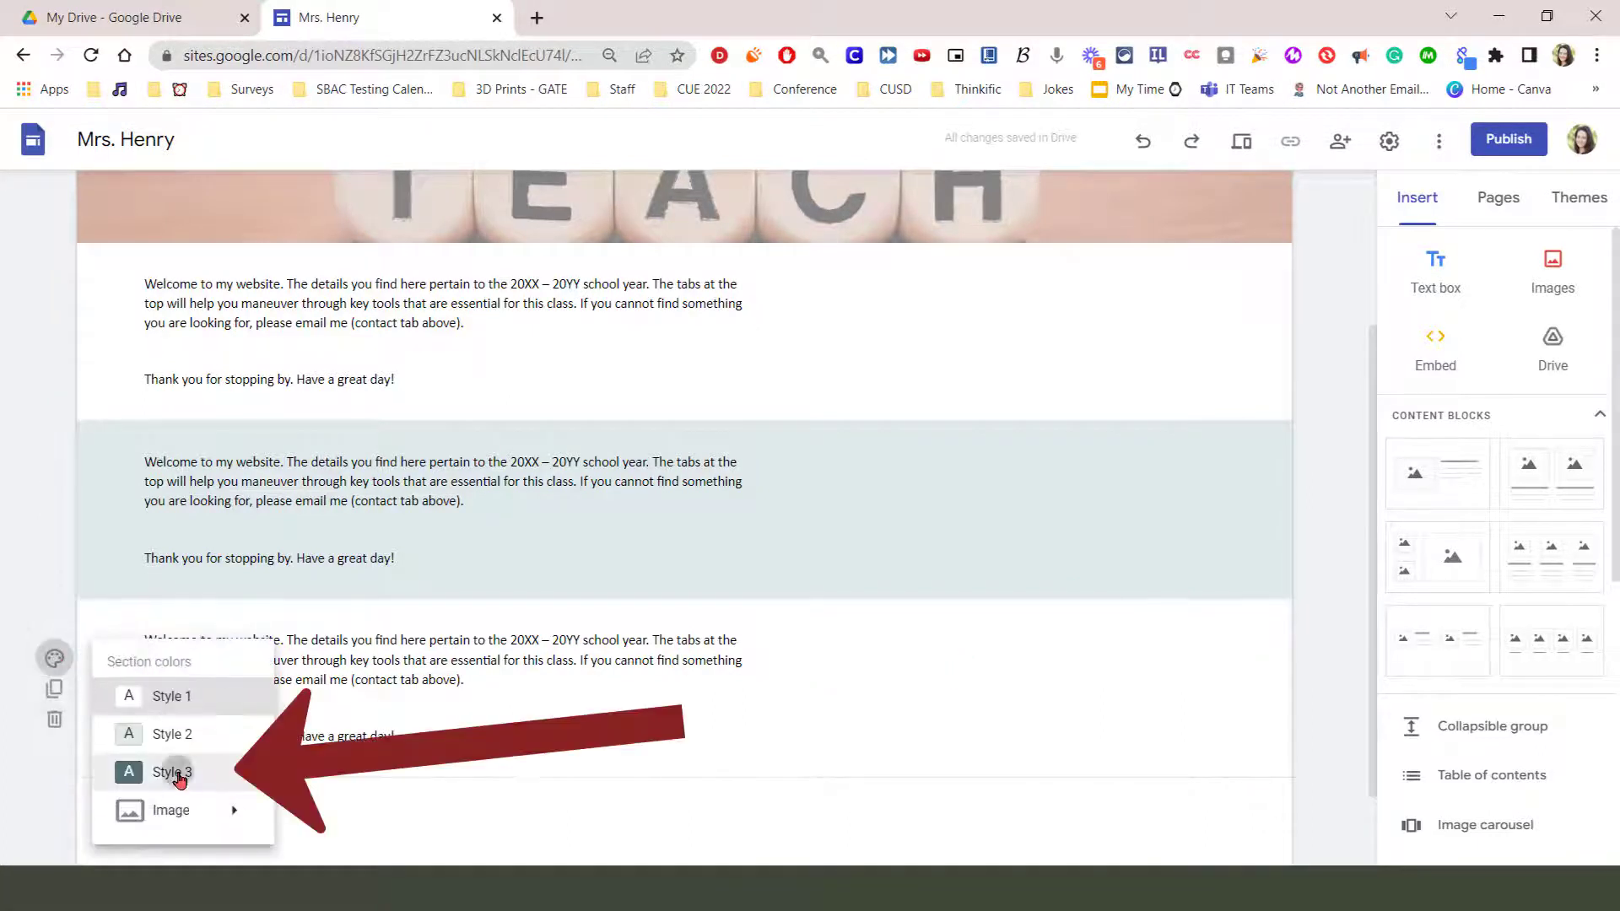
pyautogui.click(171, 772)
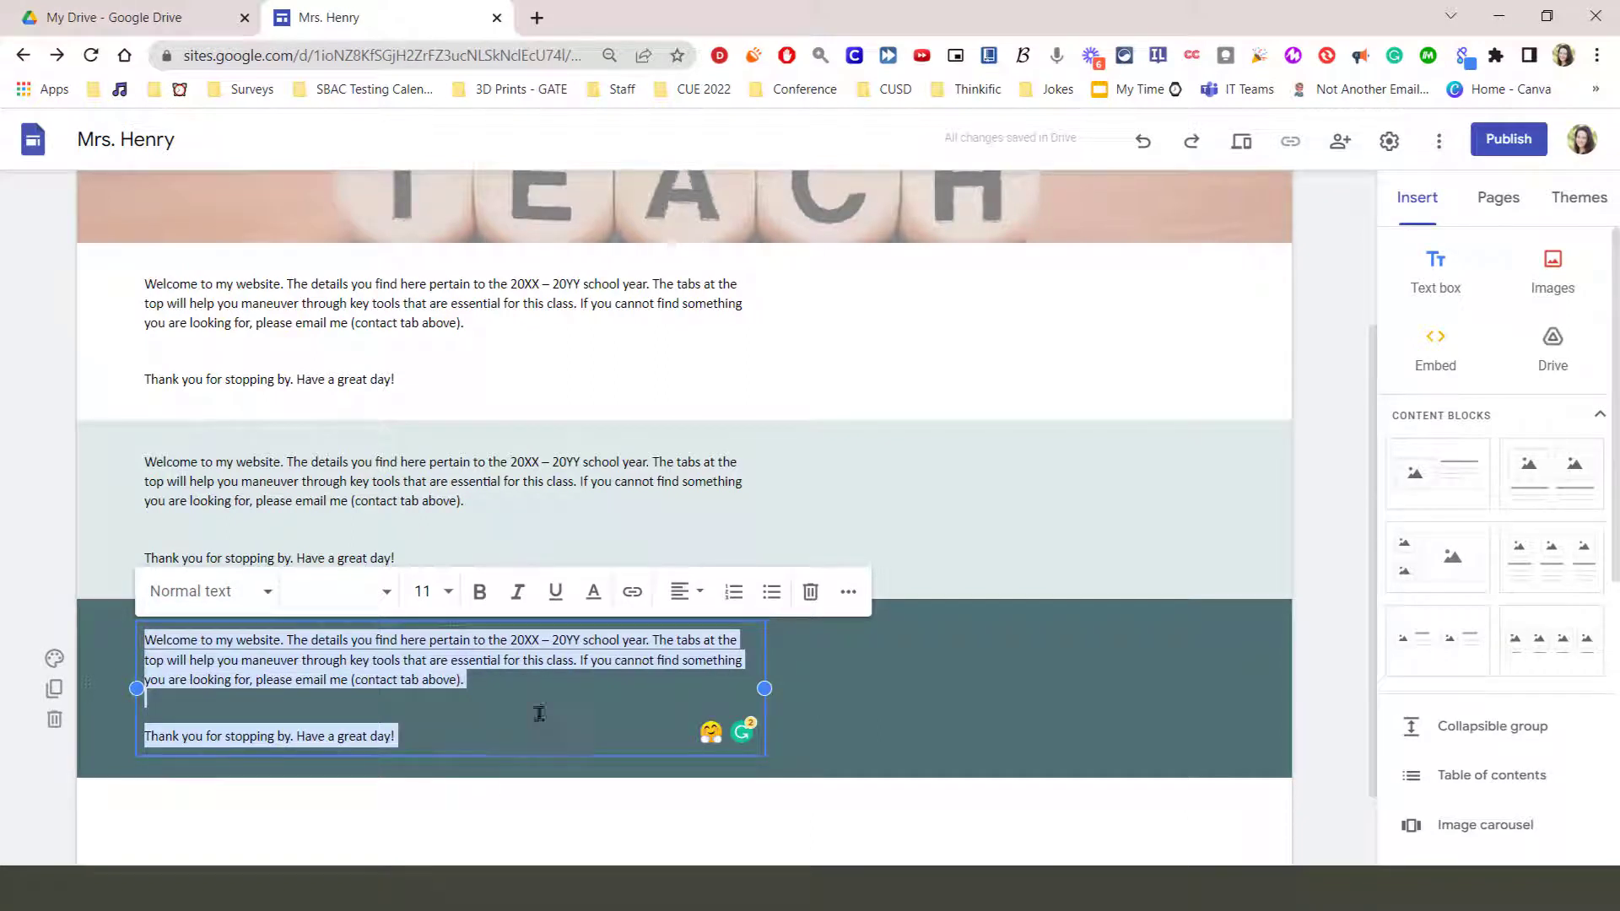
pyautogui.moveTo(594, 591)
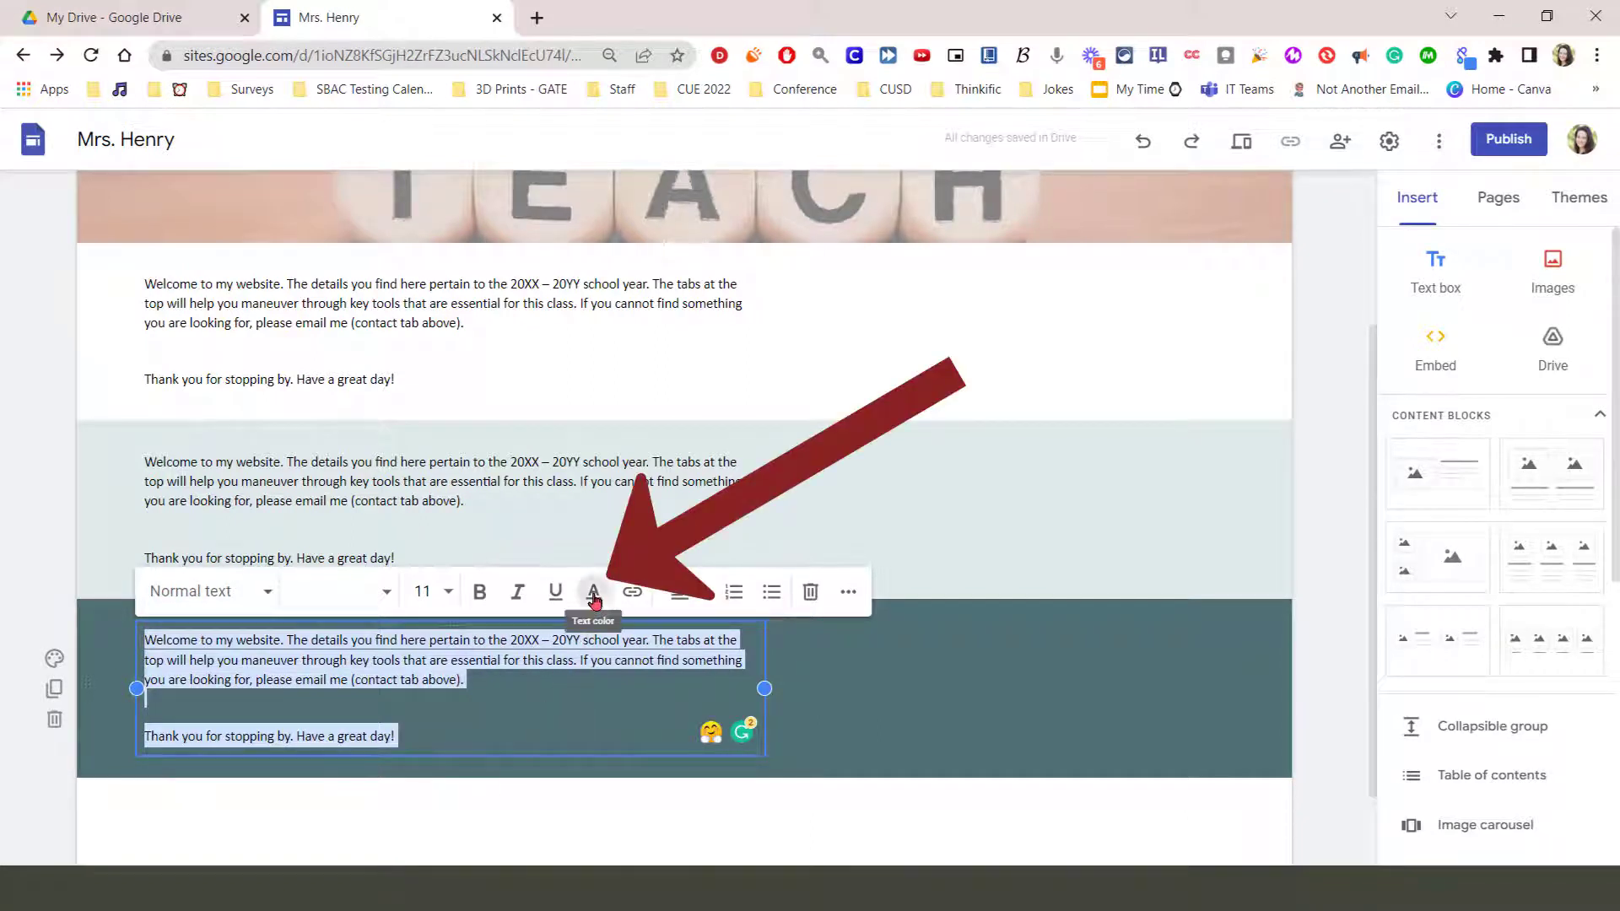
# - Open the text colour choices for the selected welcome text in the dark third section
pyautogui.click(594, 591)
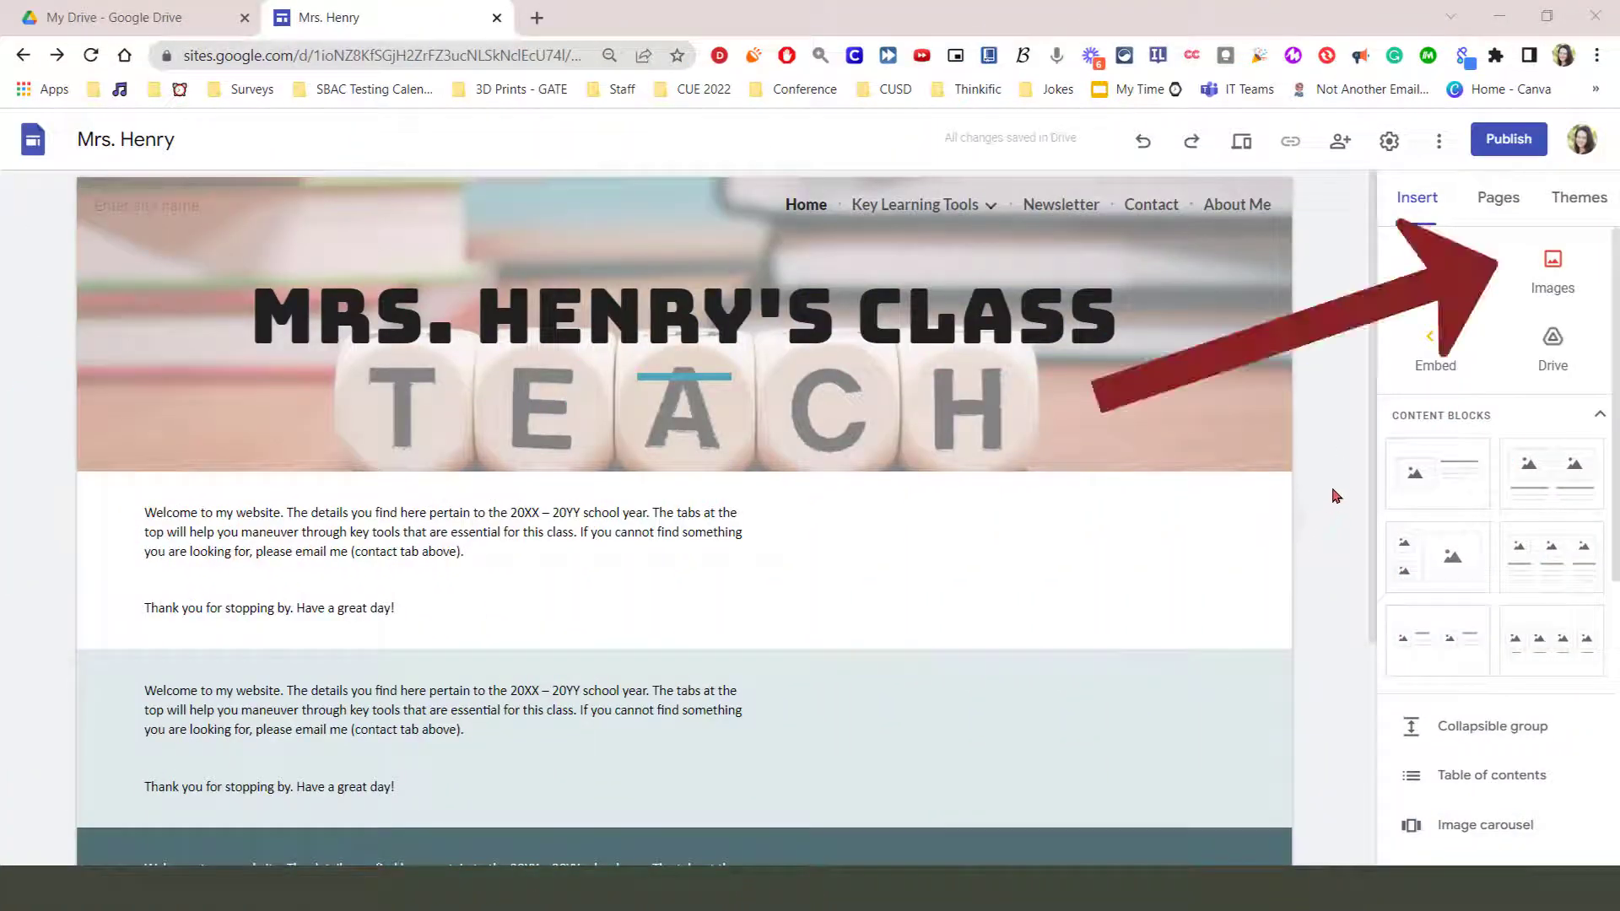
# - Choose Images > Select to pick an existing image instead of uploading
pyautogui.click(1553, 259)
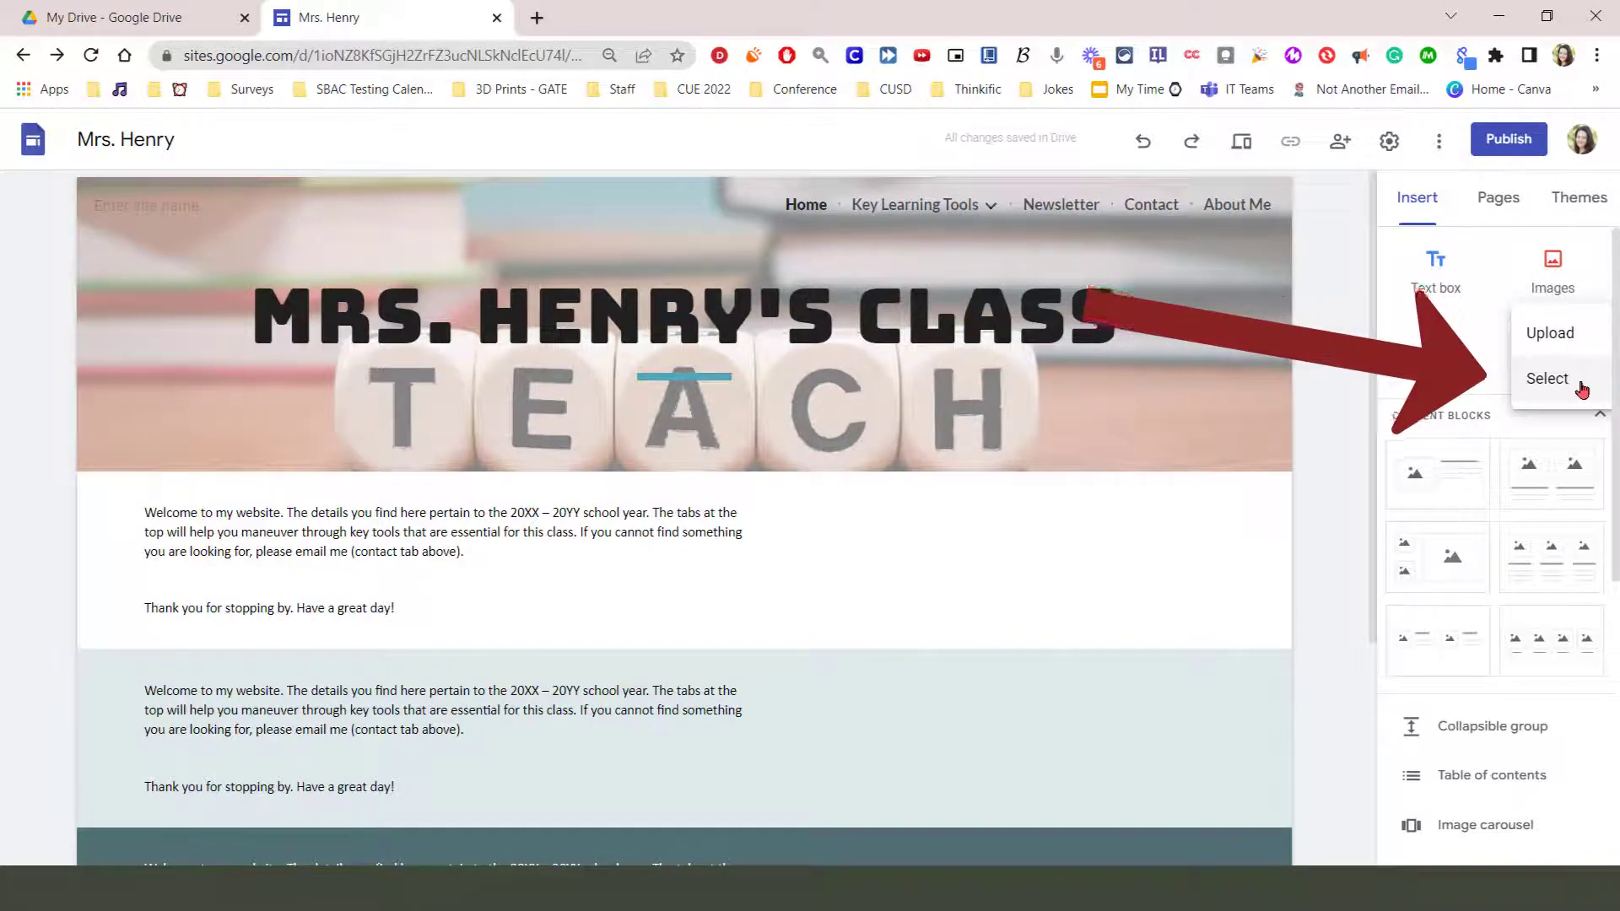
pyautogui.click(1547, 378)
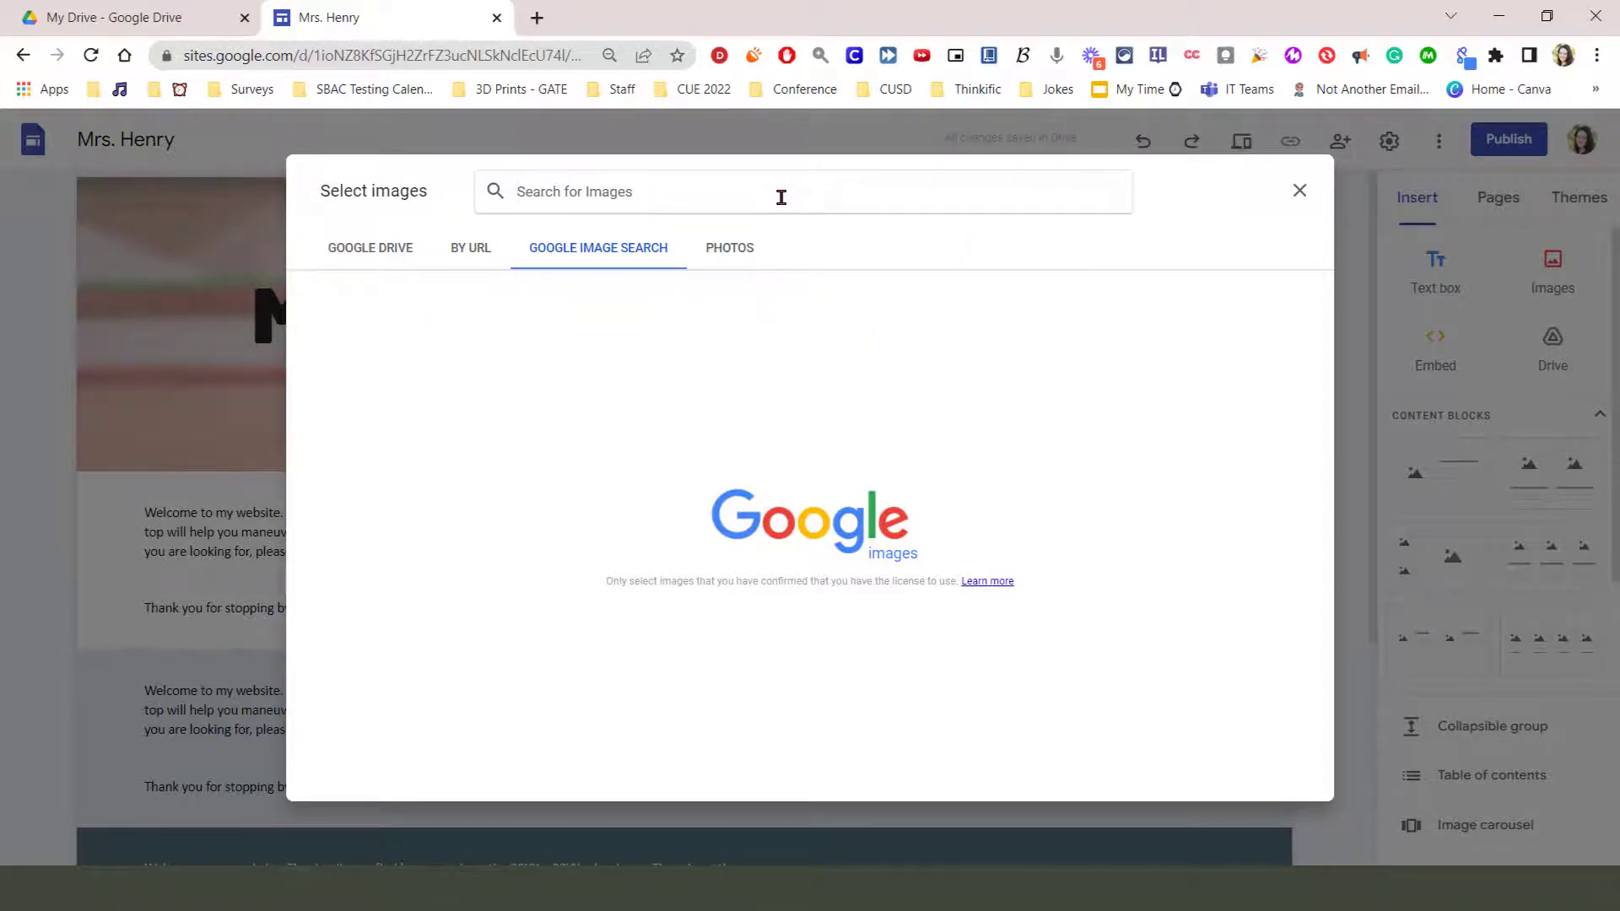
# - Search images for 'apples' and insert the two-apples photo
pyautogui.write('apples')
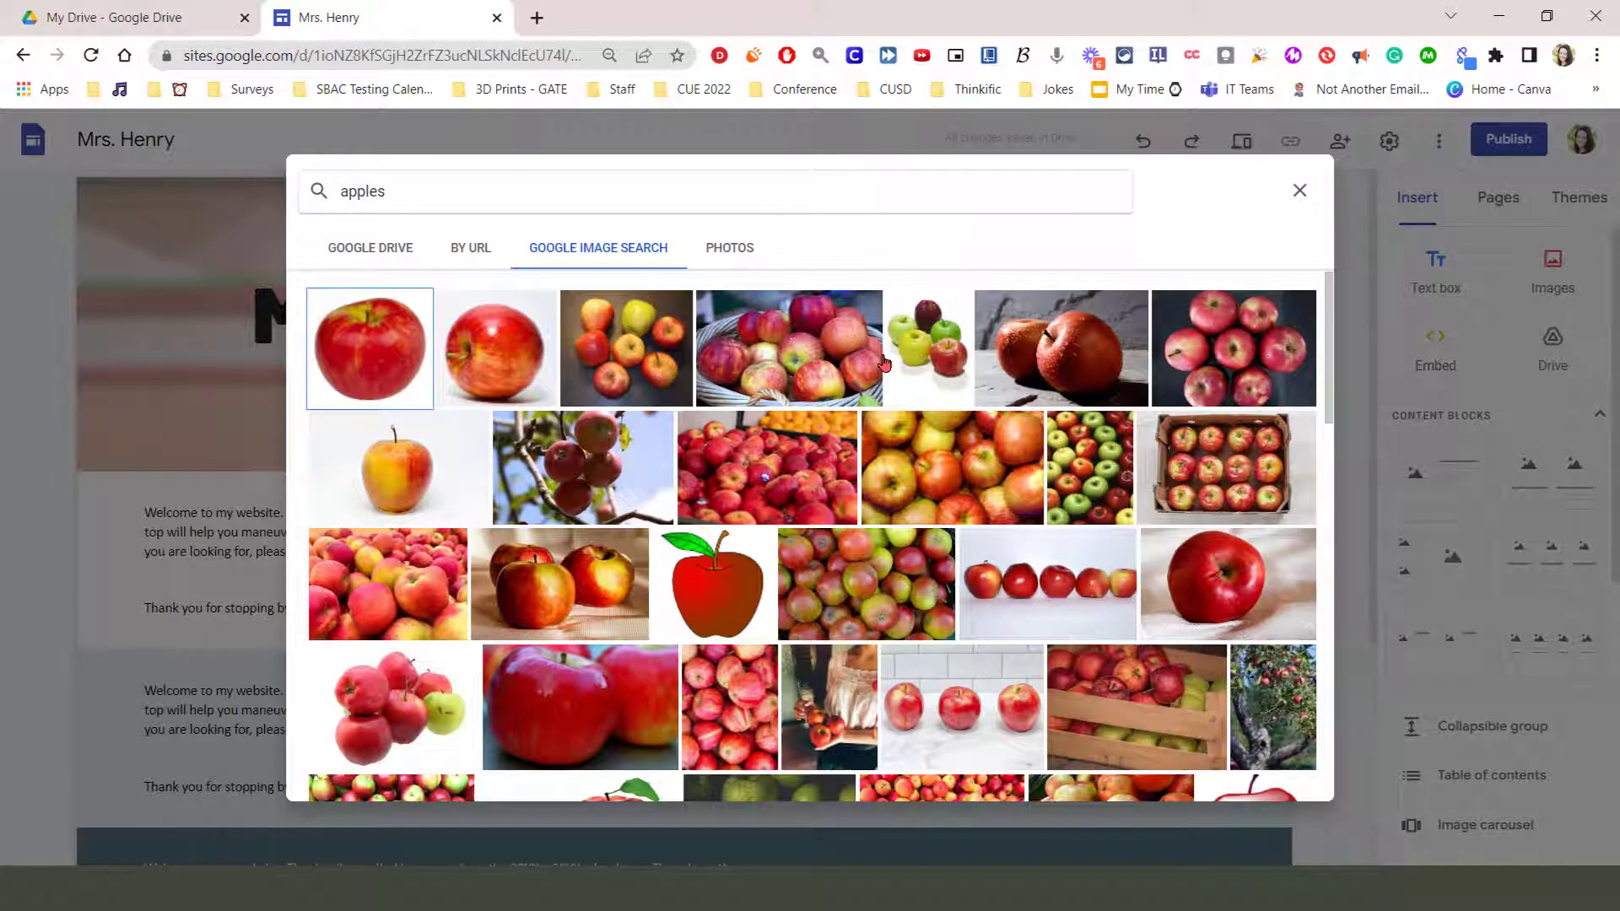
pyautogui.moveTo(911, 480)
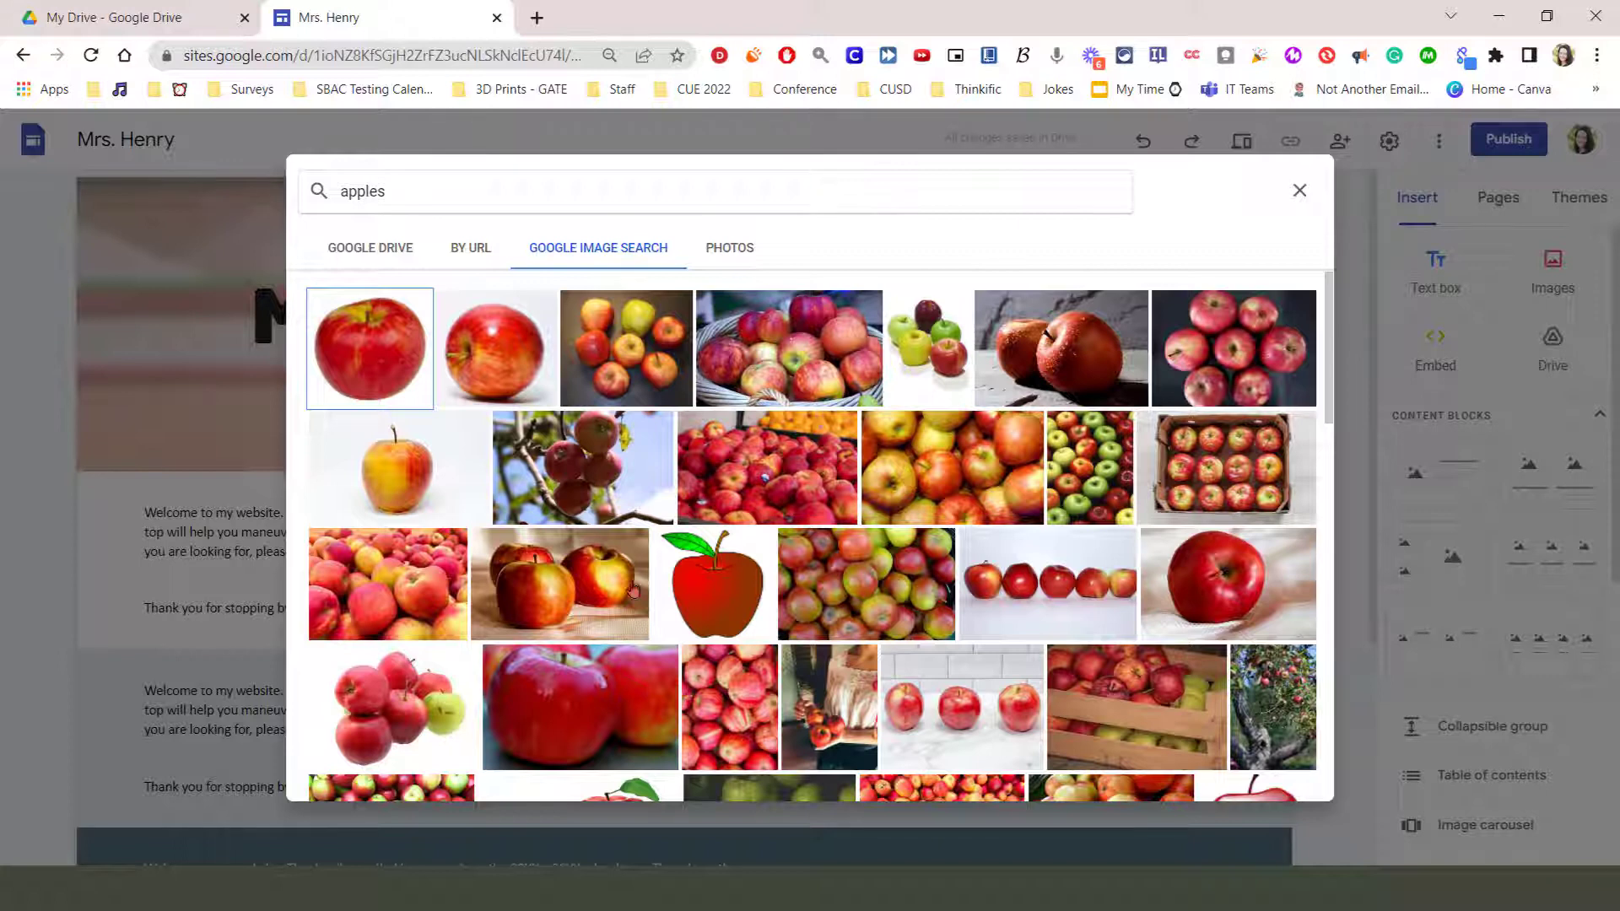
pyautogui.moveTo(551, 581)
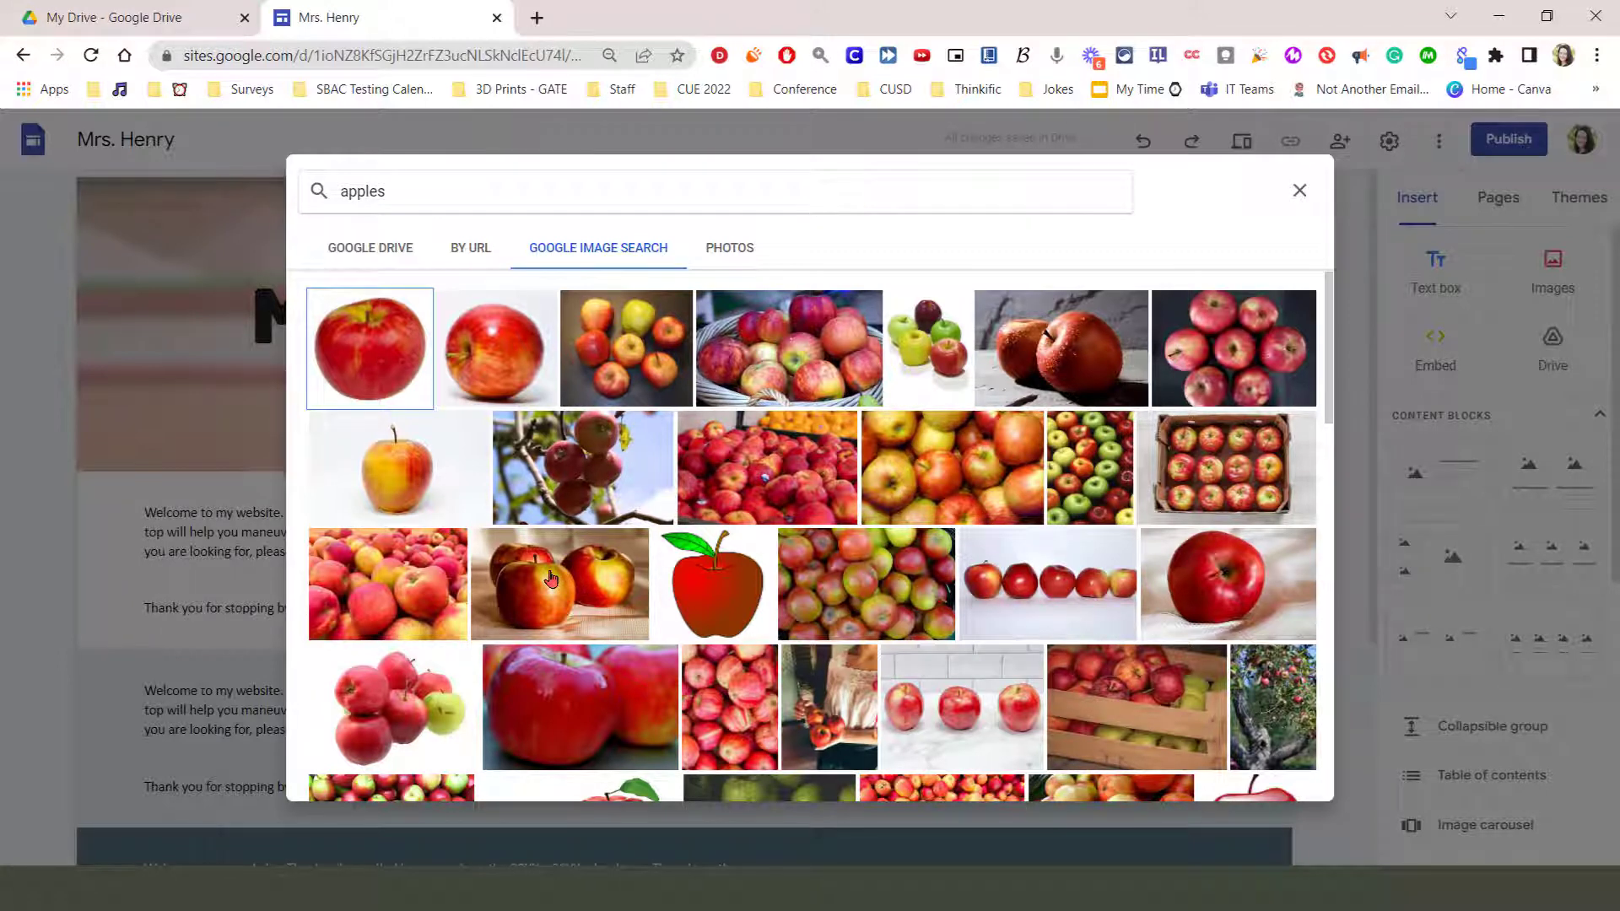
pyautogui.click(552, 582)
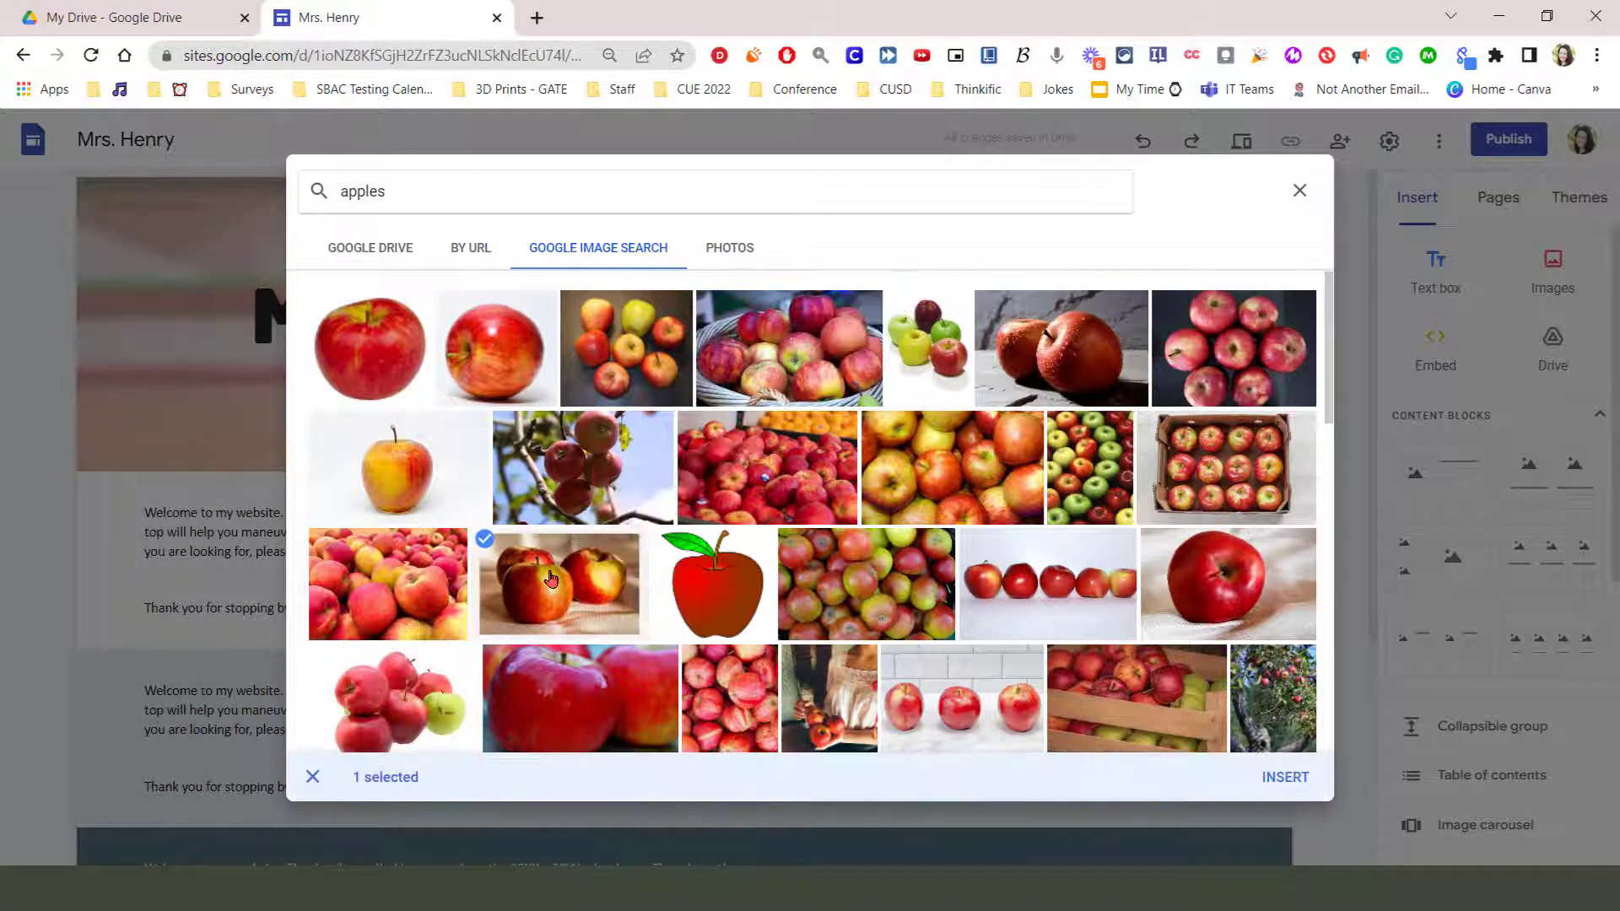
pyautogui.moveTo(1212, 779)
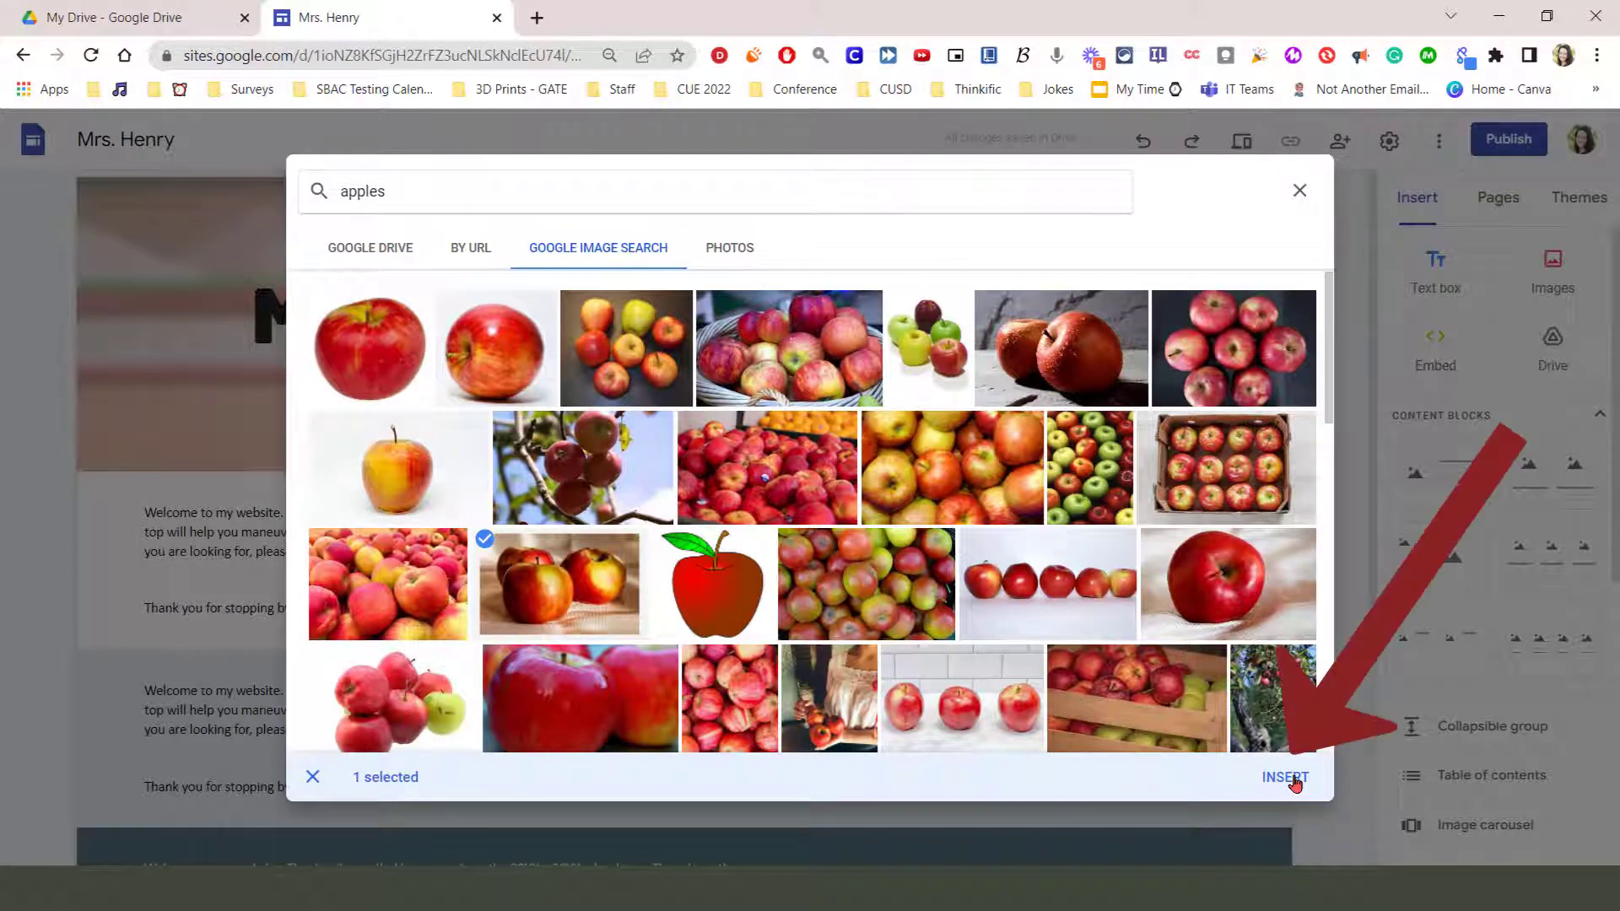
pyautogui.click(1285, 777)
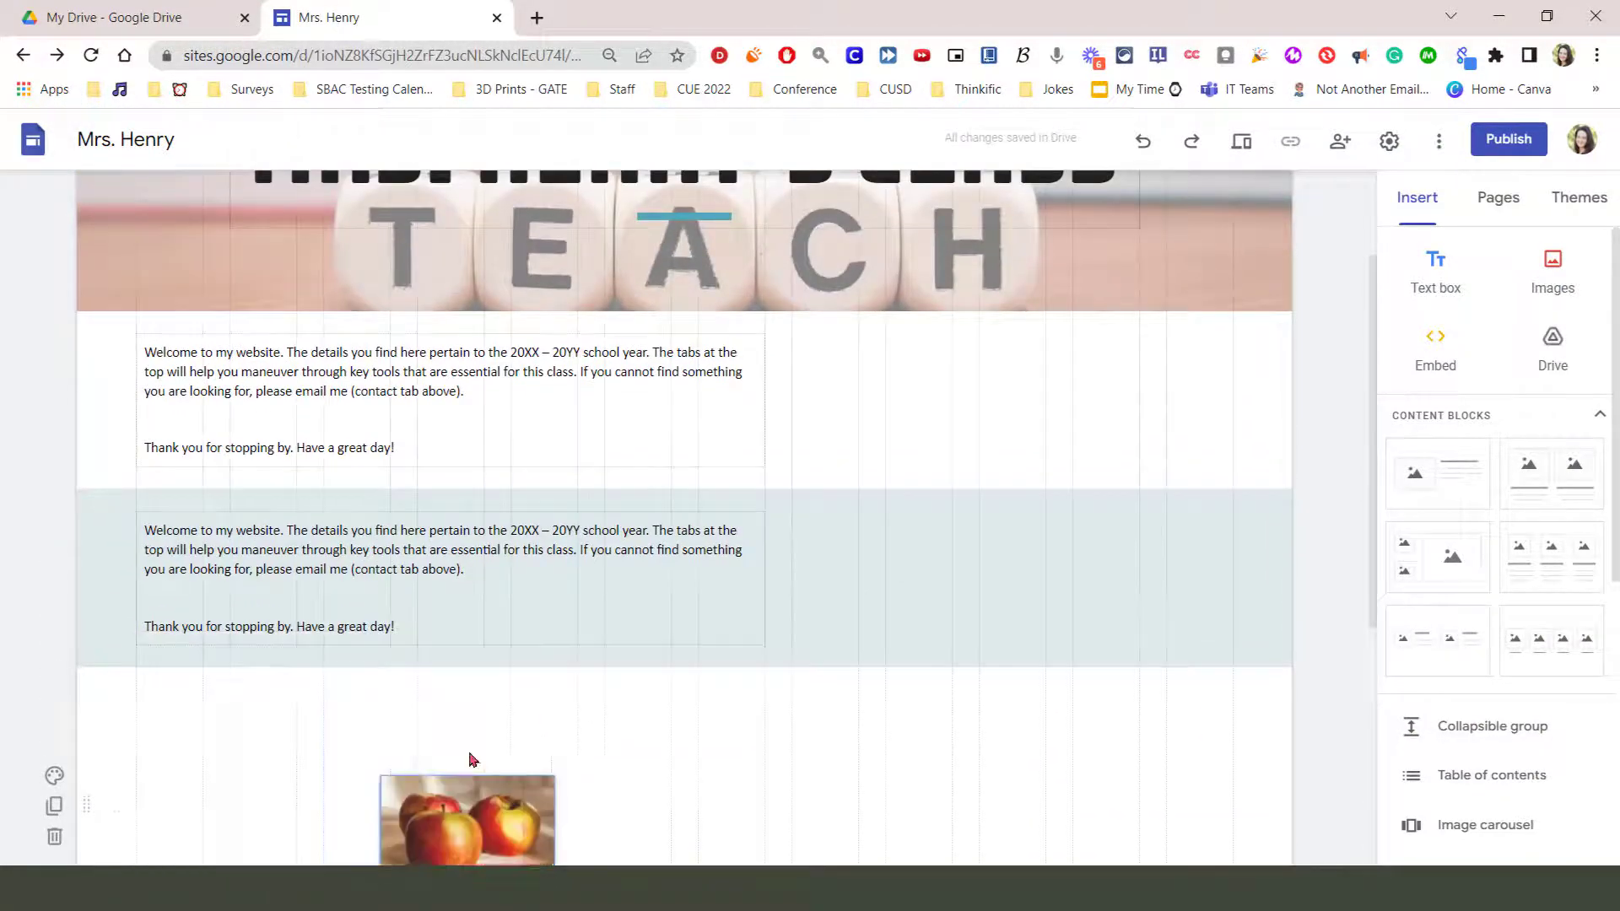
# - Drag the apple photo up and drop it right of the first welcome text box
pyautogui.moveTo(466, 819); pyautogui.dragTo(1021, 645)
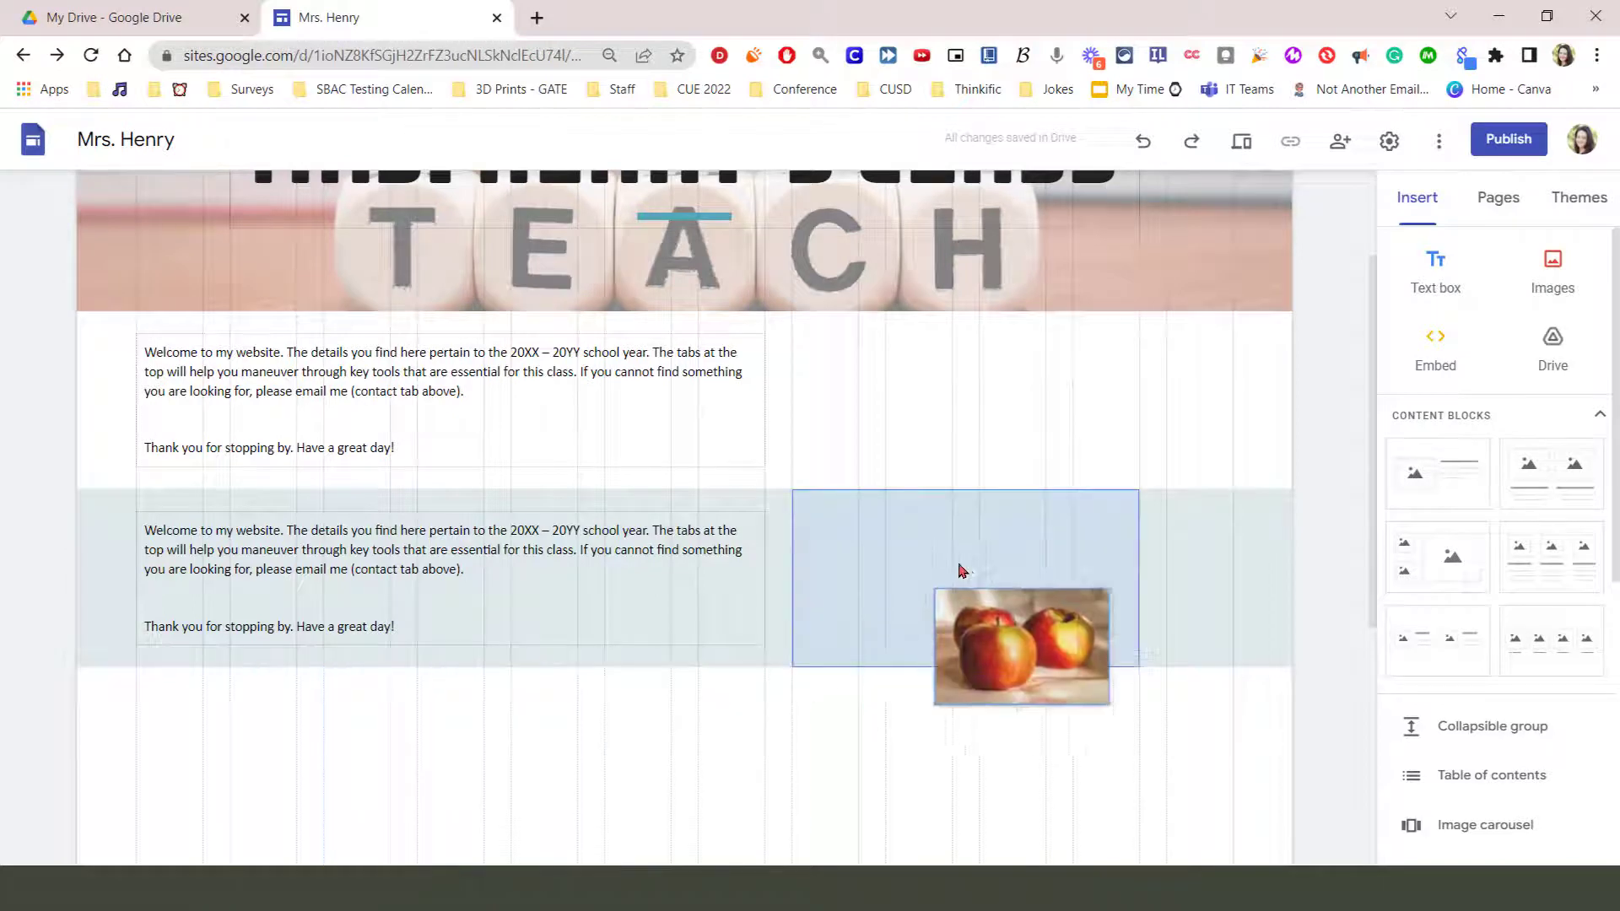
pyautogui.moveTo(1022, 645); pyautogui.dragTo(1095, 433)
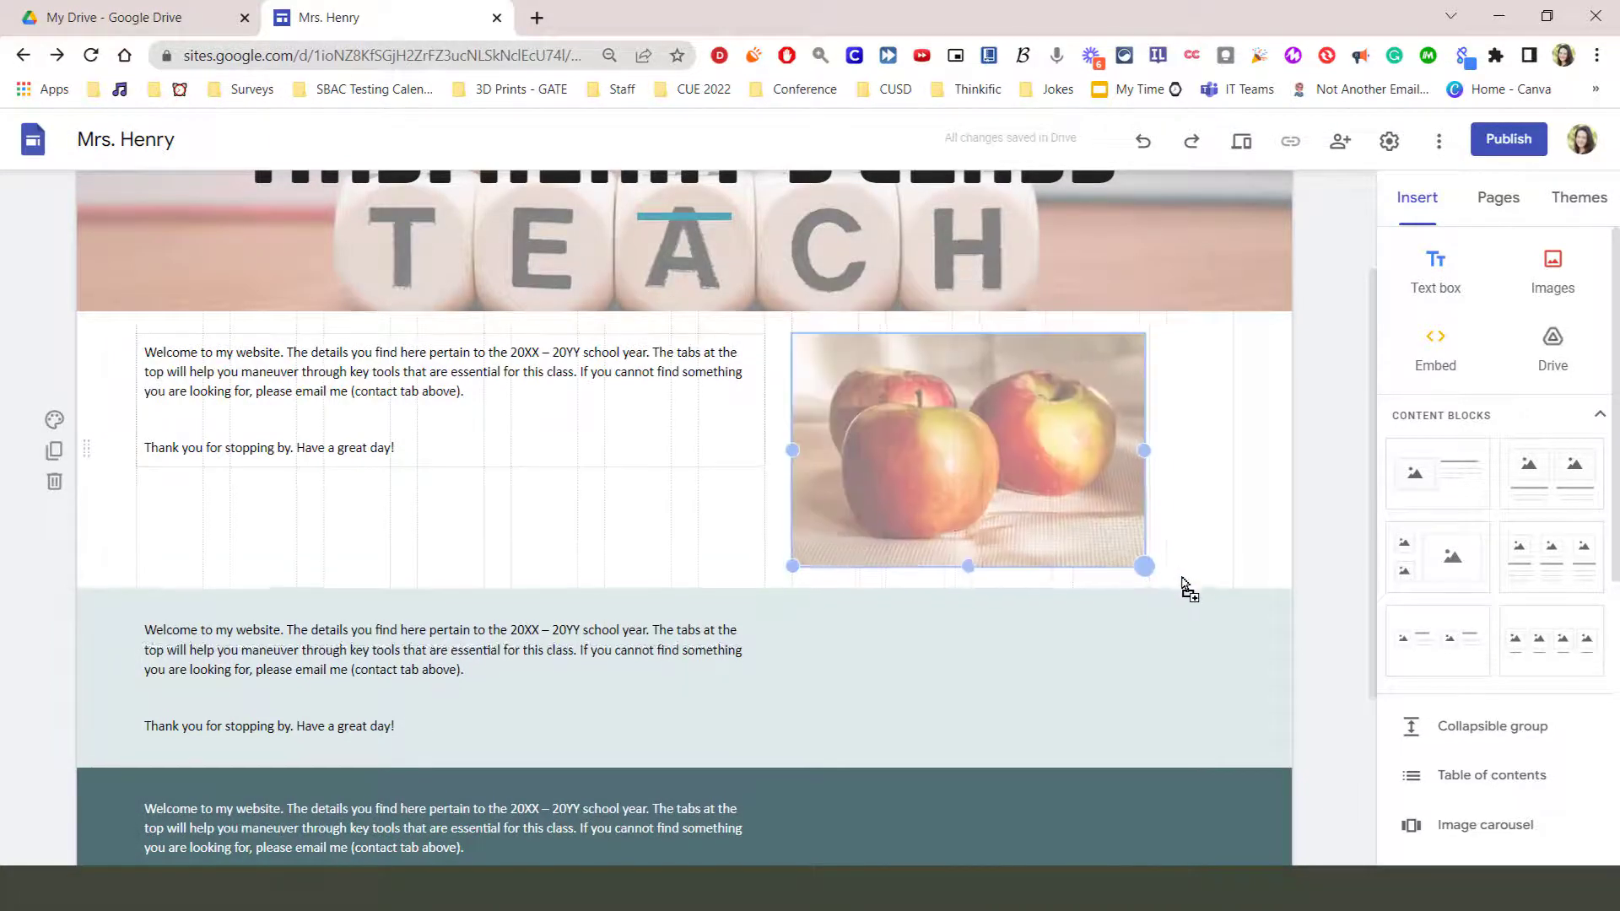
# - Resize the apple photo by its corner handle until it suits the welcome text's height
pyautogui.moveTo(1144, 565); pyautogui.dragTo(1220, 589)
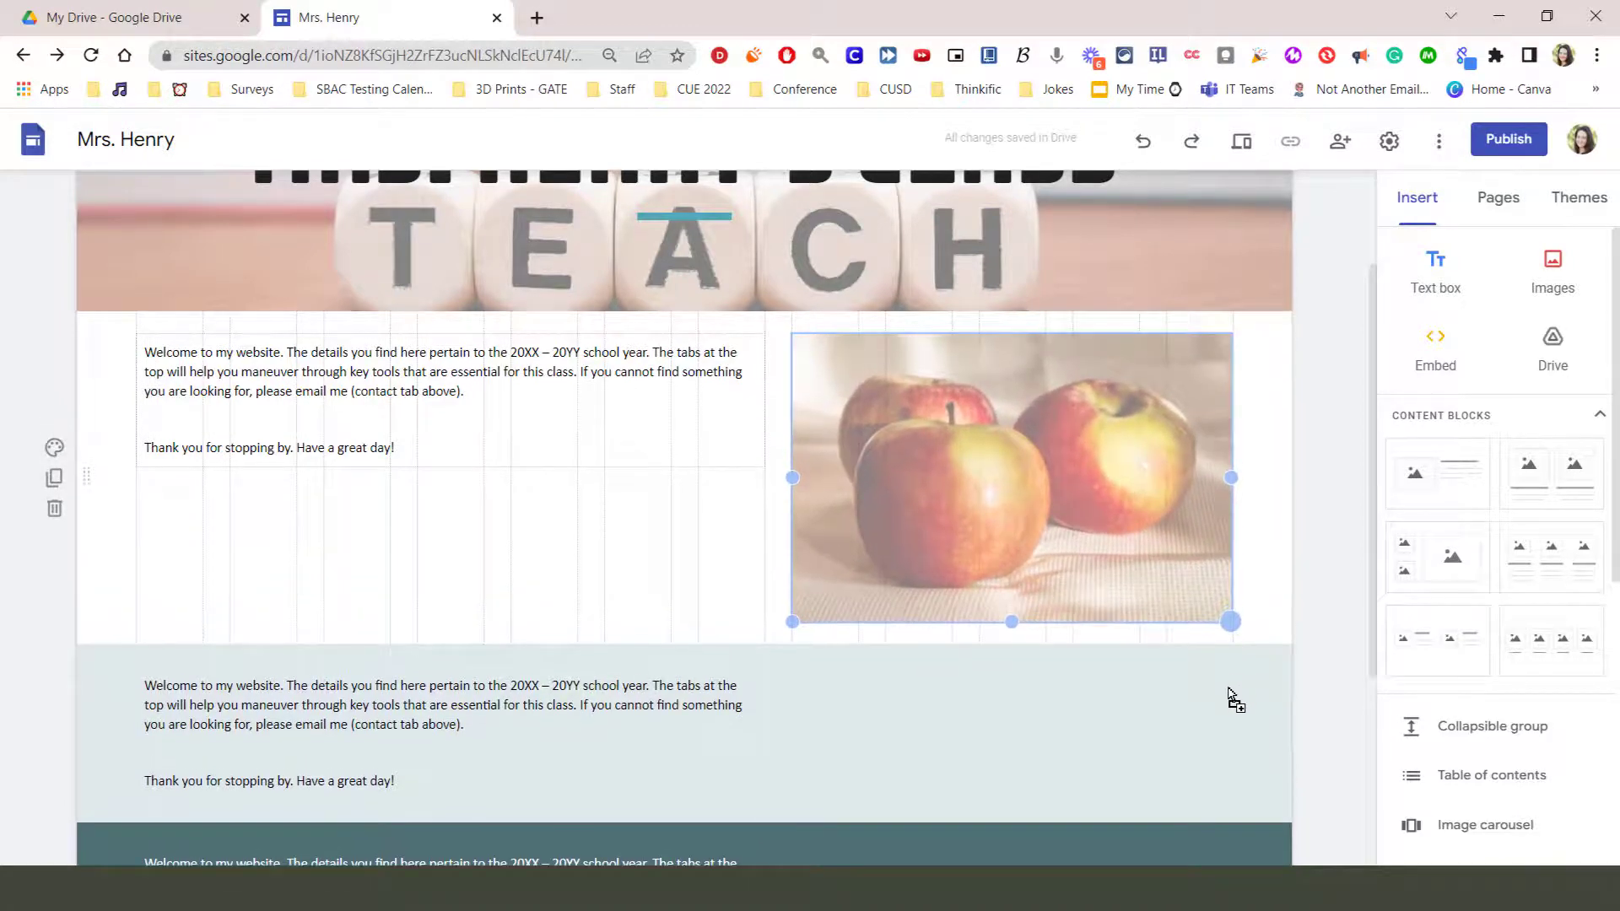
pyautogui.moveTo(1230, 621); pyautogui.dragTo(1228, 670)
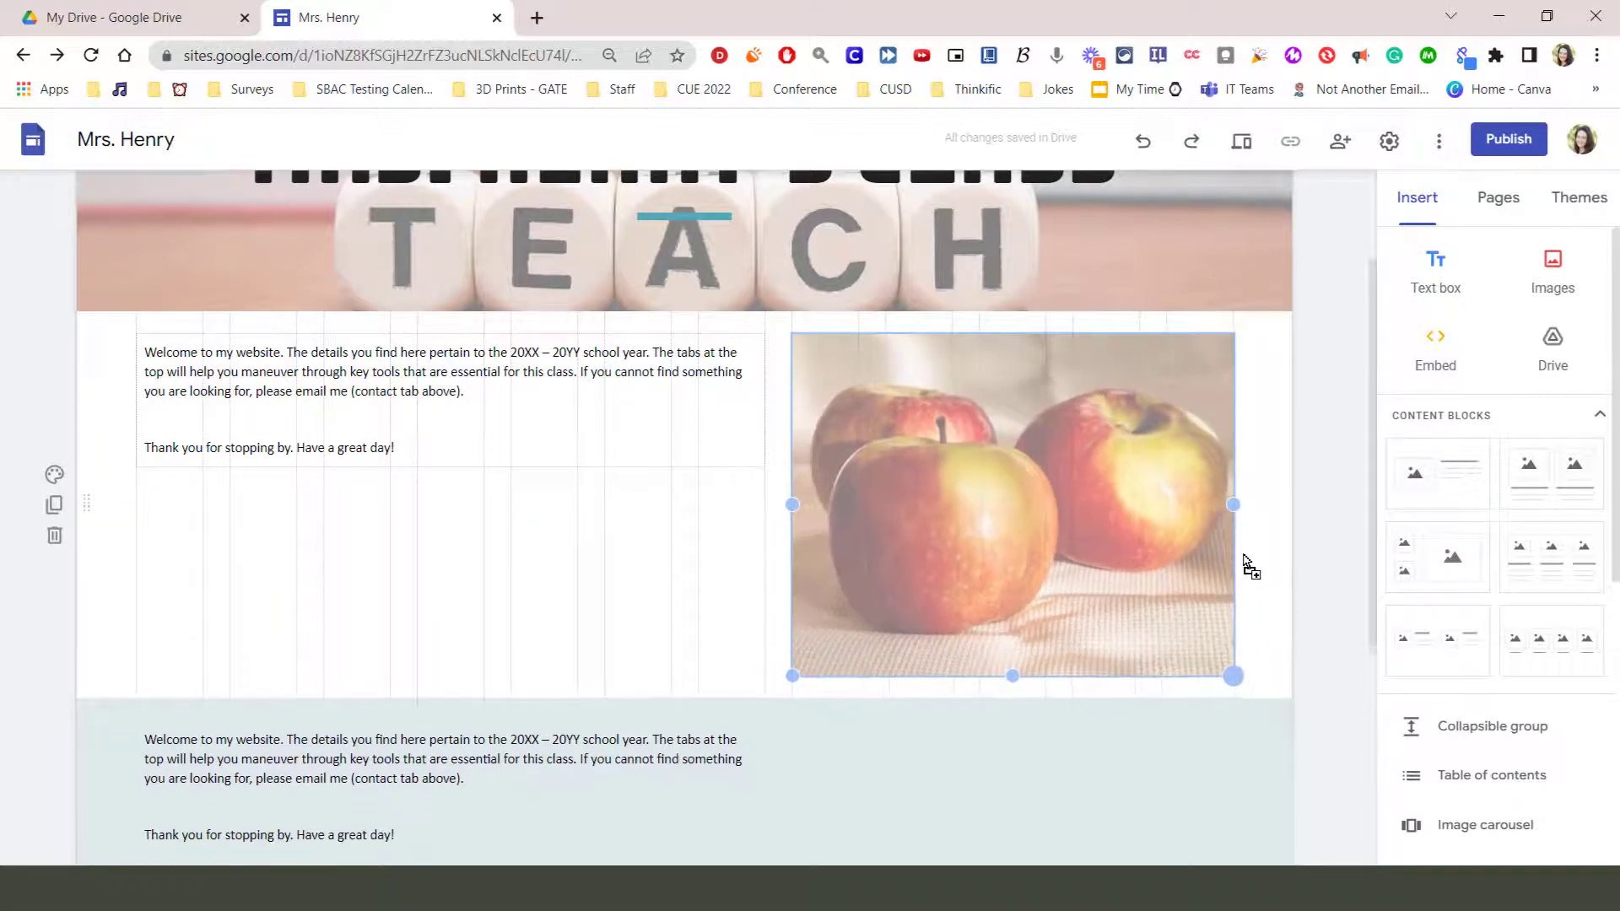
pyautogui.moveTo(1233, 675); pyautogui.dragTo(1253, 626)
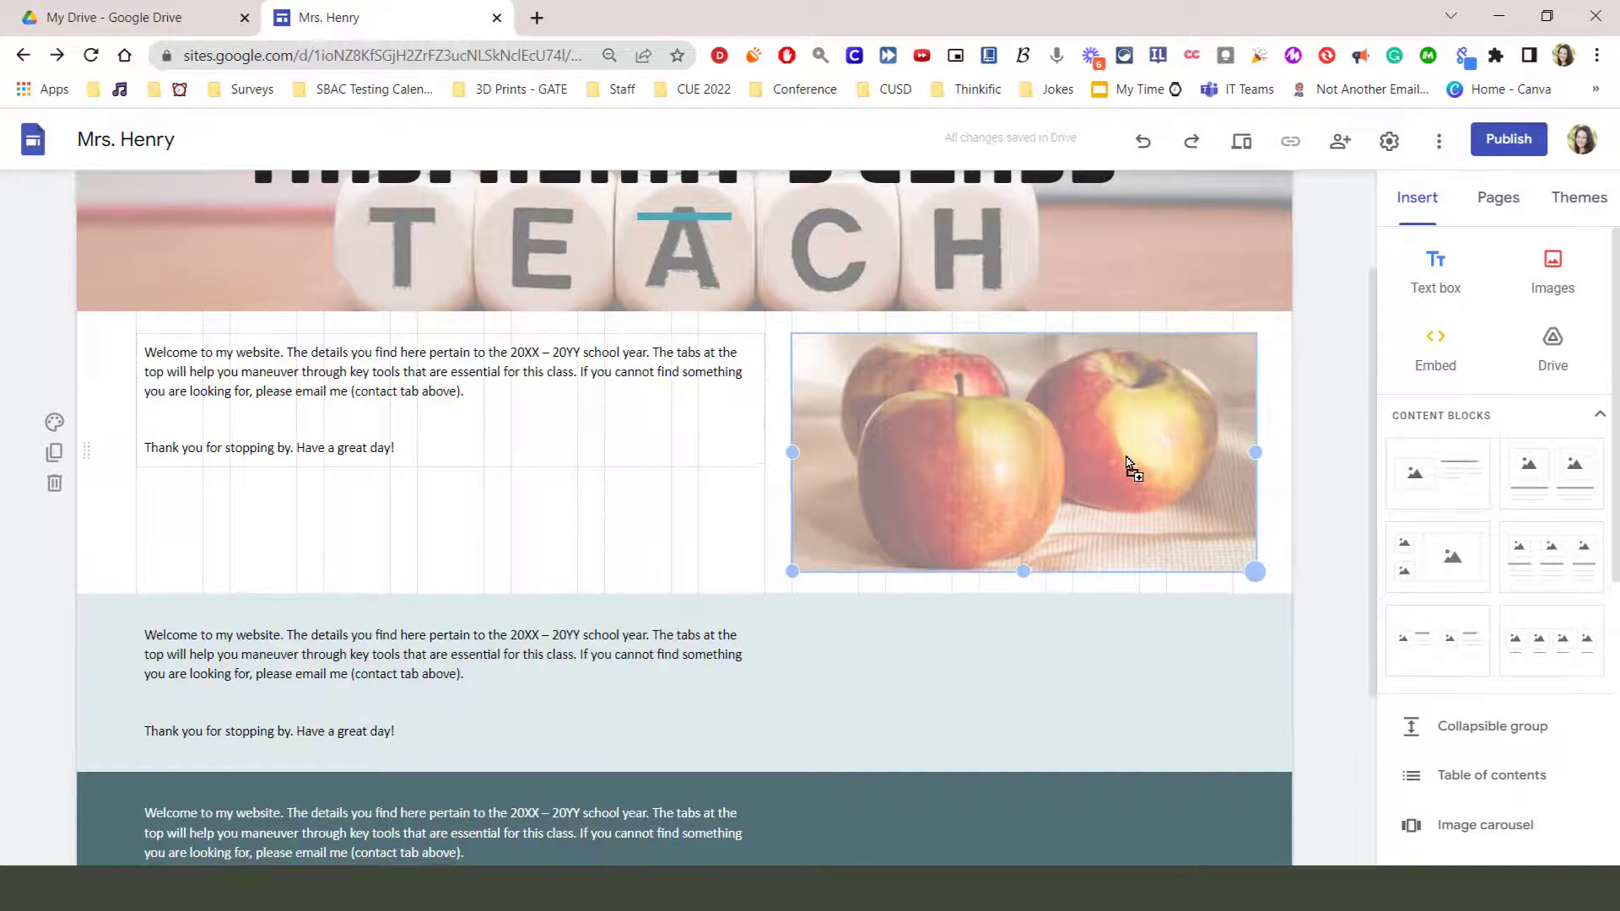
pyautogui.moveTo(1256, 570); pyautogui.dragTo(1221, 503)
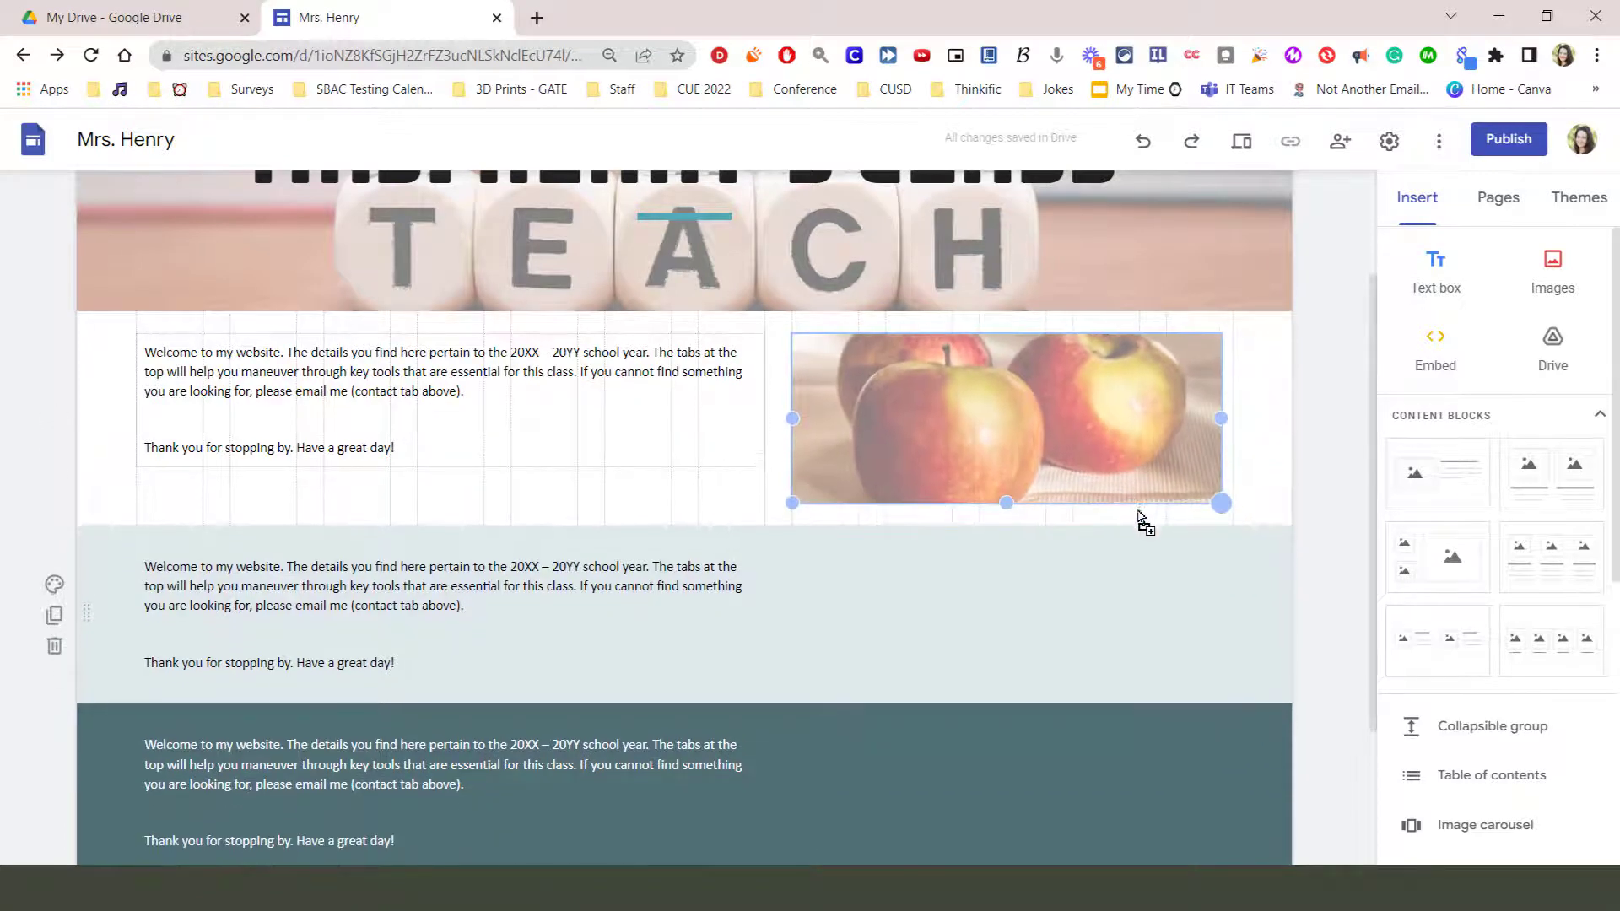
pyautogui.moveTo(1221, 503); pyautogui.dragTo(1137, 508)
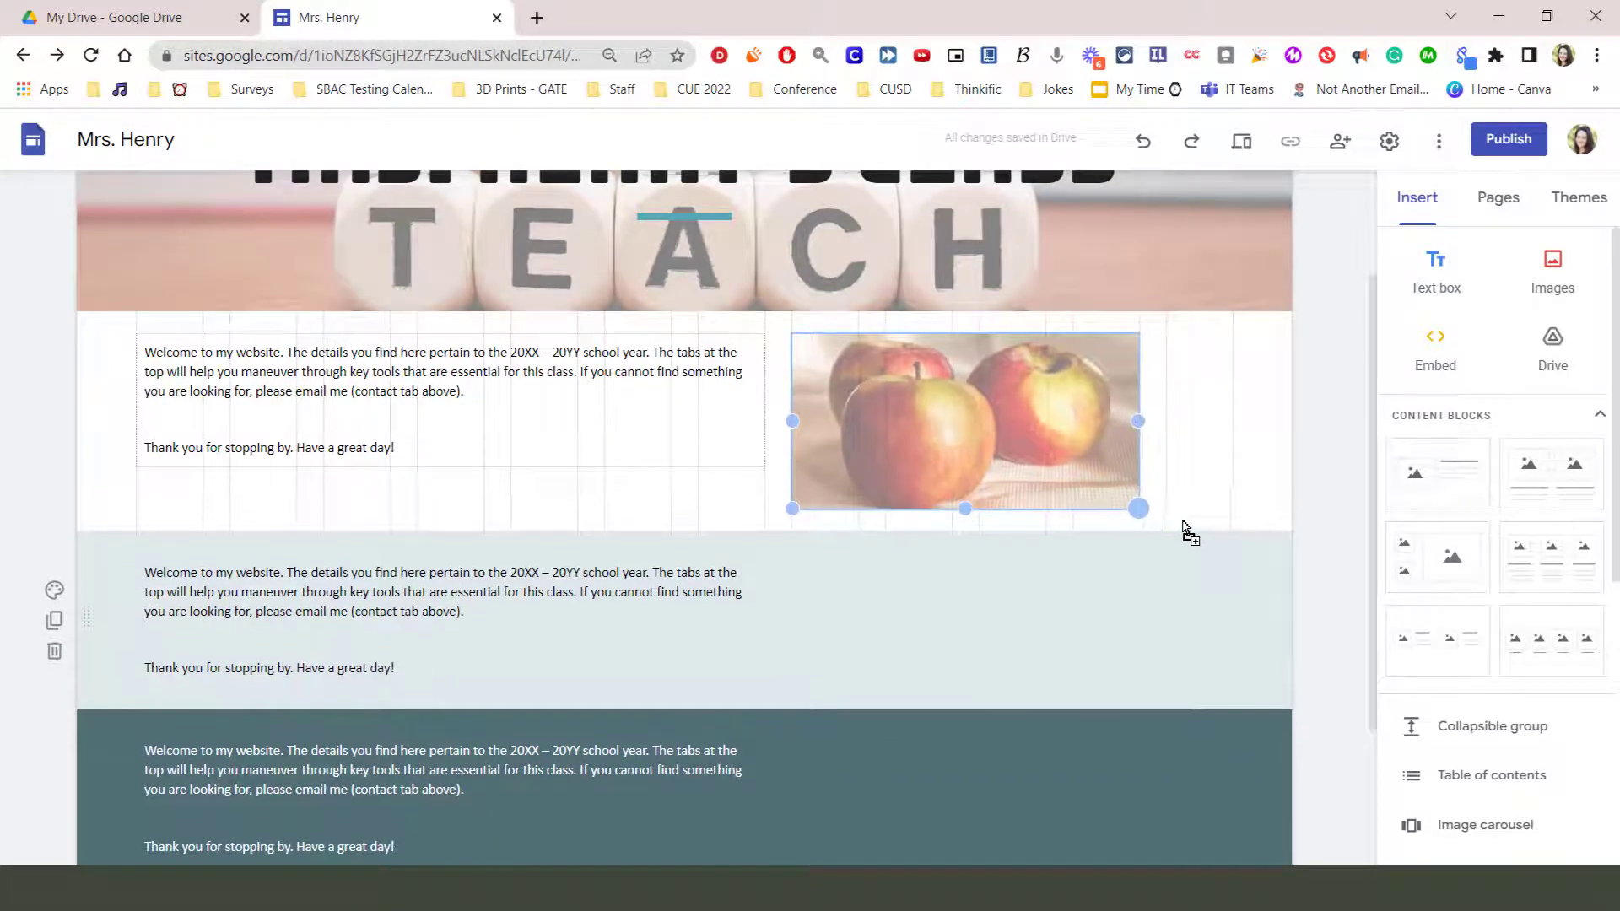
pyautogui.moveTo(1138, 507); pyautogui.dragTo(1189, 516)
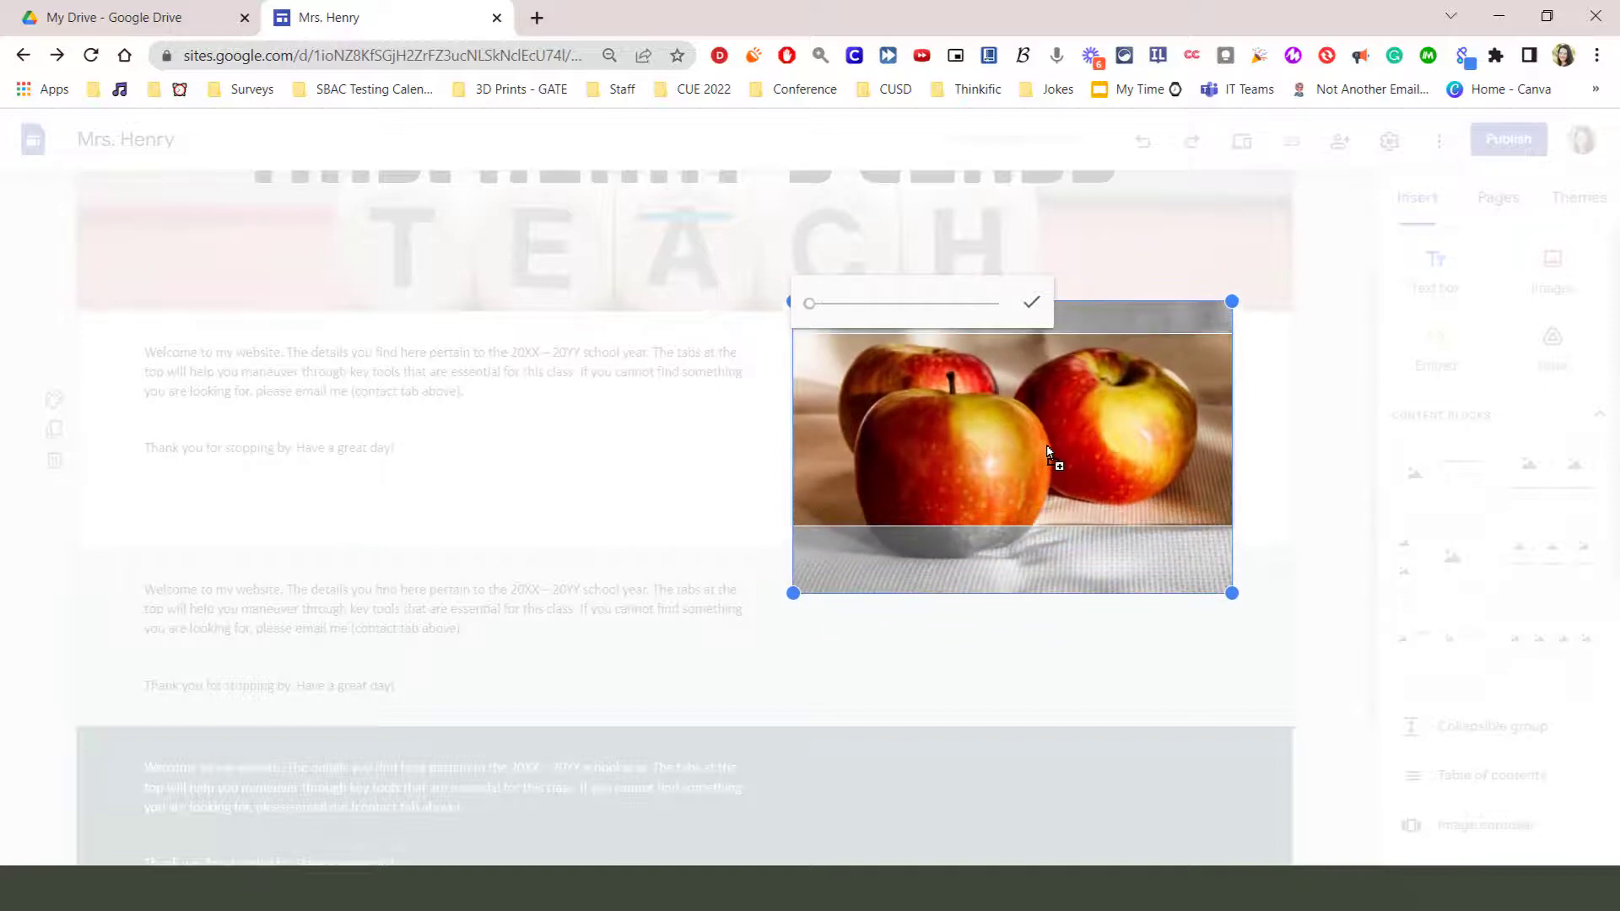
# - Adjust the crop zoom and frame, then apply the crop to the apple photo
pyautogui.moveTo(809, 303); pyautogui.dragTo(832, 303)
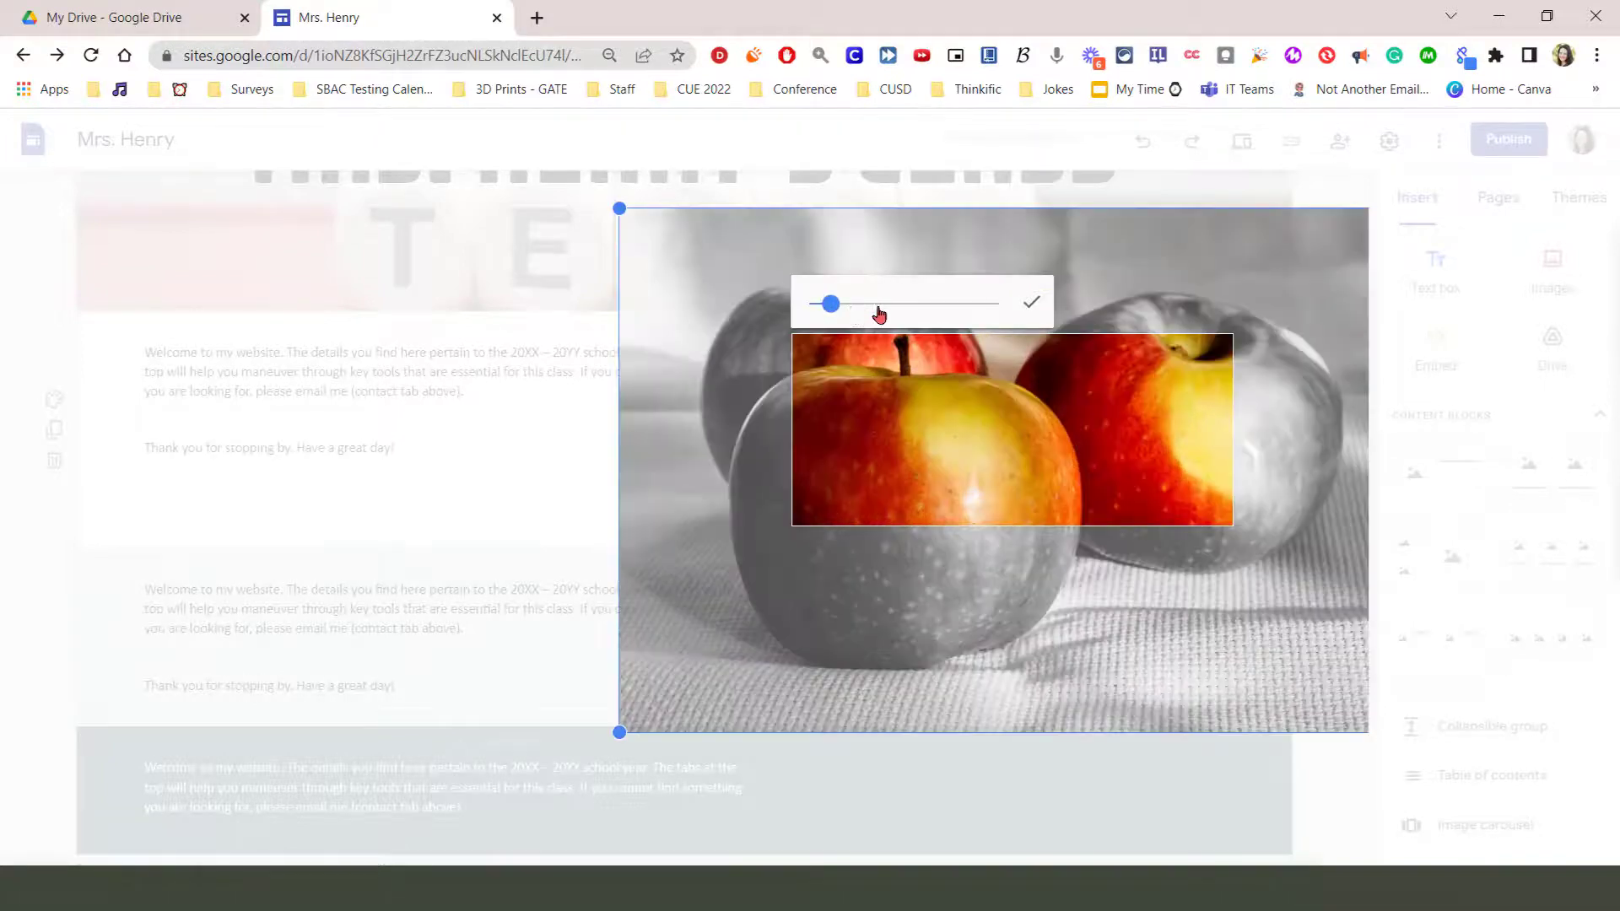
pyautogui.moveTo(832, 303); pyautogui.dragTo(823, 302)
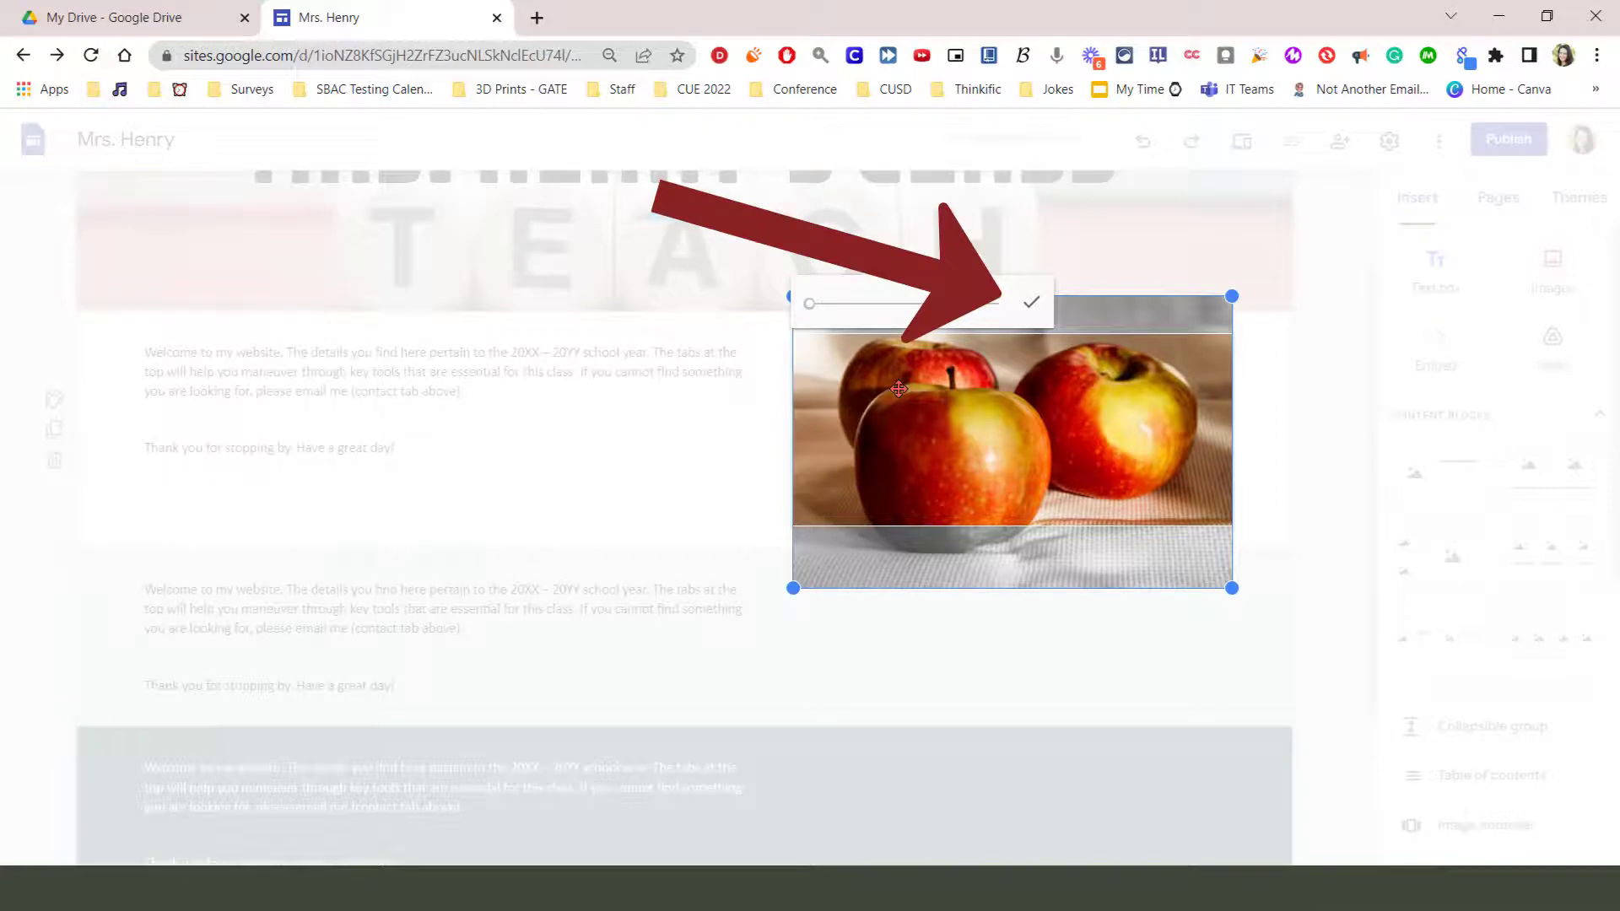
pyautogui.click(1034, 301)
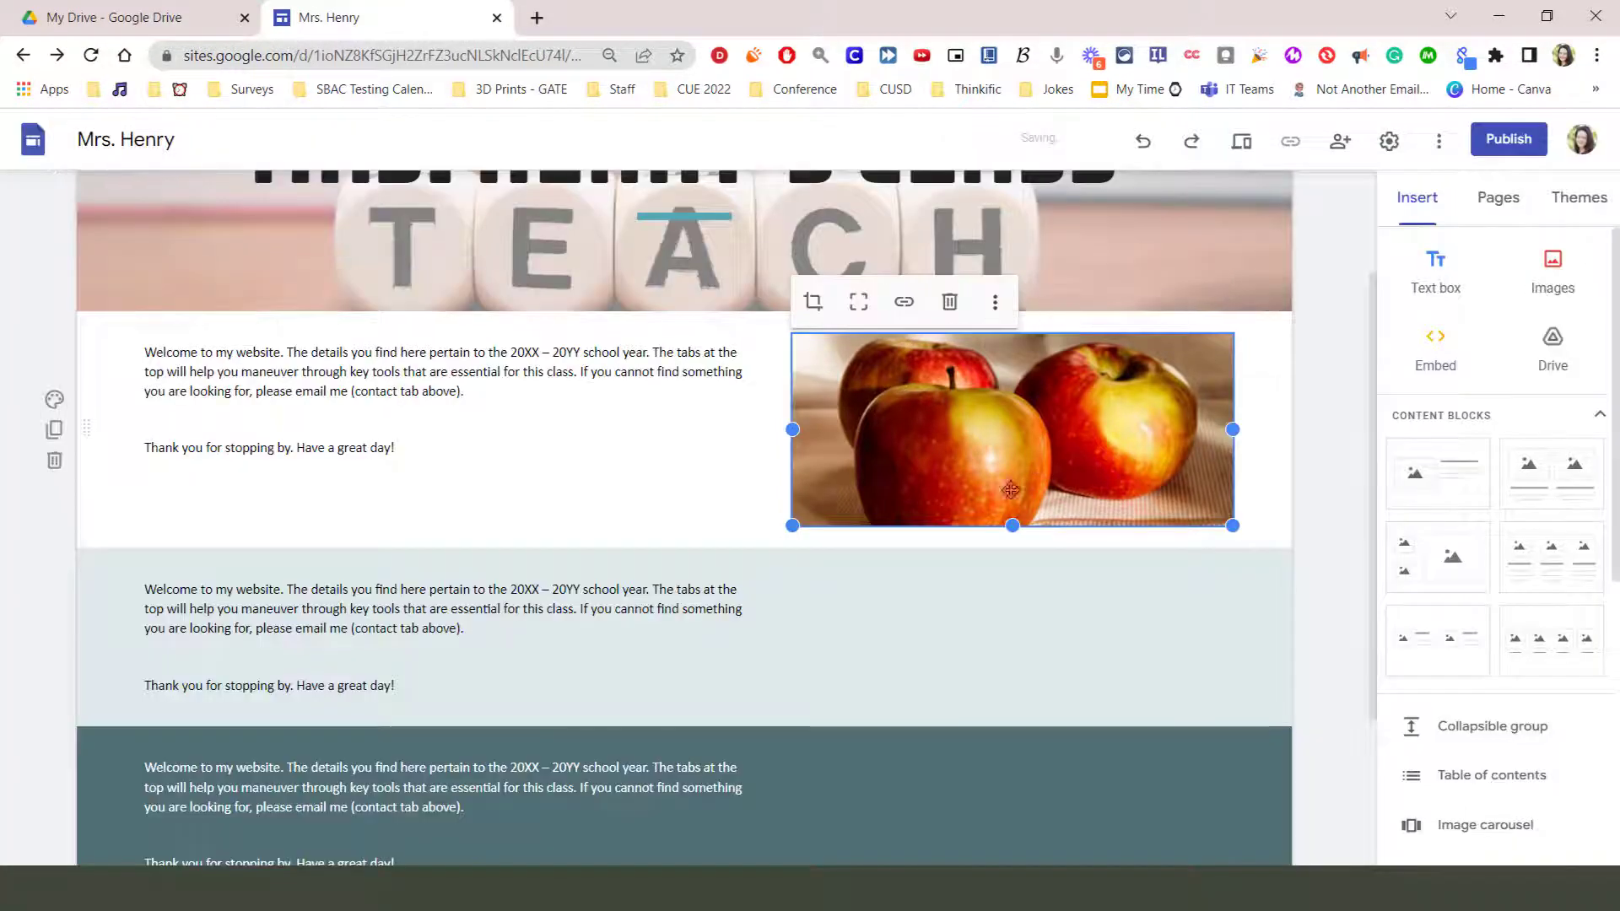
# - Uncrop the apple photo to restore its full, taller framing
pyautogui.click(812, 302)
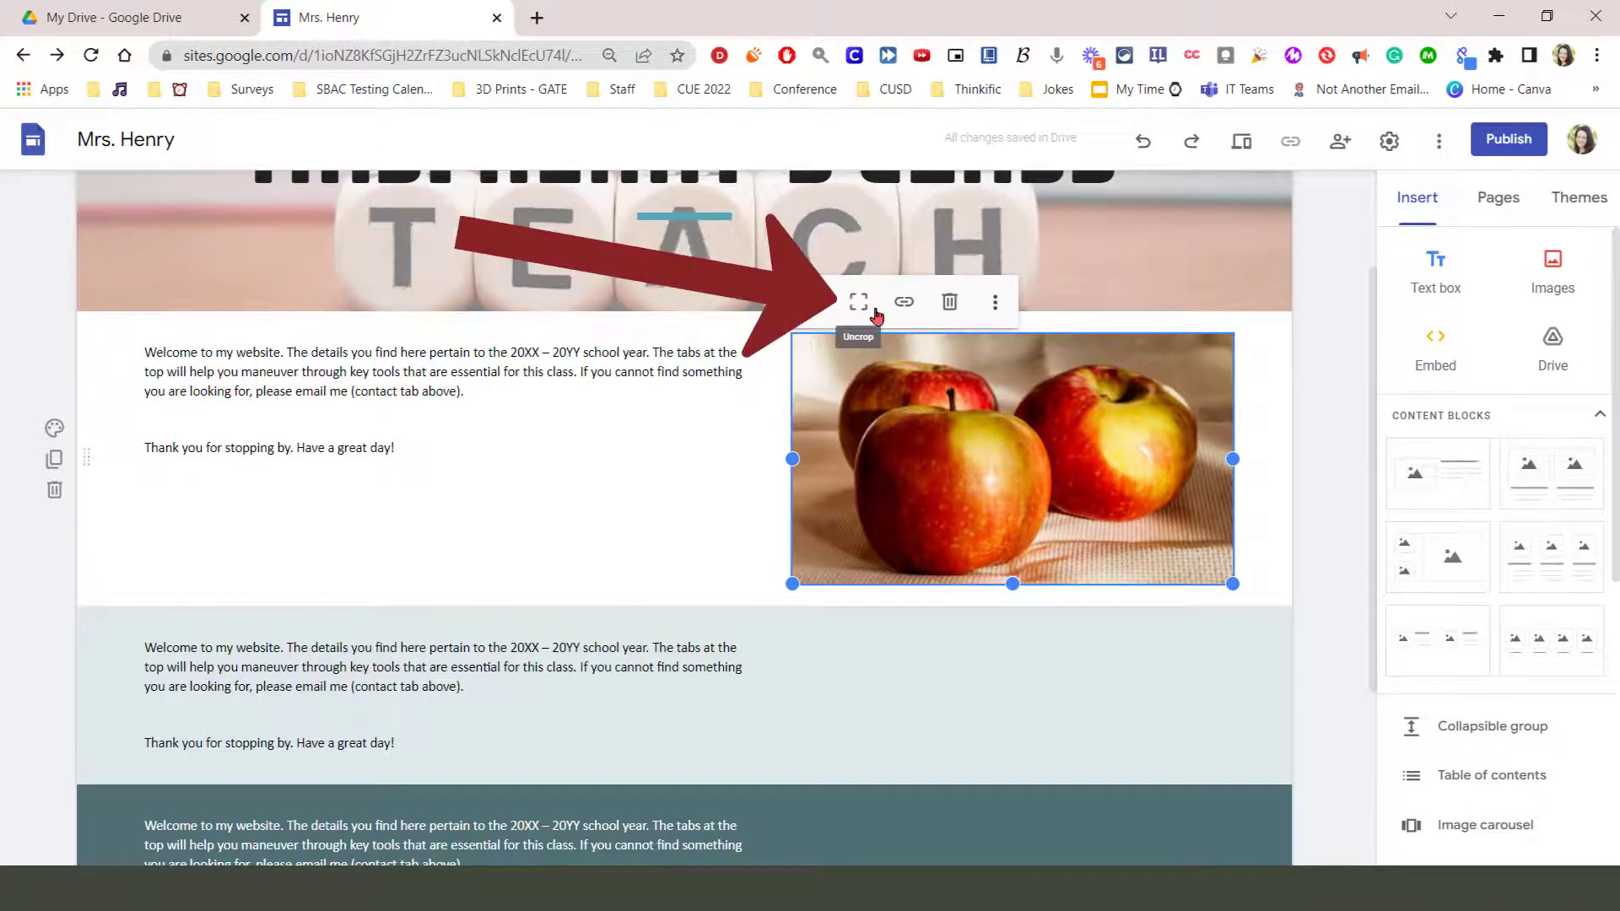
pyautogui.click(858, 302)
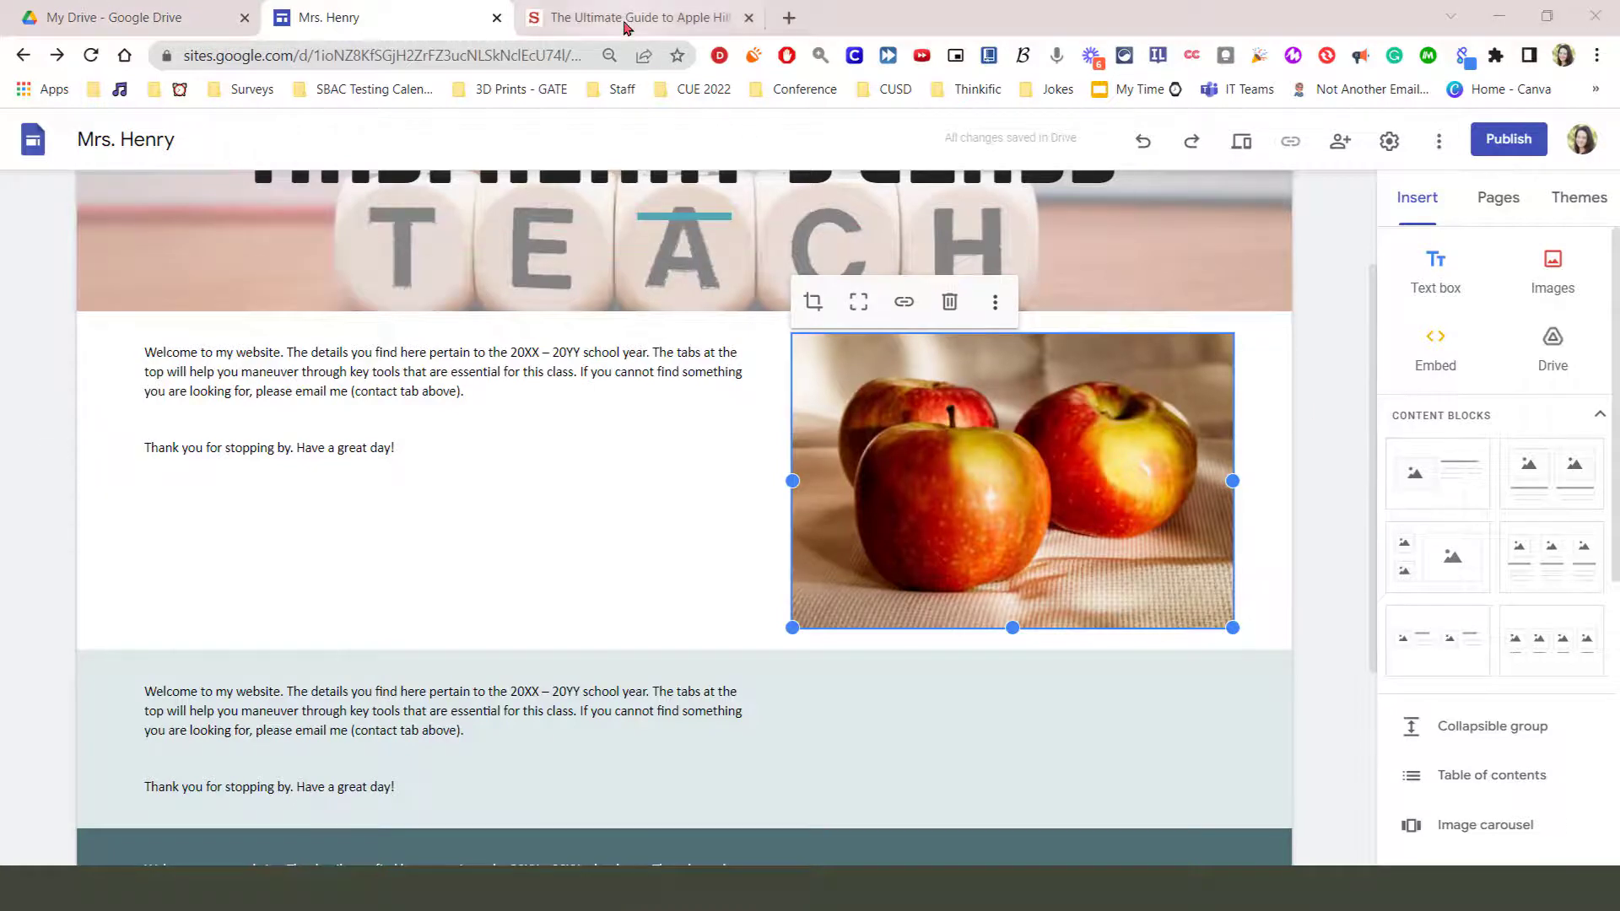
# - Switch to the Apple Hill guide tab and copy the article's web address
pyautogui.click(635, 17)
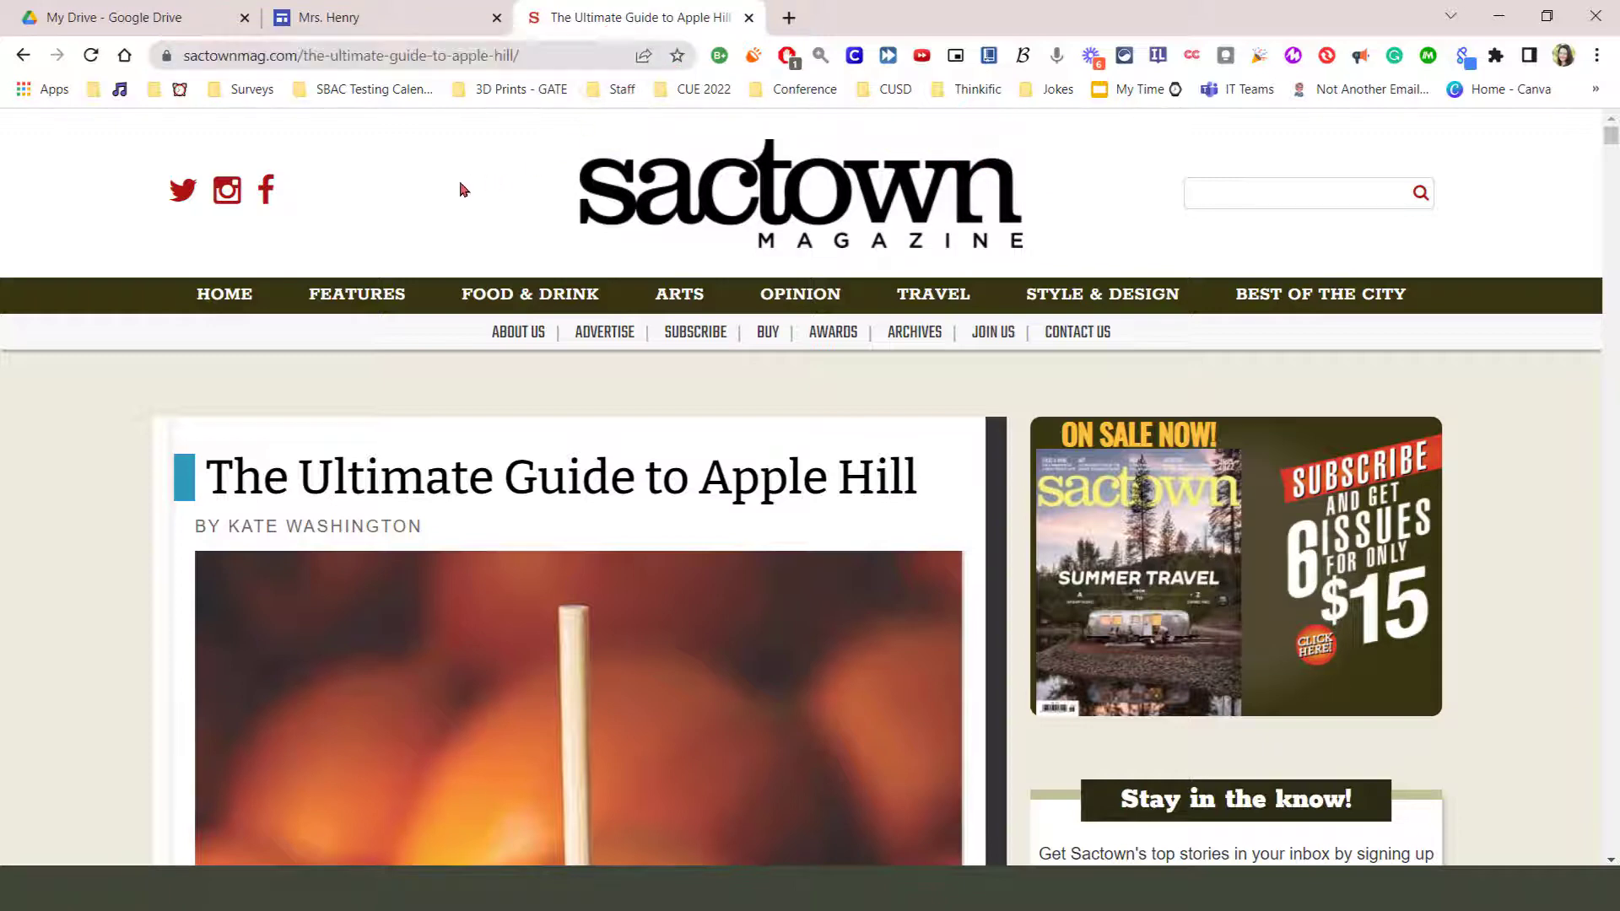
pyautogui.click(369, 55)
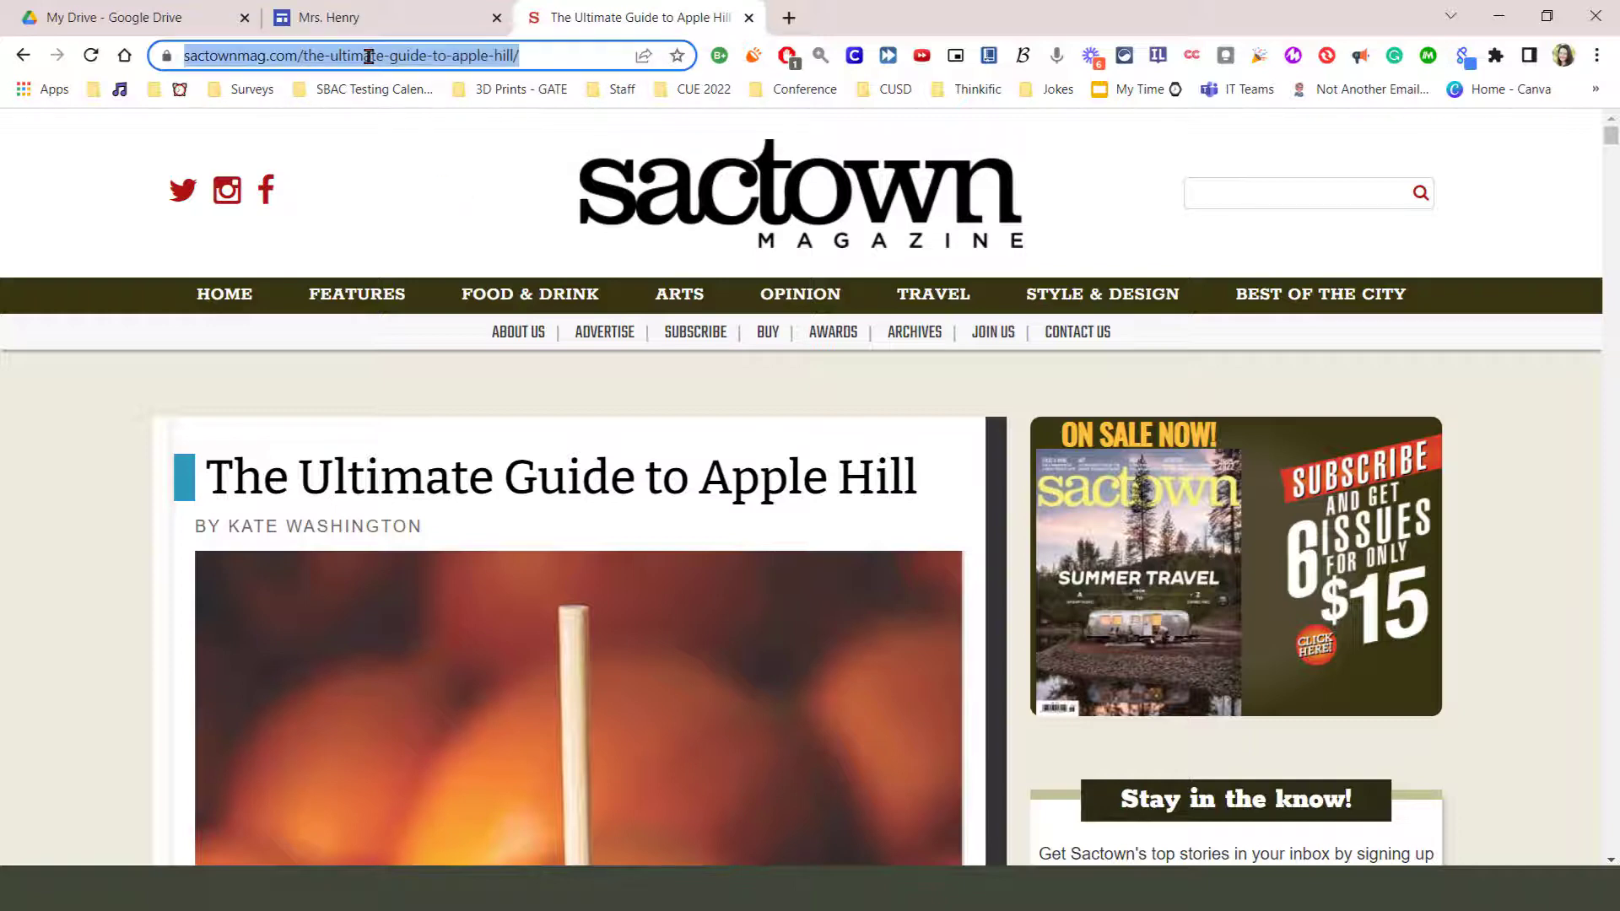
pyautogui.rightClick(369, 56)
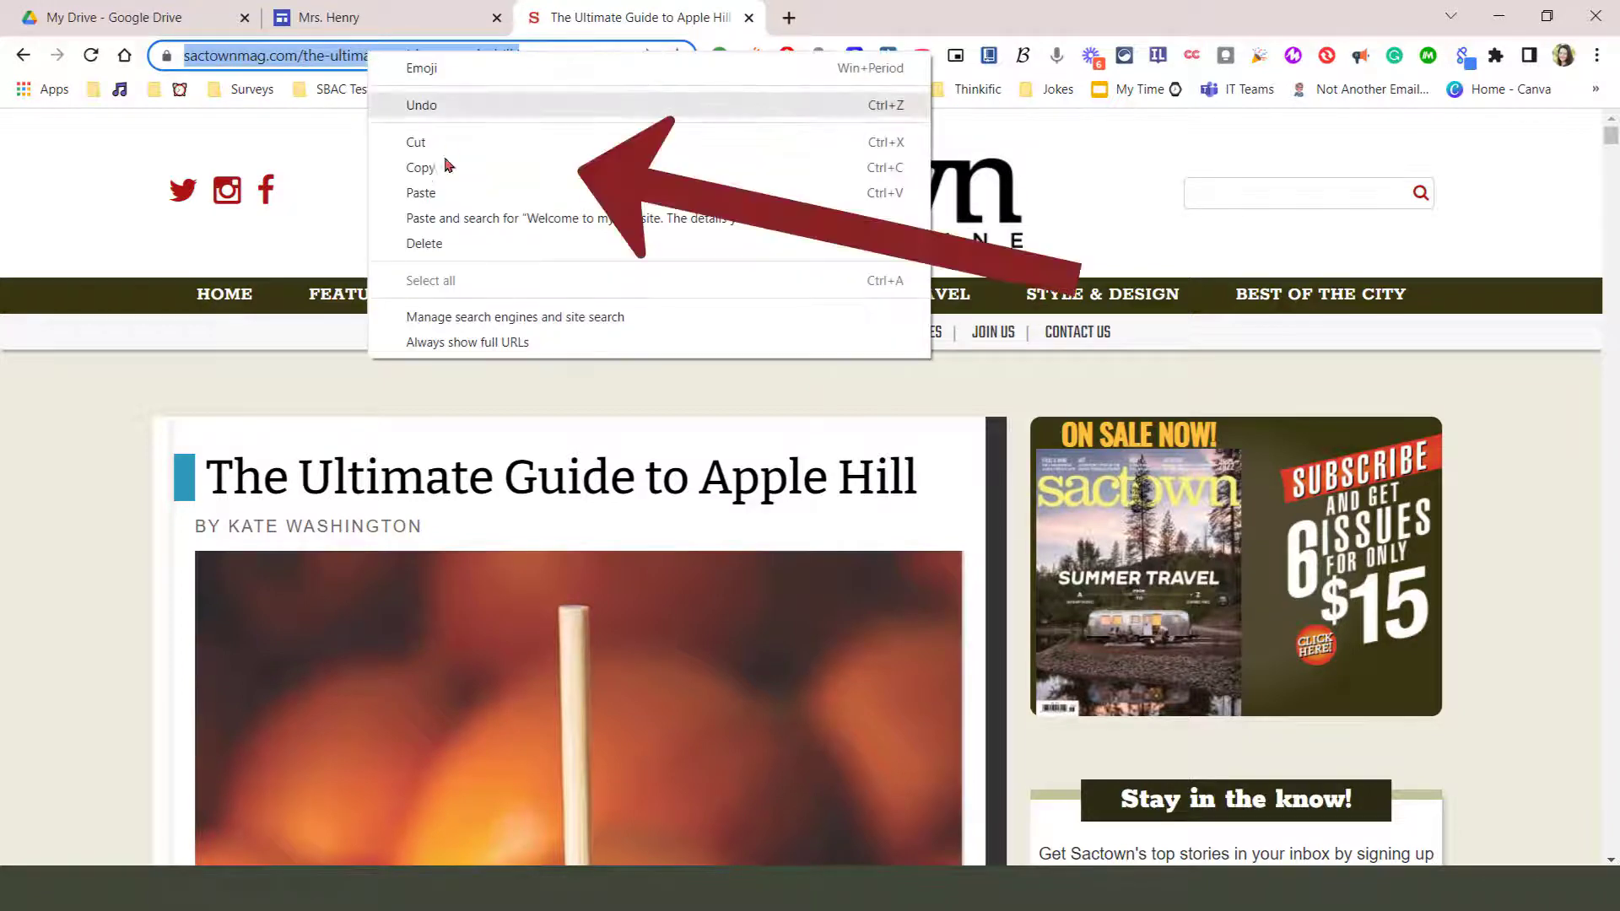
pyautogui.moveTo(447, 176)
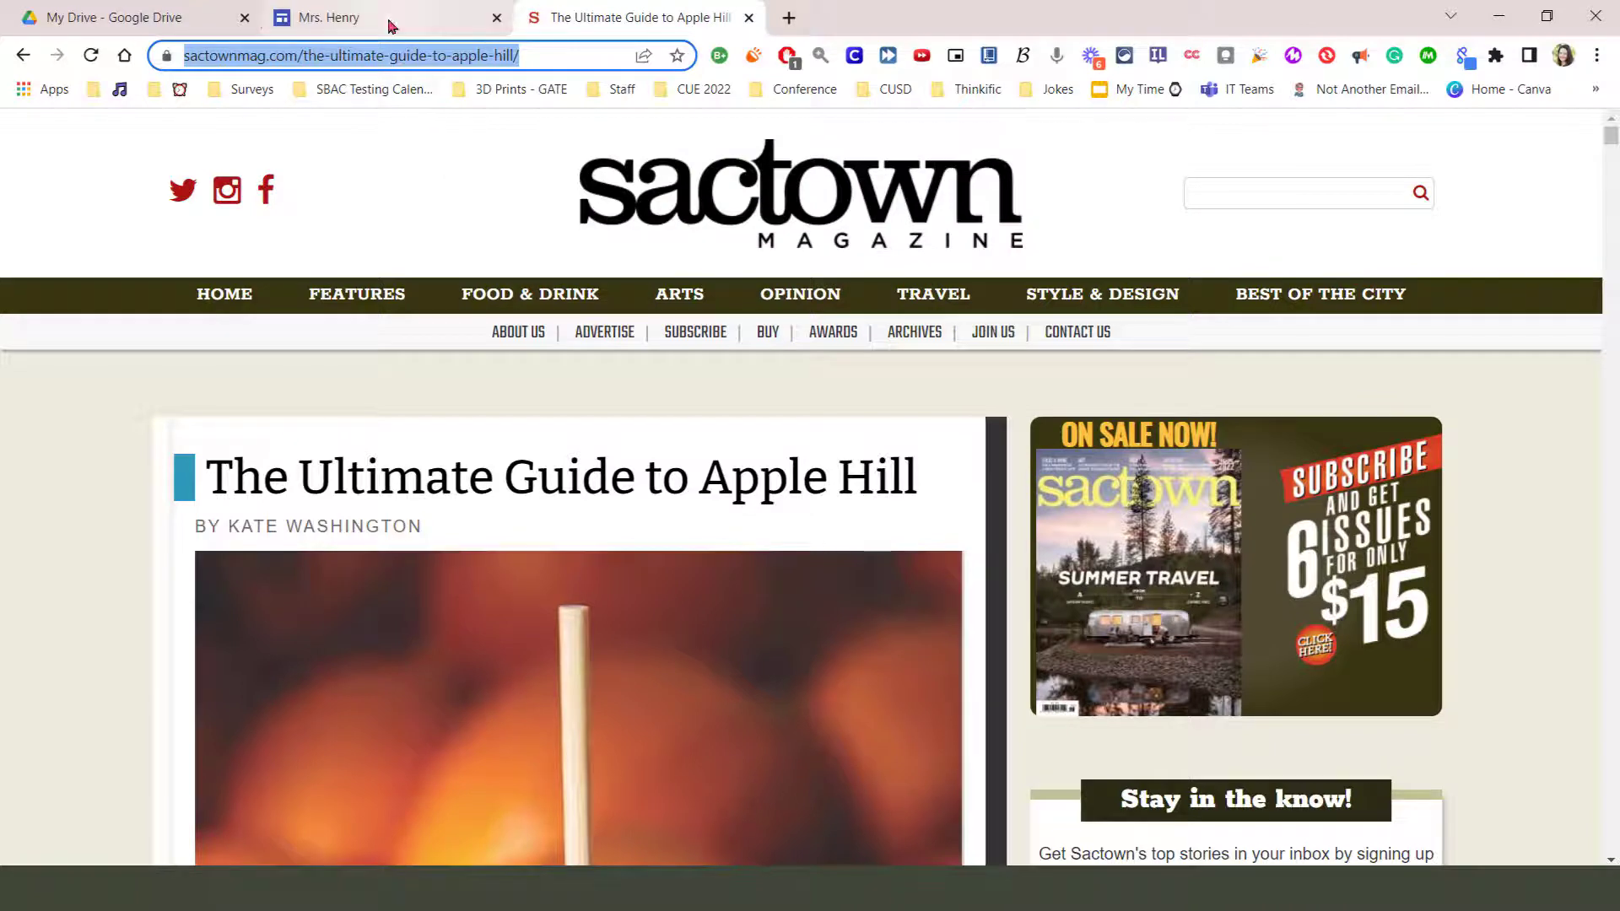
# - Select the apple image, paste the Apple Hill article URL as its link, and apply
pyautogui.click(333, 18)
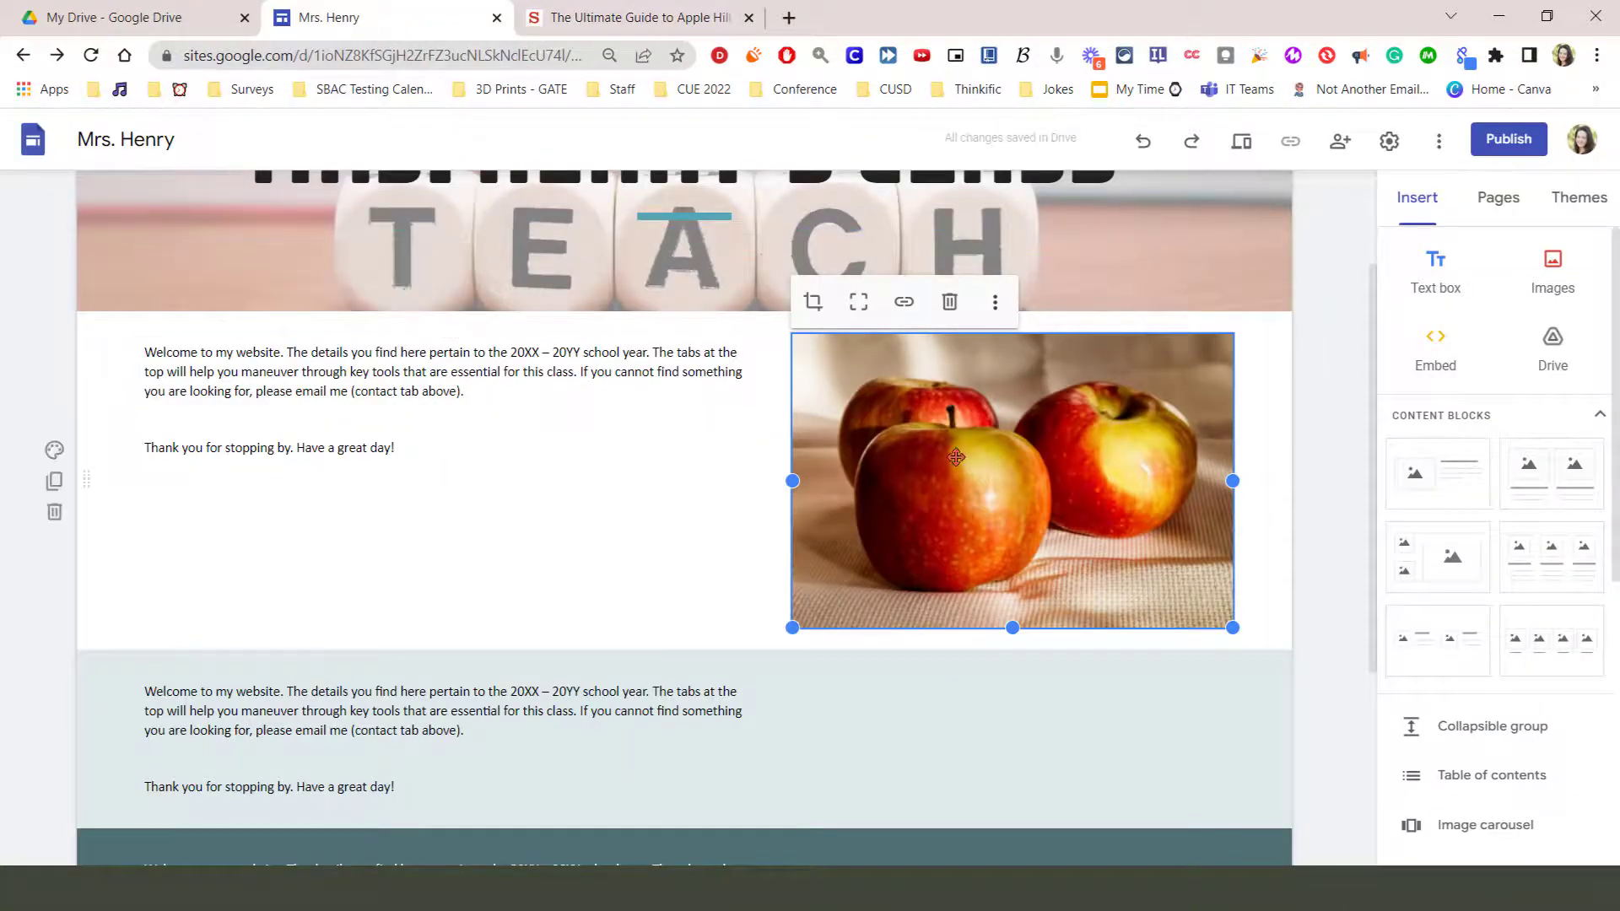
pyautogui.click(653, 598)
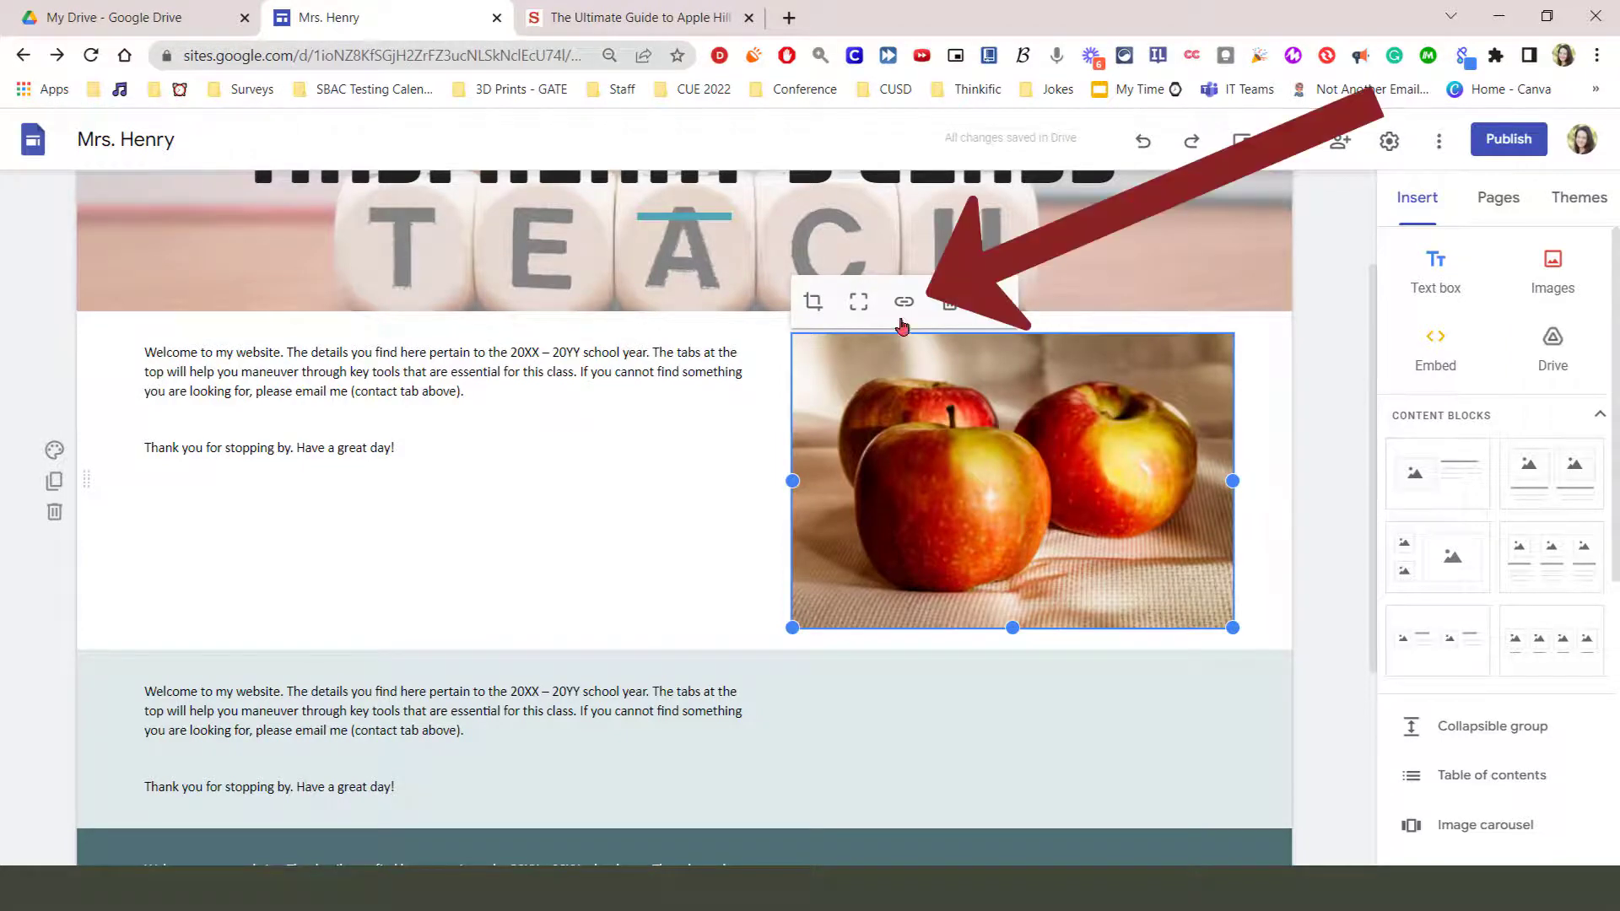
pyautogui.click(903, 301)
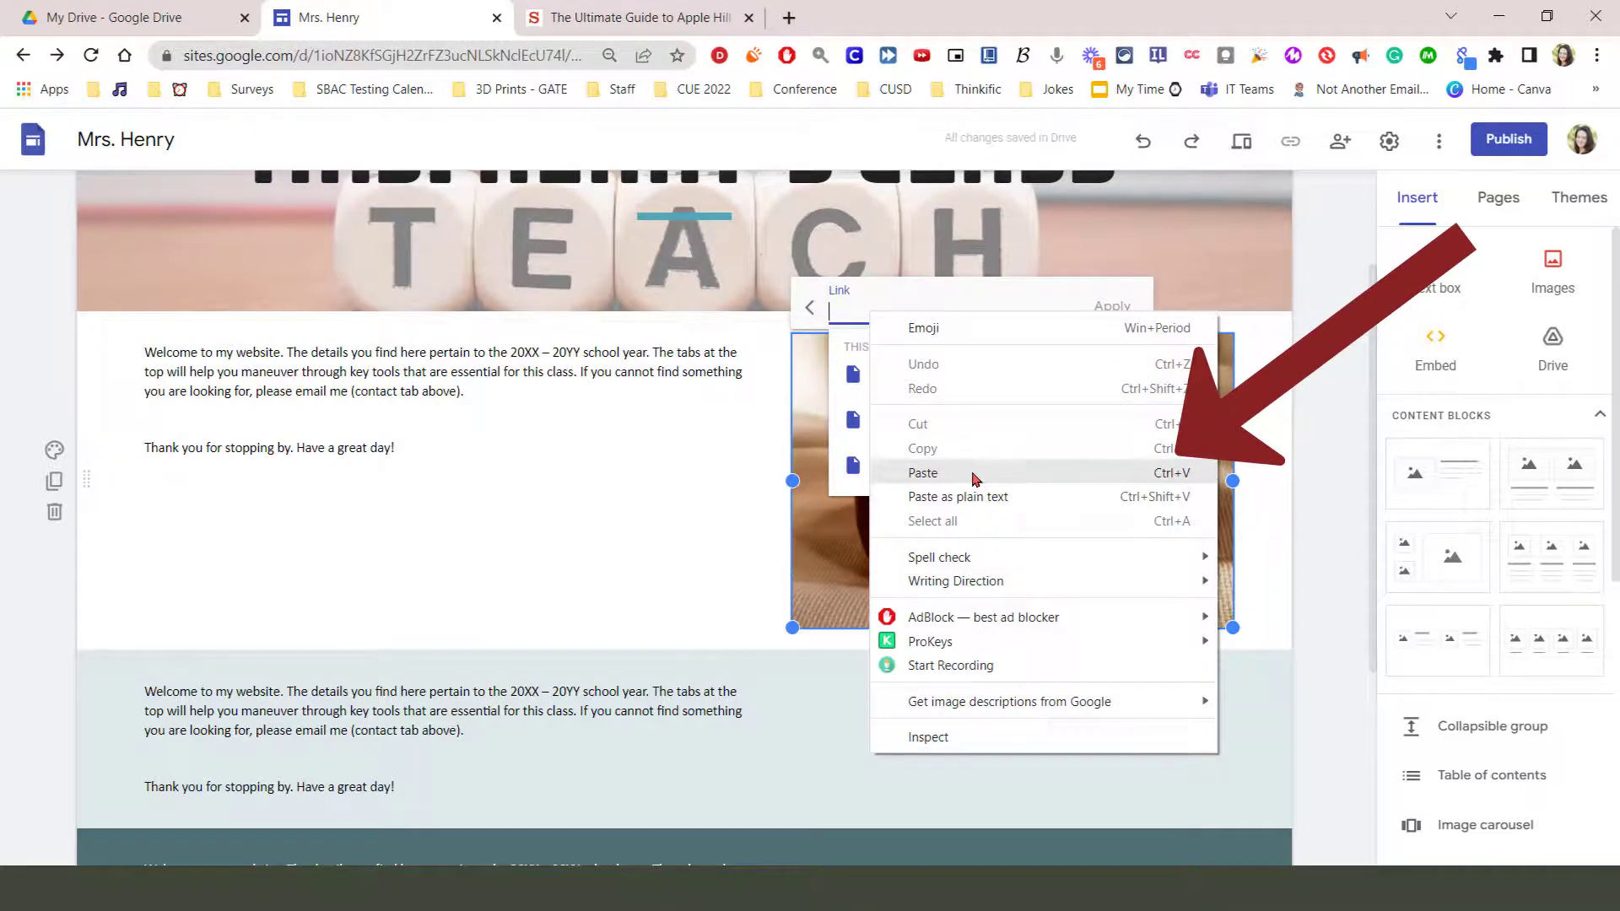
pyautogui.click(922, 473)
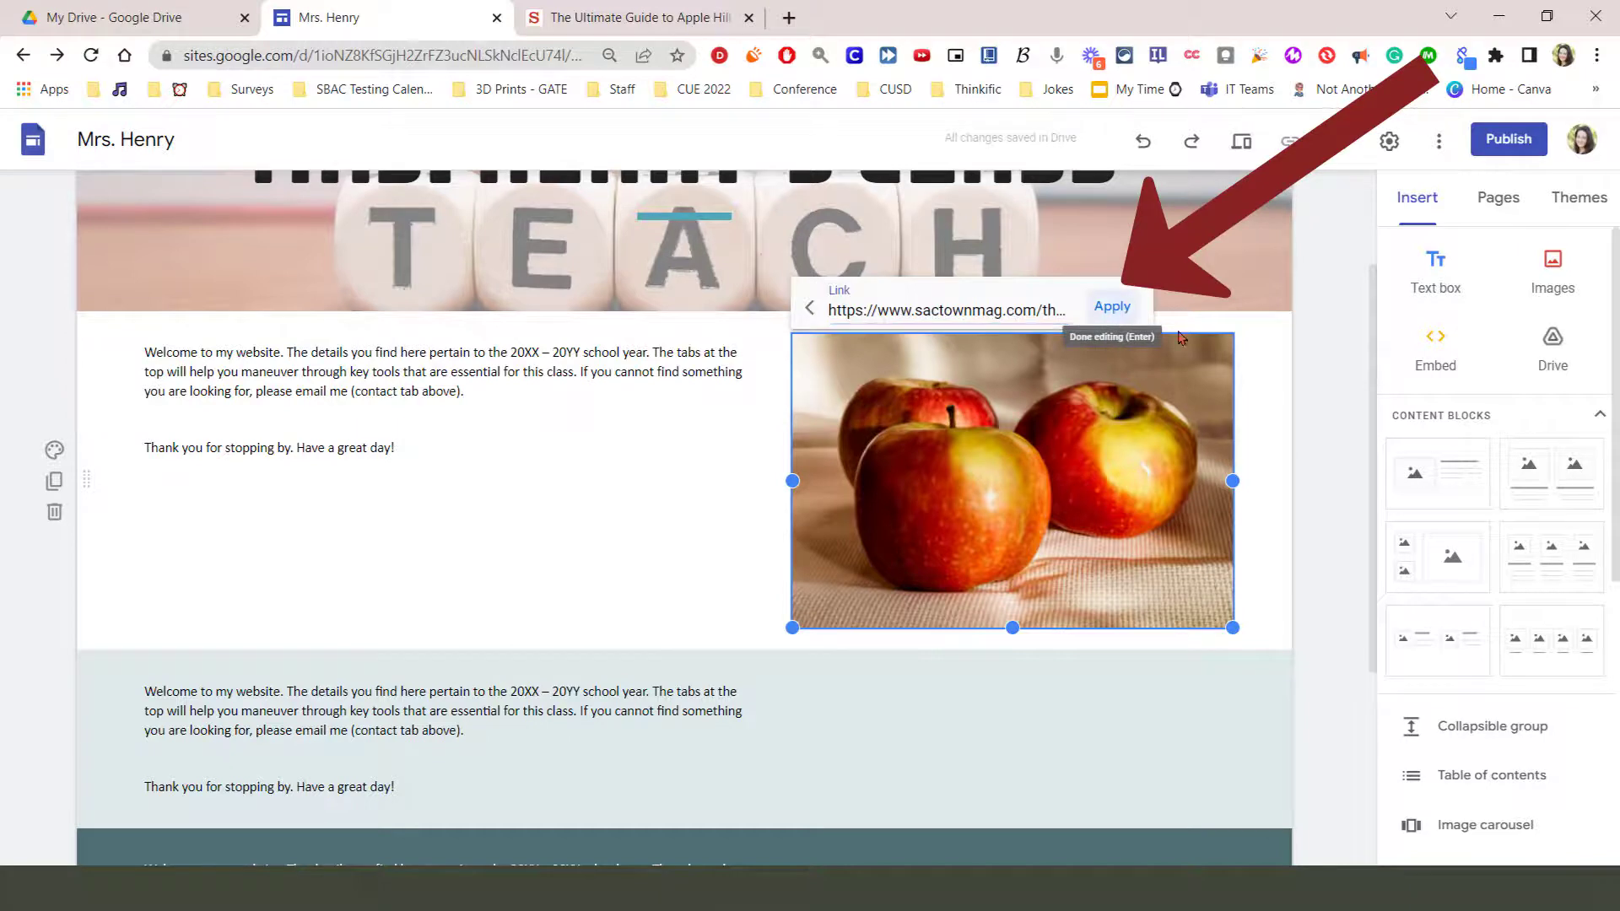
pyautogui.click(1113, 306)
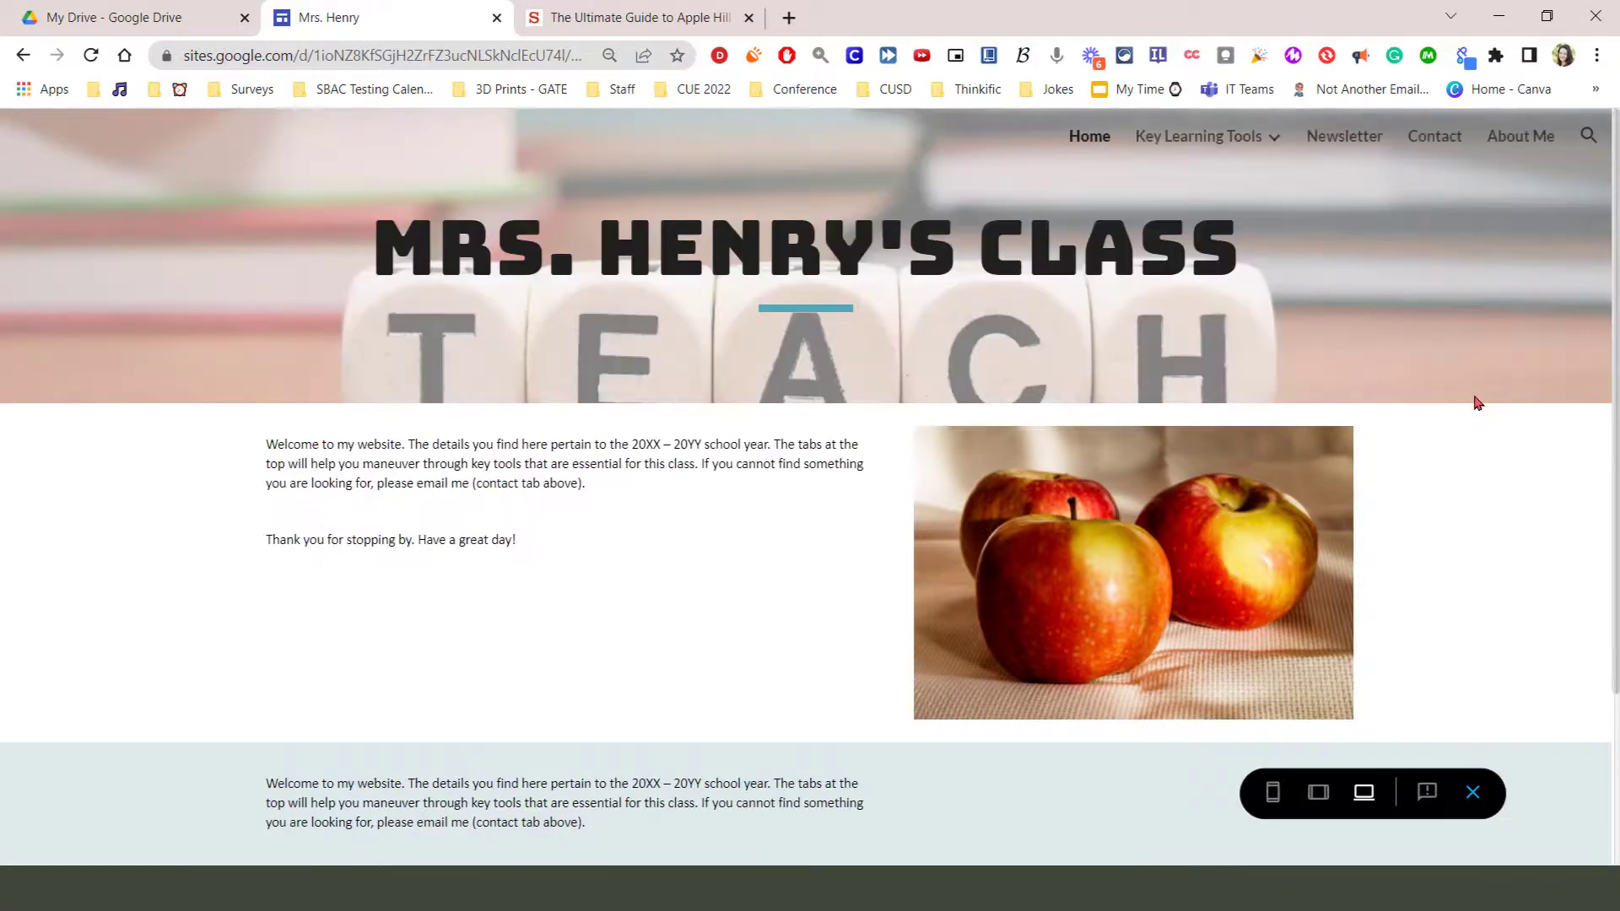
# - Scroll the preview past the banner to the linked apple photo
pyautogui.scroll(-3)
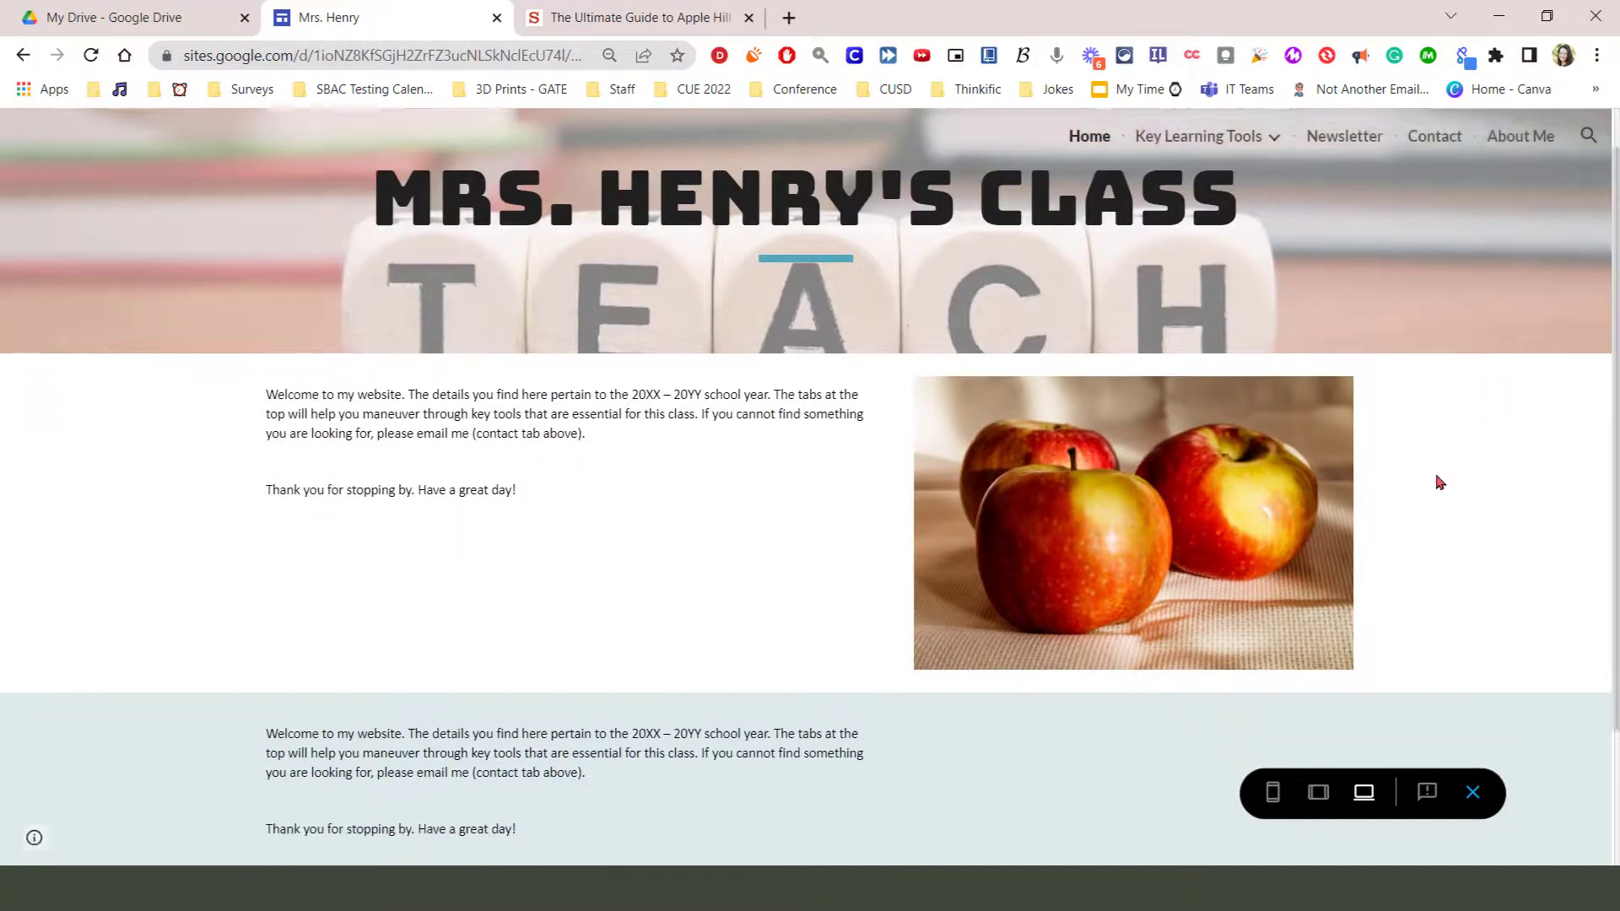
pyautogui.scroll(-3)
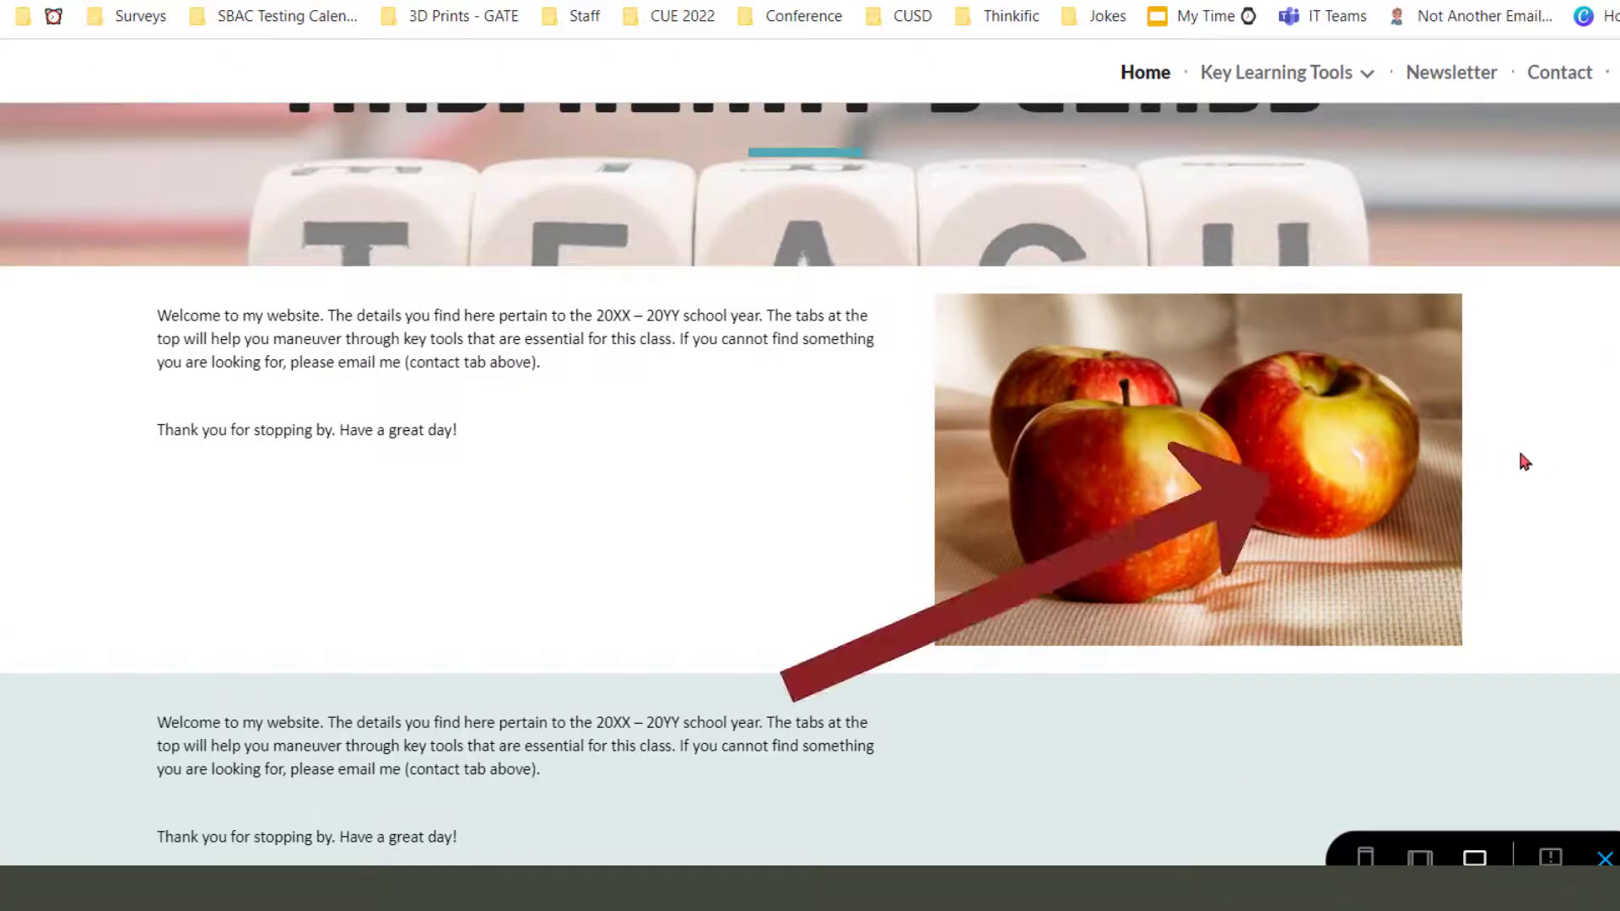
pyautogui.moveTo(1488, 453)
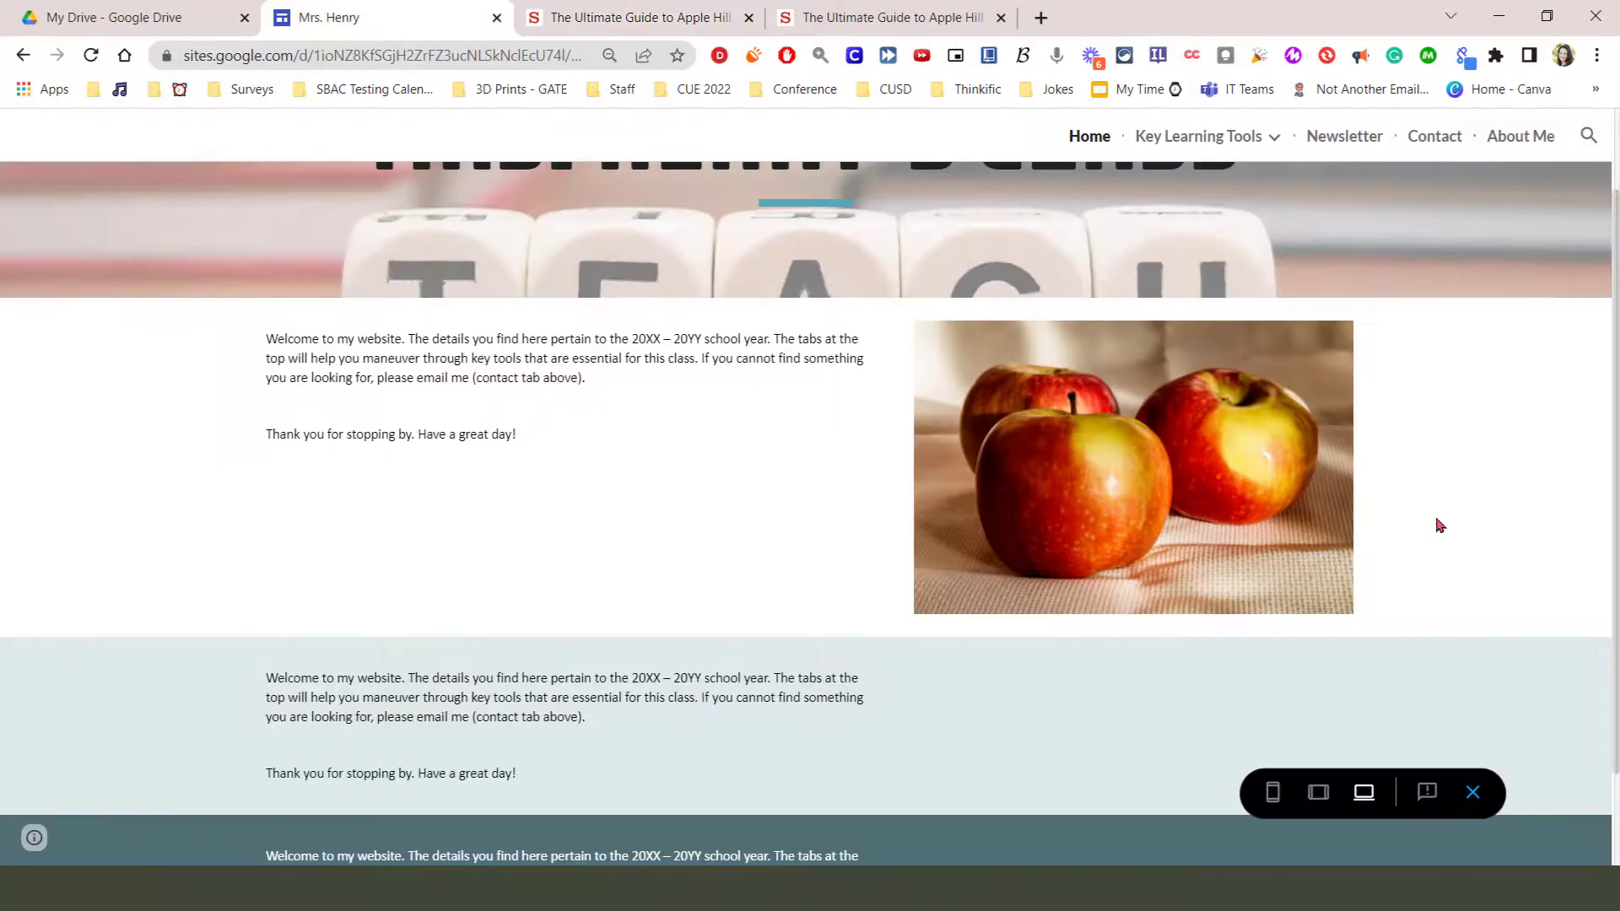
pyautogui.moveTo(1502, 530)
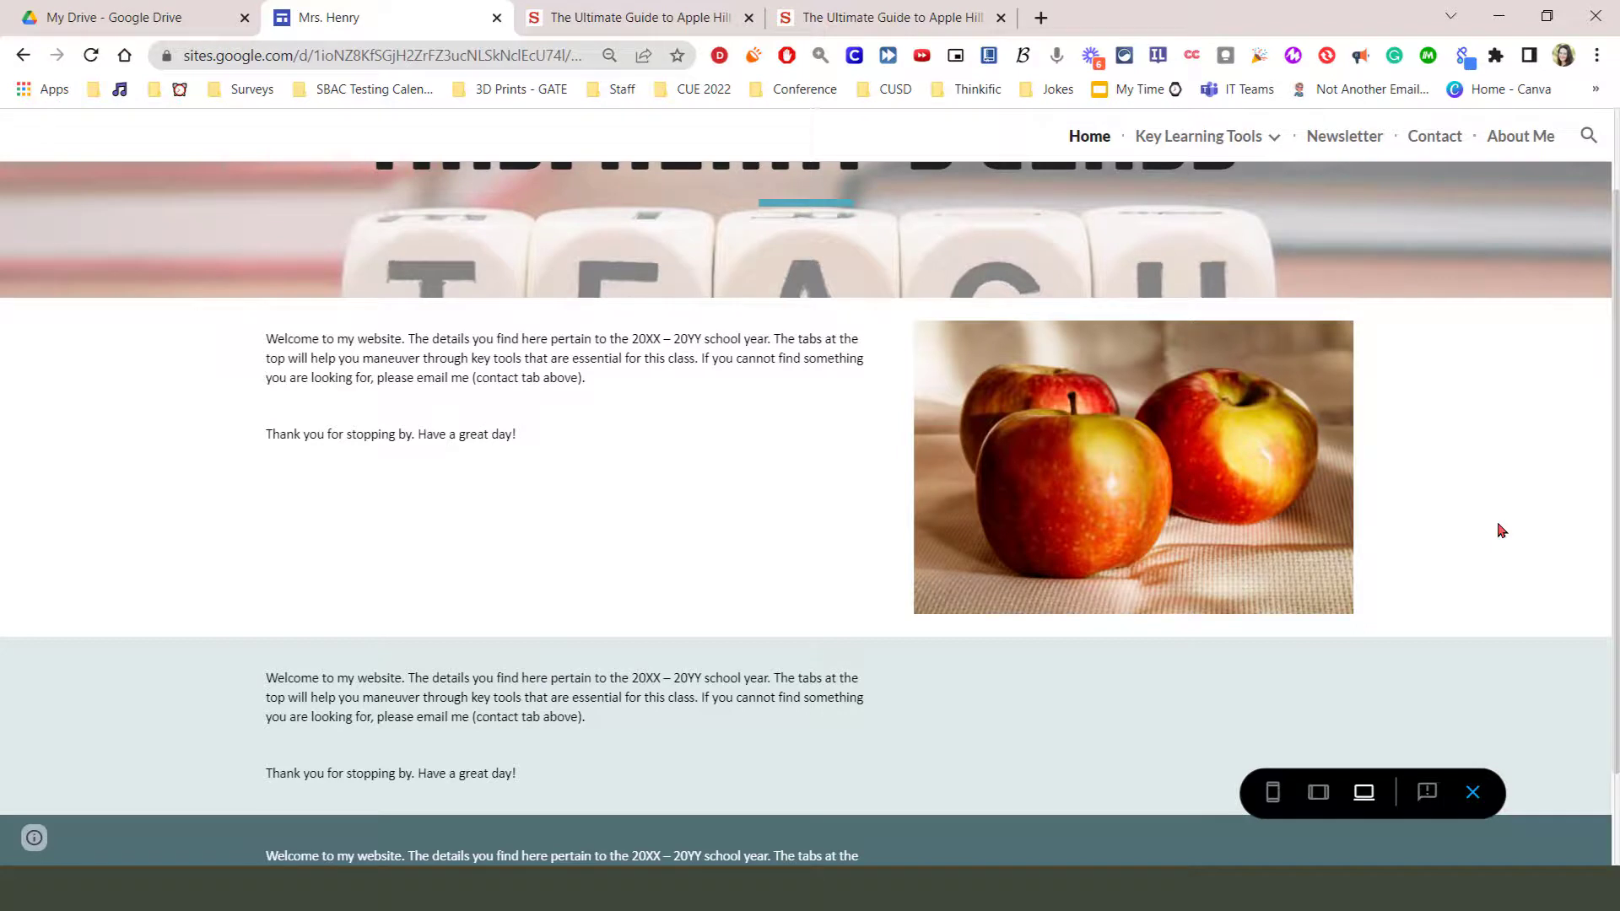
pyautogui.moveTo(1473, 792)
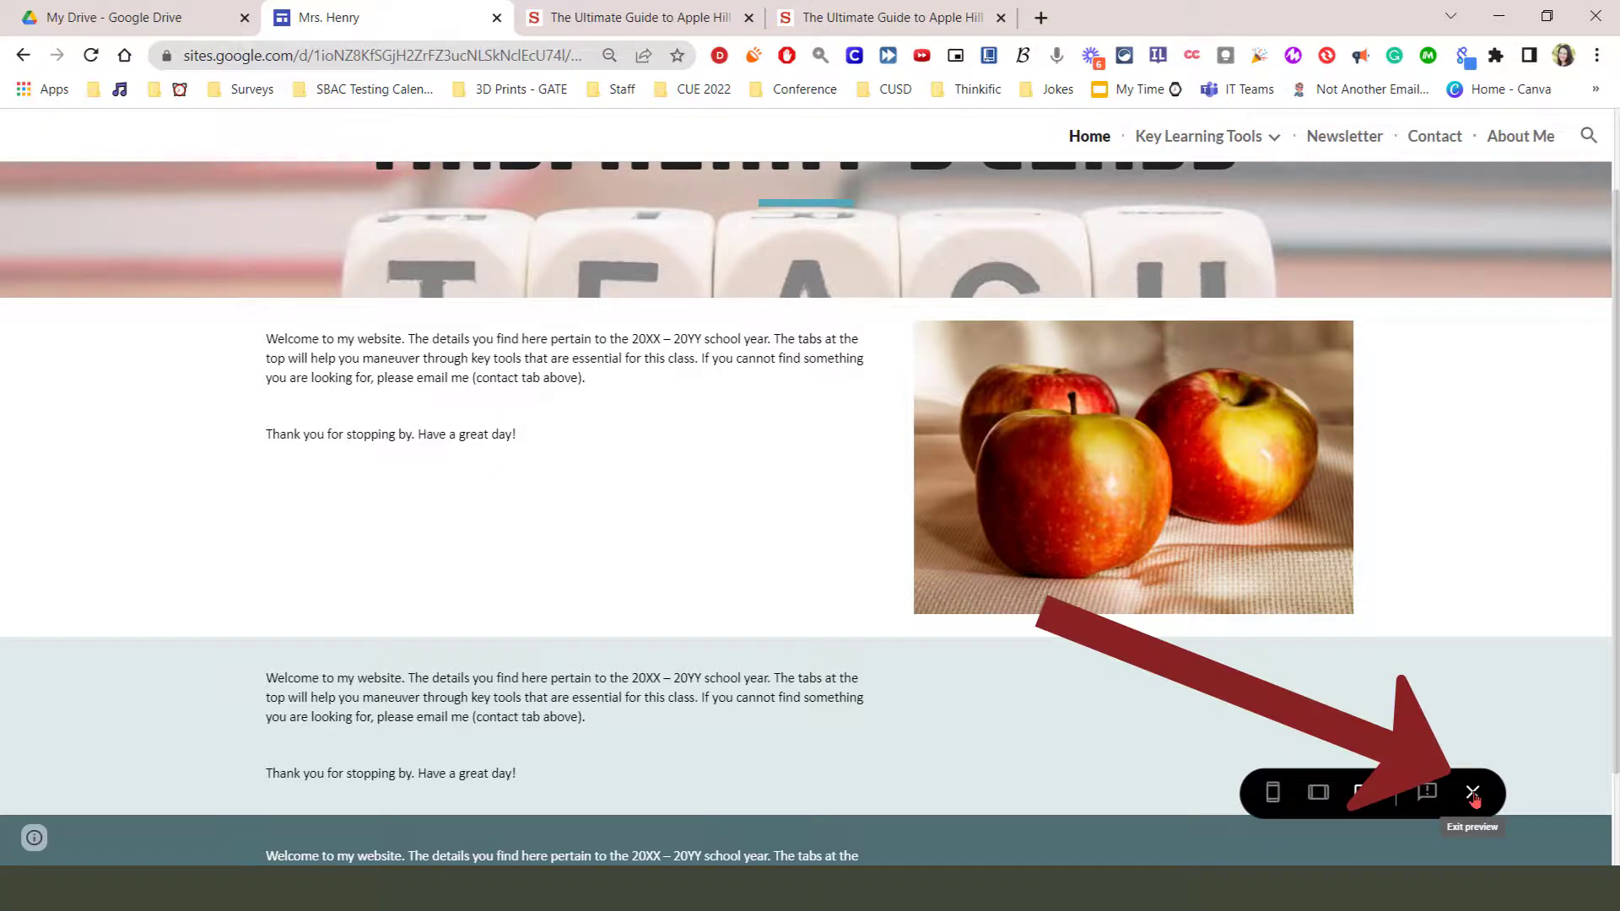
# - Leave preview, reapply the apple photo's Apple Hill link unchanged, then delete the link
pyautogui.click(1473, 793)
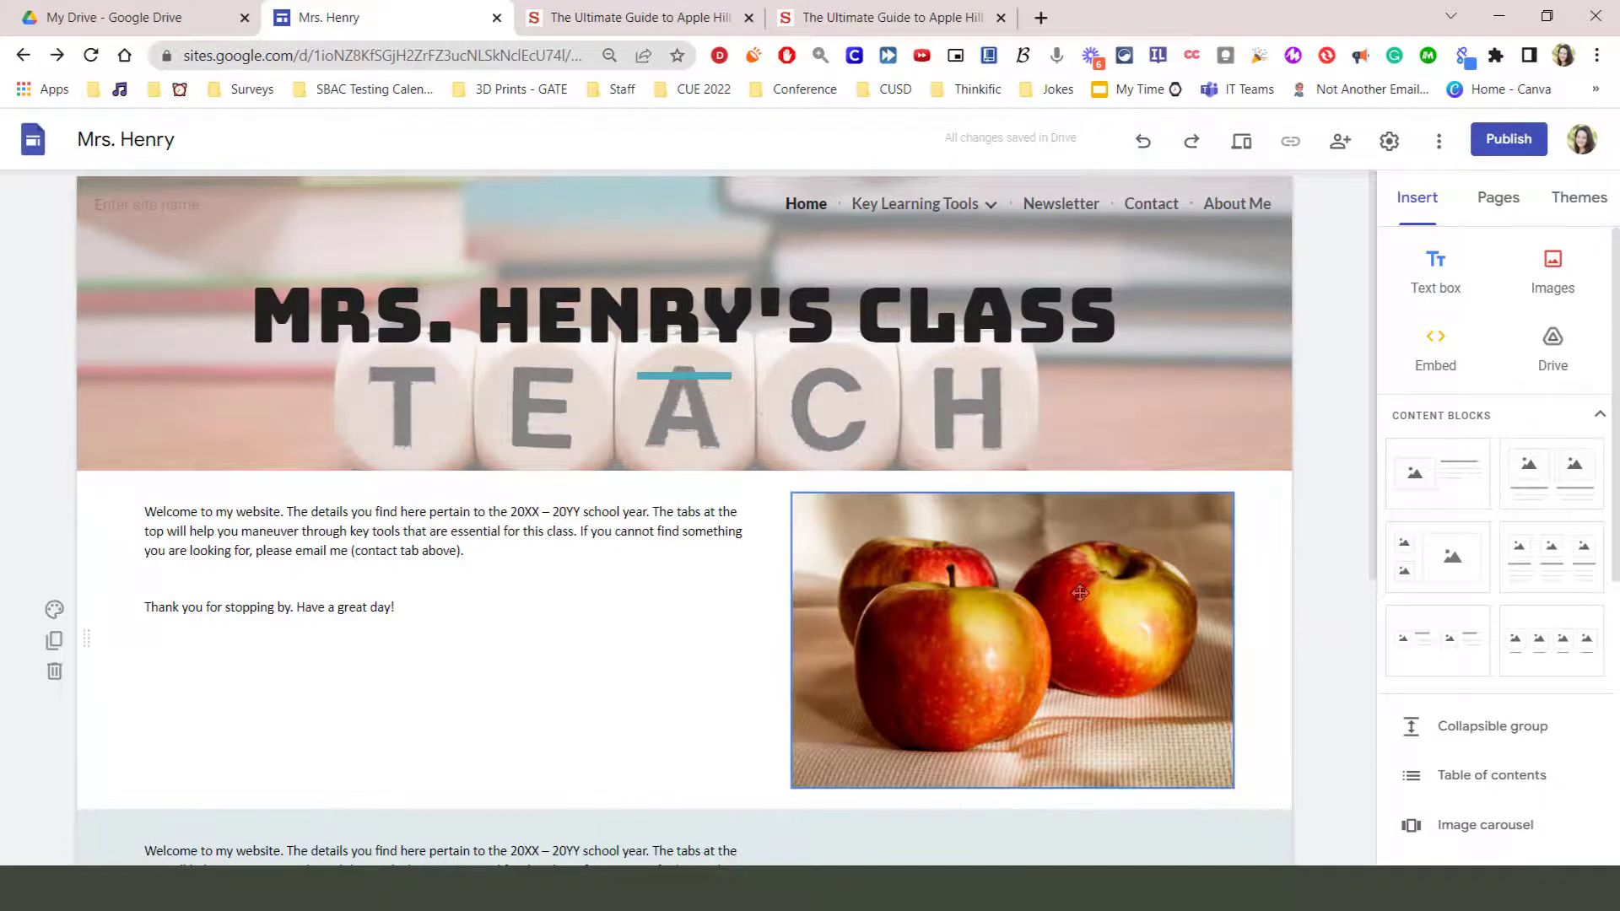
pyautogui.click(1081, 593)
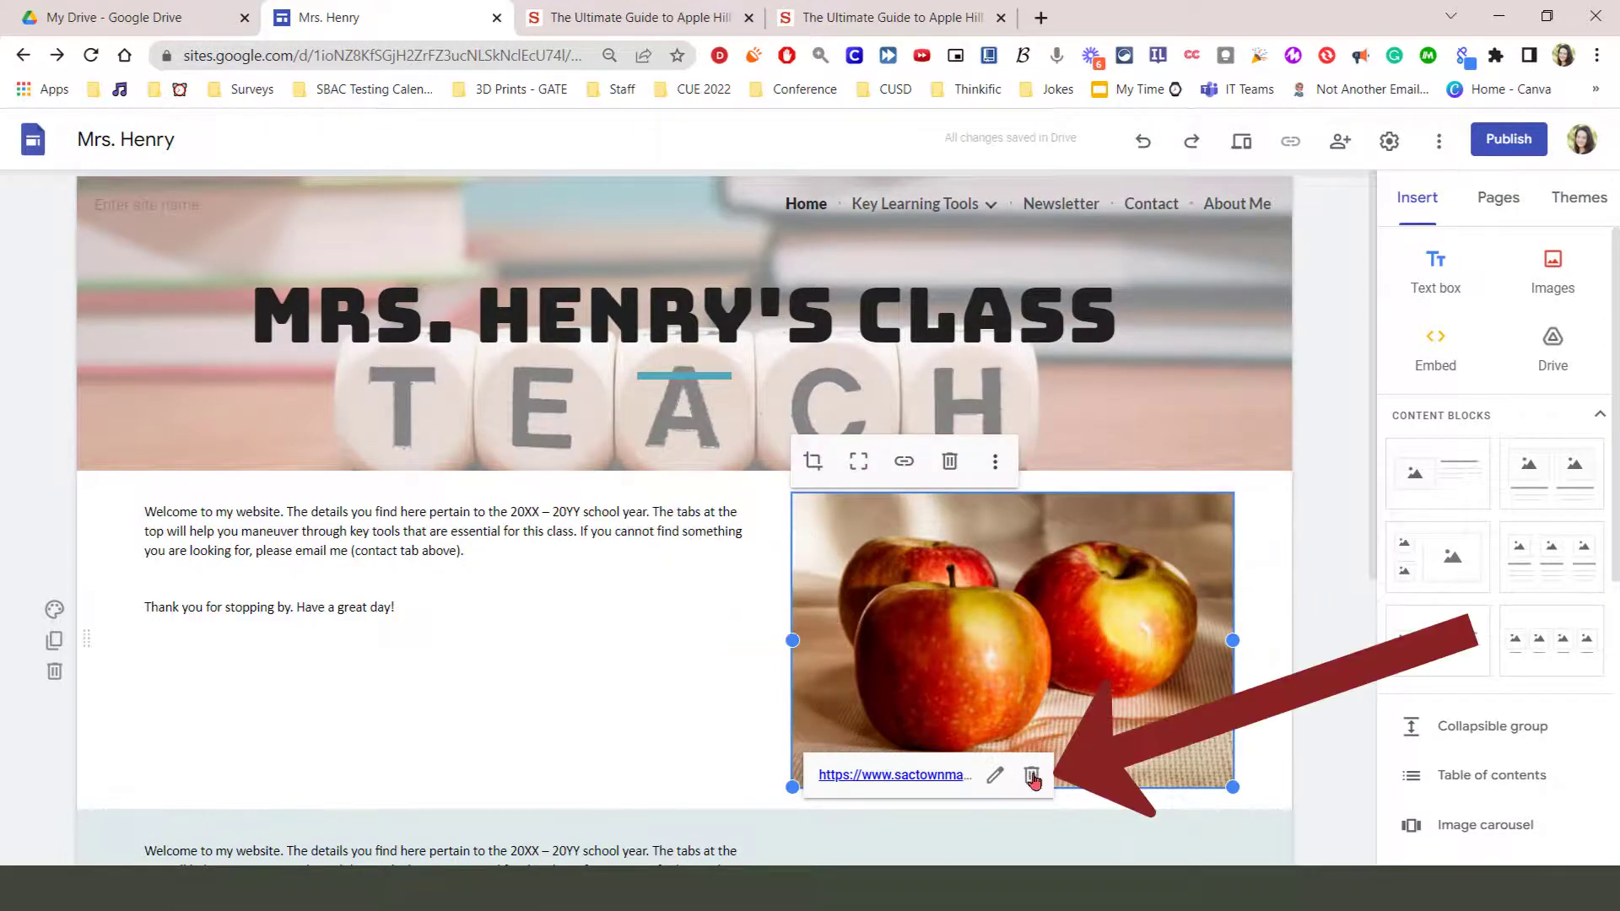
pyautogui.moveTo(1031, 776)
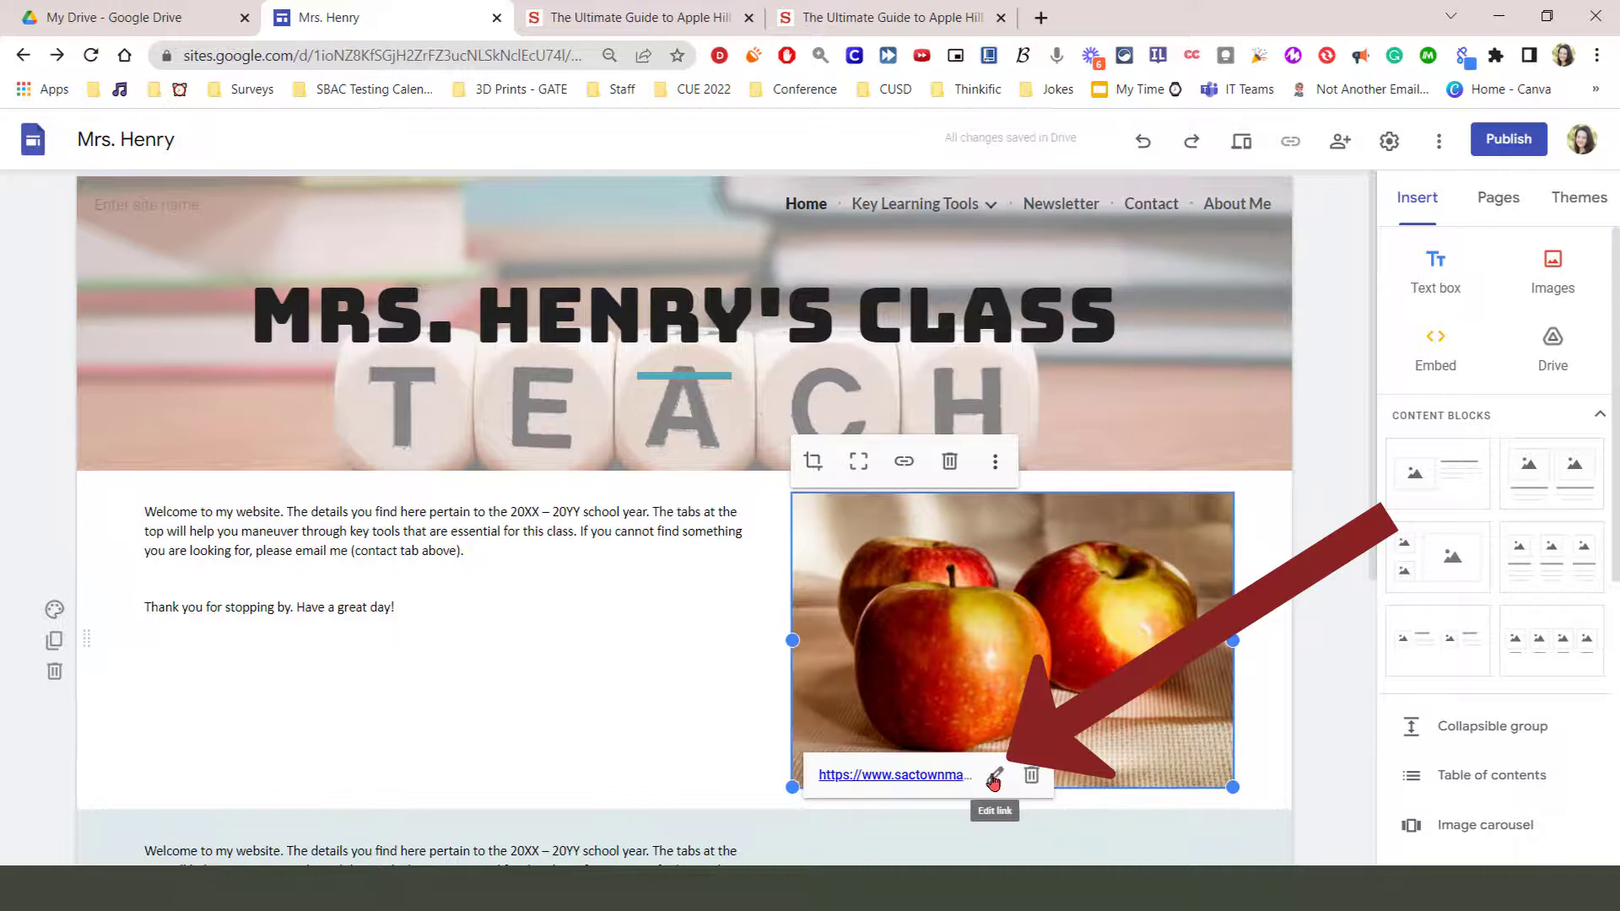
pyautogui.click(992, 775)
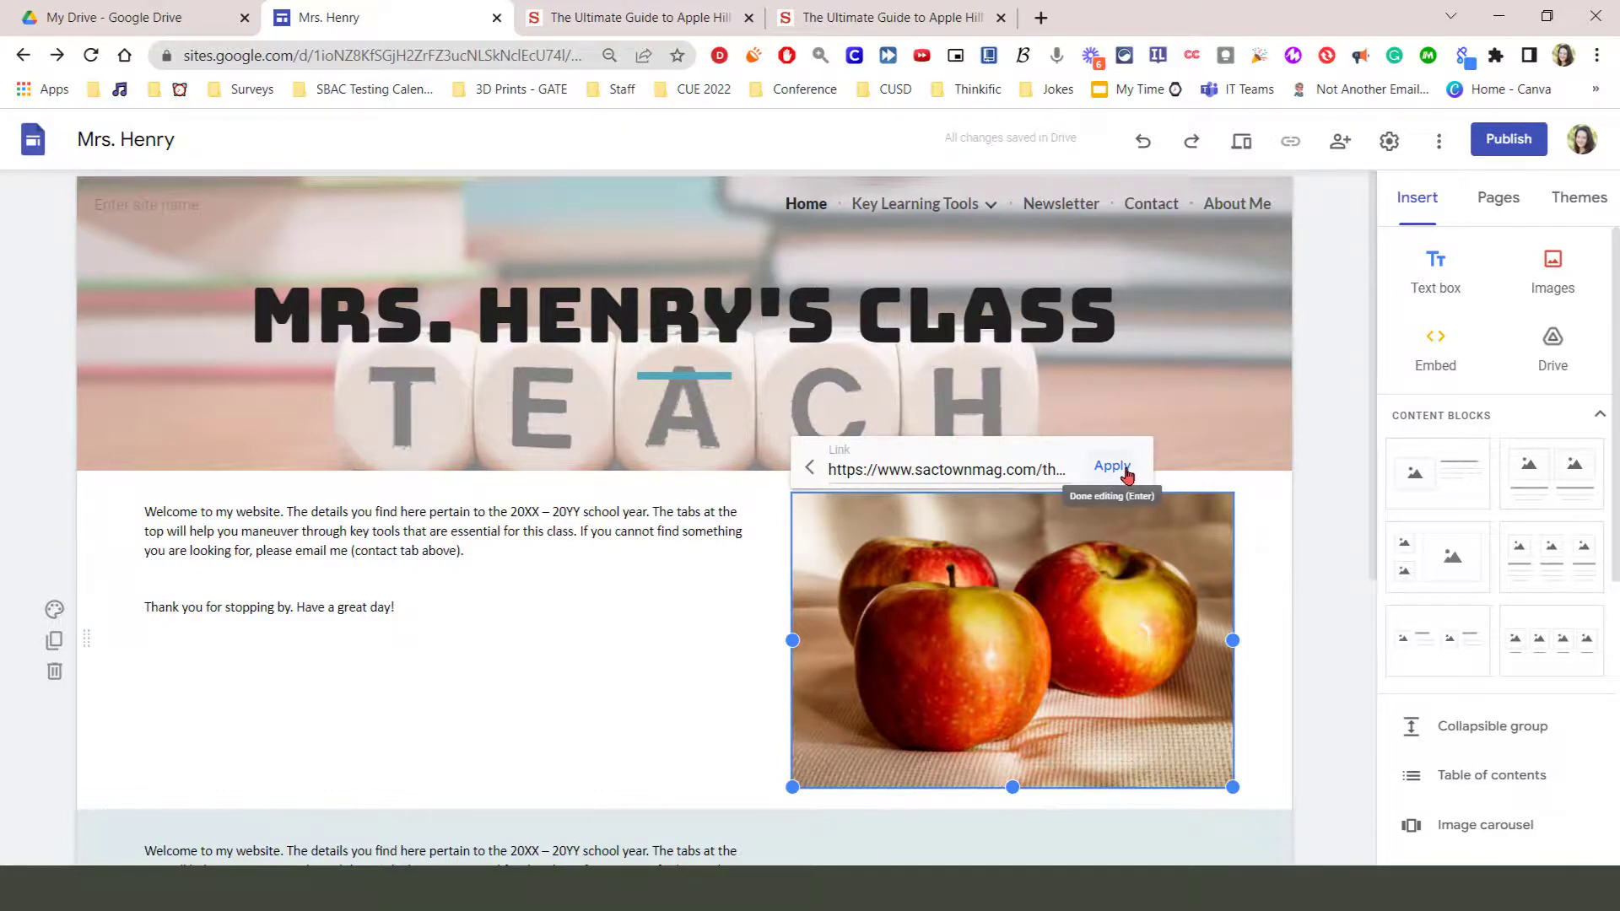
pyautogui.moveTo(1292, 672)
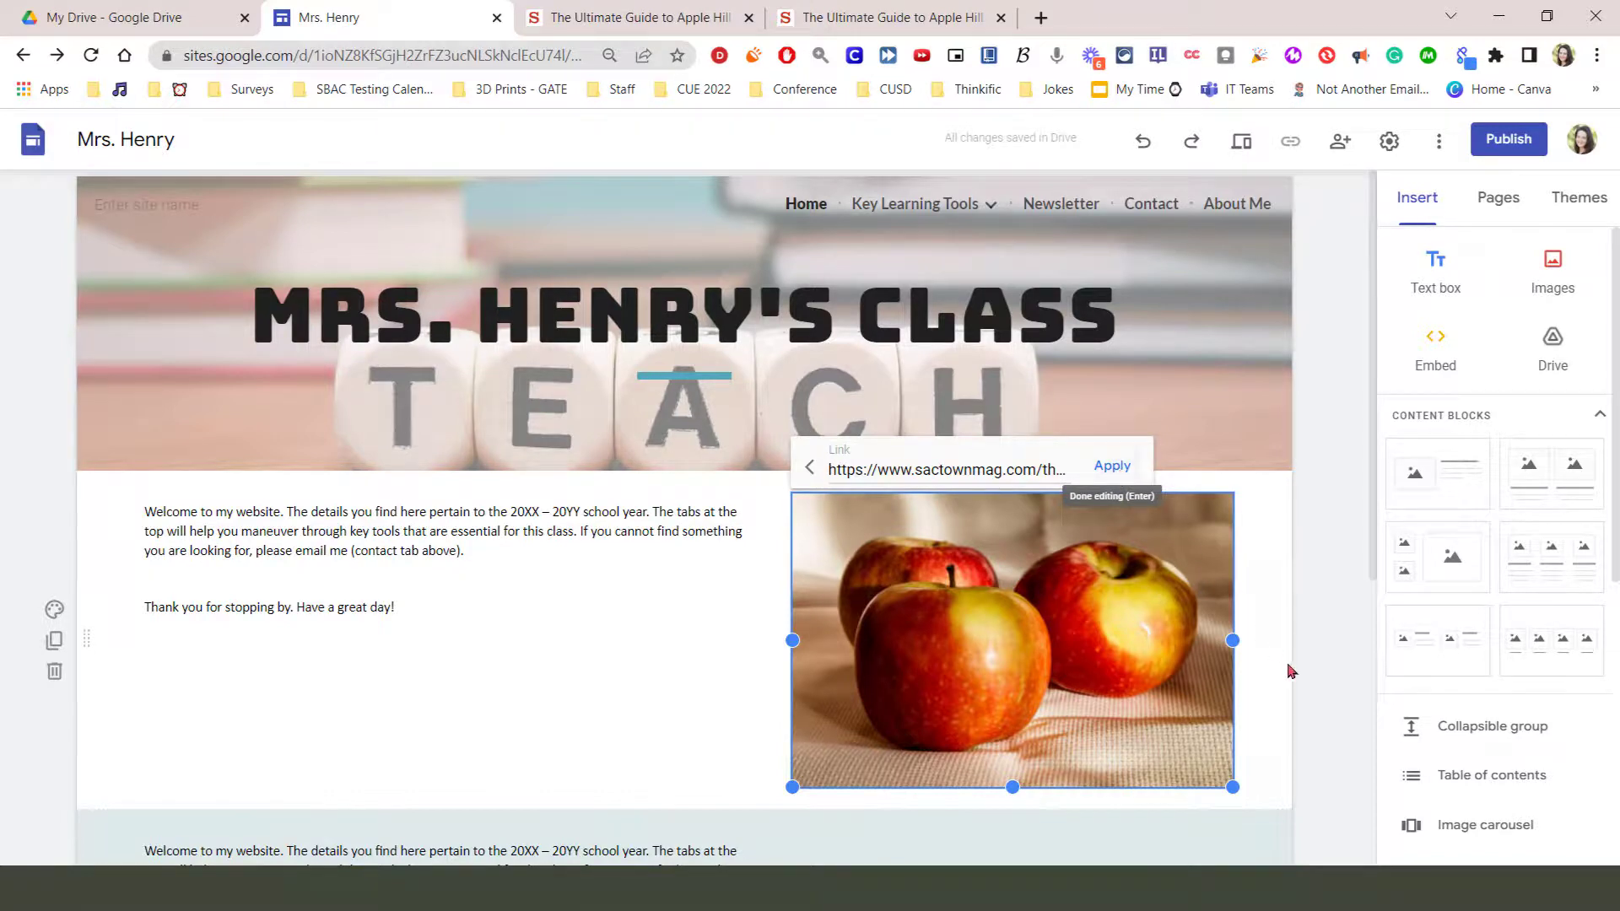
pyautogui.click(1113, 466)
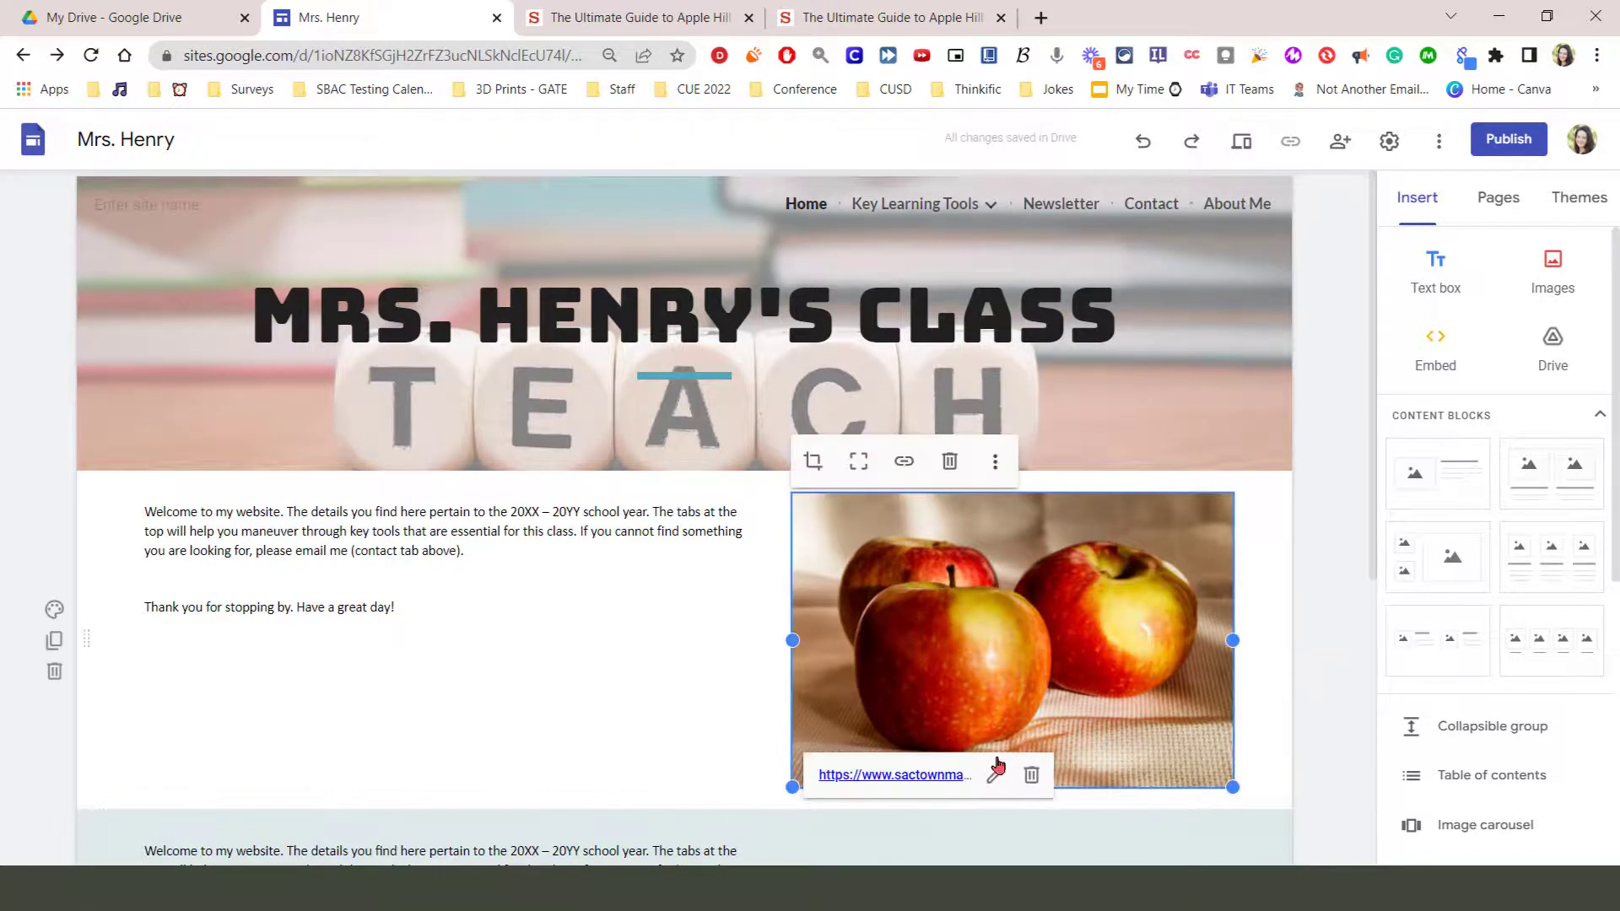
pyautogui.moveTo(1031, 775)
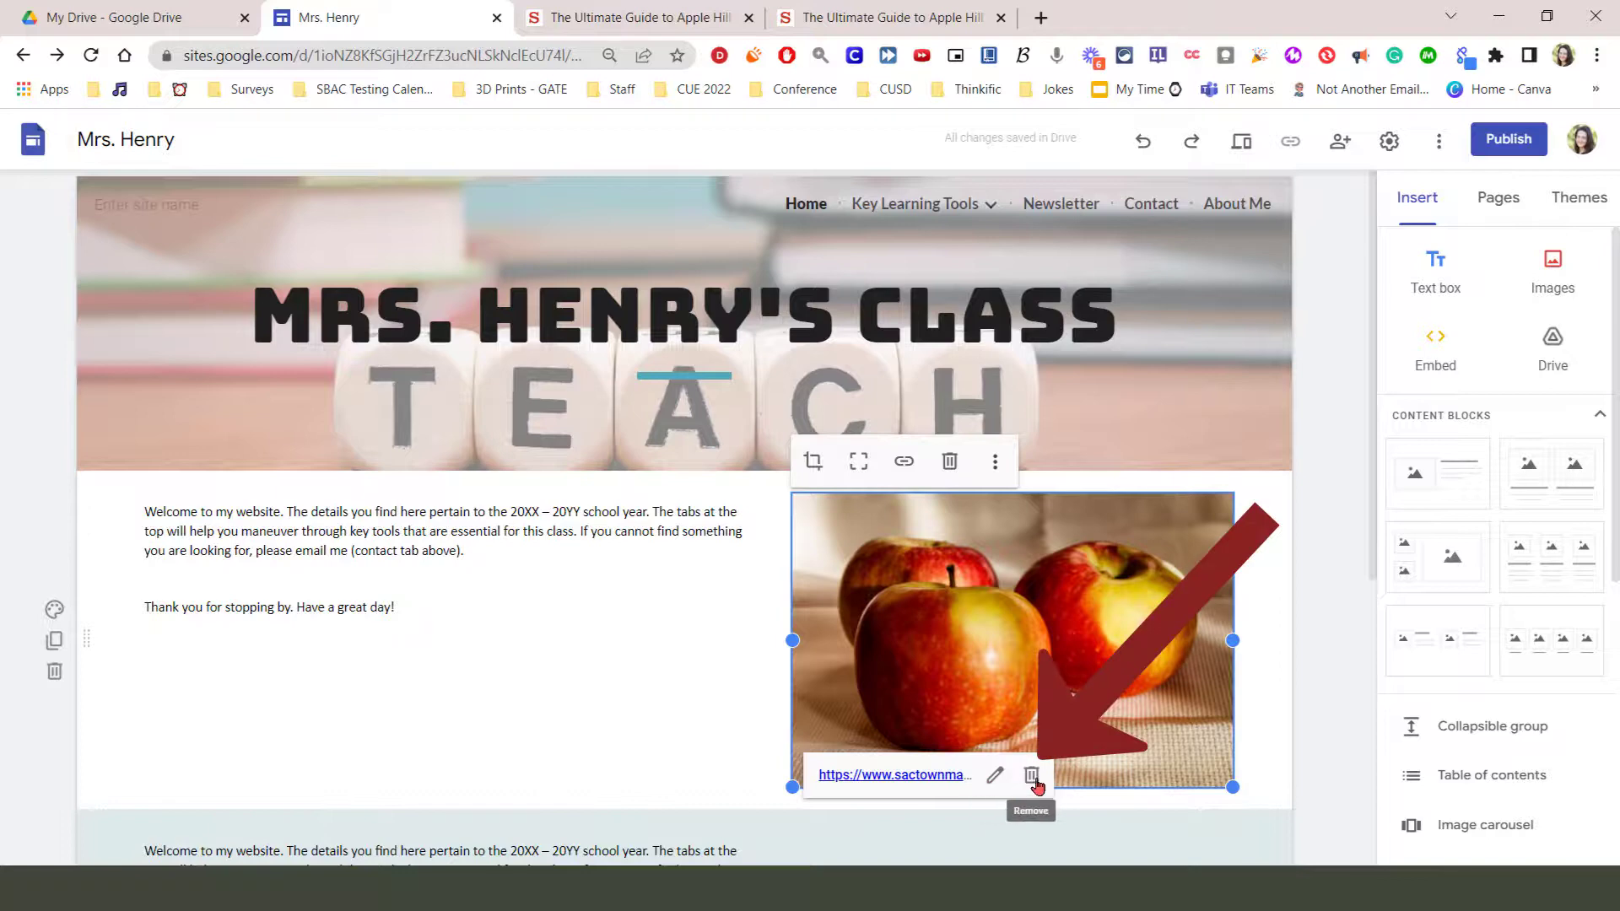
pyautogui.click(1031, 776)
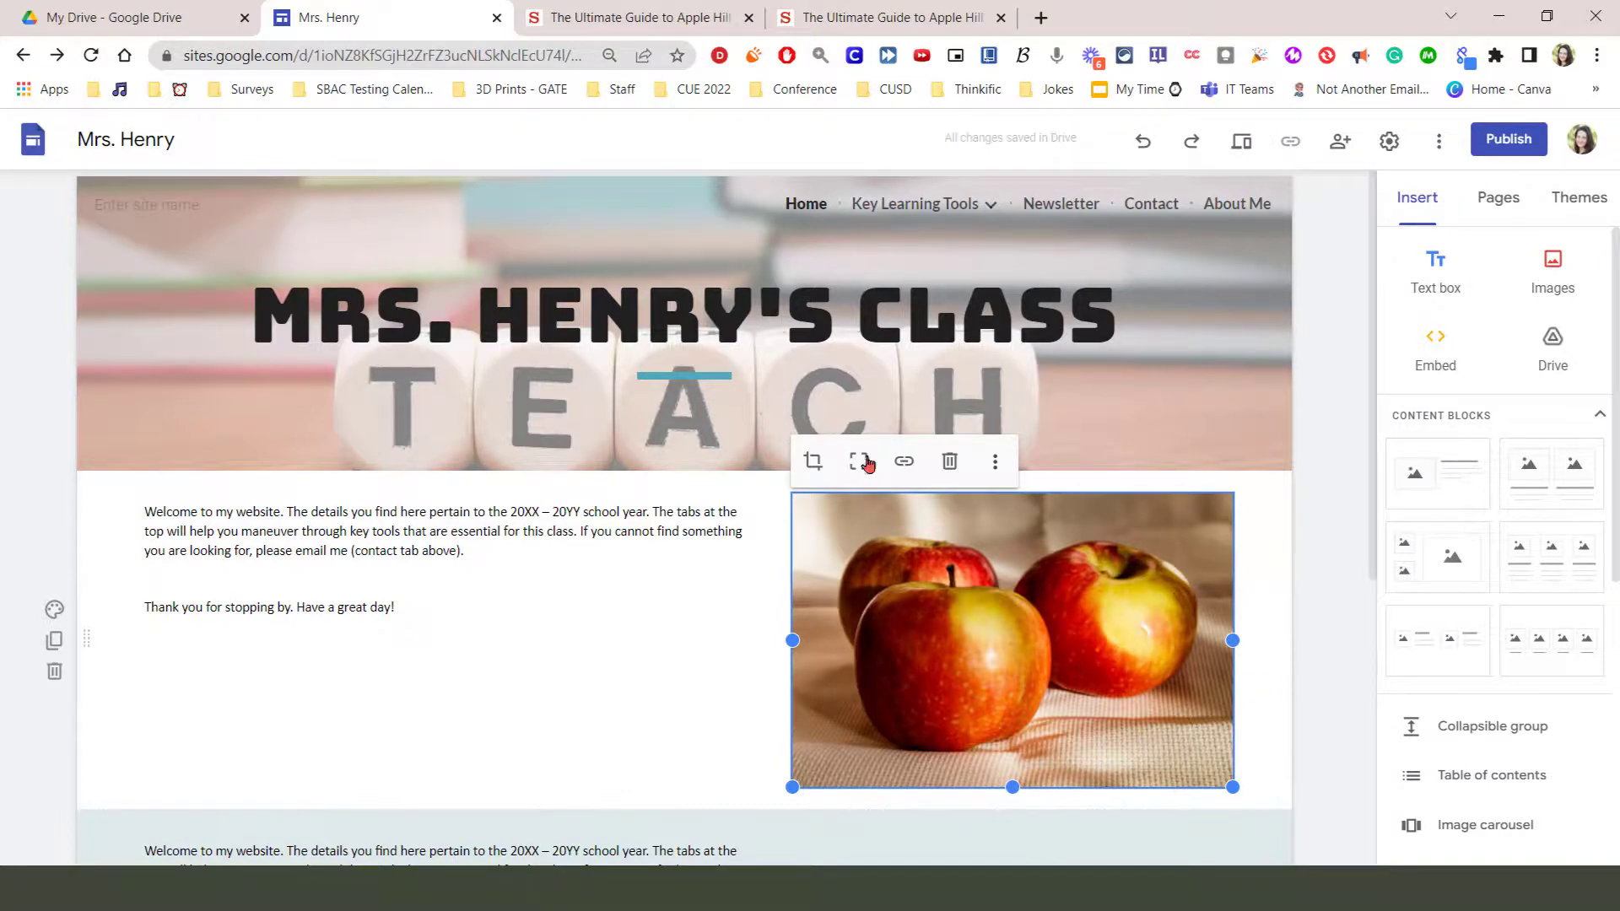
# - Confirm the apple photo's link field is empty and show its replacement, alt-text and caption options
pyautogui.click(903, 461)
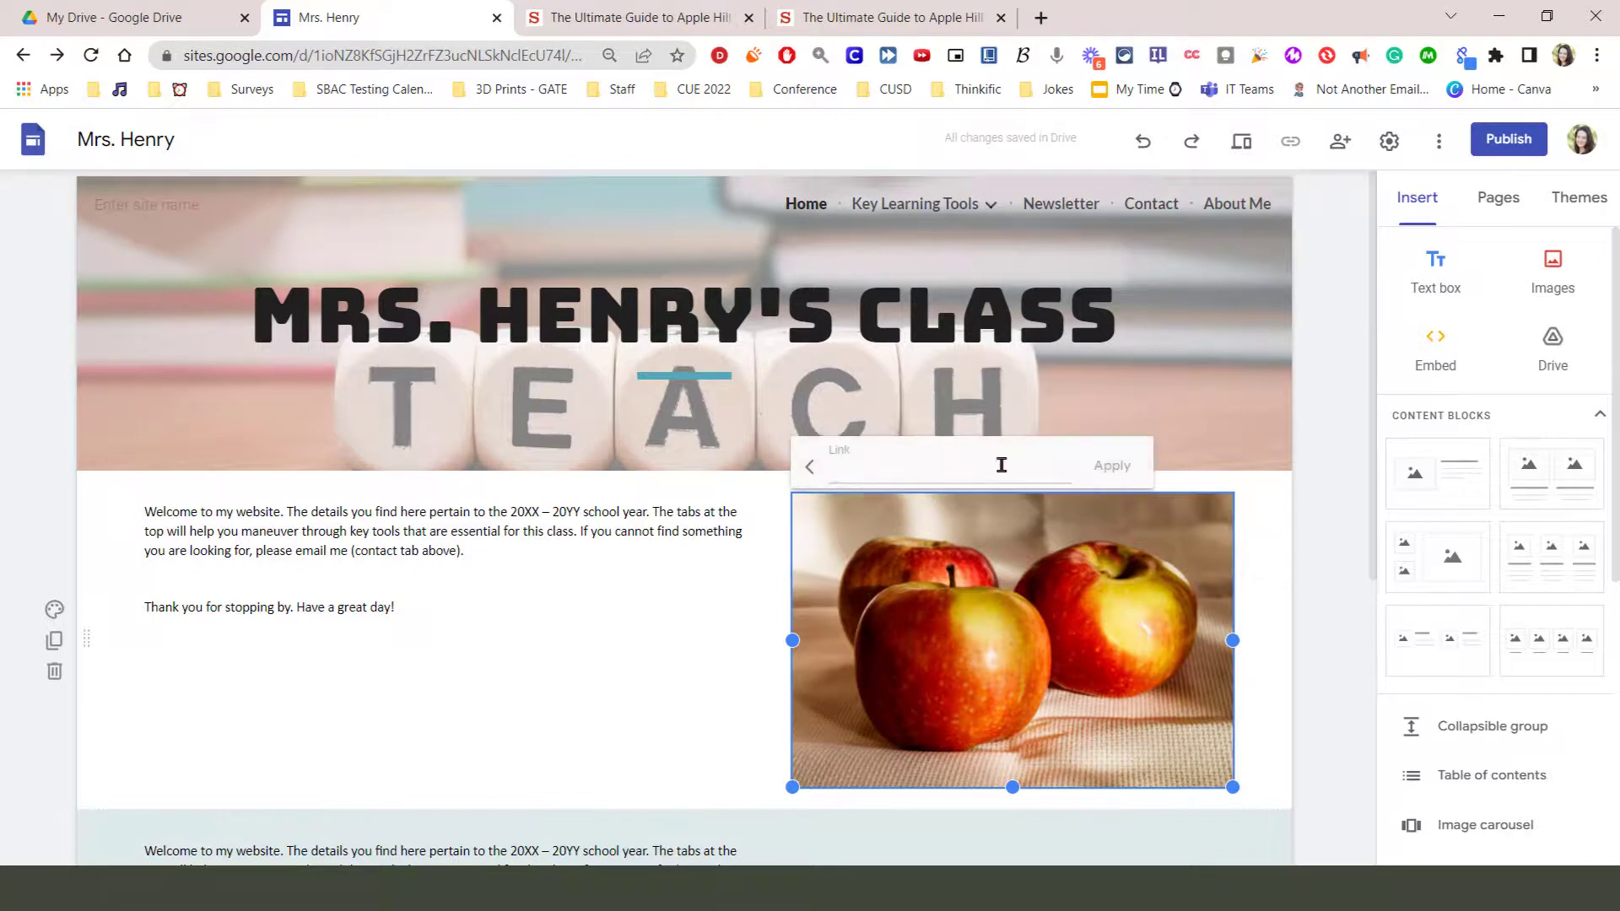
pyautogui.moveTo(1312, 635)
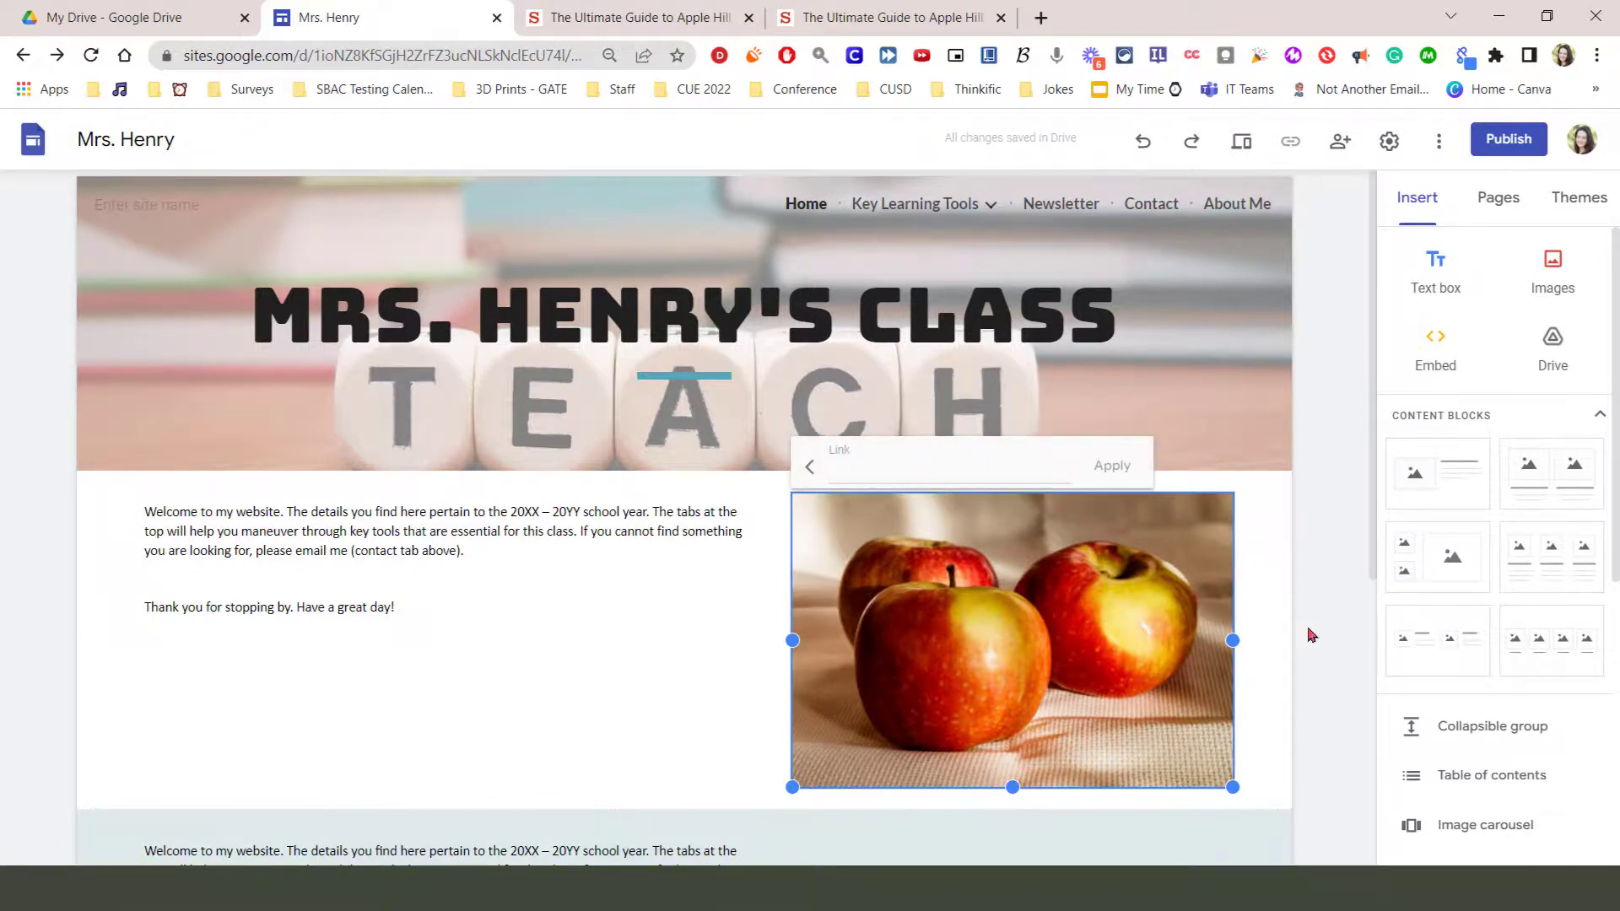
pyautogui.moveTo(1319, 650)
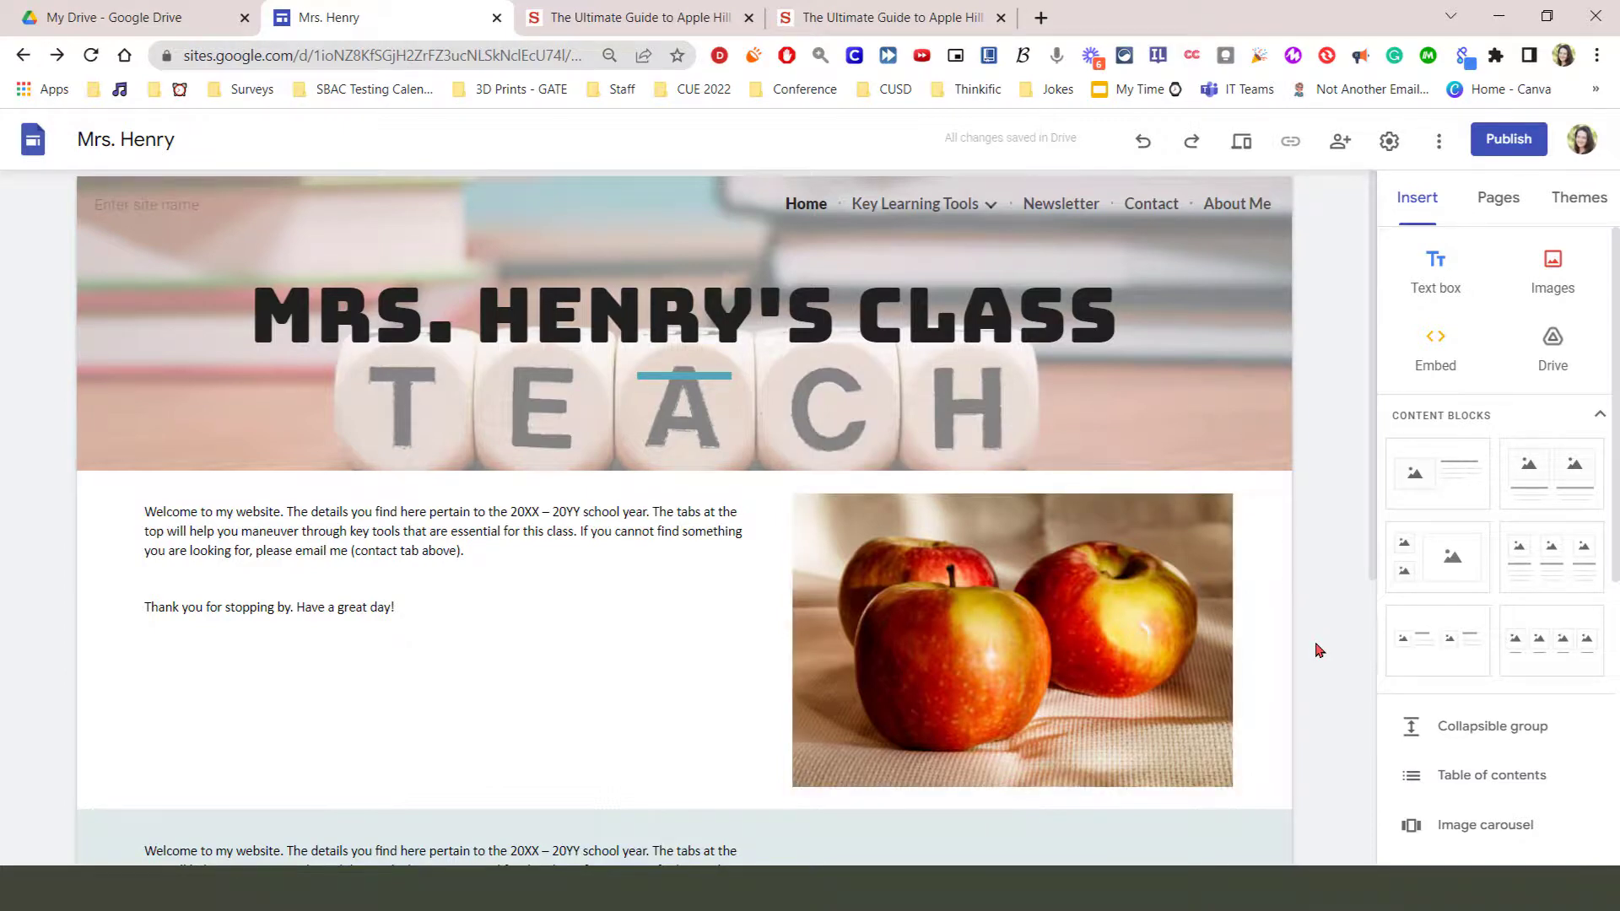
pyautogui.click(1013, 640)
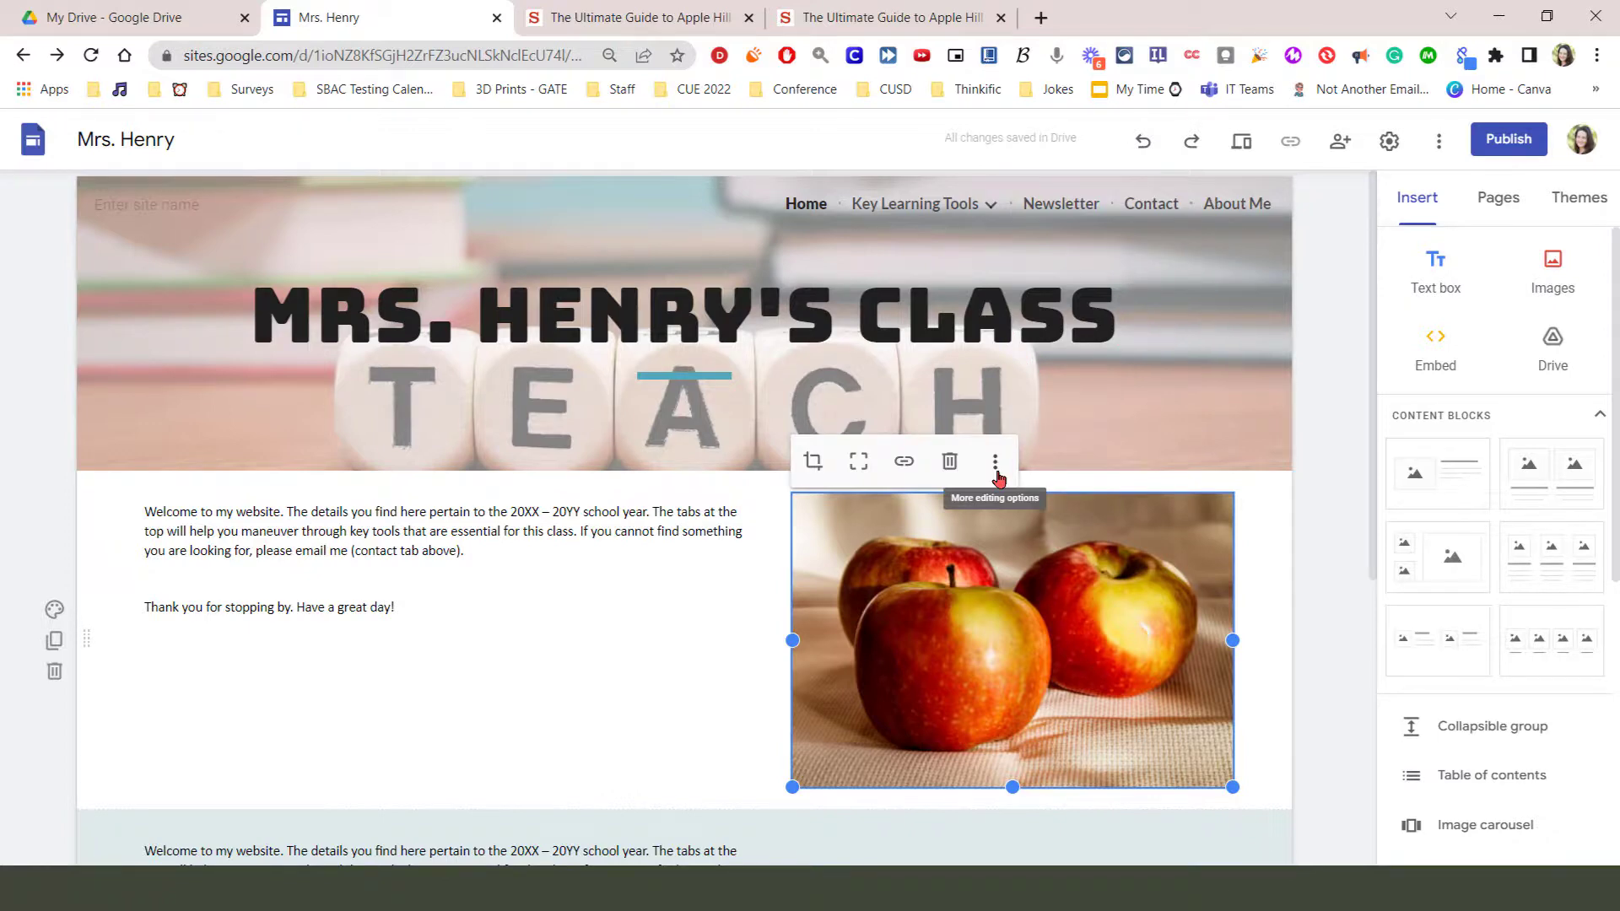
pyautogui.click(995, 461)
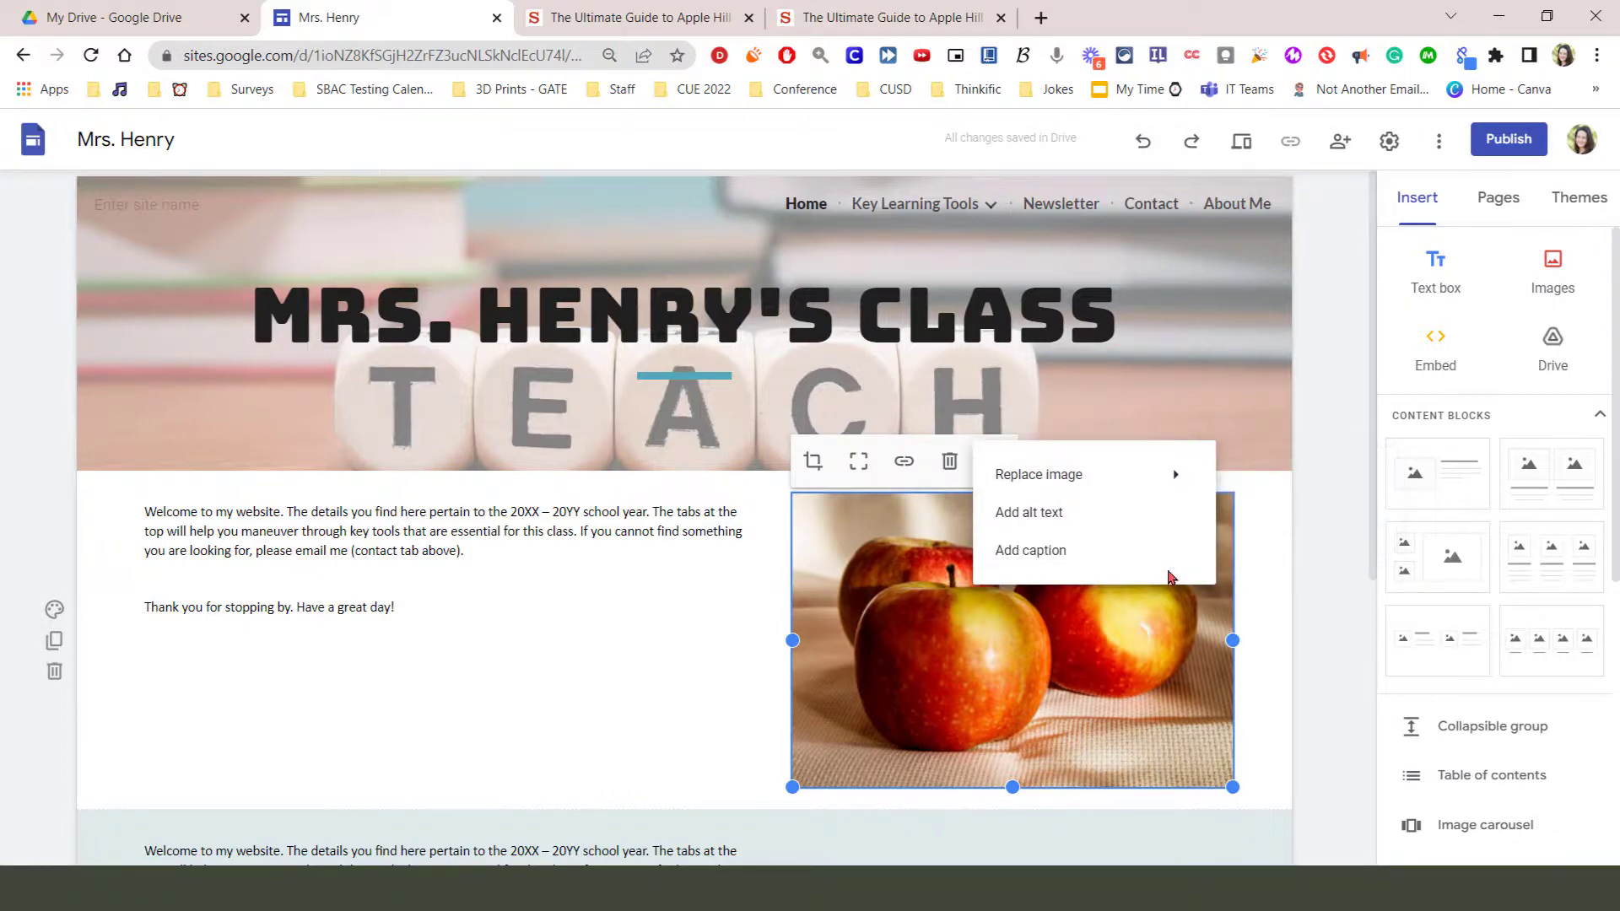